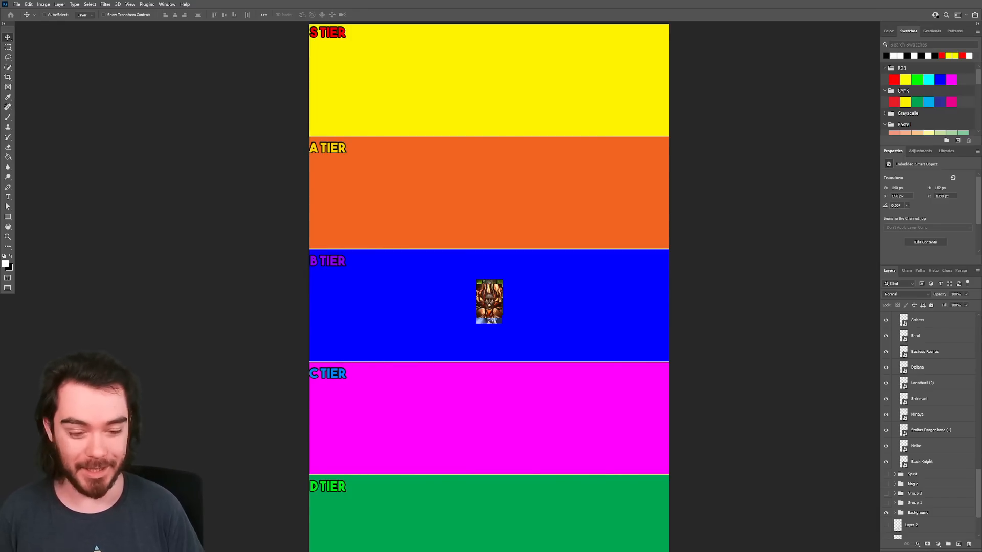
mouse_move(640, 264)
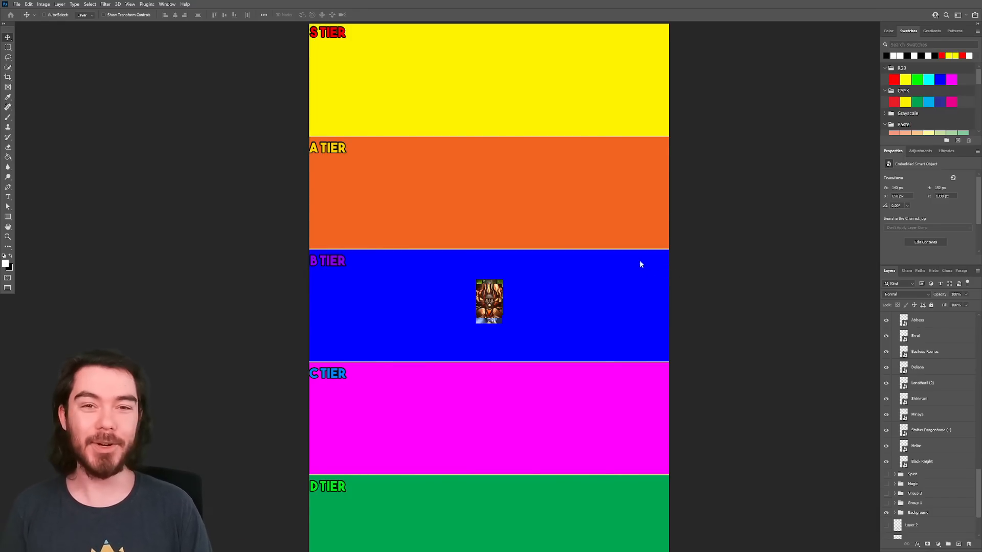
Bring up the Nub Raids giveaway-entry channel and scroll through the Monthly CC Giveaway messages.
scroll("up", 3)
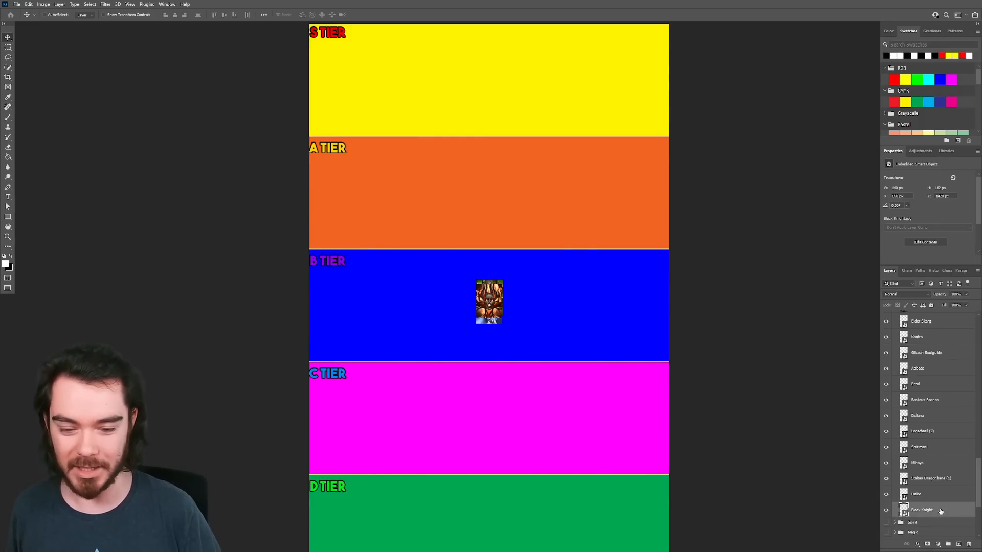
mouse_move(517, 224)
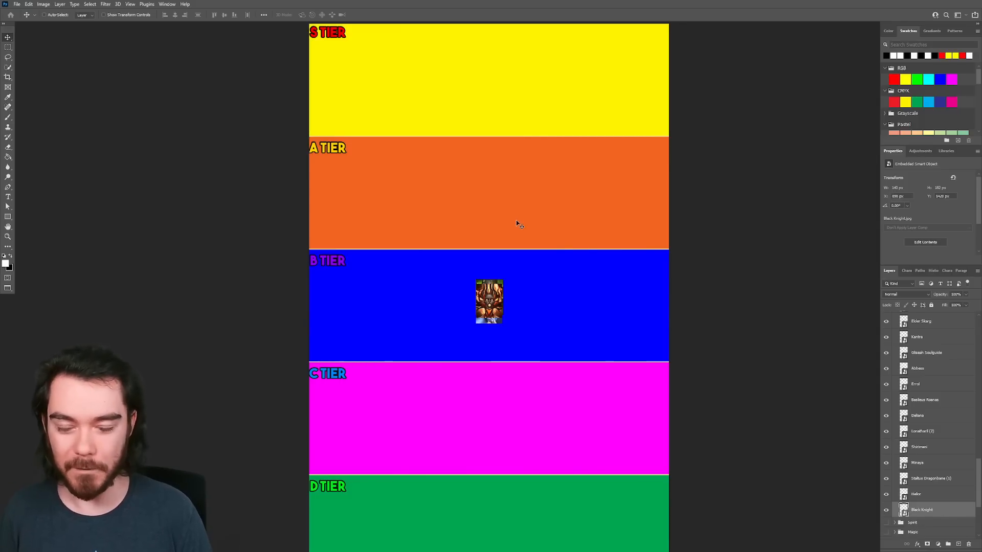
mouse_move(638, 256)
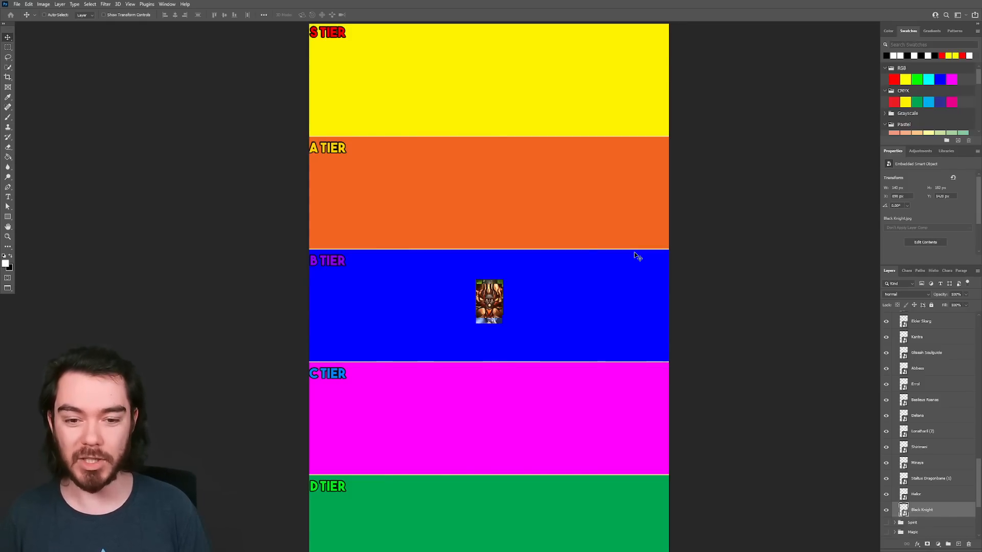
mouse_move(468, 209)
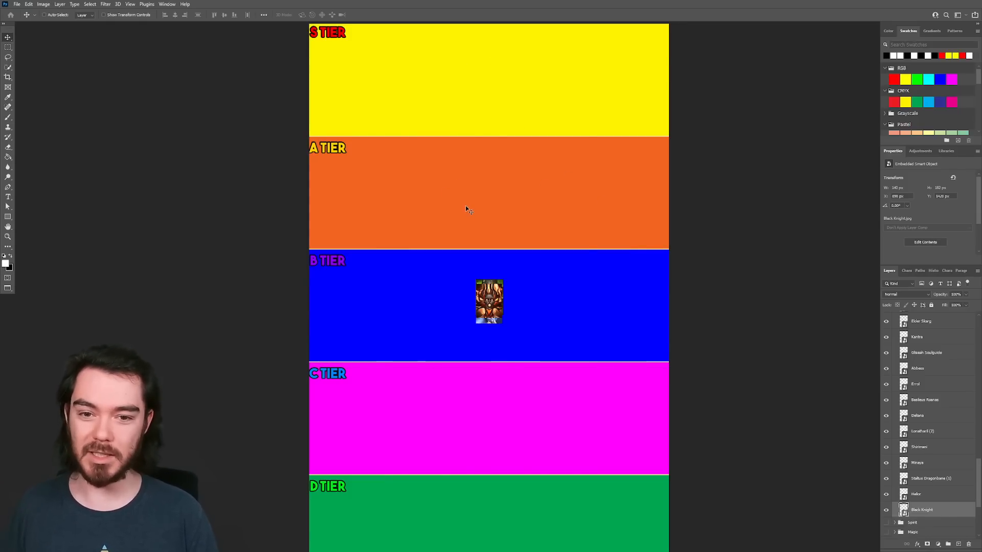
mouse_move(490, 132)
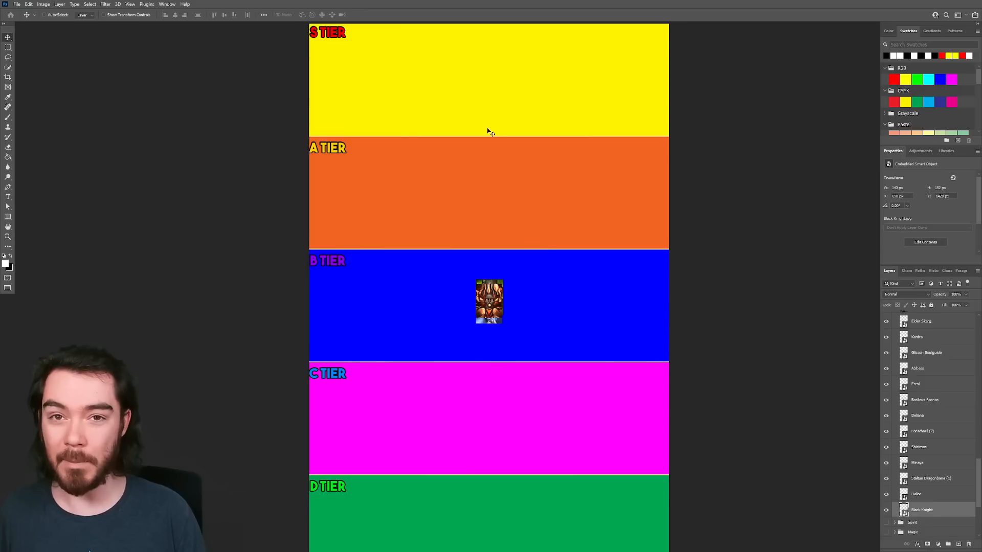
mouse_move(534, 331)
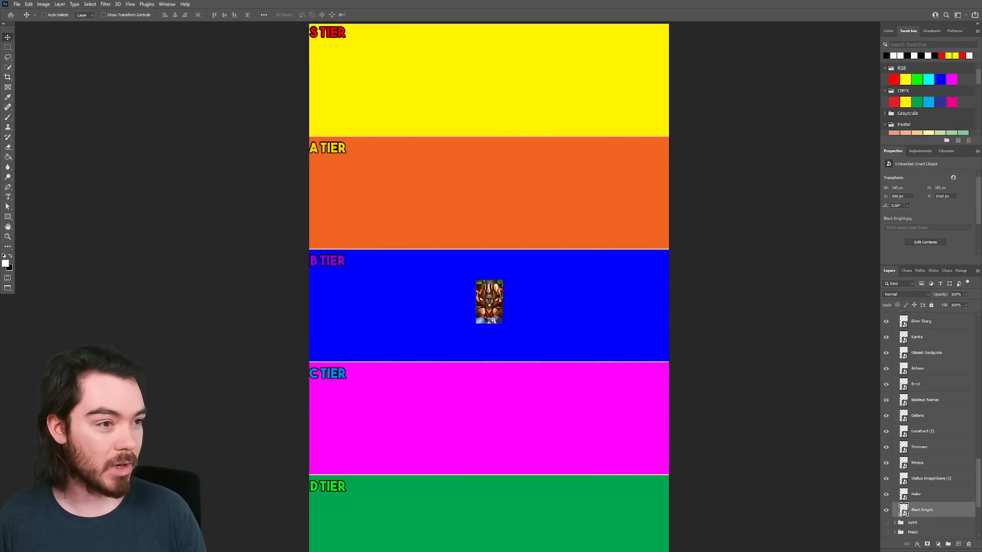
left_click(270, 543)
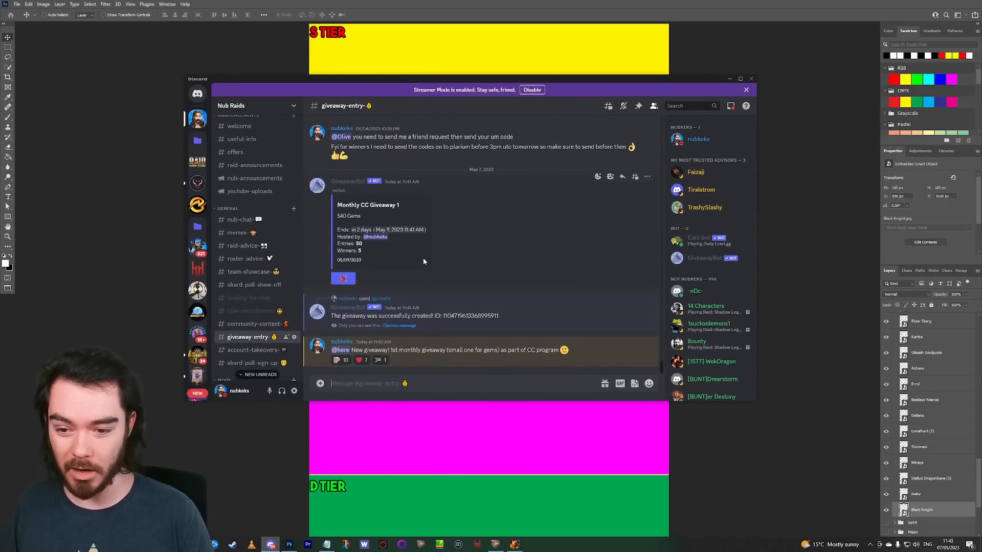
mouse_move(254, 164)
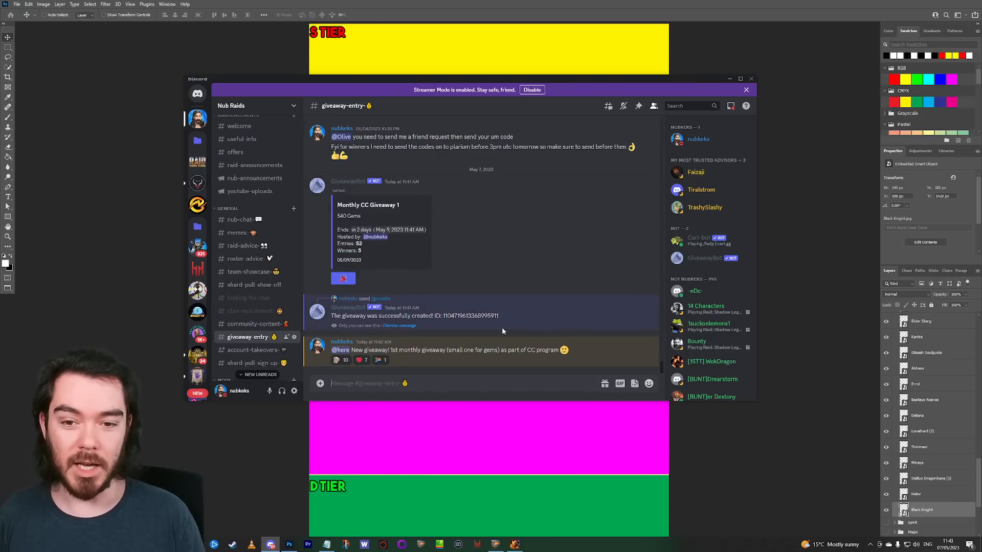
mouse_move(466, 217)
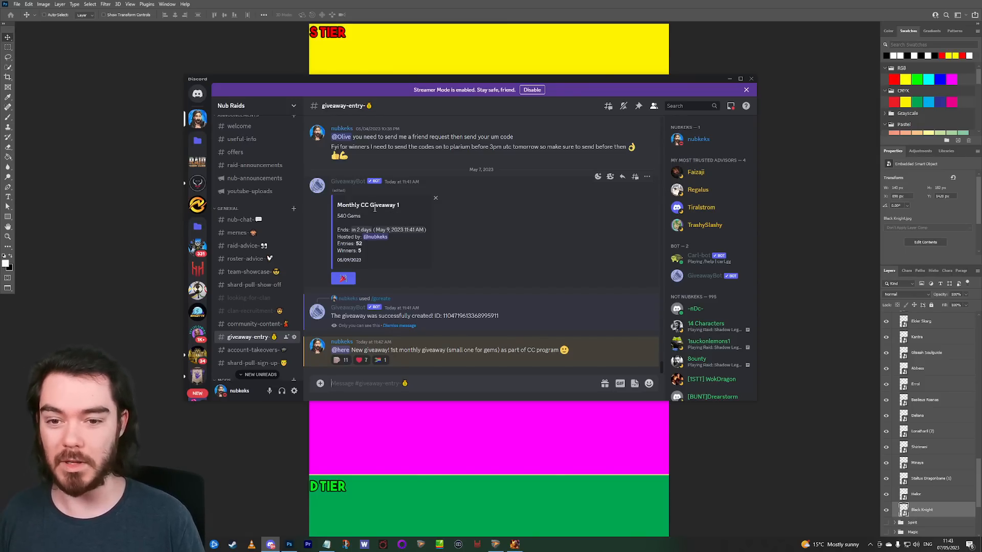
scroll("up", 3)
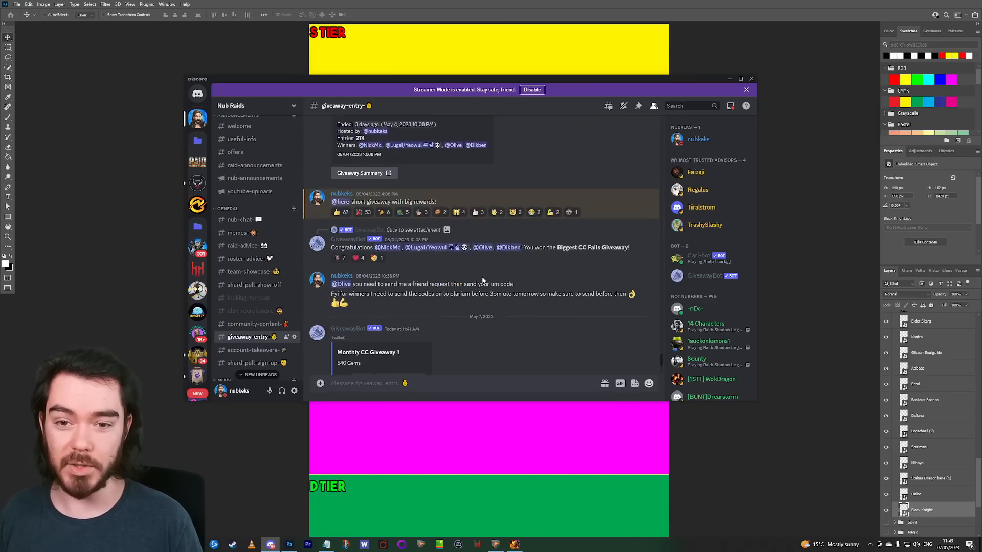
scroll("up", 3)
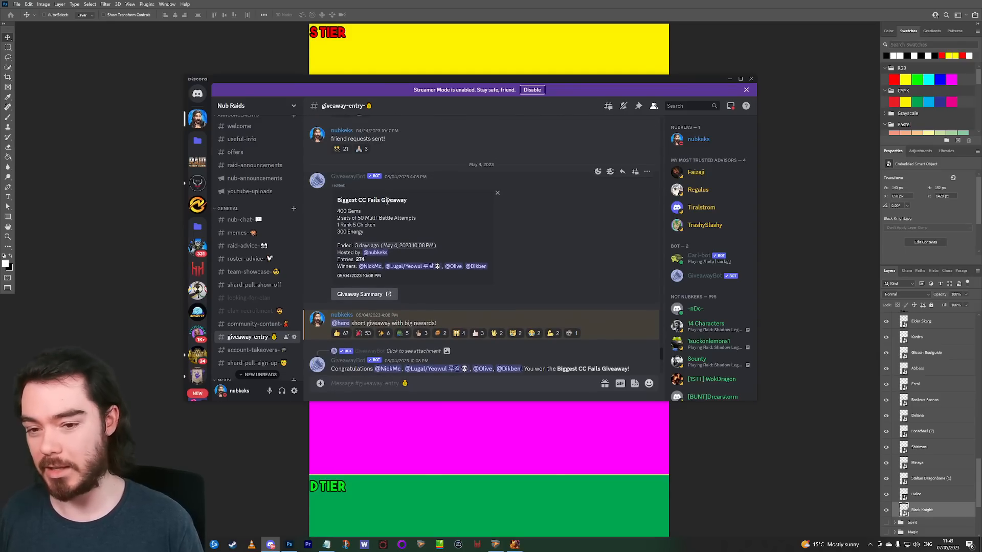
mouse_move(381, 233)
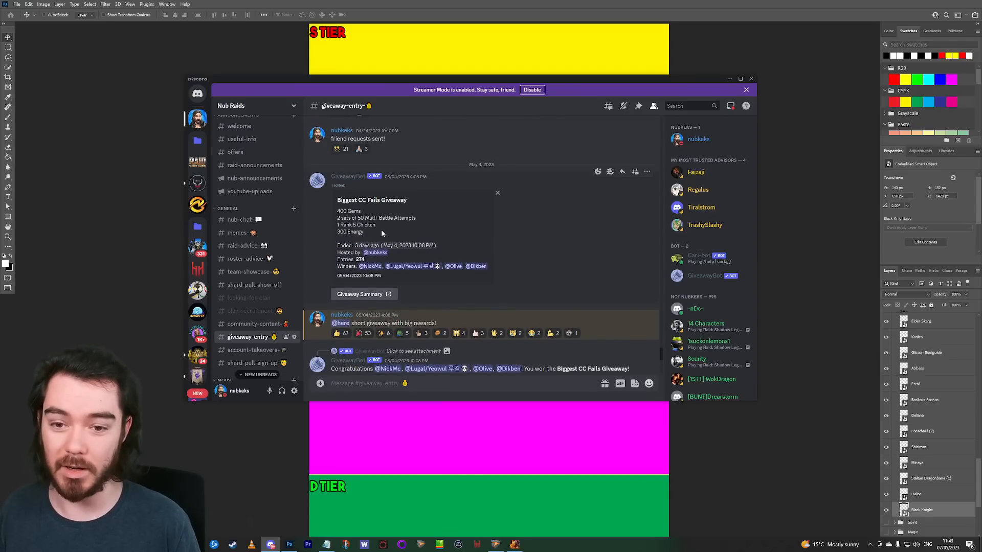
scroll("down", 3)
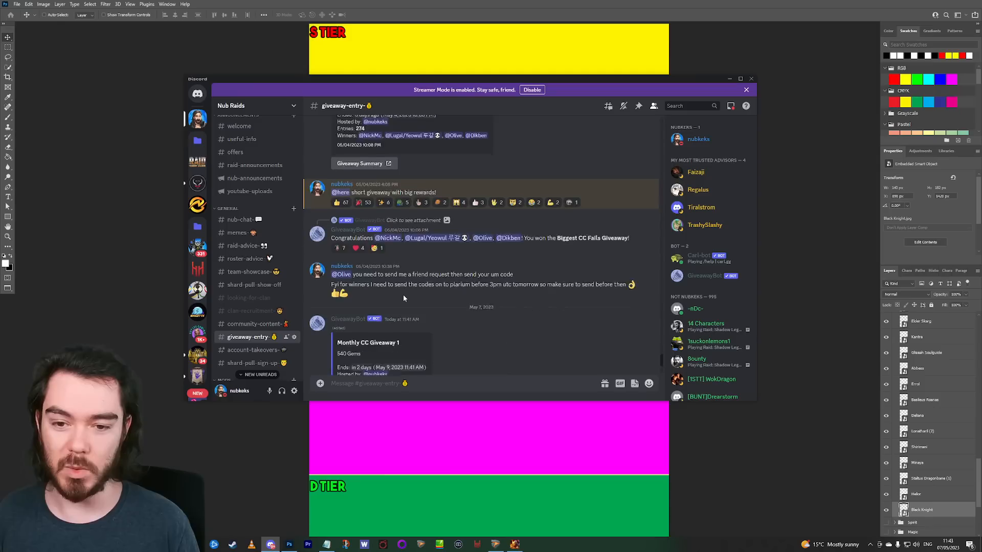
scroll("down", 3)
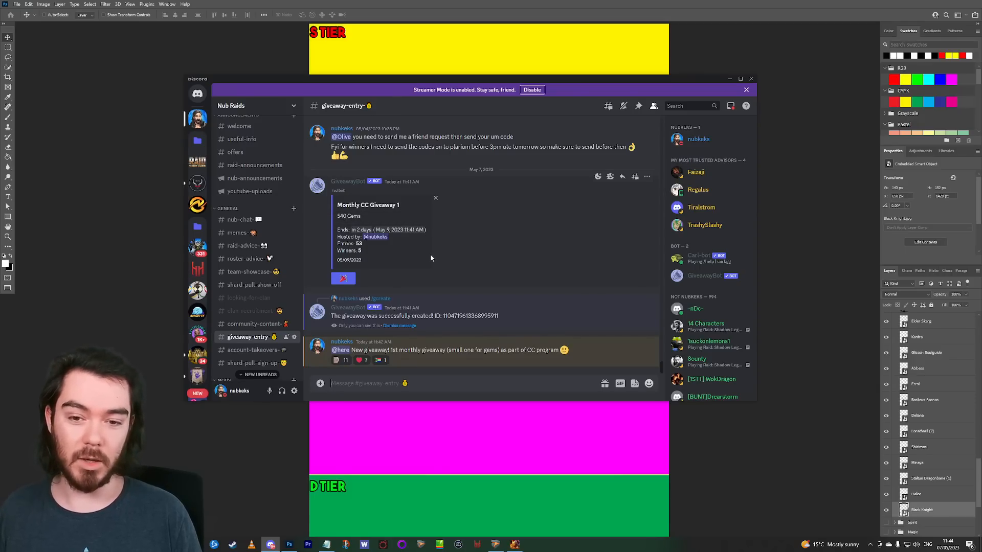
mouse_move(388, 232)
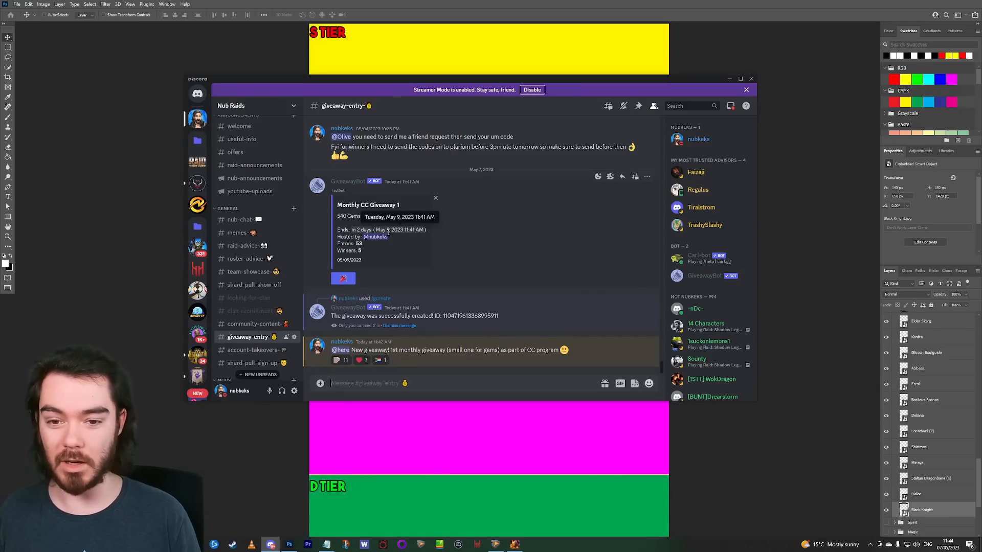
mouse_move(399, 238)
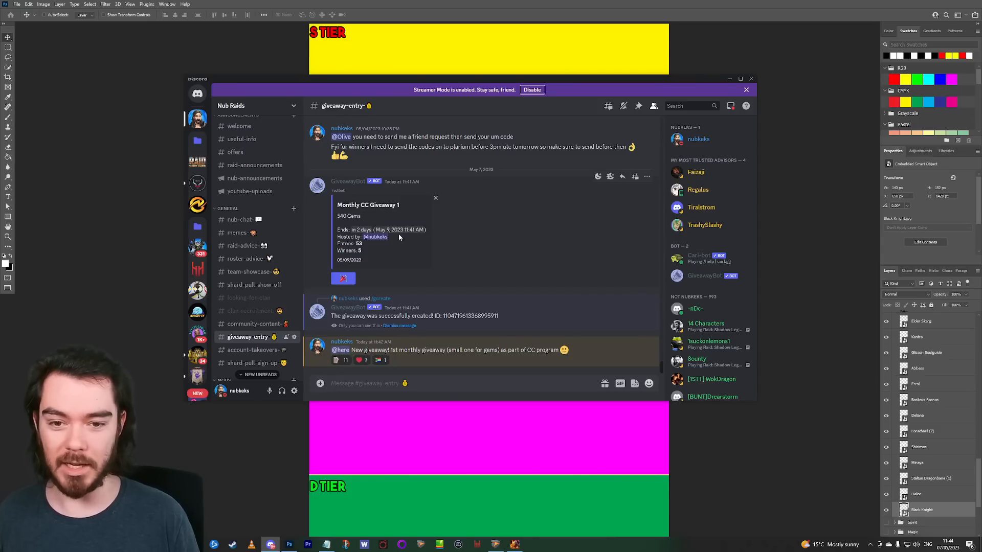
mouse_move(399, 229)
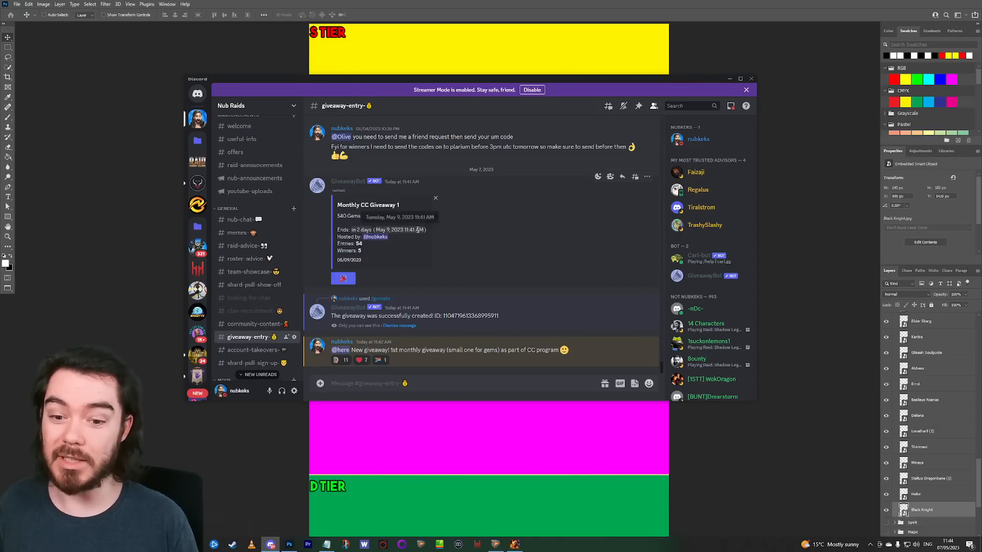
mouse_move(487, 258)
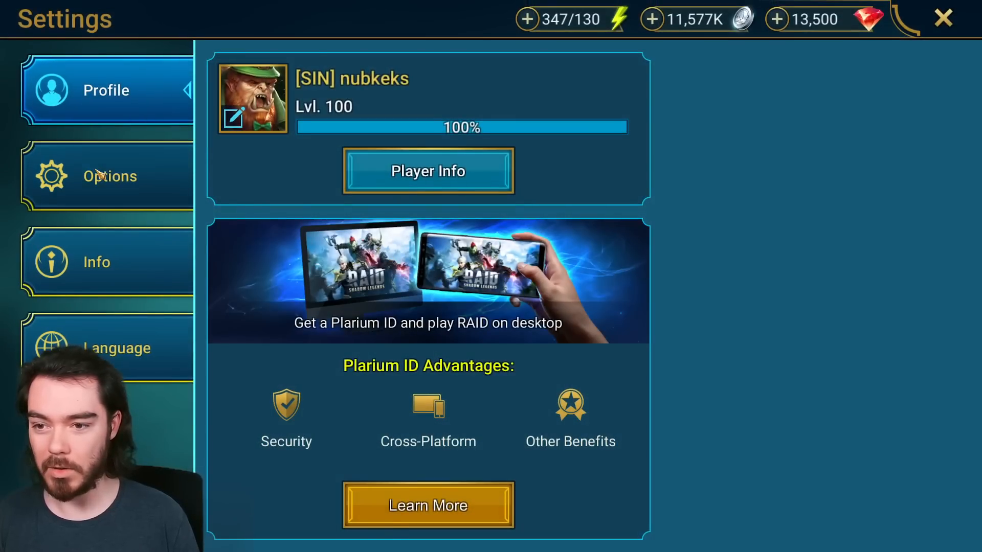
Leave the game settings screen and dismiss the Monthly Pack offer.
left_click(96, 262)
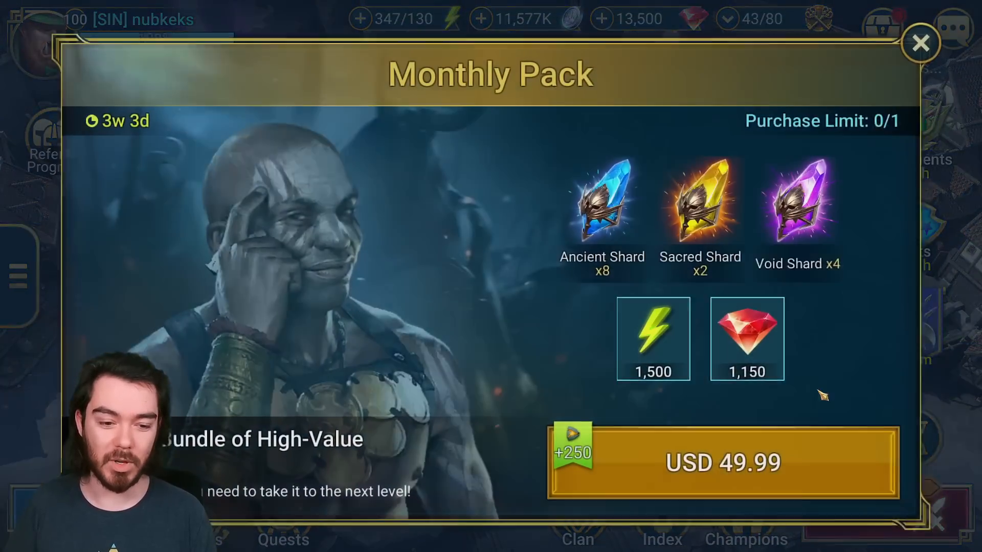
left_click(920, 42)
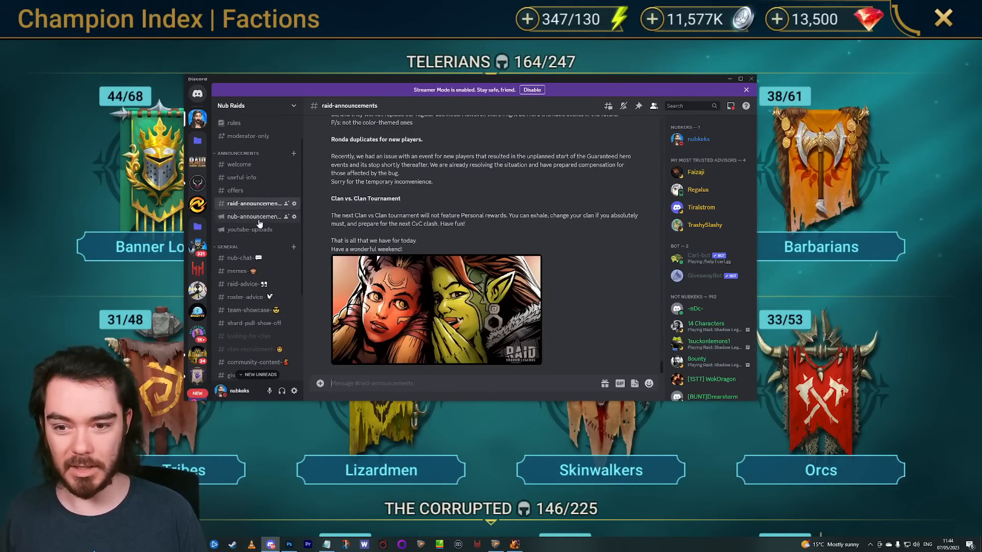
Read through the nub-announcements promo code posts, then minimise Discord to reveal the Raid faction overview.
left_click(254, 215)
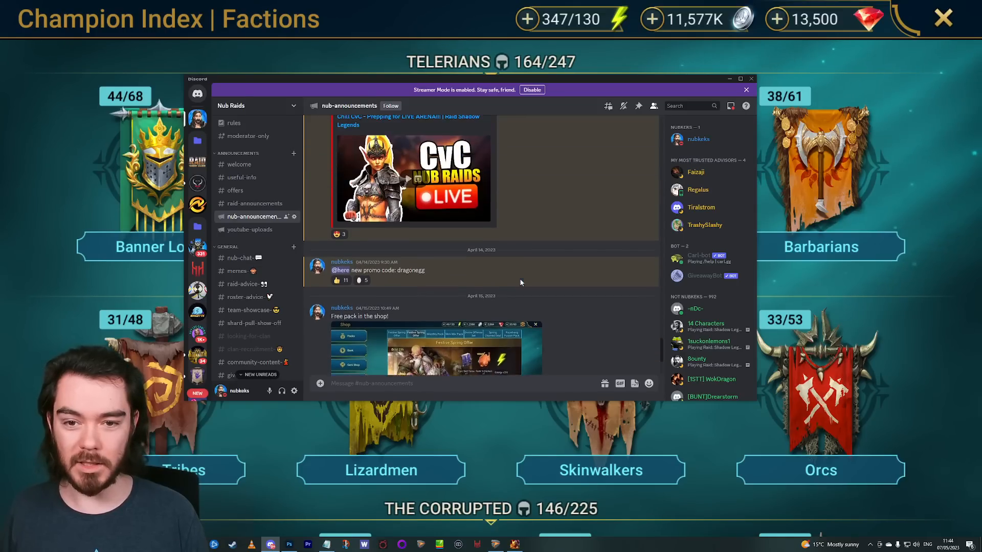
scroll("up", 3)
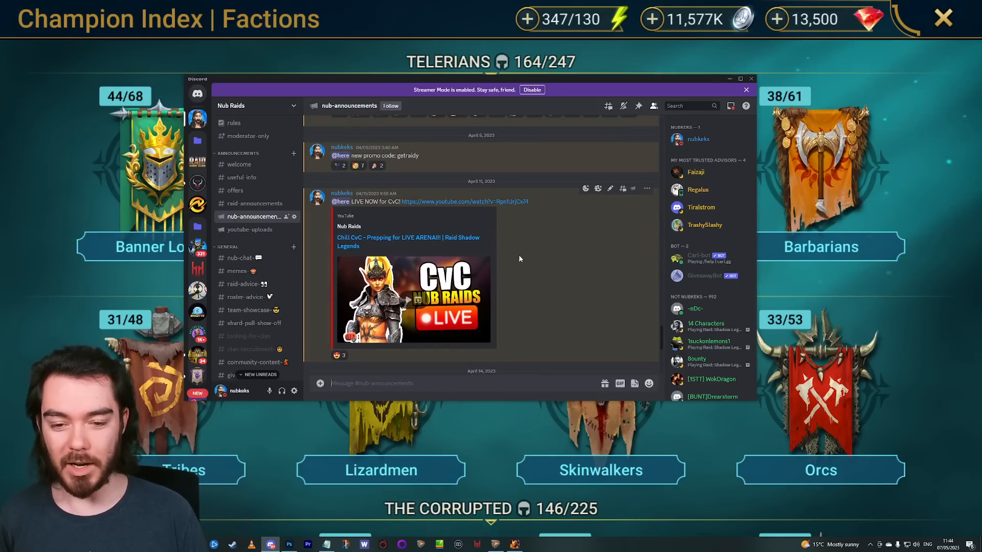
mouse_move(498, 264)
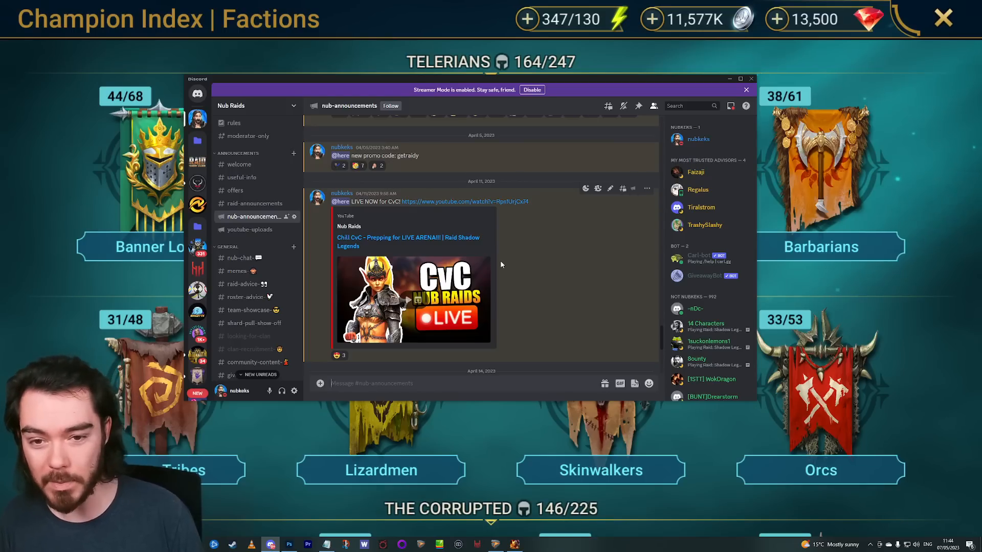
scroll("down", 3)
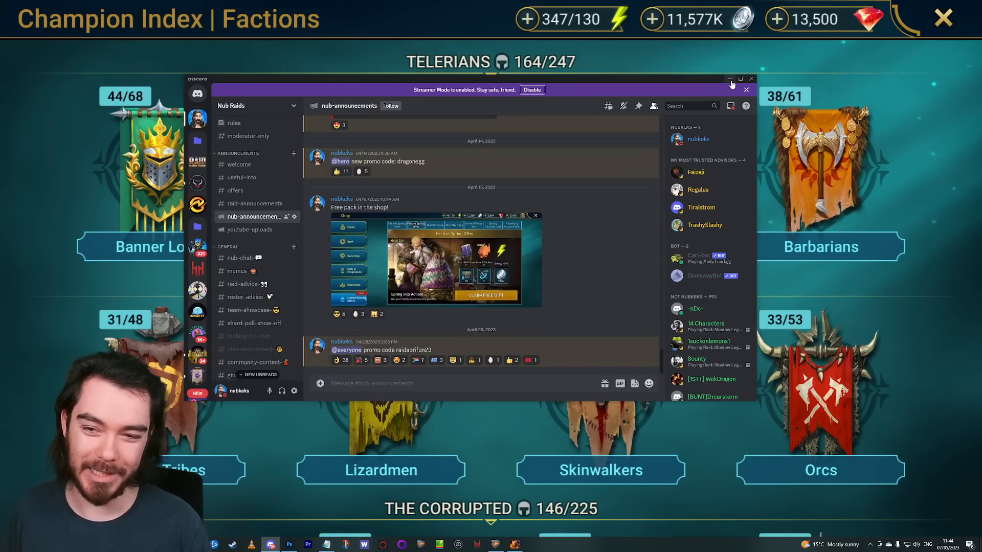
left_click(731, 85)
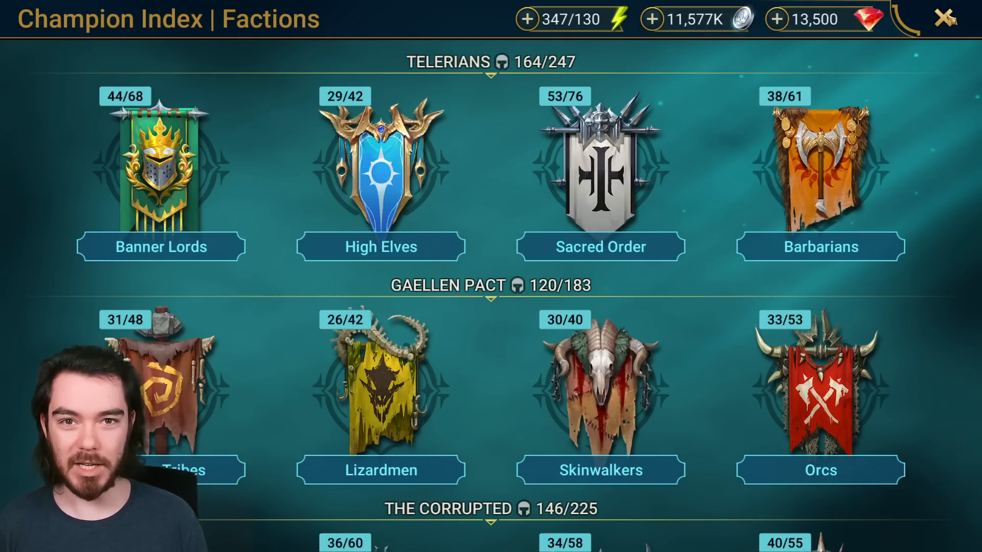
Switch from the game back to the Photoshop tier list document.
left_click(947, 18)
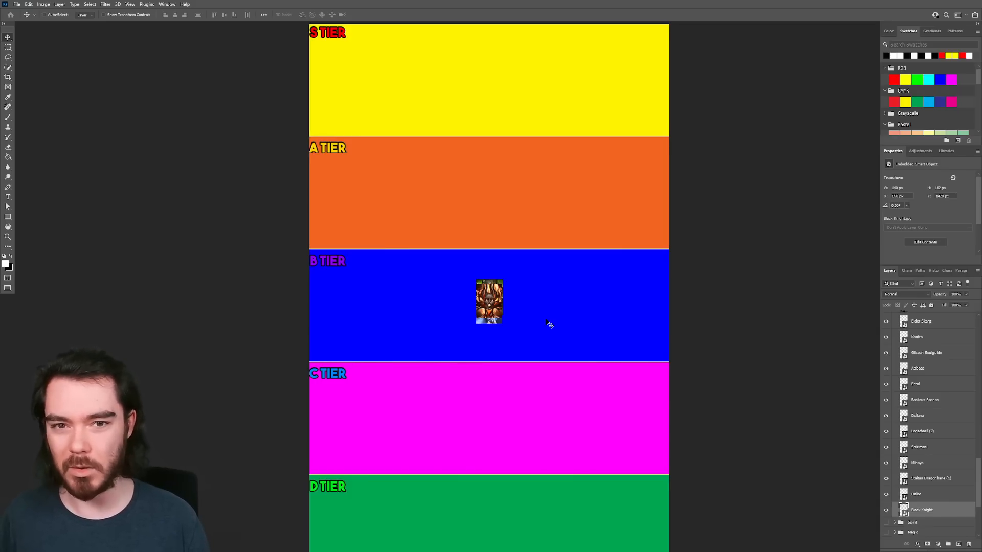
mouse_move(513, 315)
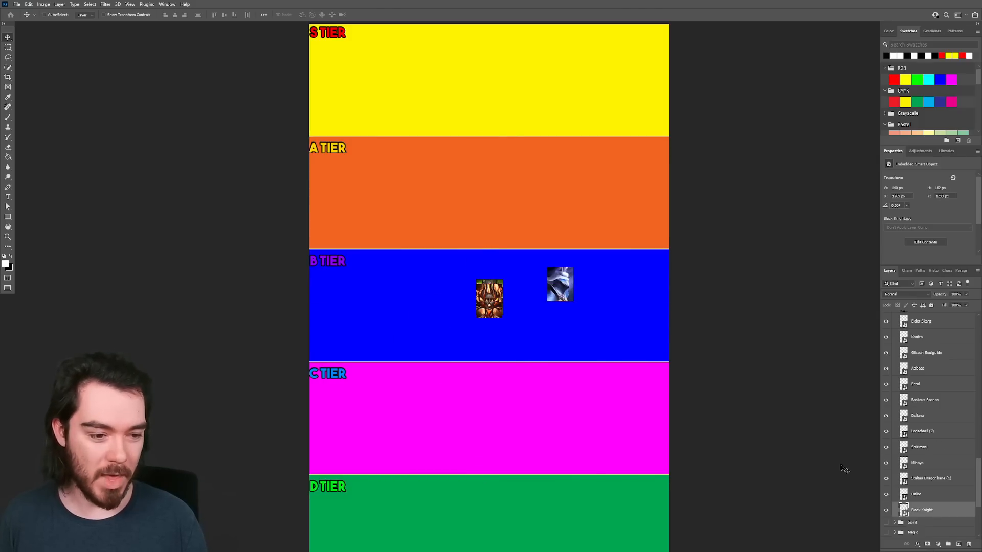
Place four champion portrait smart-object layers loosely in the B tier band.
scroll("down", 3)
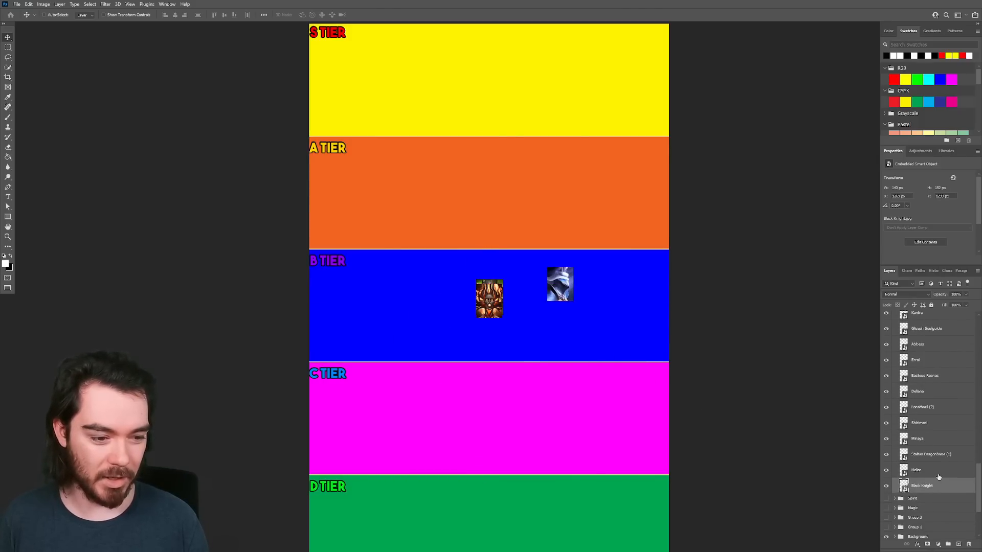
scroll("down", 3)
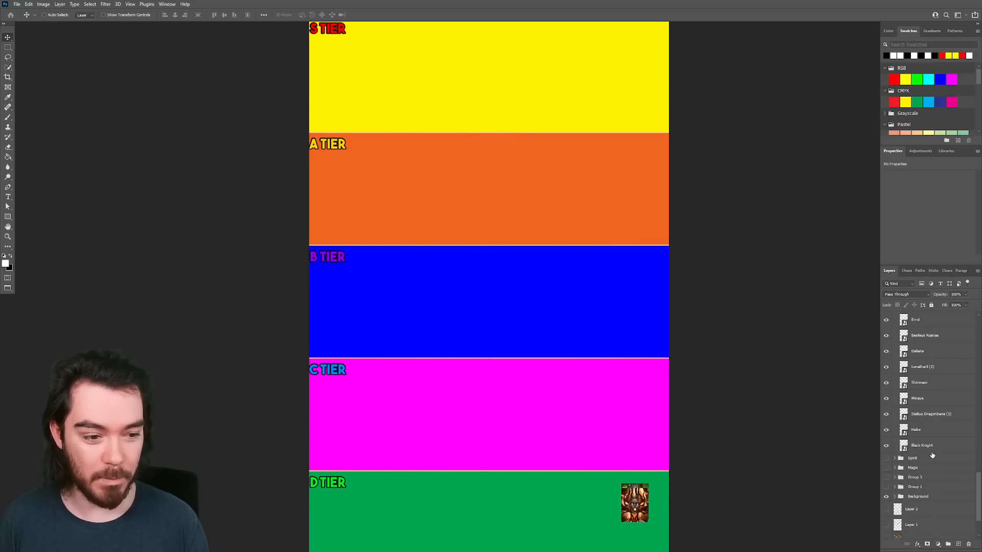
left_click(921, 445)
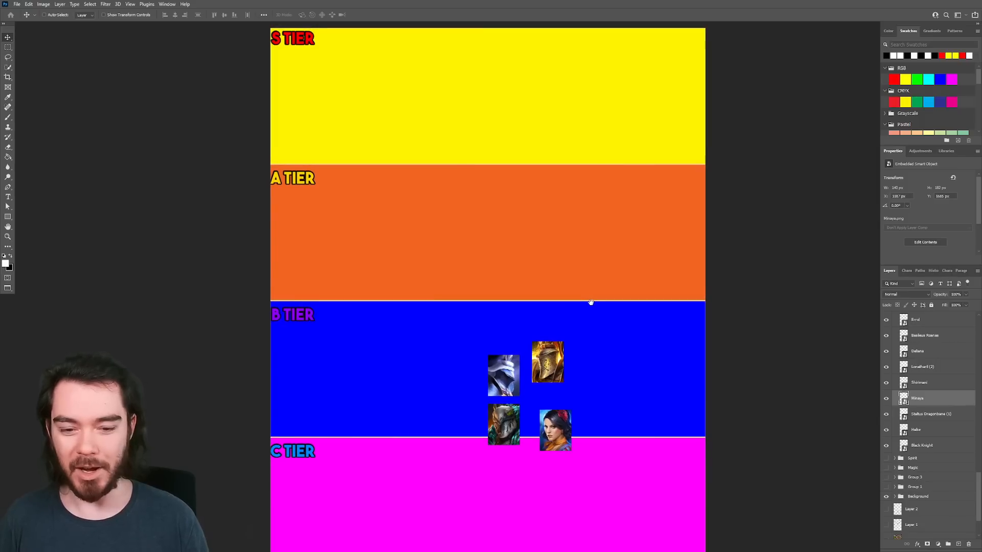
Move three portraits into a row under the C TIER label, leaving one in B.
left_click(921, 445)
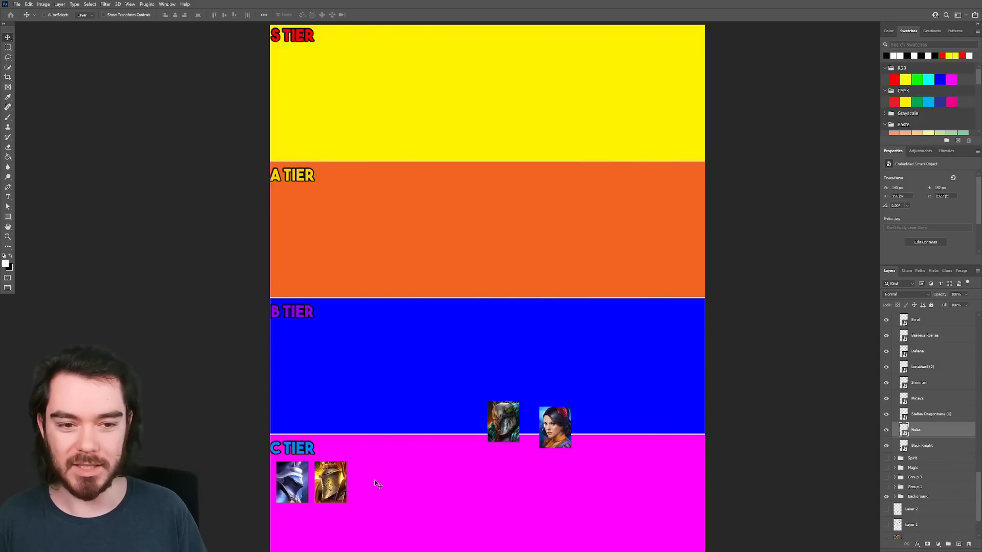
mouse_move(529, 412)
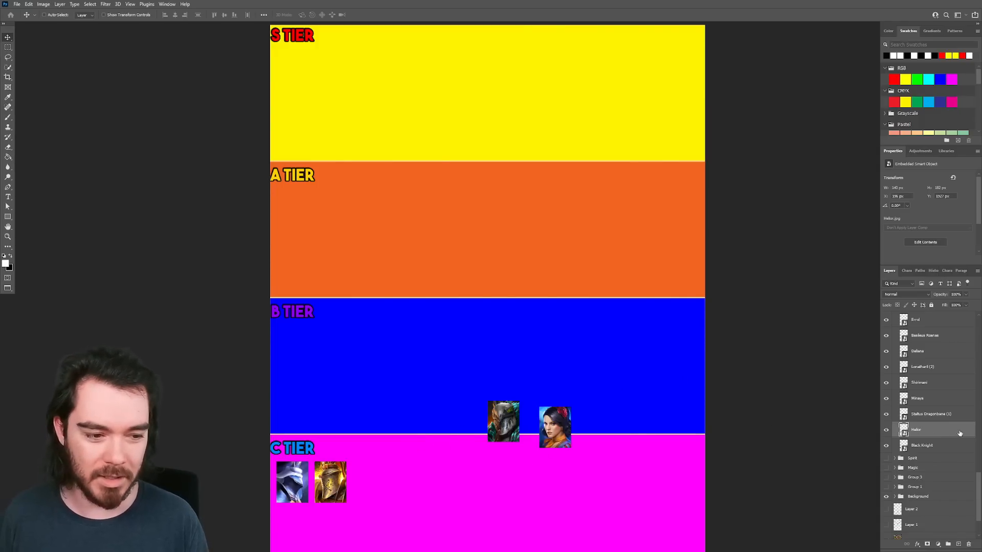
left_click(930, 414)
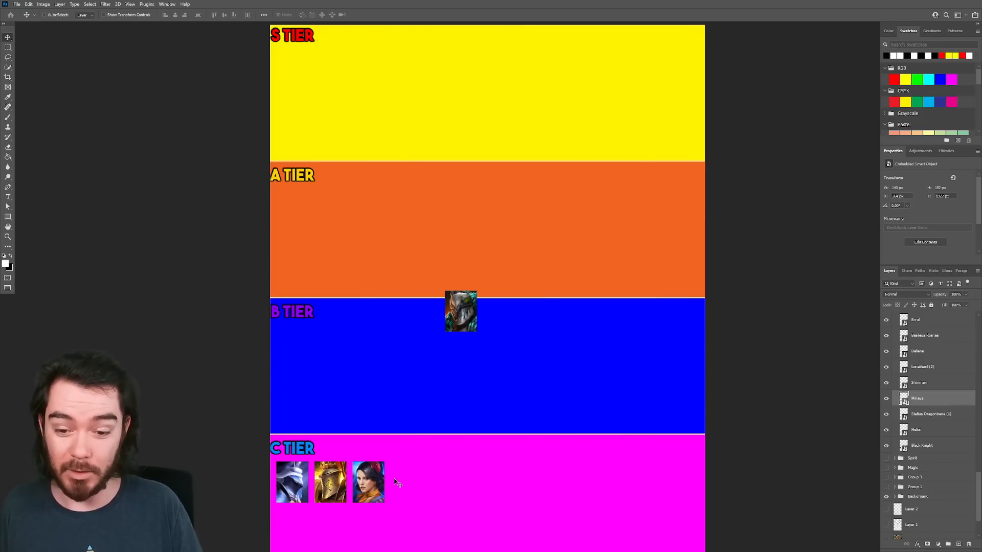
mouse_move(439, 481)
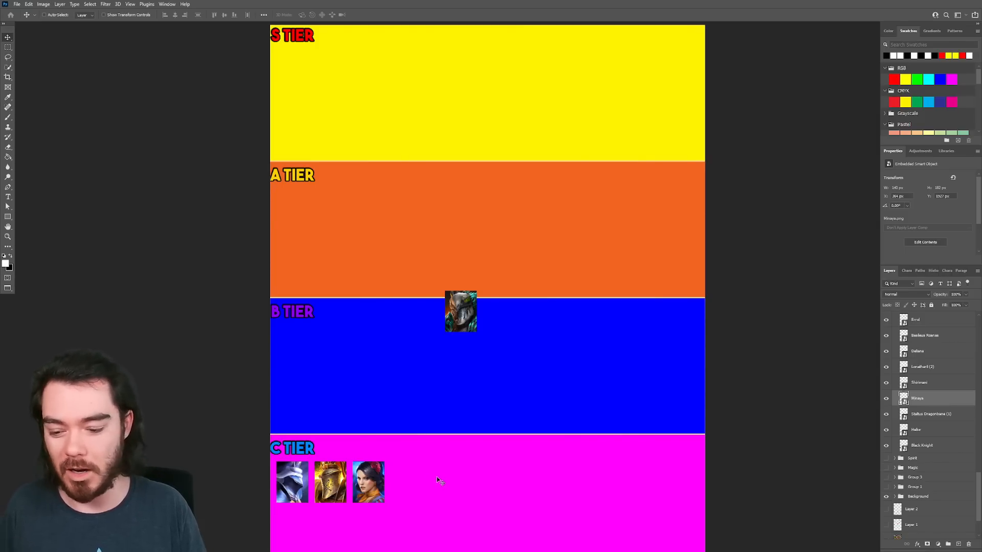
mouse_move(429, 461)
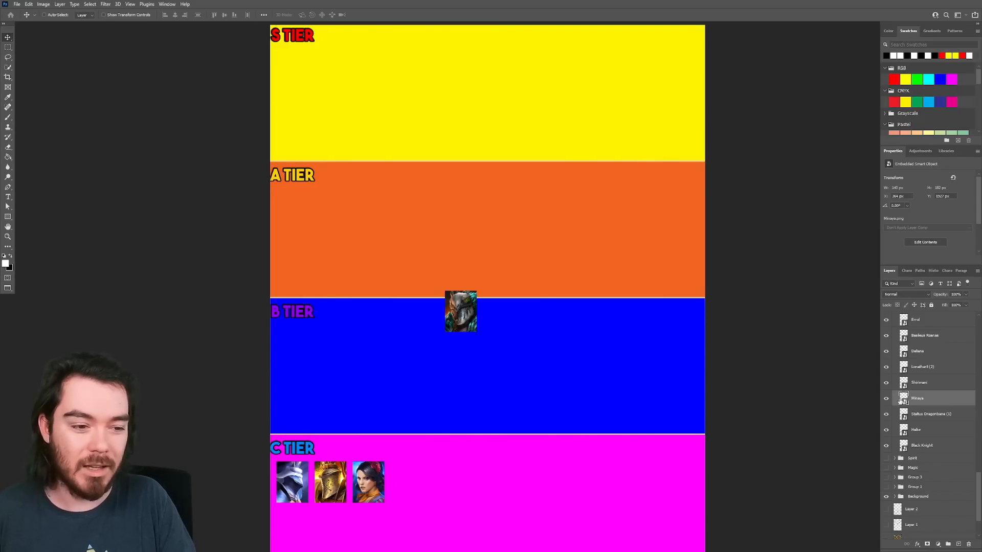
Drag the green-haired Stalius portrait, trying A tier twice, and settle it under S TIER.
left_click(931, 413)
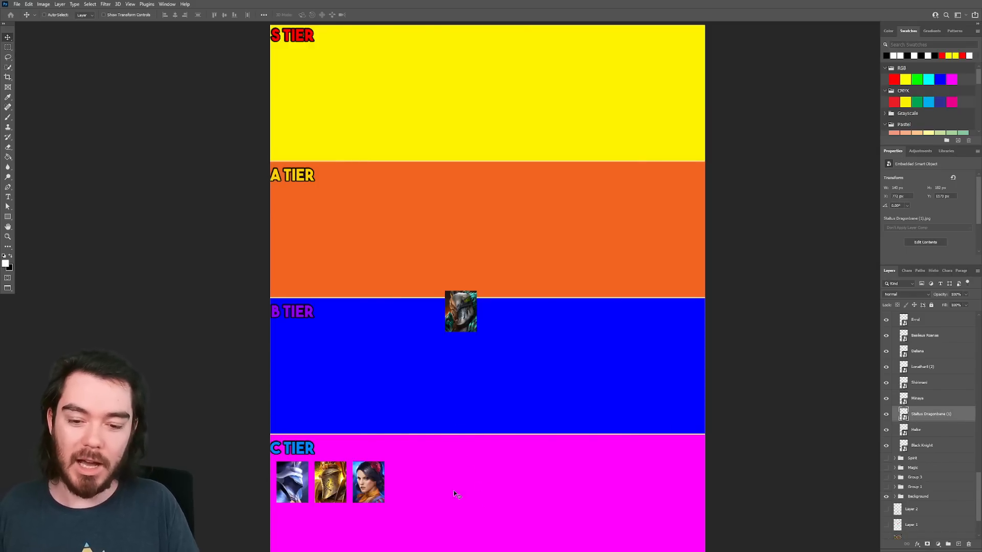
mouse_move(321, 225)
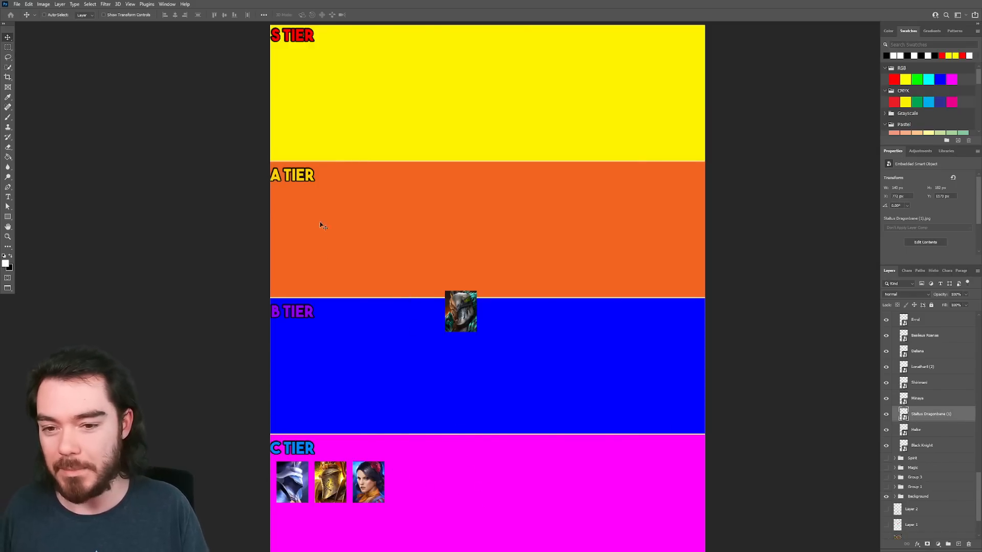
mouse_move(289, 221)
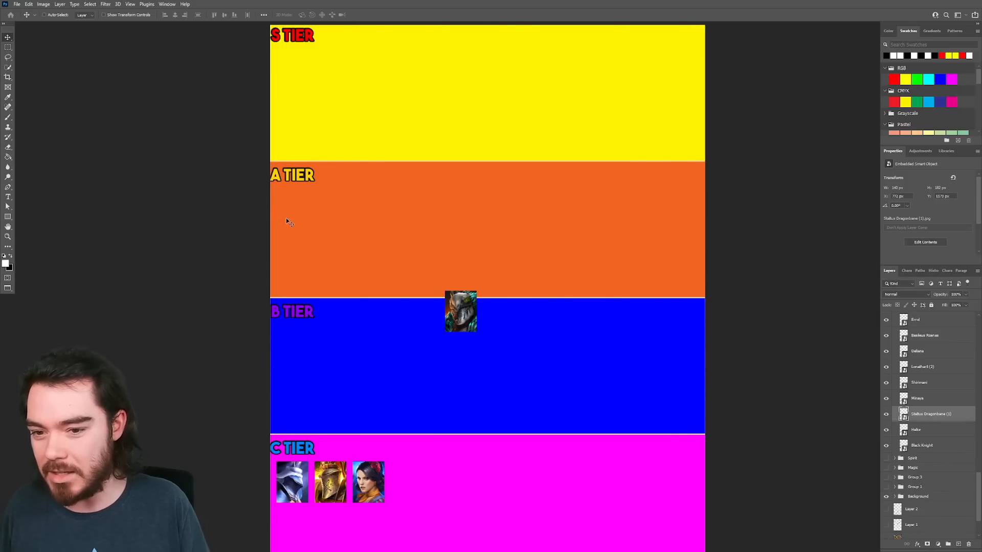
mouse_move(308, 239)
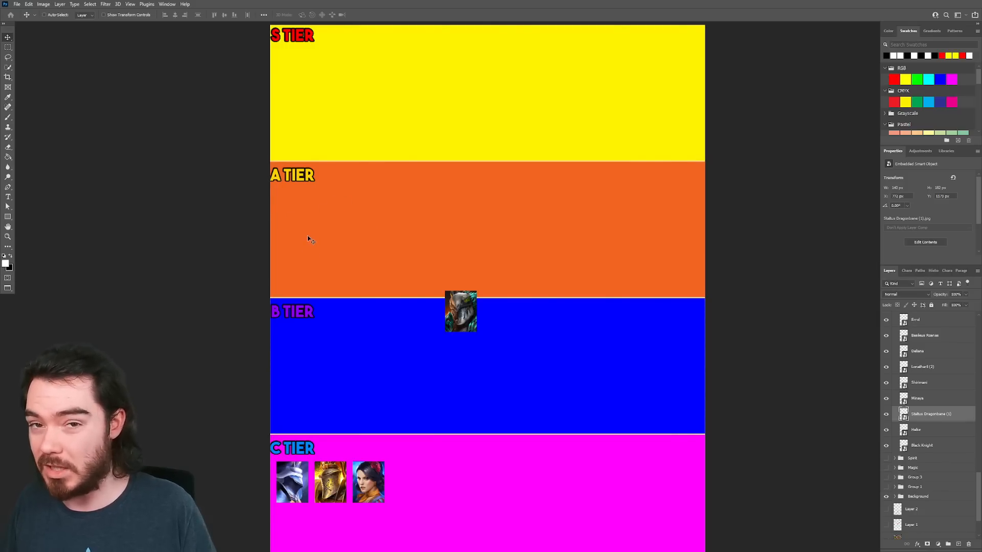
mouse_move(305, 230)
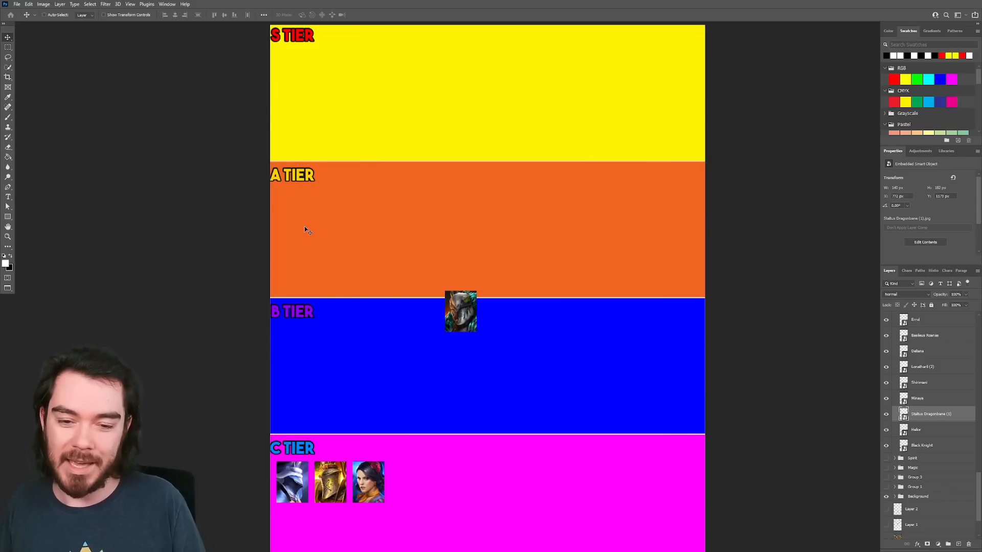
mouse_move(448, 486)
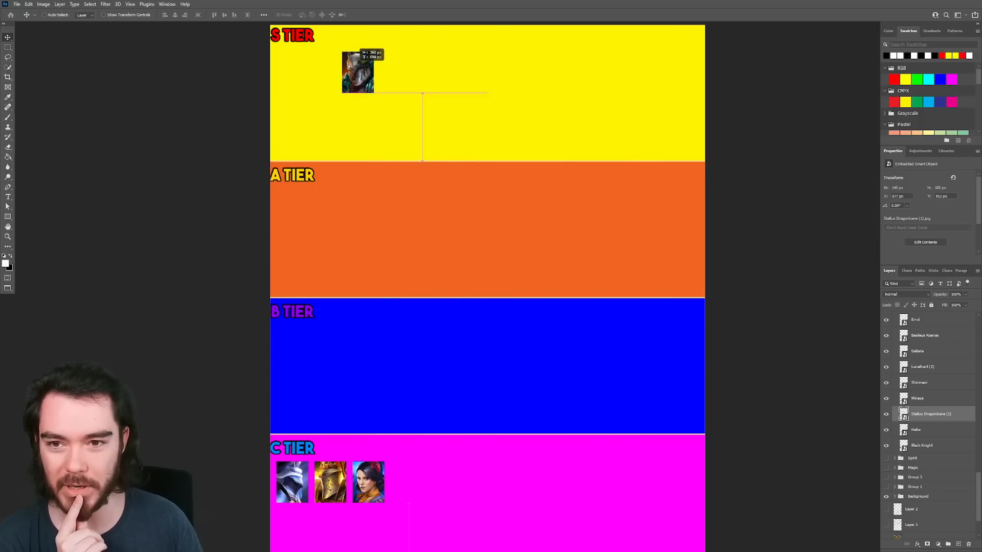
left_click_drag(357, 70, 293, 70)
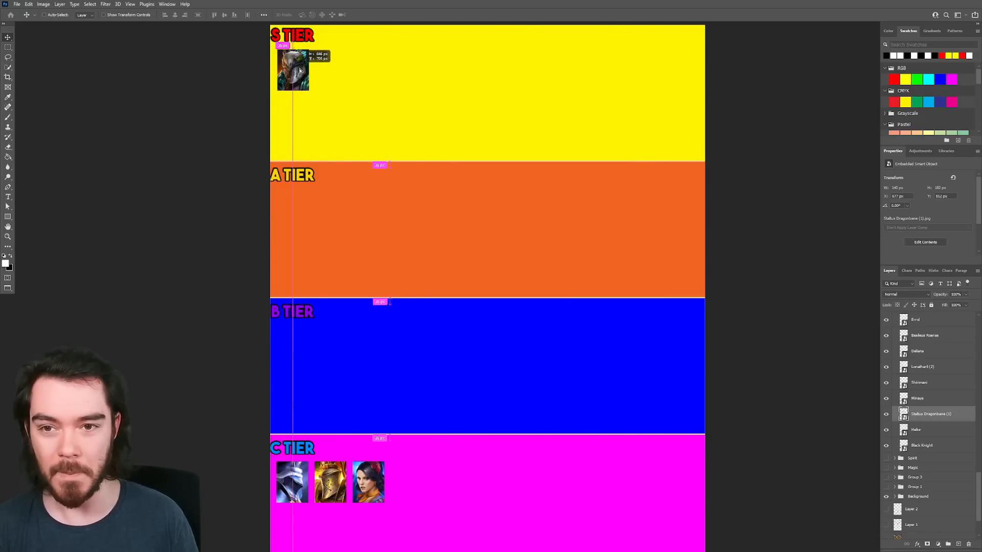
left_click_drag(293, 69, 289, 203)
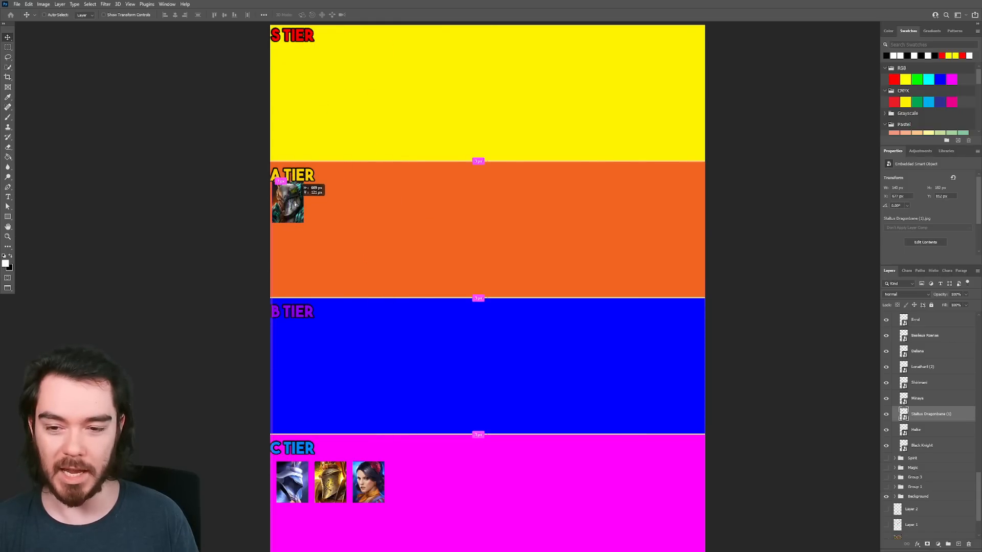
left_click_drag(288, 201, 291, 209)
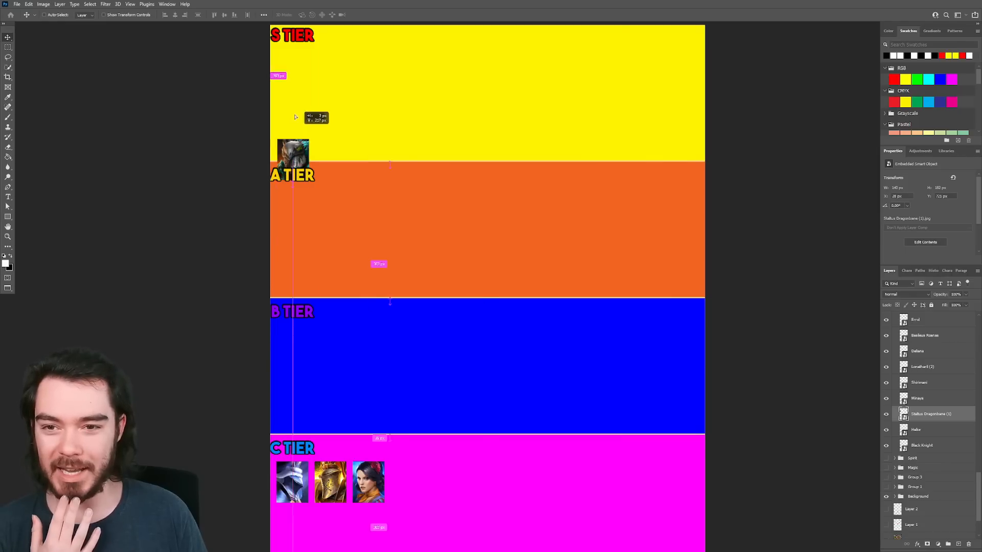
left_click_drag(293, 153, 293, 204)
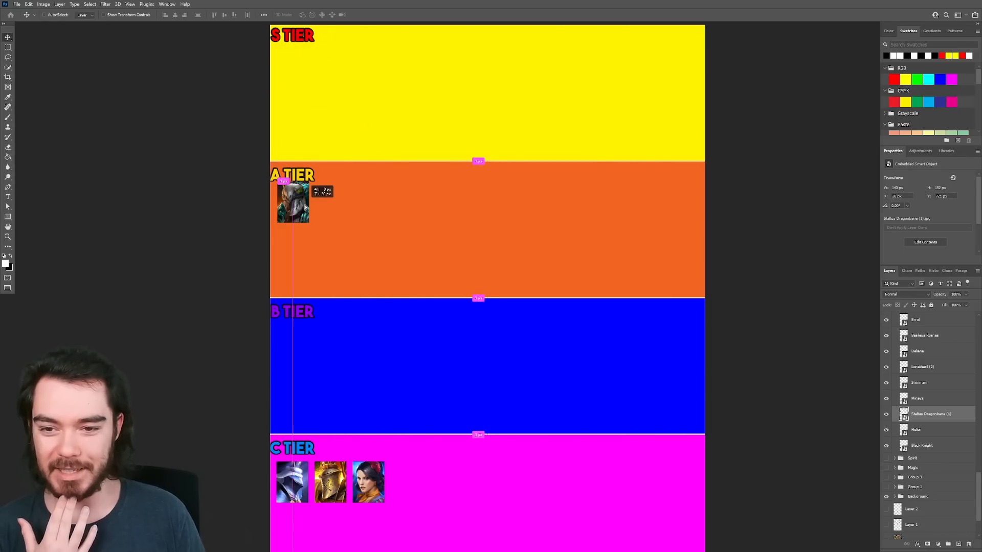
left_click_drag(292, 204, 292, 68)
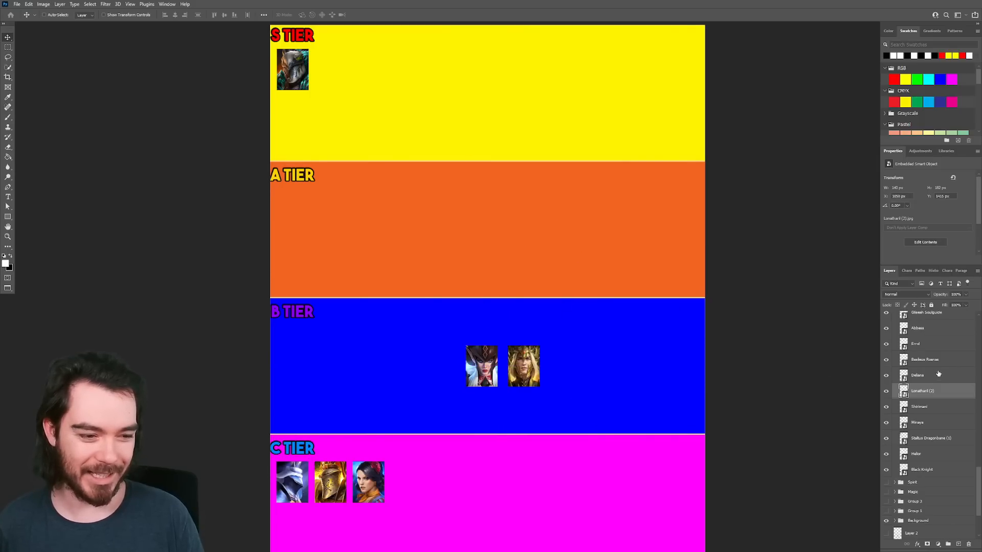
Select the newly added portraits and line two up under the B TIER label.
left_click(918, 374)
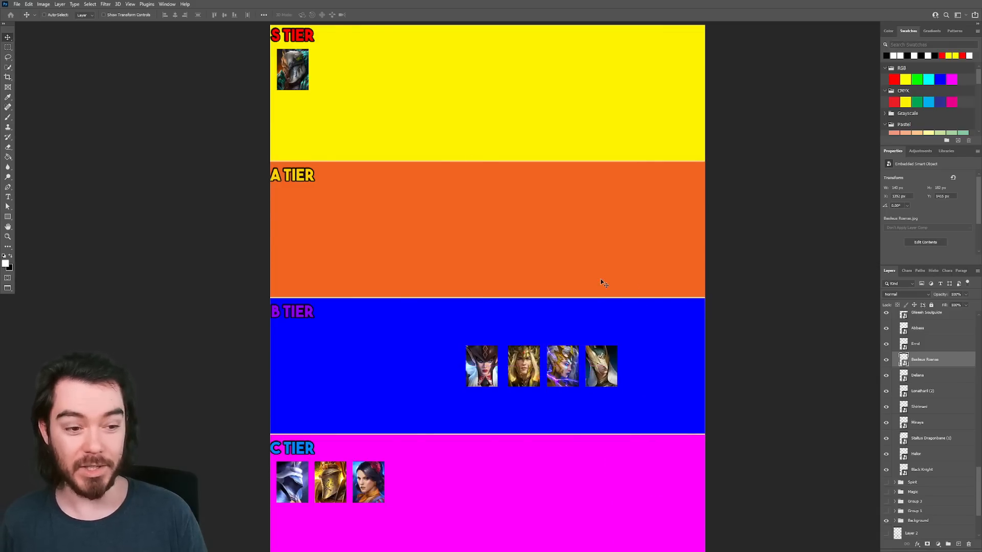
mouse_move(693, 359)
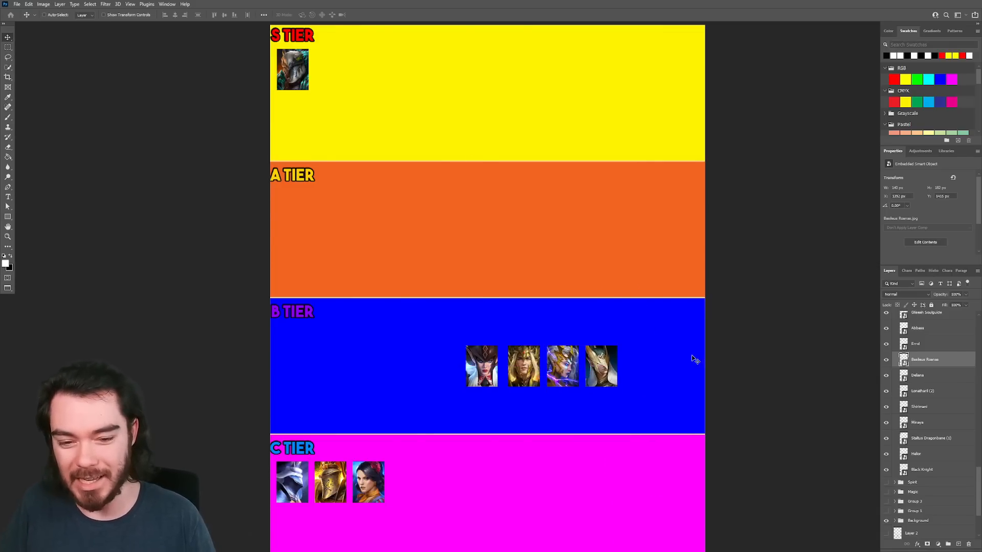
left_click(918, 406)
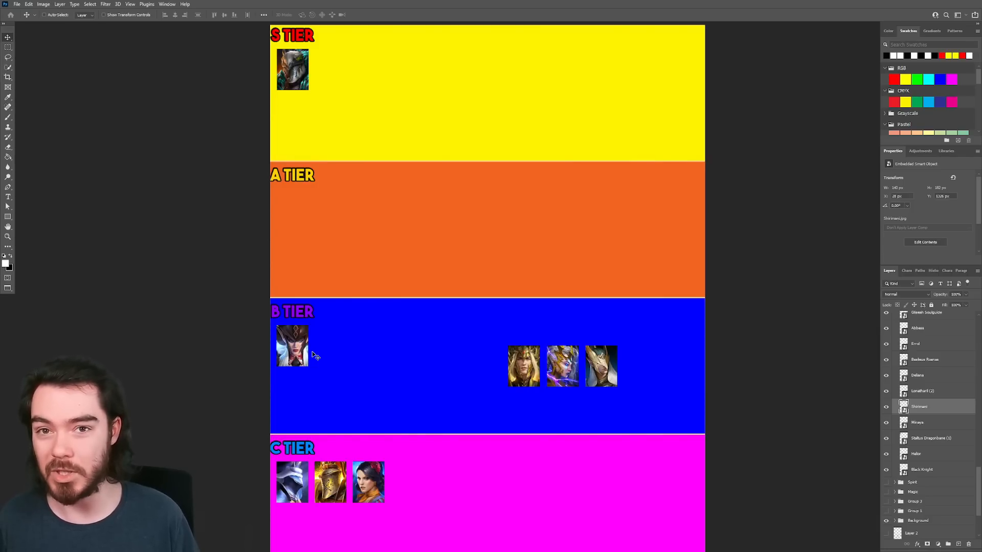
mouse_move(292, 341)
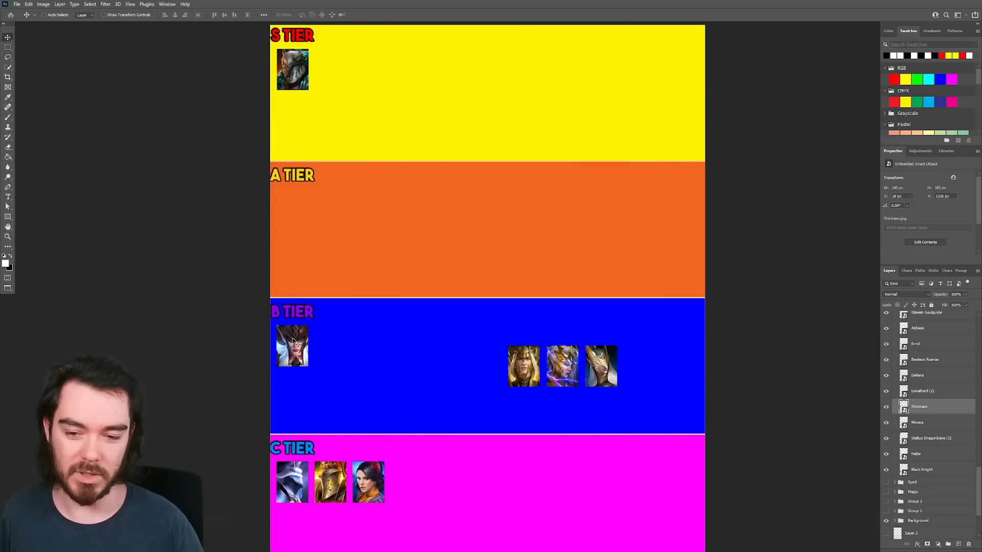
mouse_move(333, 352)
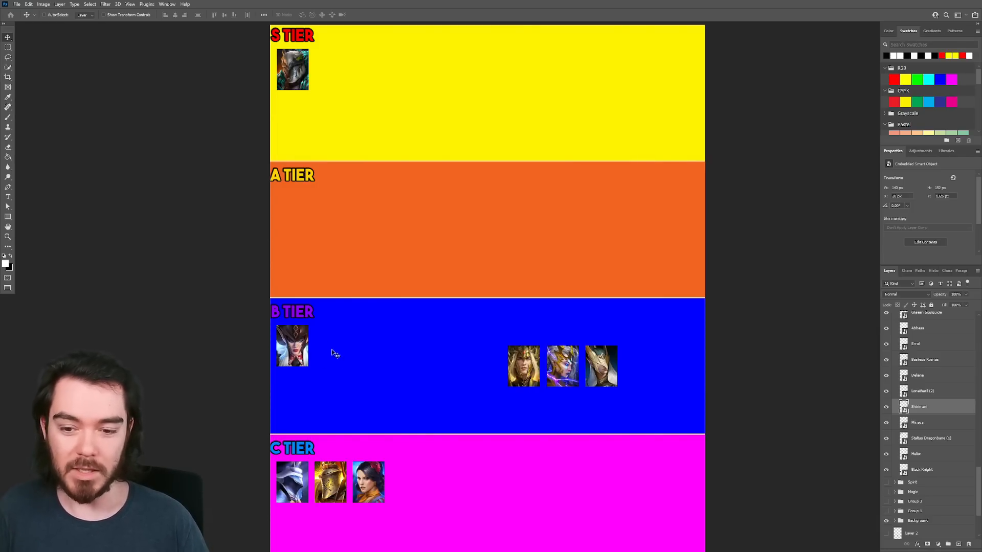
mouse_move(362, 372)
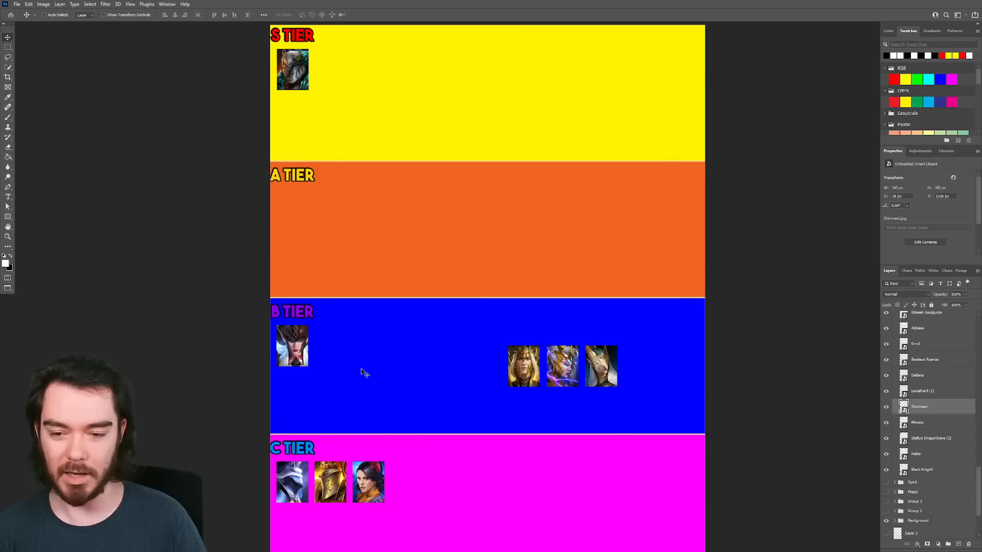
mouse_move(330, 360)
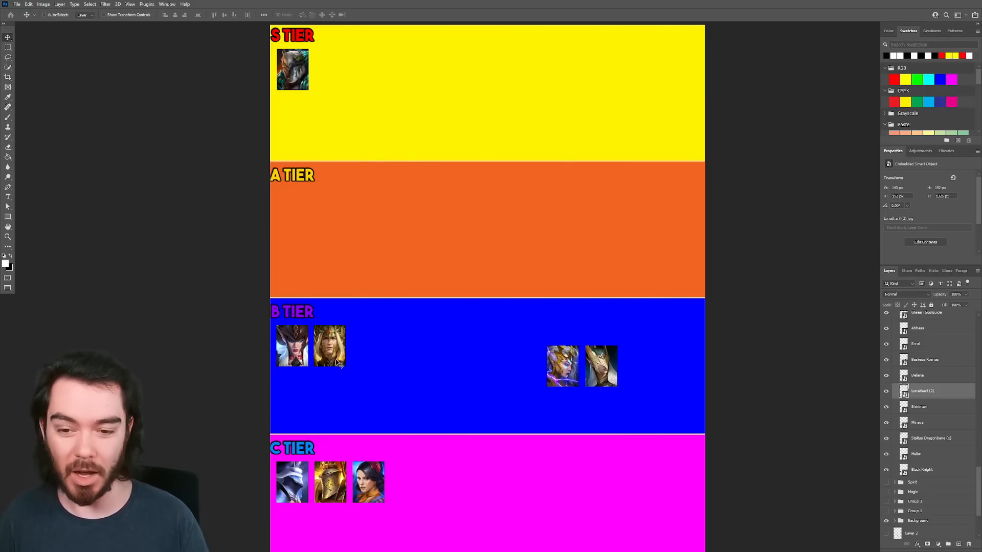
mouse_move(393, 301)
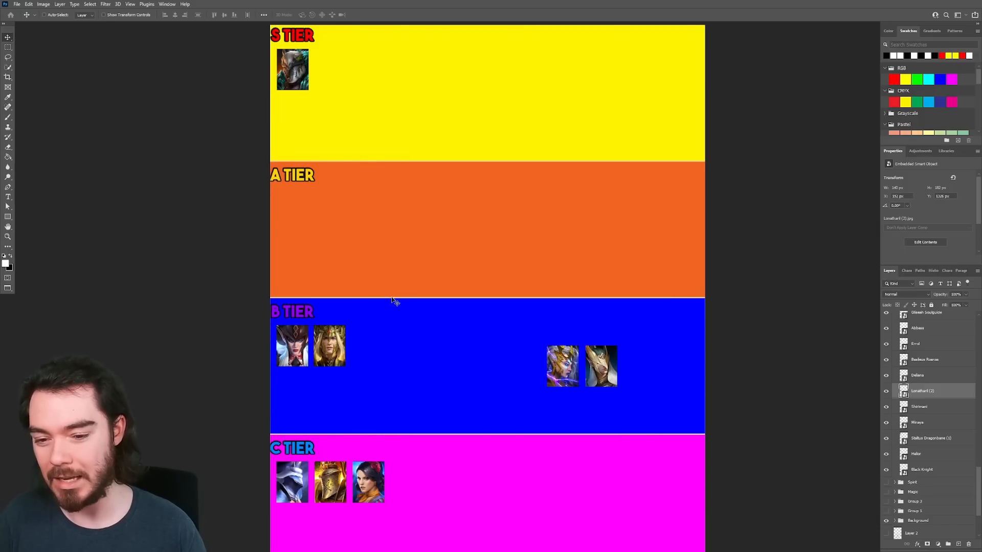
mouse_move(357, 347)
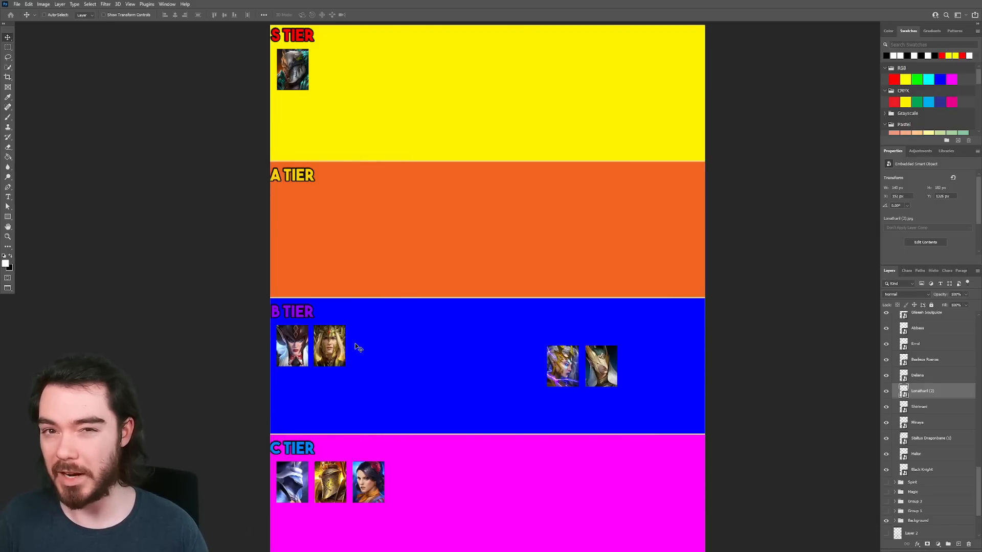
mouse_move(366, 393)
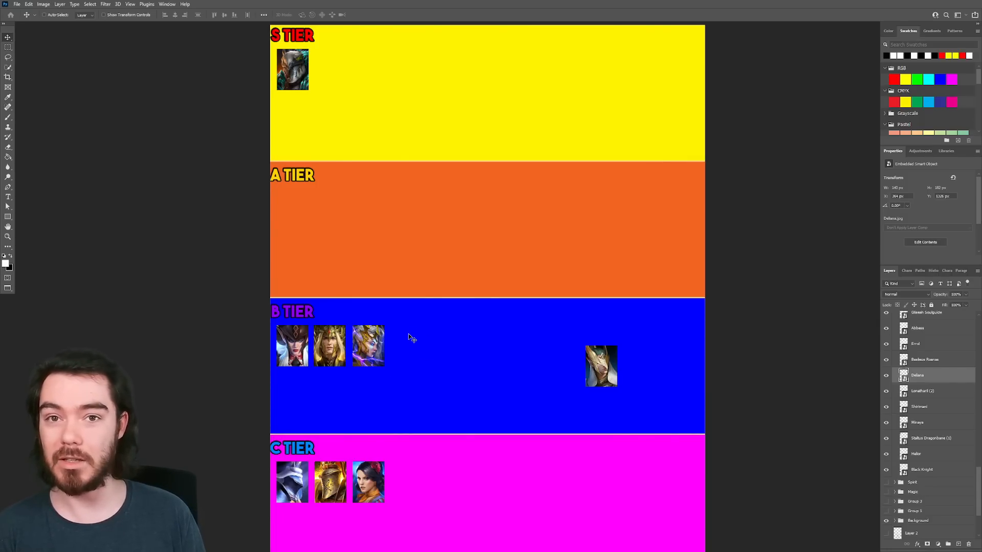
mouse_move(406, 350)
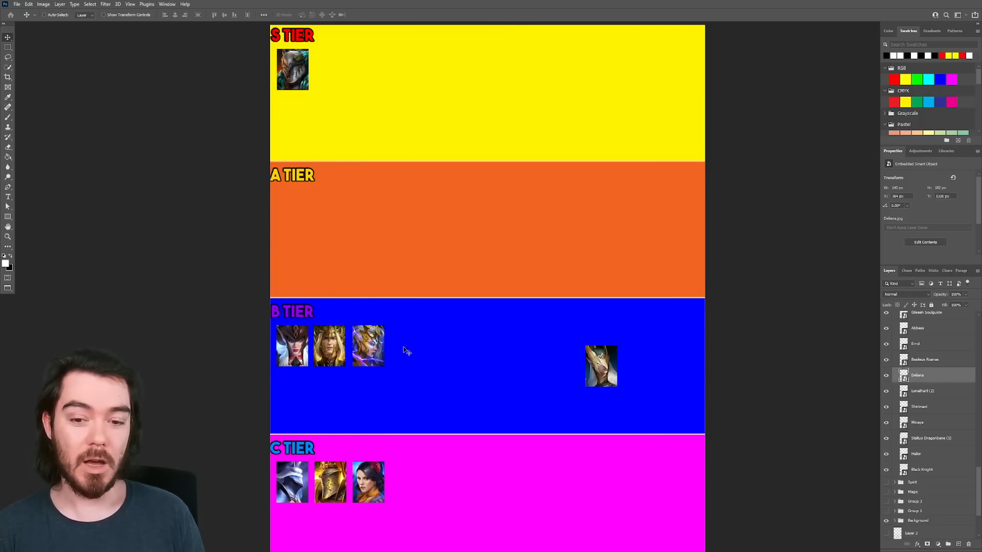
mouse_move(380, 368)
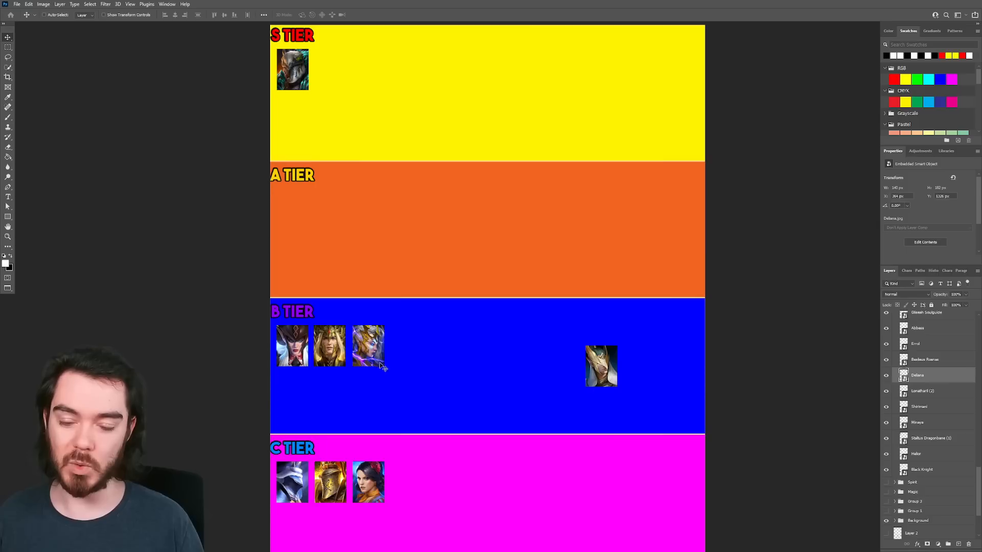
mouse_move(392, 362)
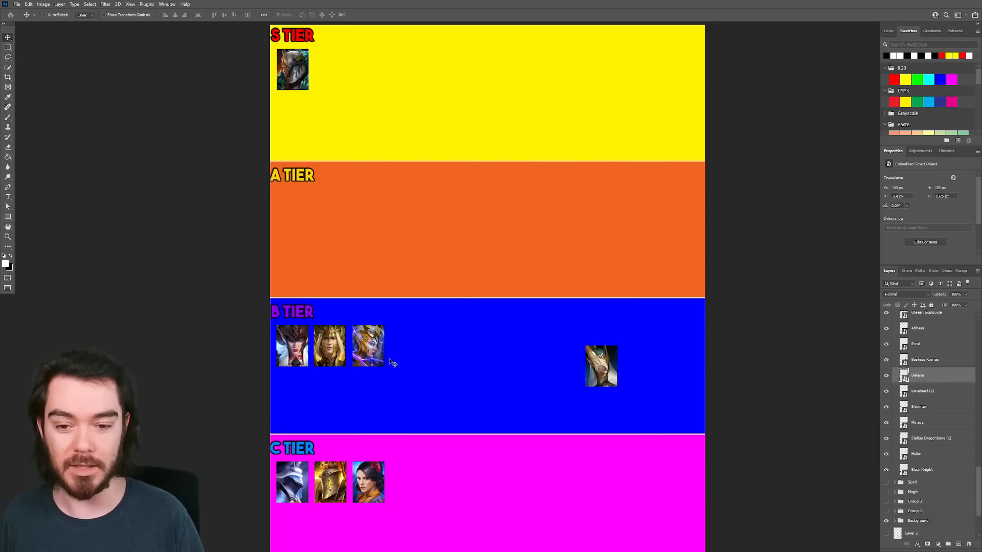
mouse_move(365, 175)
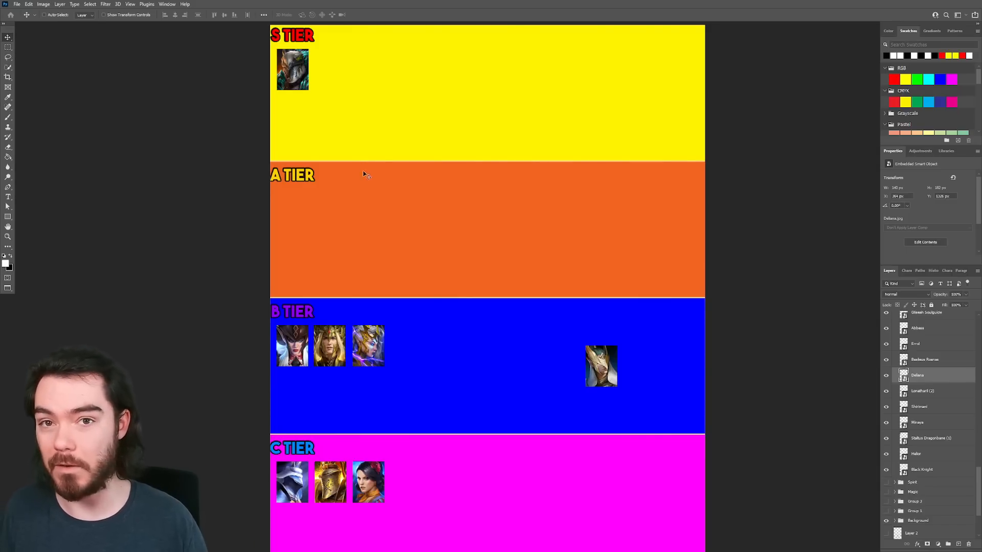
Move the Deliana portrait into the B tier row beside the first two.
left_click(925, 359)
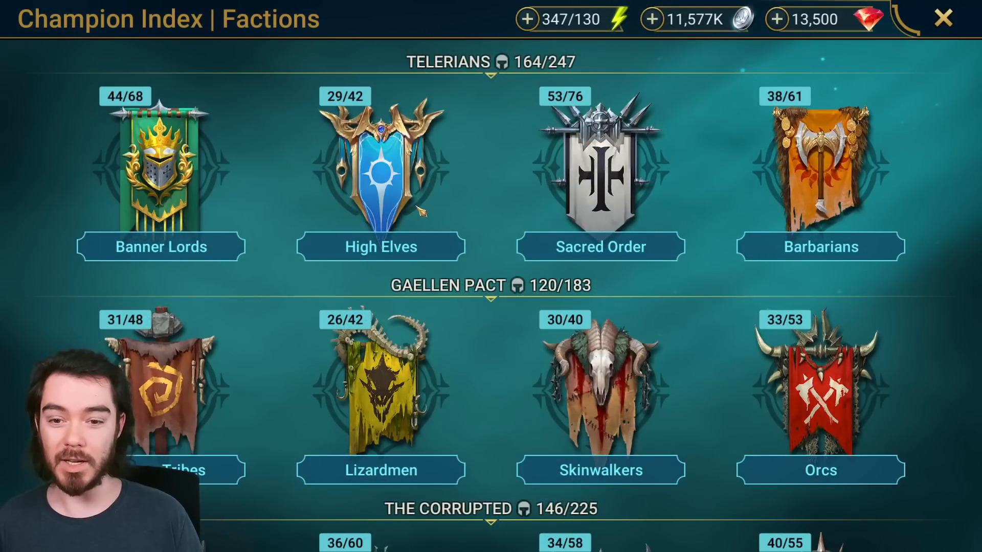
Open Basileus Roanas from the High Elves legendaries and read his Bolts of Scorn skill description.
left_click(380, 175)
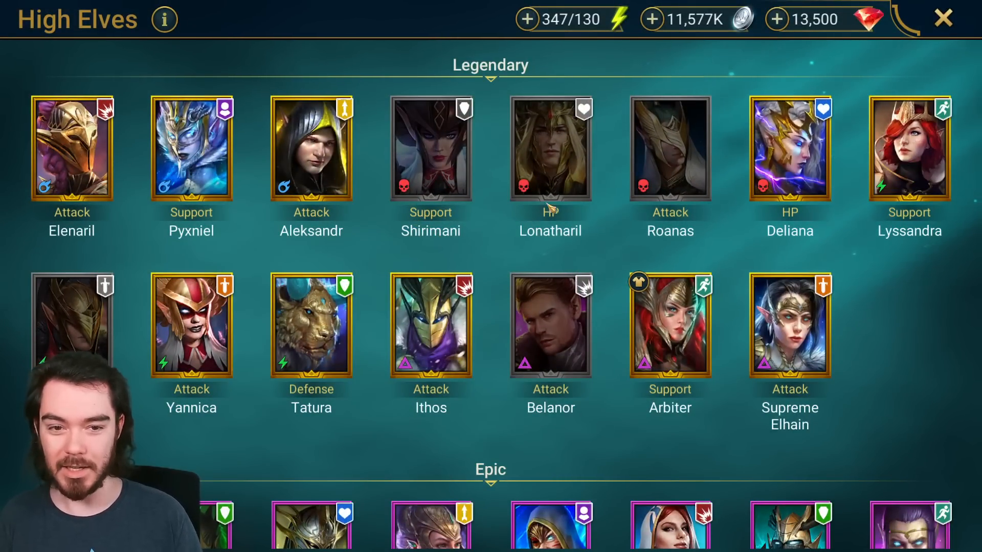
left_click(669, 147)
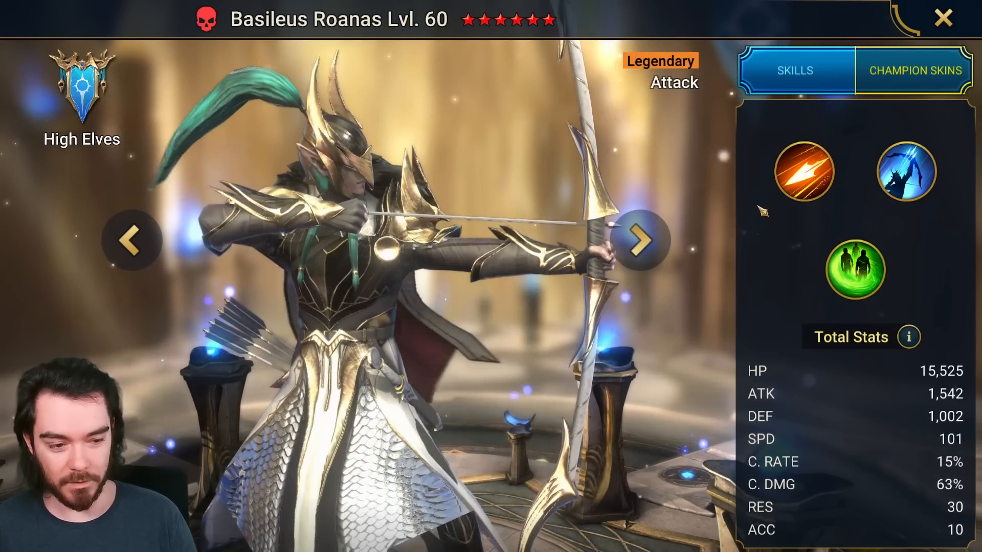
left_click(906, 172)
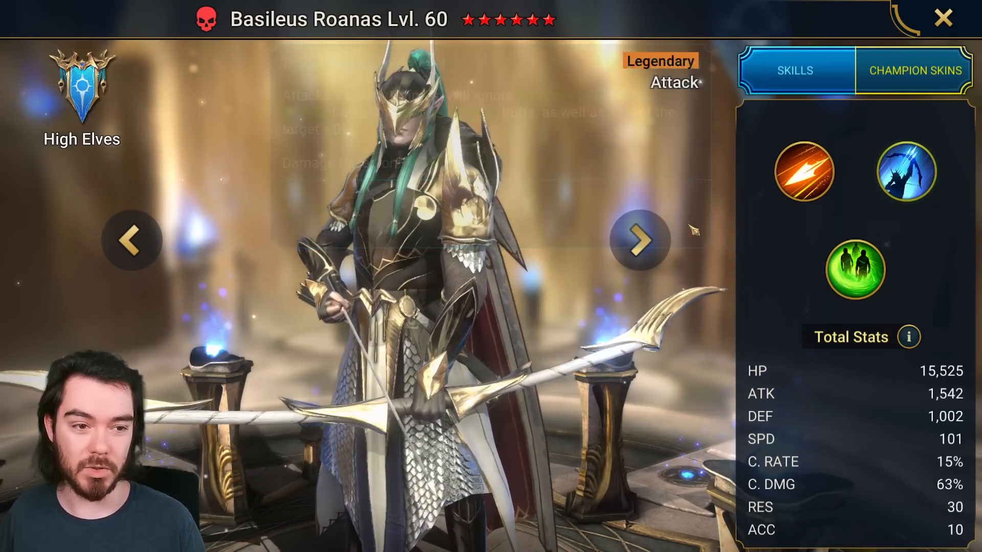
left_click(803, 172)
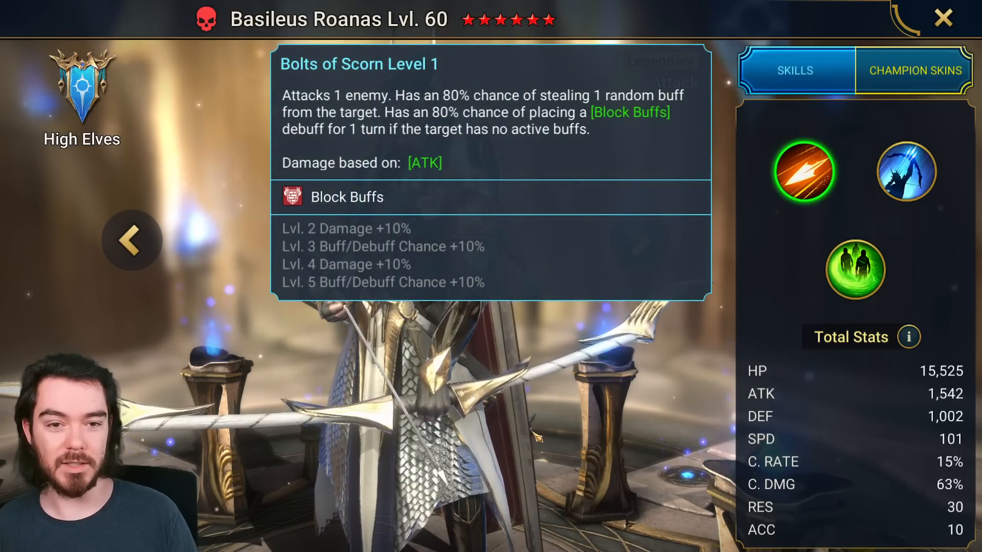
left_click(944, 17)
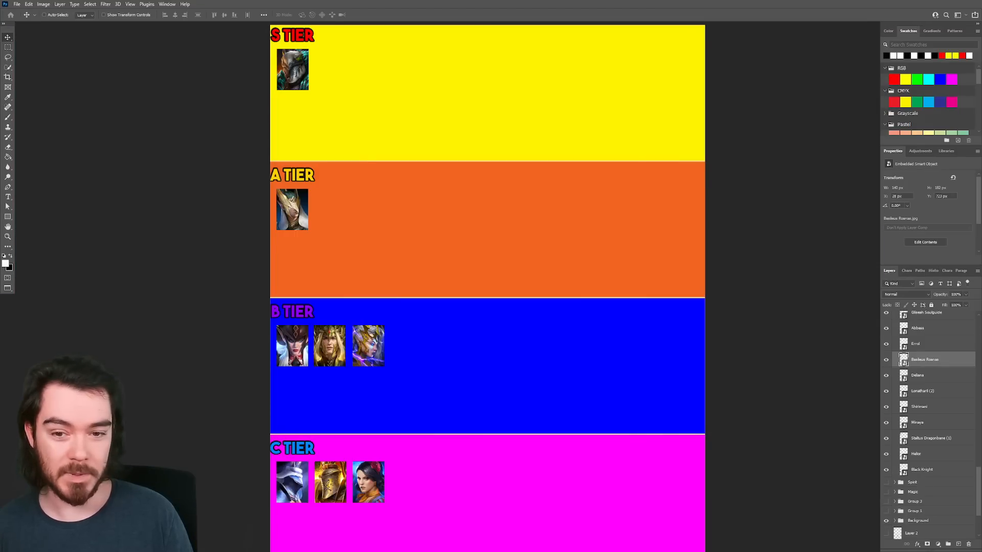
mouse_move(344, 228)
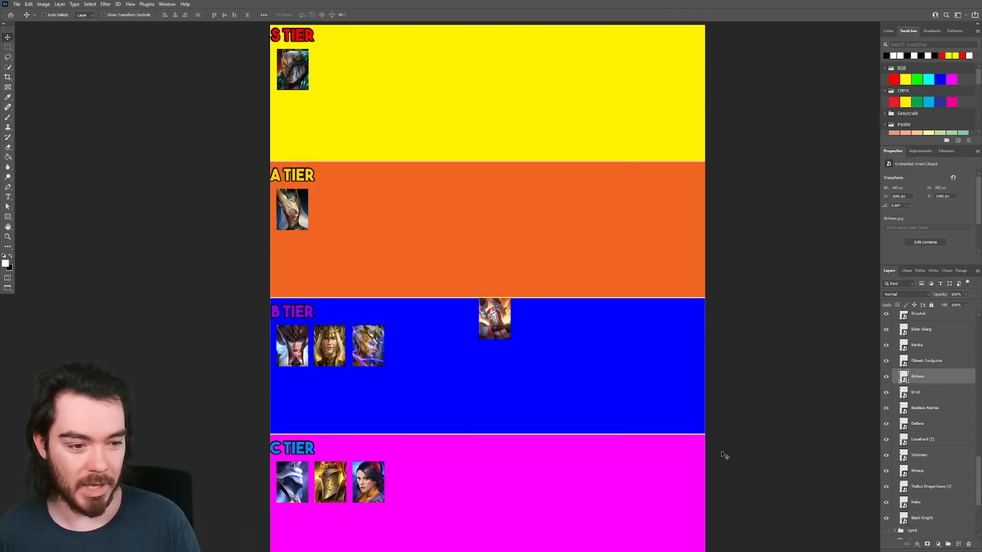
Reveal more champion portraits and select a loose one to place into a tier row.
left_click(925, 360)
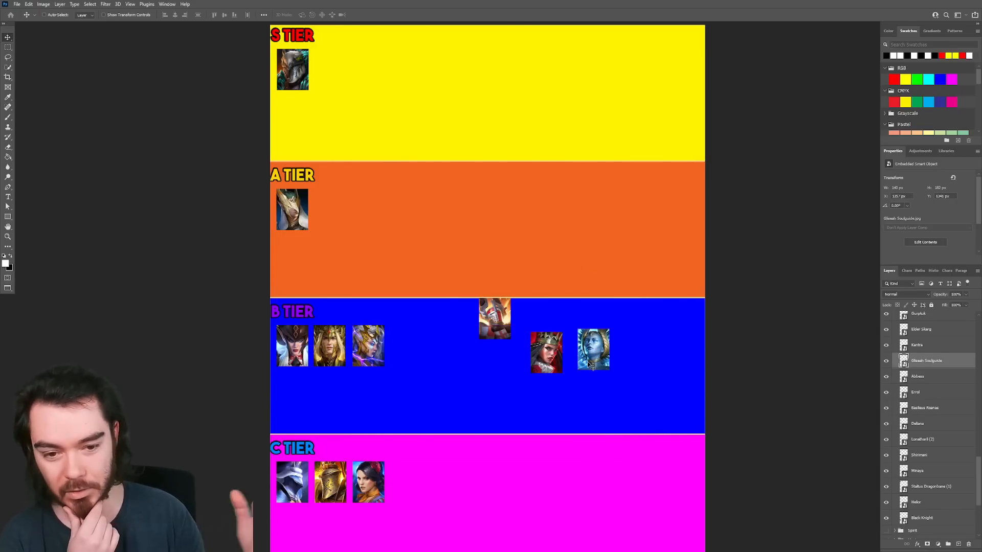
left_click(915, 392)
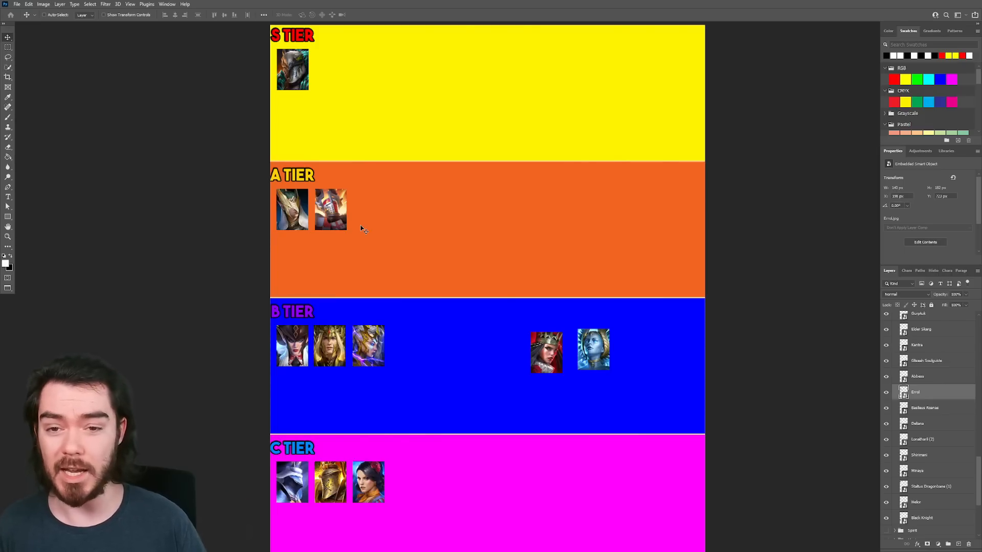
mouse_move(478, 125)
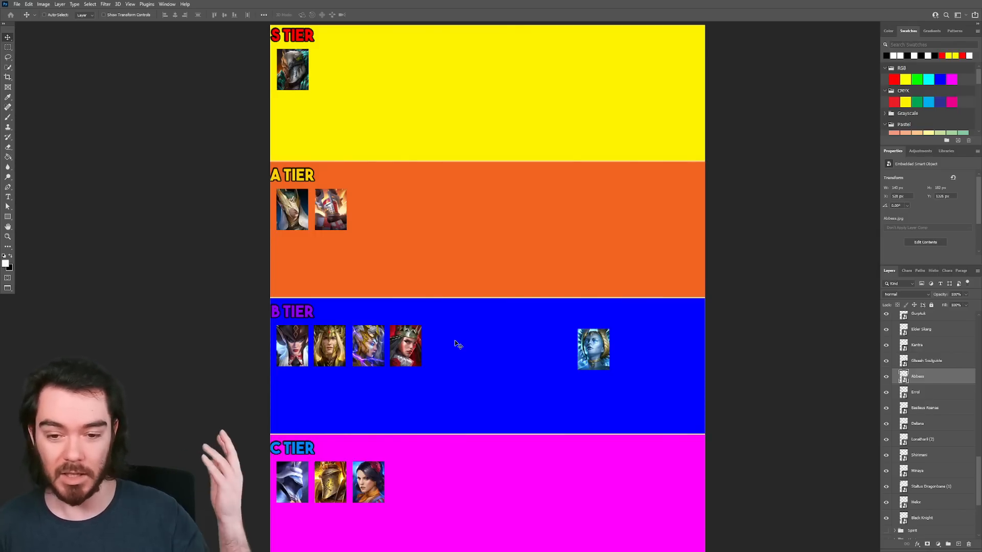
mouse_move(278, 156)
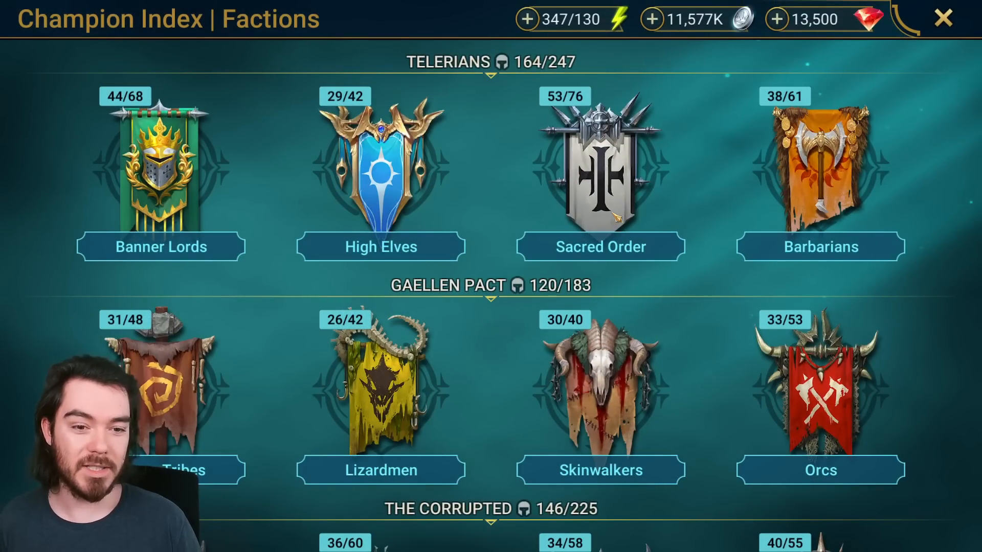
Check Gliseah Soulguide's boosted total stats on her champion page, then return to the index.
left_click(598, 174)
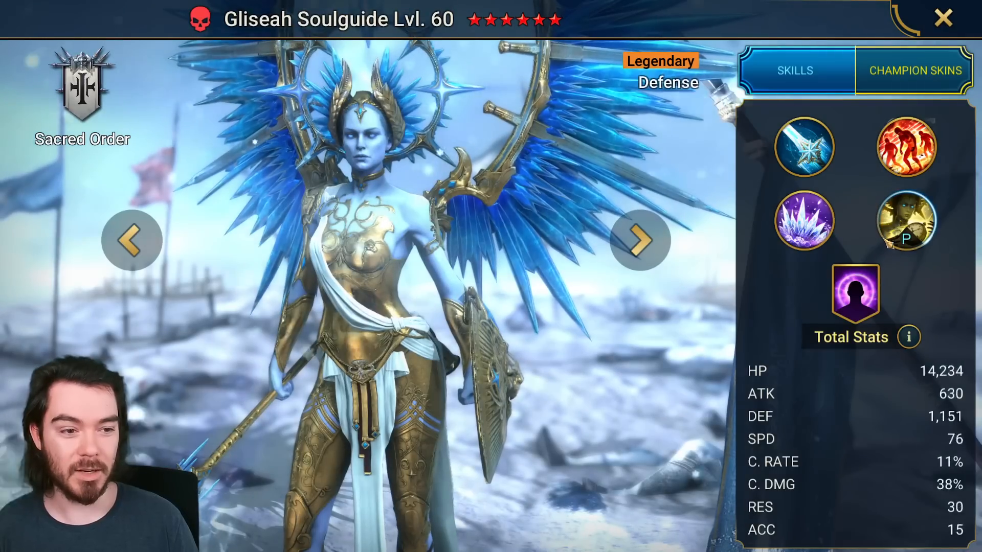
left_click(906, 220)
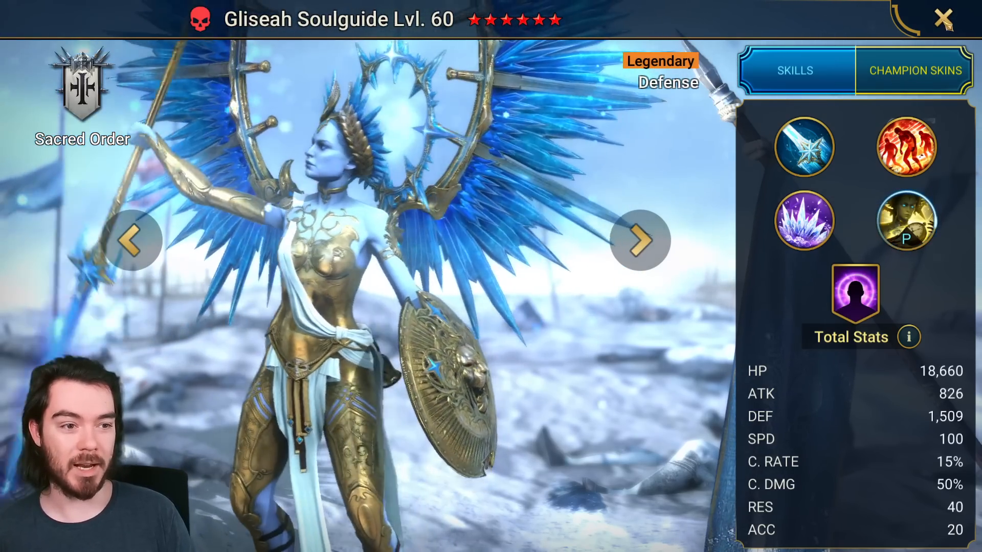
left_click(944, 18)
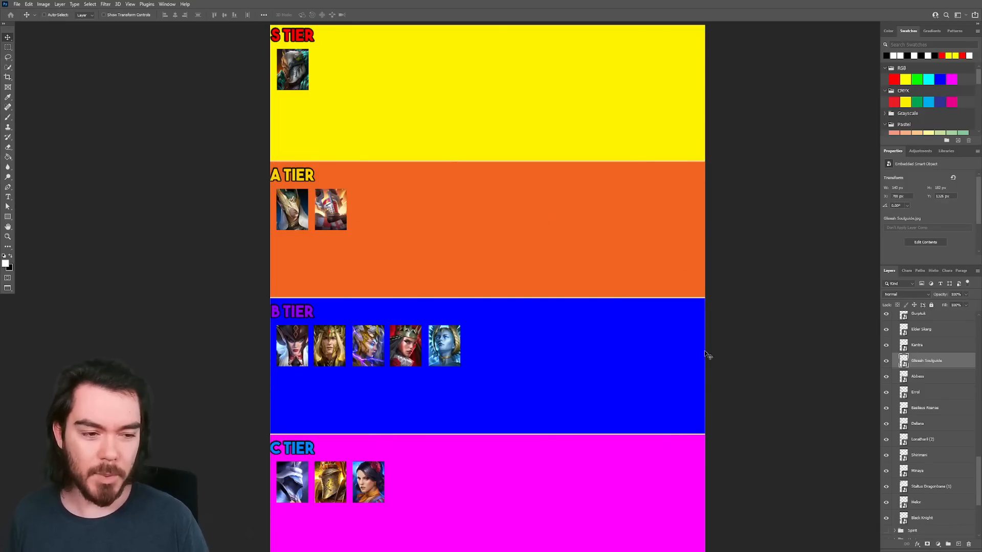
mouse_move(454, 366)
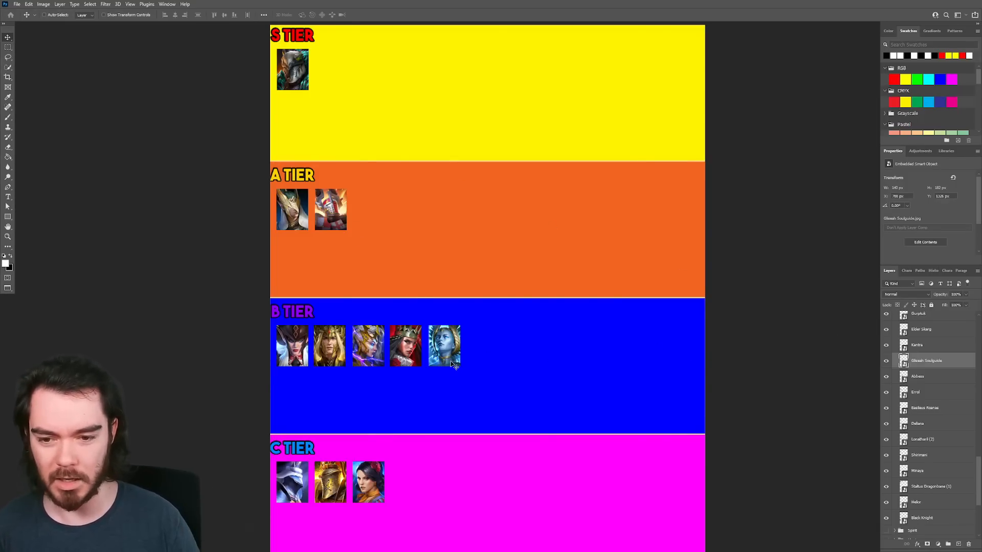
Reveal the next champion portrait and select it for placement in the A tier row.
left_click(920, 369)
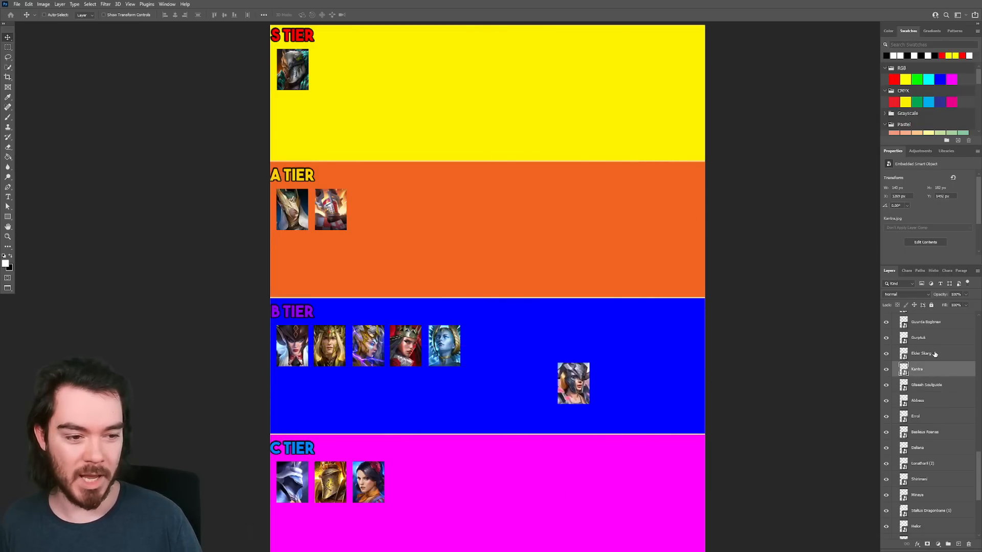
left_click(921, 353)
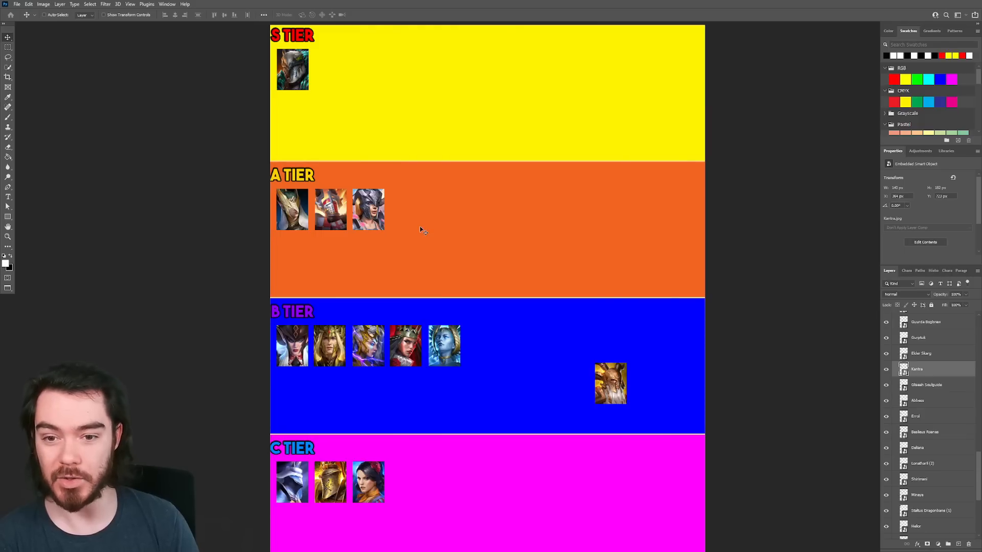
mouse_move(414, 190)
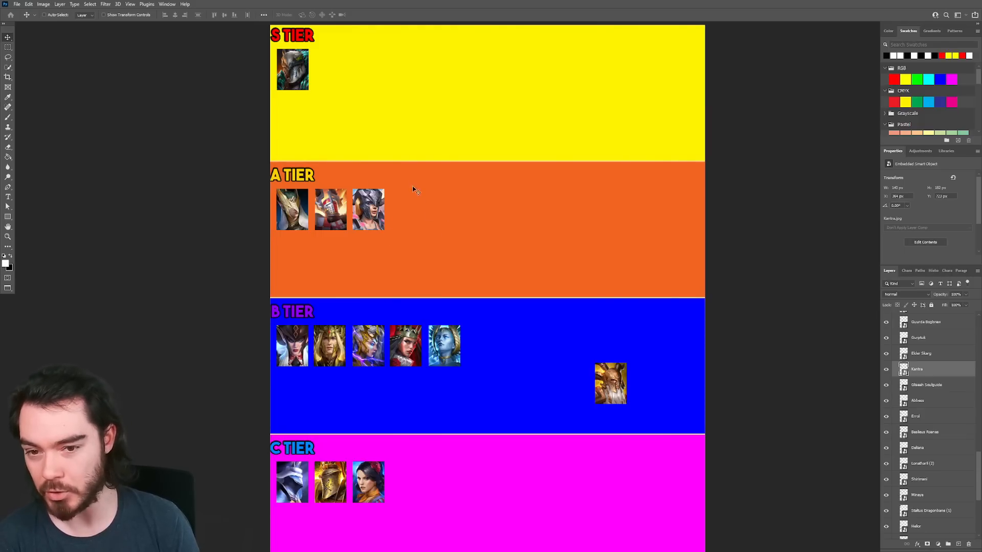
mouse_move(454, 230)
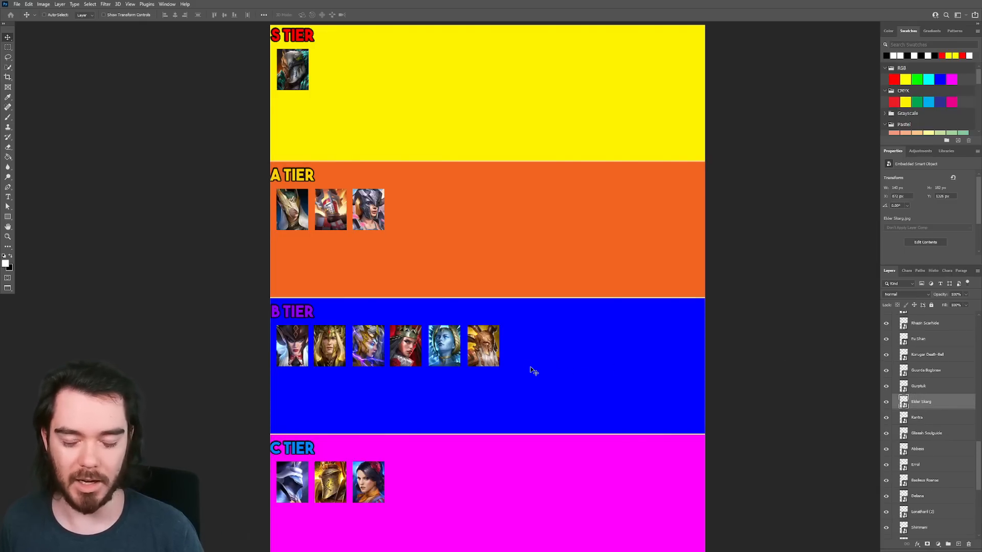
mouse_move(513, 372)
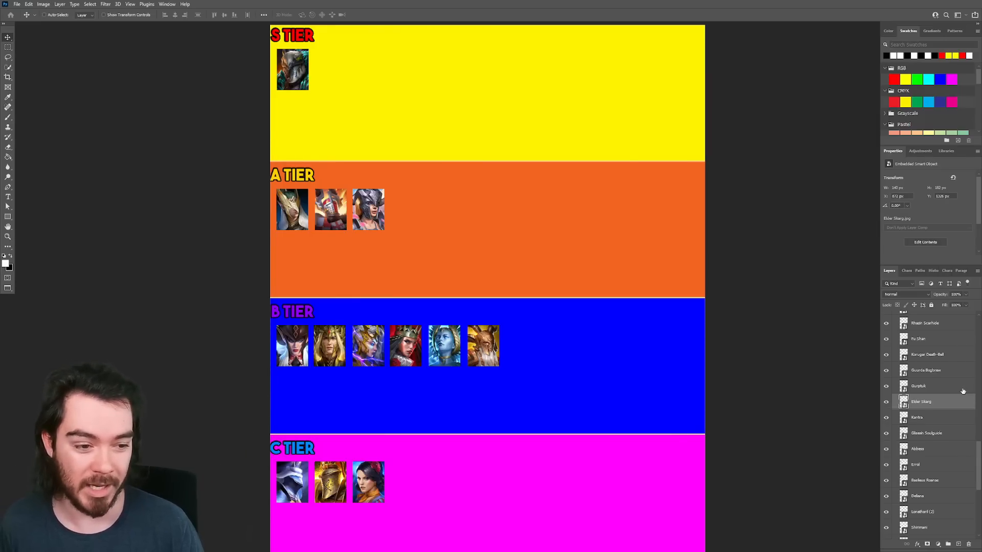
Reveal three more portraits and select two of them for placement in the C tier row.
left_click(918, 385)
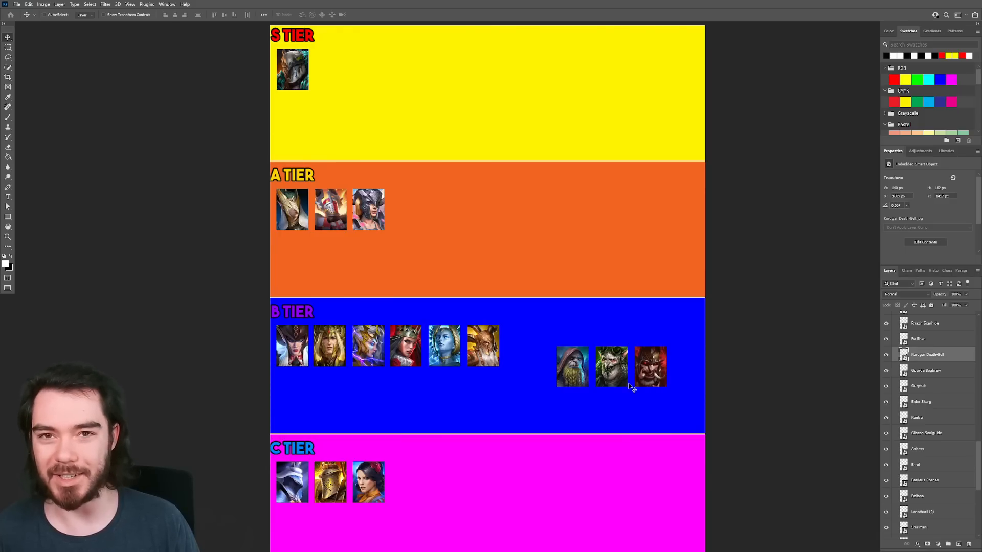
mouse_move(662, 395)
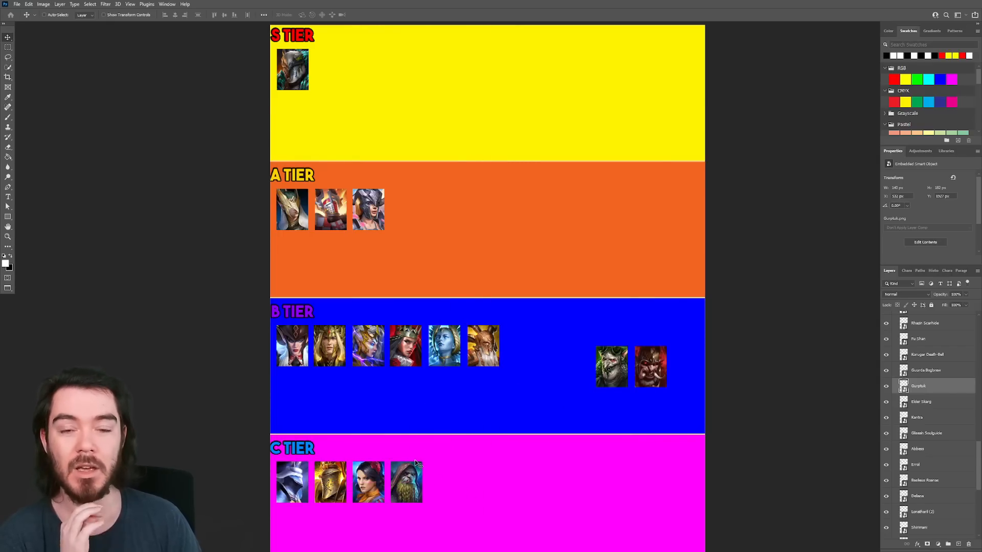
mouse_move(495, 458)
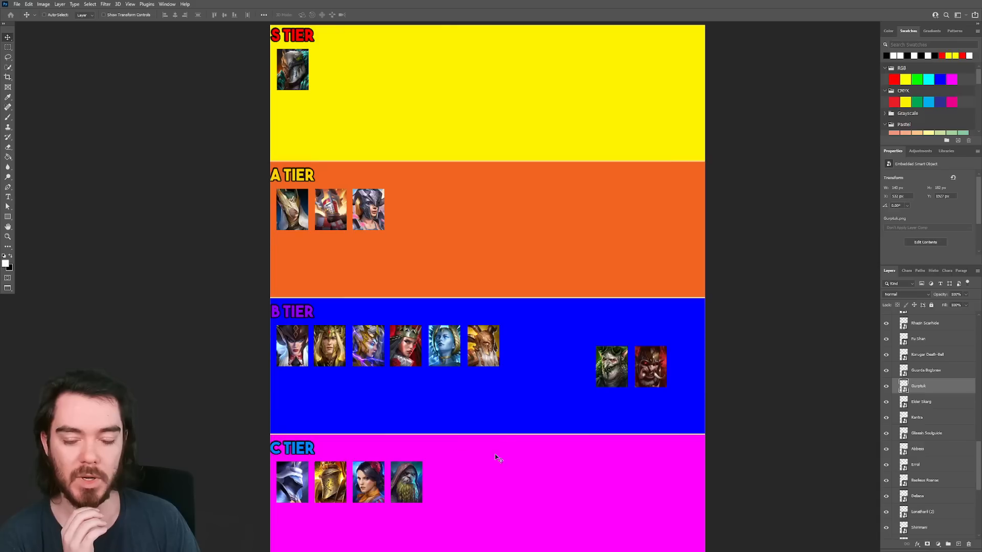
left_click(926, 371)
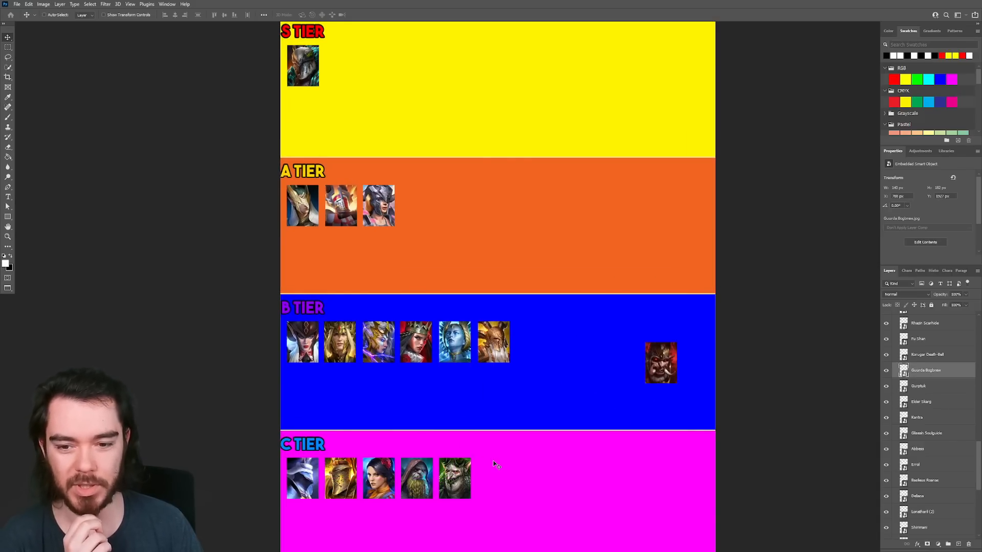
scroll("up", 3)
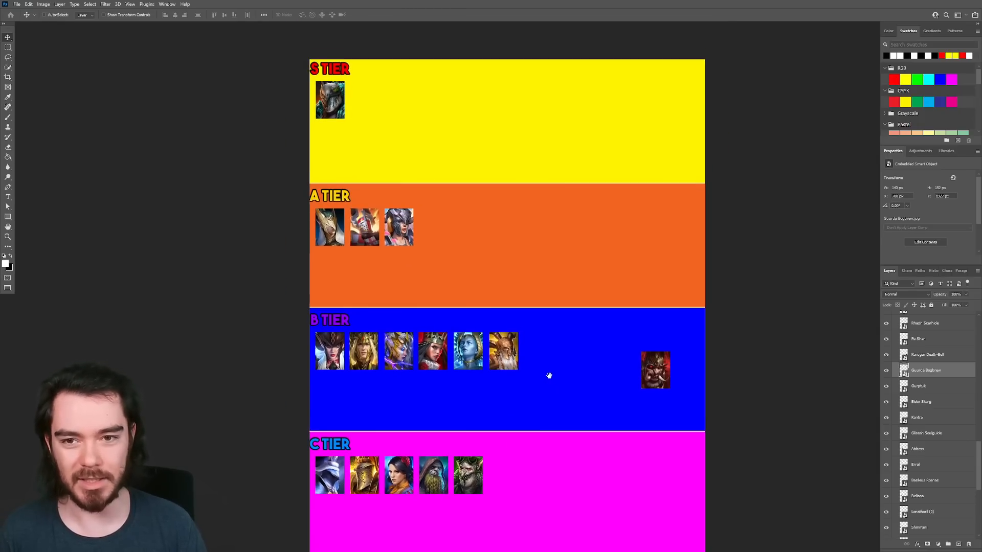
scroll("up", 3)
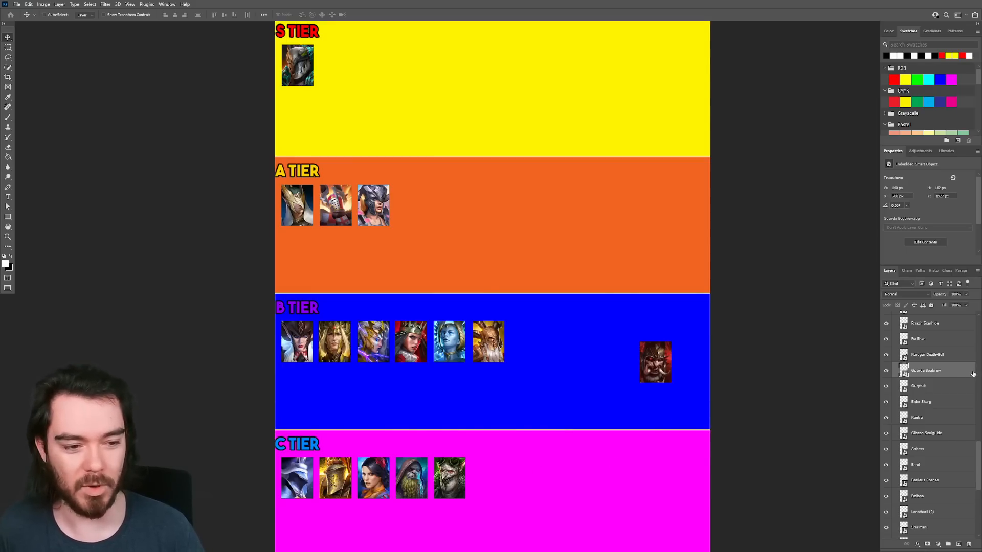
left_click(927, 355)
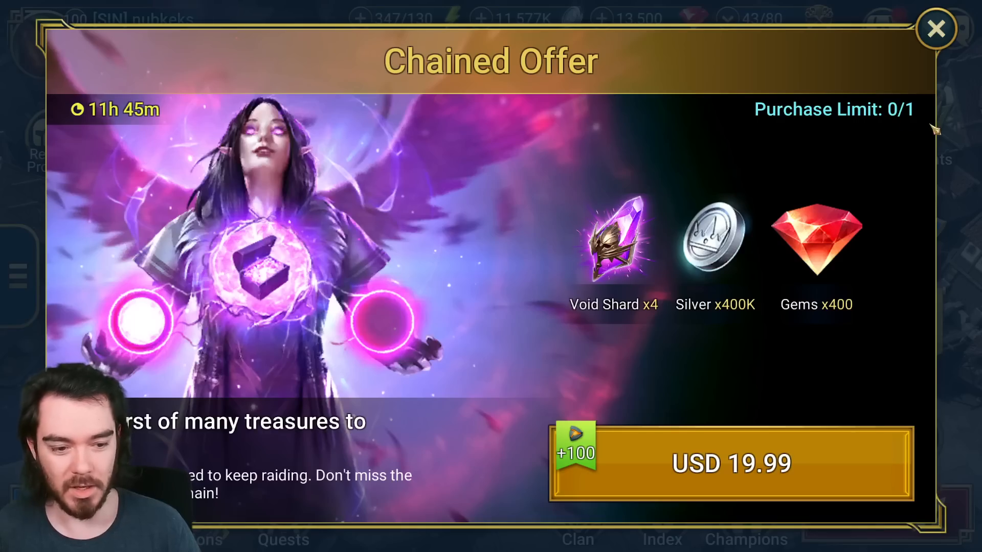
Dismiss the purchase offer and review Korugar Death-Bell's Conduit of Agonies, Bell's Toll and Strange Animus skills.
left_click(935, 28)
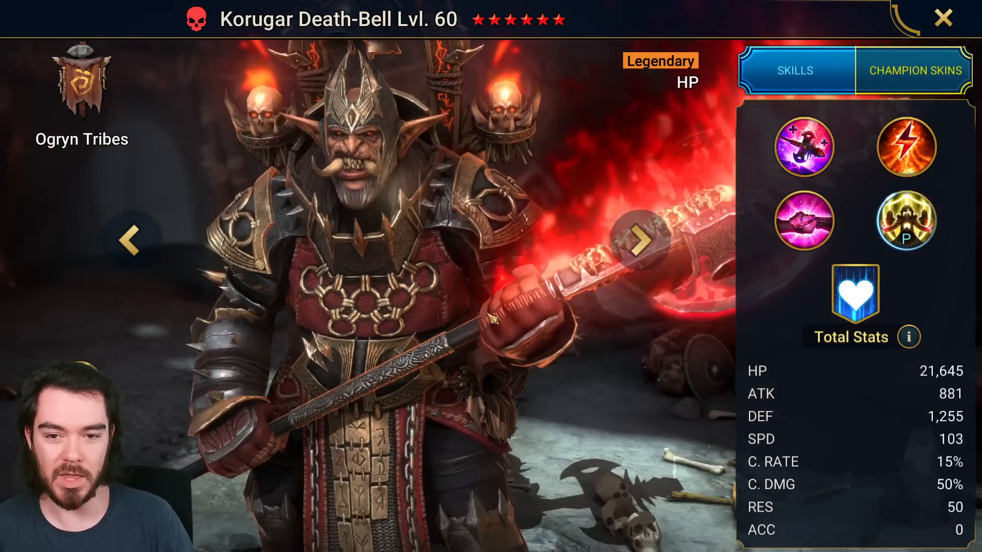
left_click(804, 221)
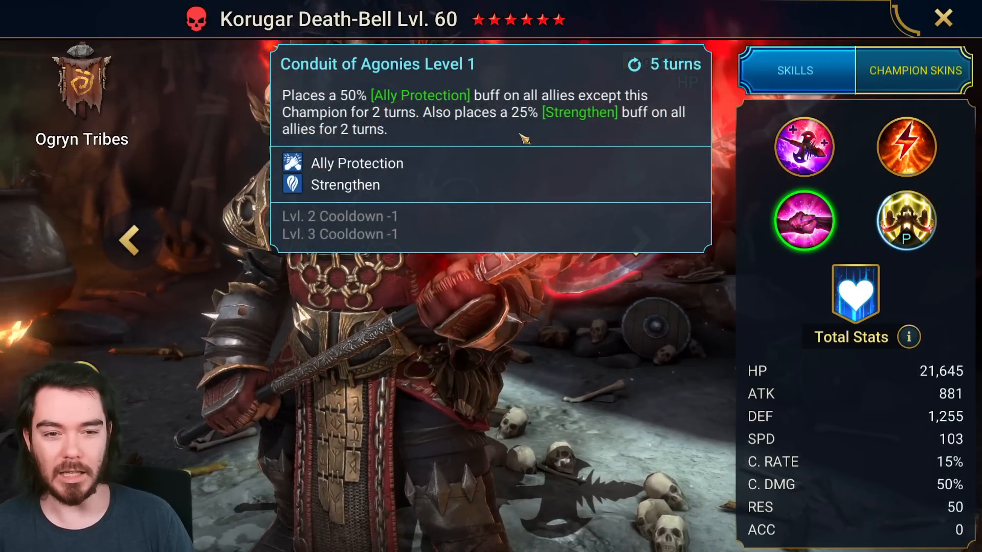
left_click(905, 147)
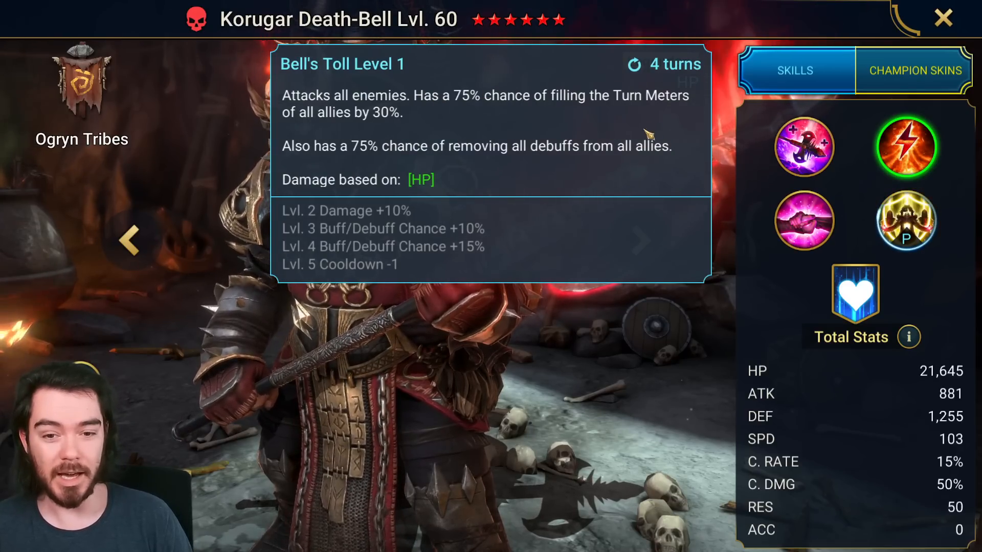
left_click(804, 148)
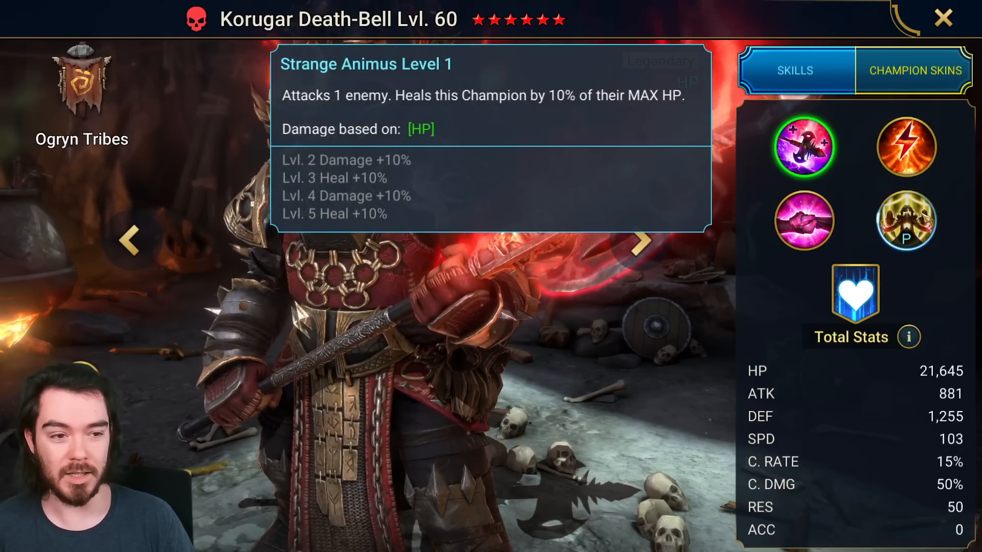
Scroll through Korugar Death-Bell's area ratings from Hydra down to the dungeons, then leave the panel.
left_click(905, 221)
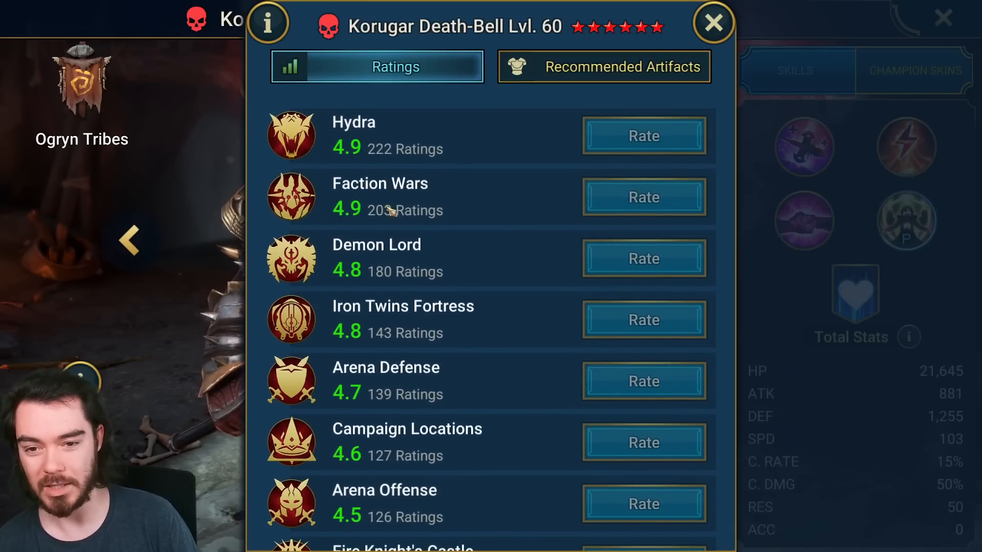
scroll("down", 3)
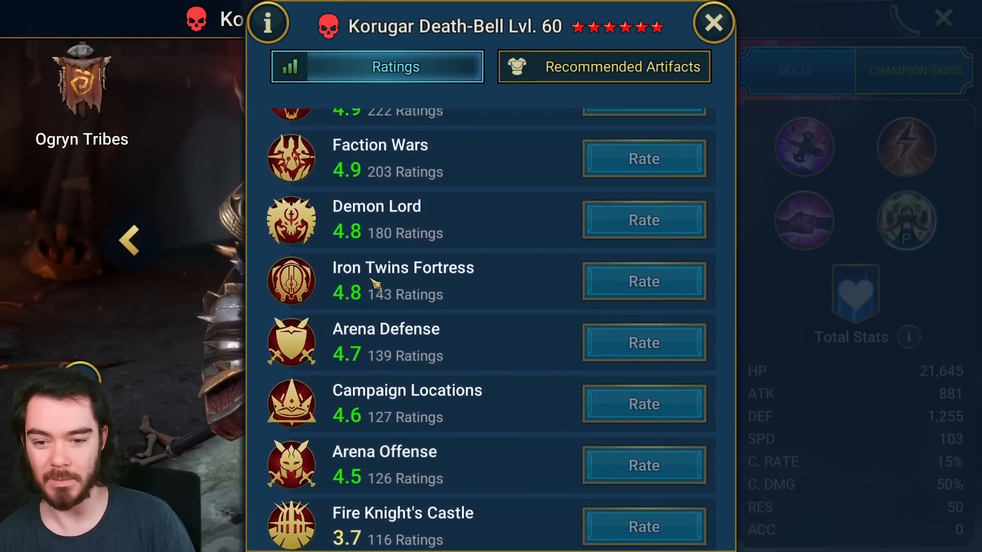
scroll("down", 3)
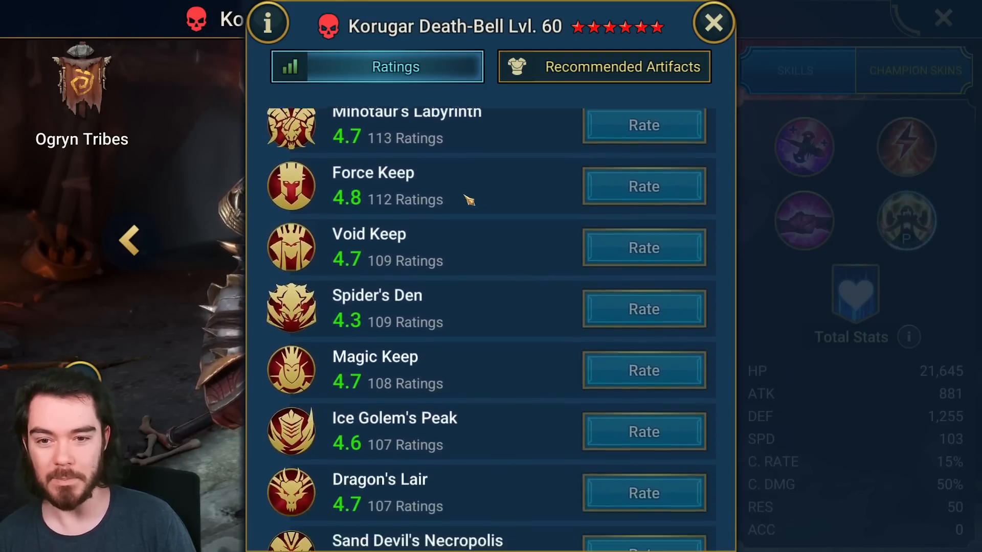
left_click(713, 23)
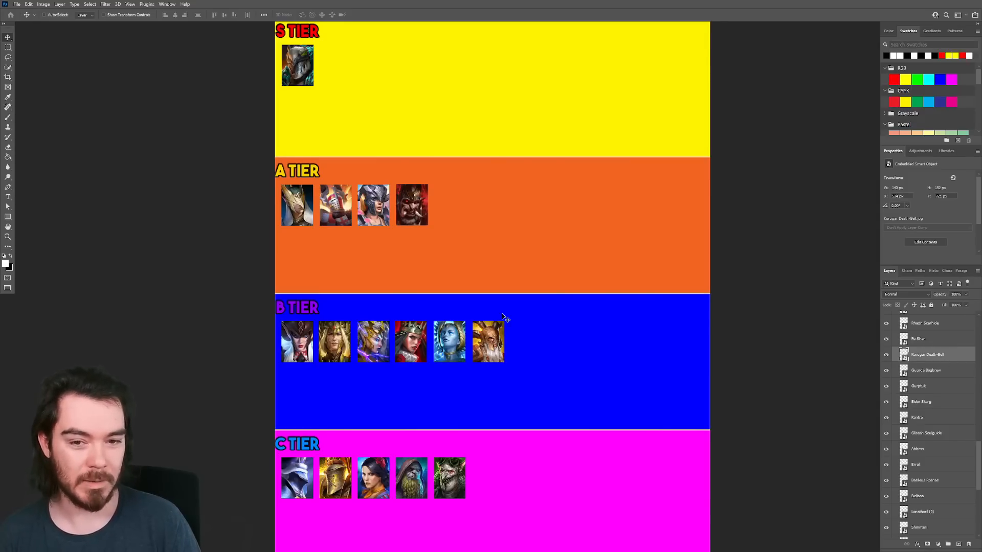
Move Korugar Death-Bell's portrait from the A tier row up beside the S tier portrait.
left_click_drag(411, 205, 333, 65)
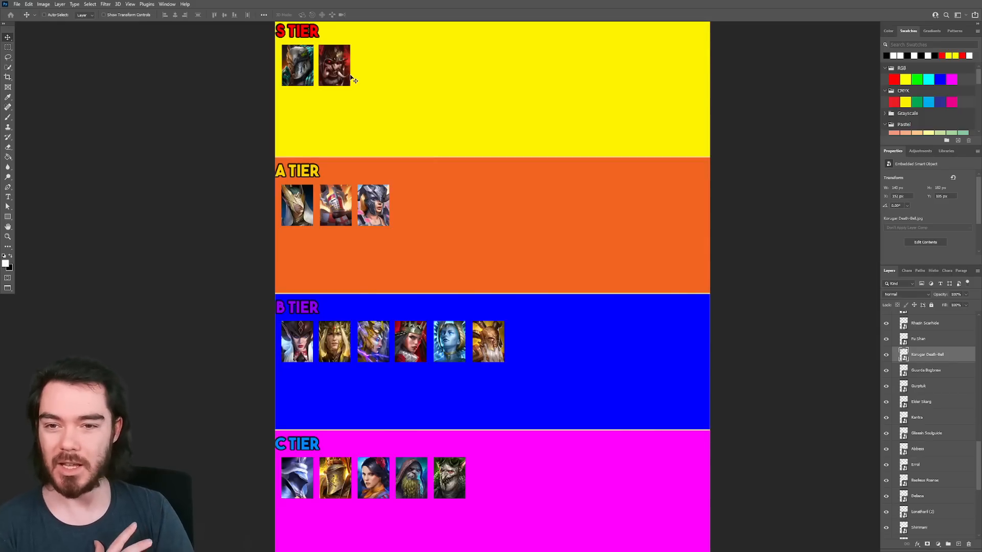
mouse_move(315, 90)
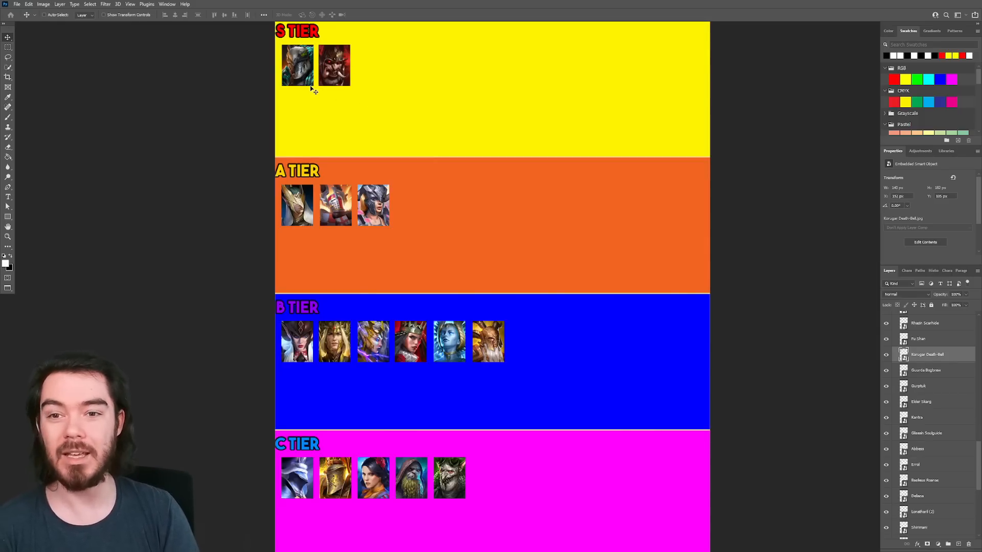
mouse_move(325, 106)
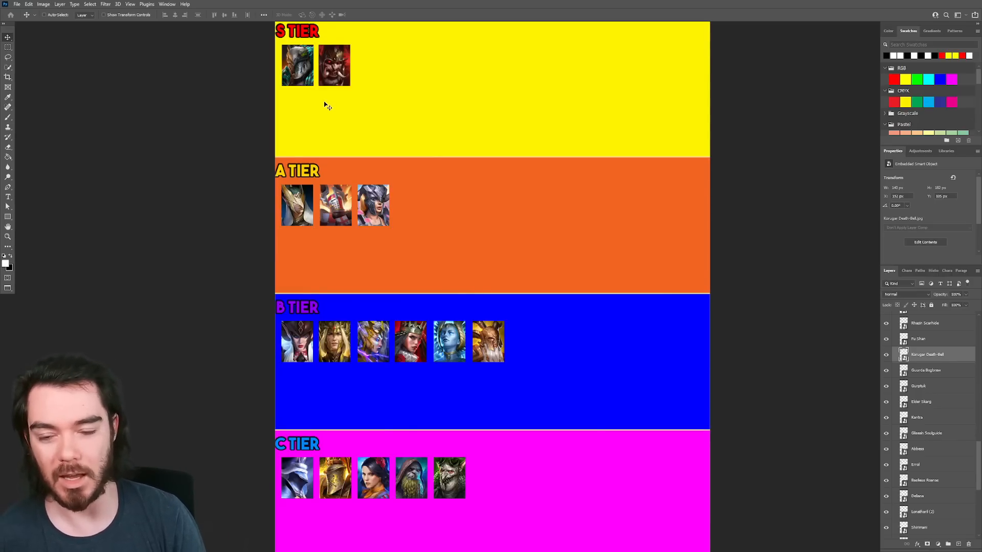
mouse_move(381, 104)
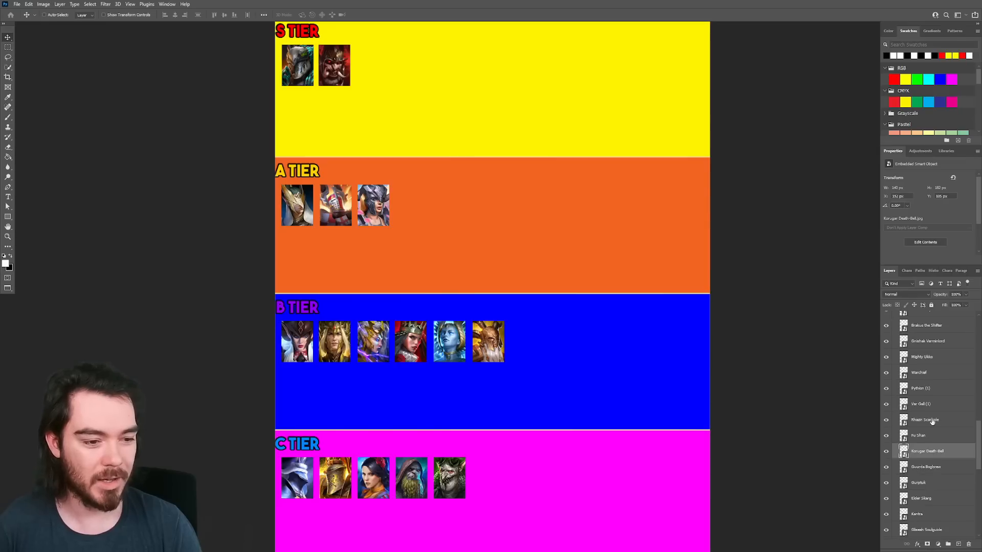
Select the next loose champion portrait for placement at the end of the B tier row.
left_click(920, 436)
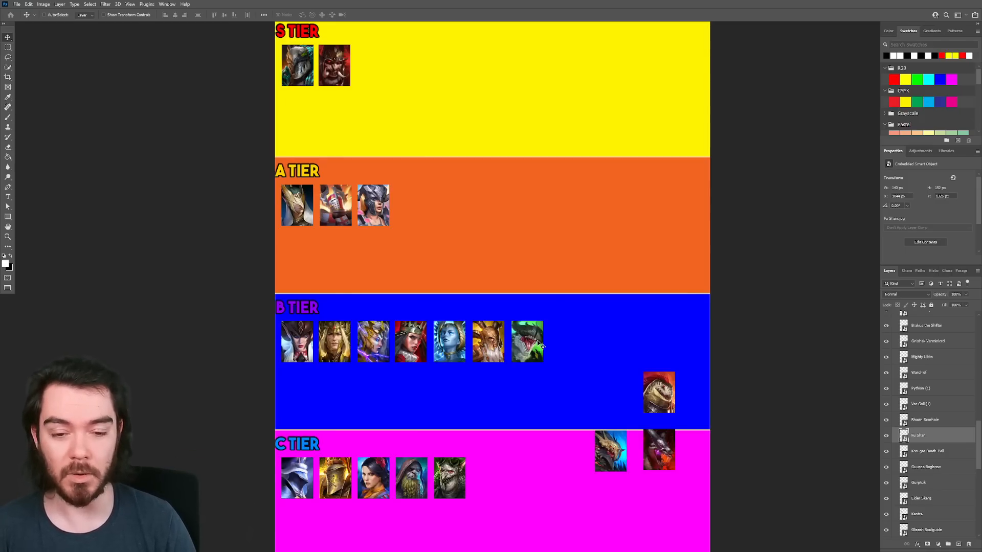
mouse_move(548, 344)
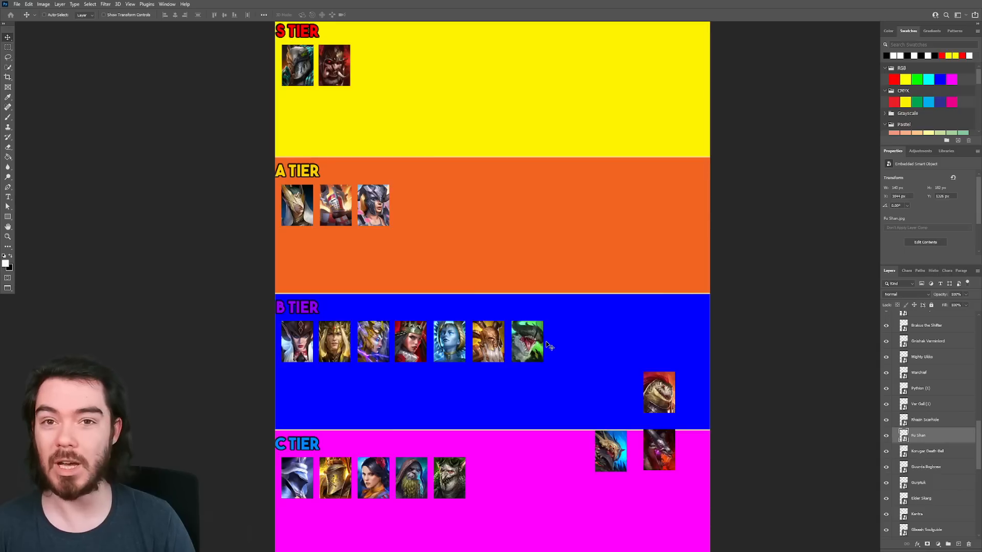
mouse_move(607, 350)
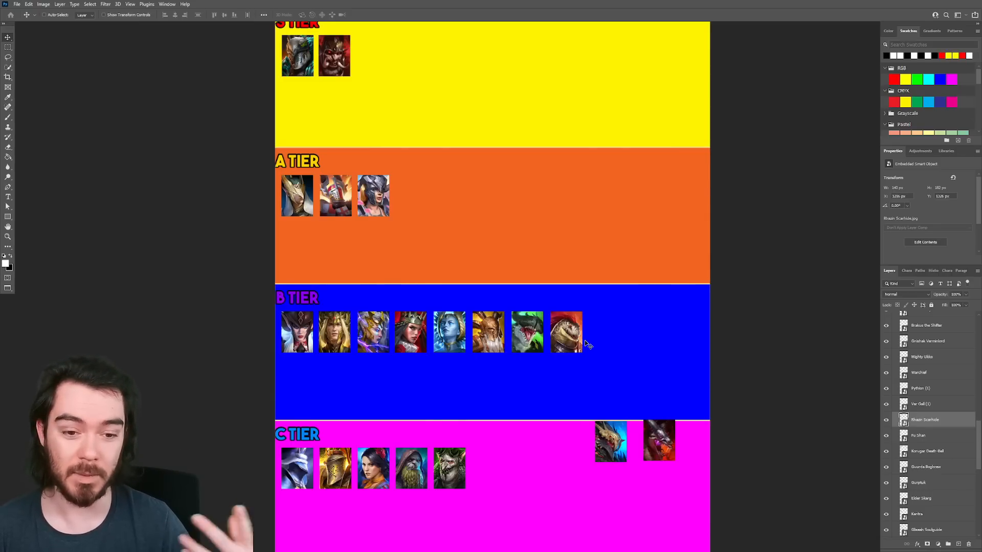
mouse_move(585, 345)
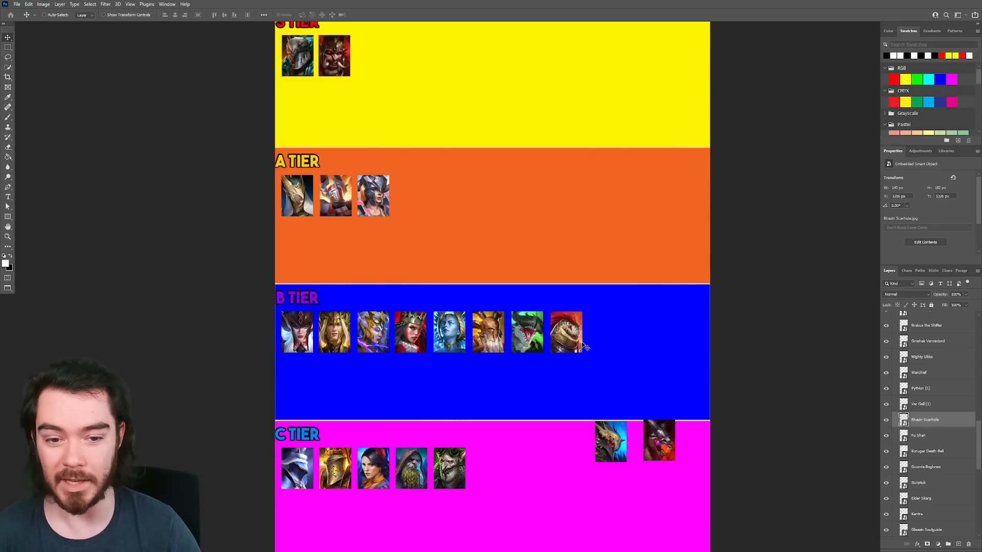
mouse_move(573, 348)
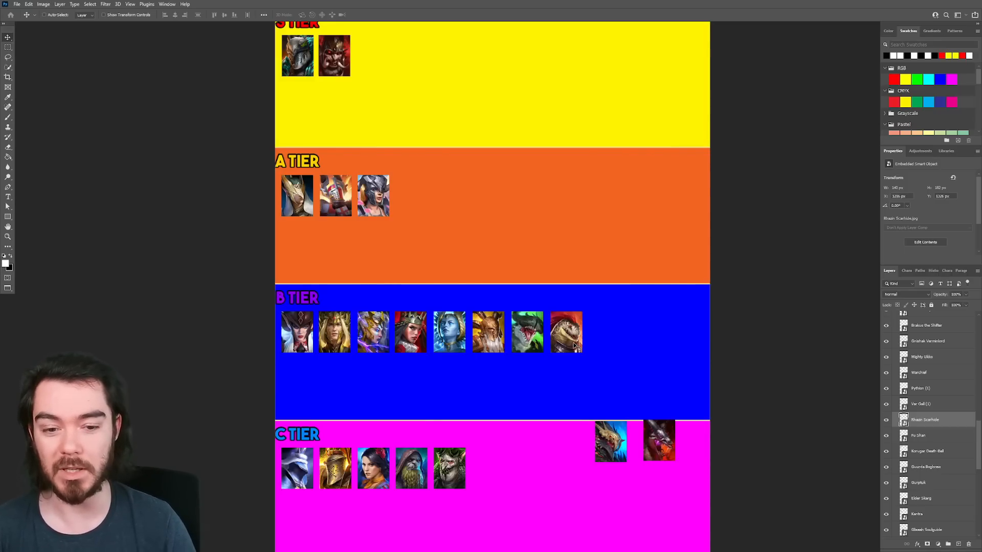
mouse_move(570, 348)
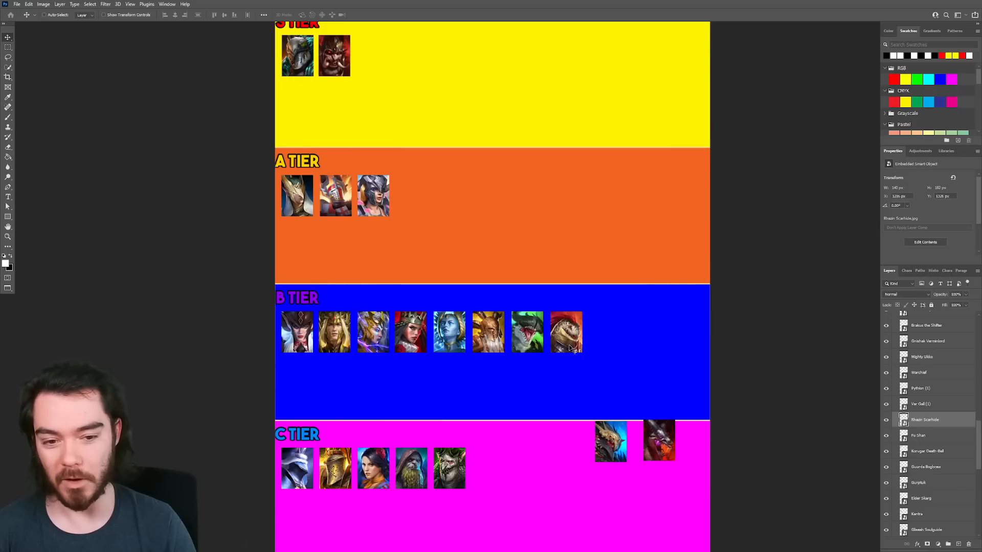
mouse_move(581, 350)
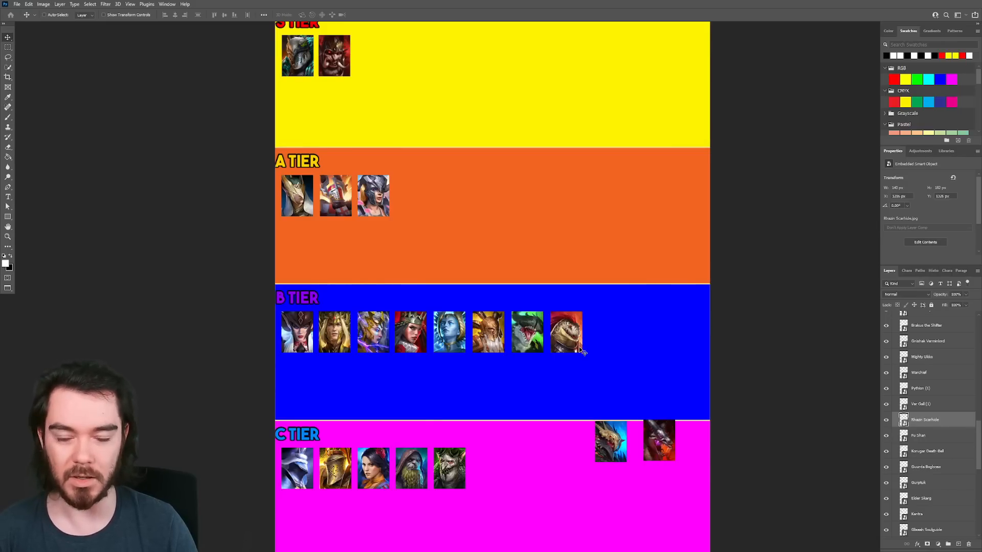
mouse_move(606, 356)
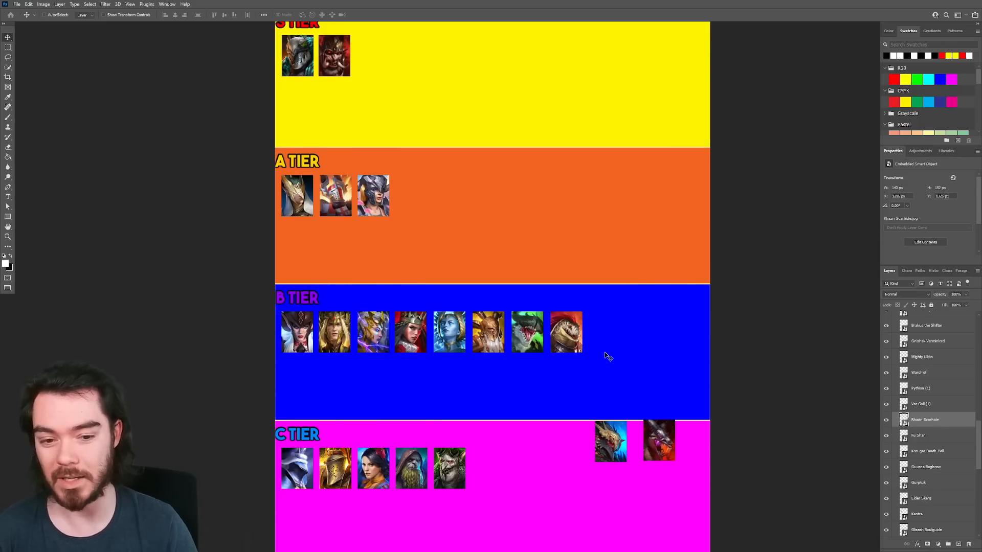
mouse_move(620, 341)
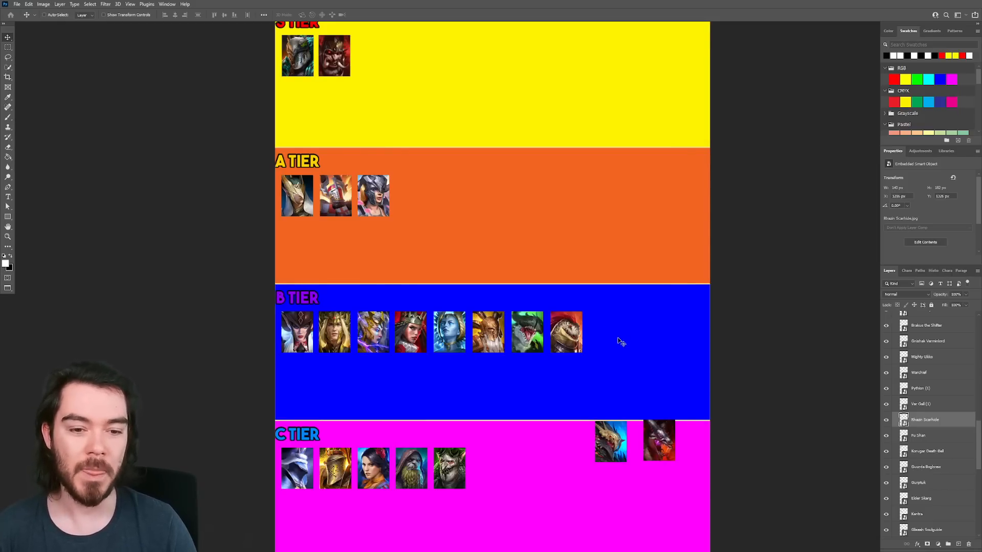
mouse_move(603, 342)
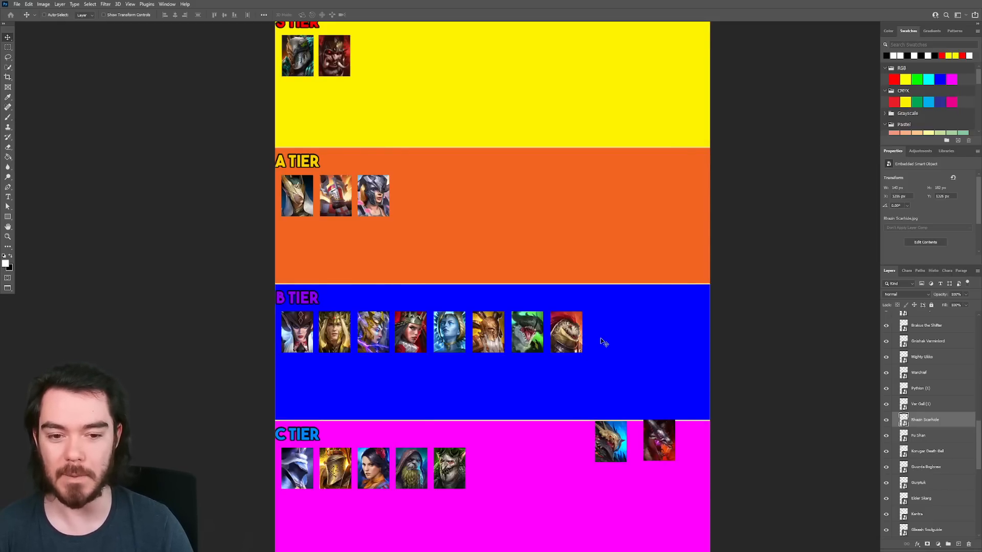
mouse_move(577, 357)
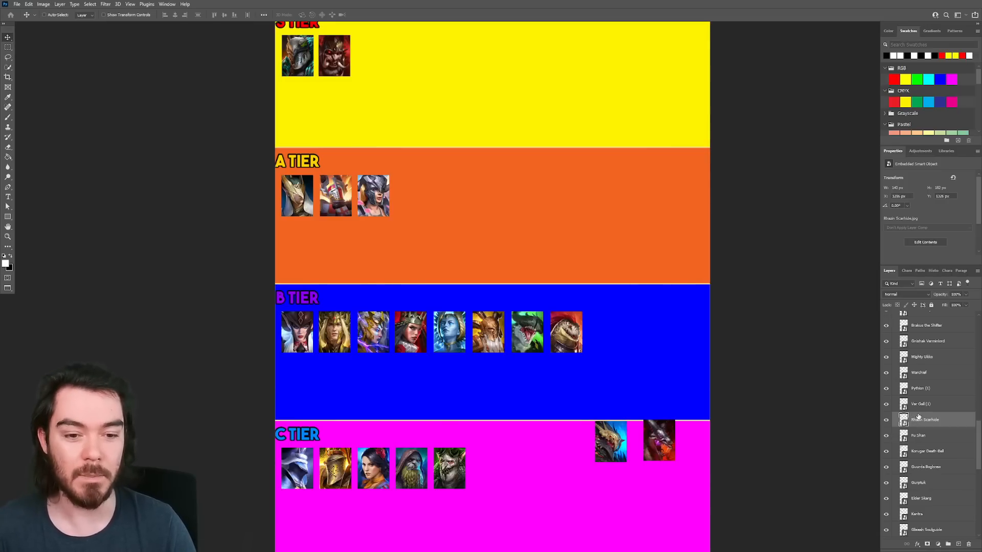
Select the next loose champion portrait for placement in the A tier row.
left_click(921, 403)
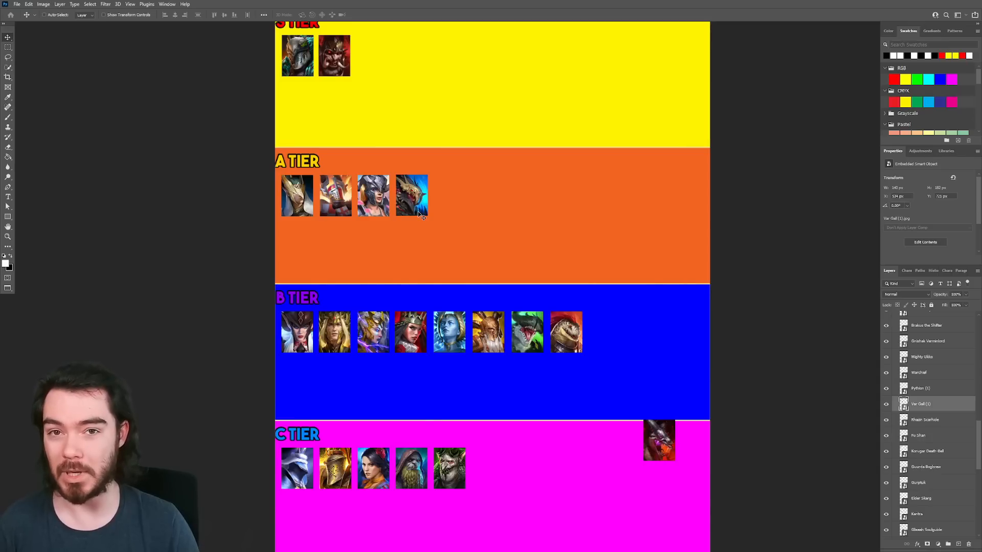
mouse_move(437, 212)
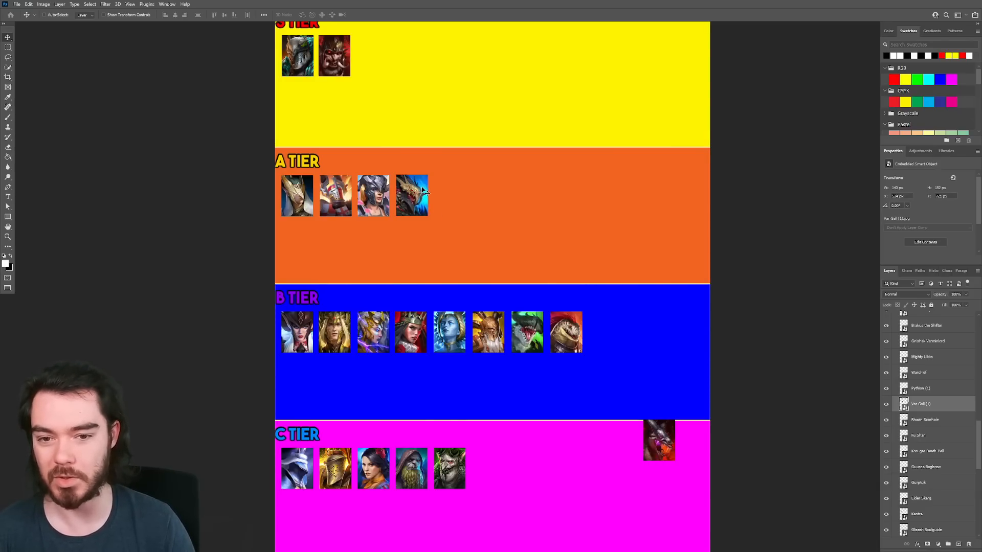
mouse_move(450, 204)
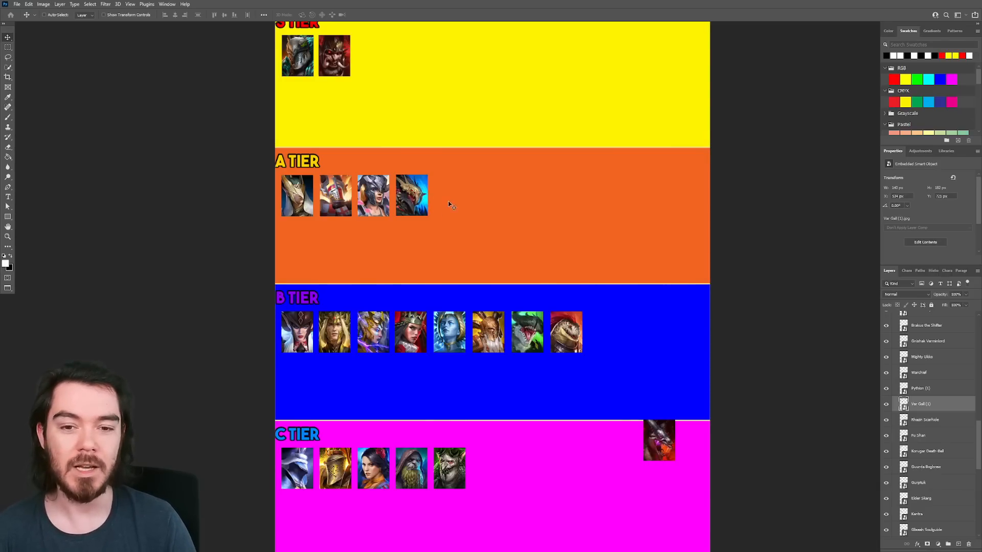
mouse_move(848, 415)
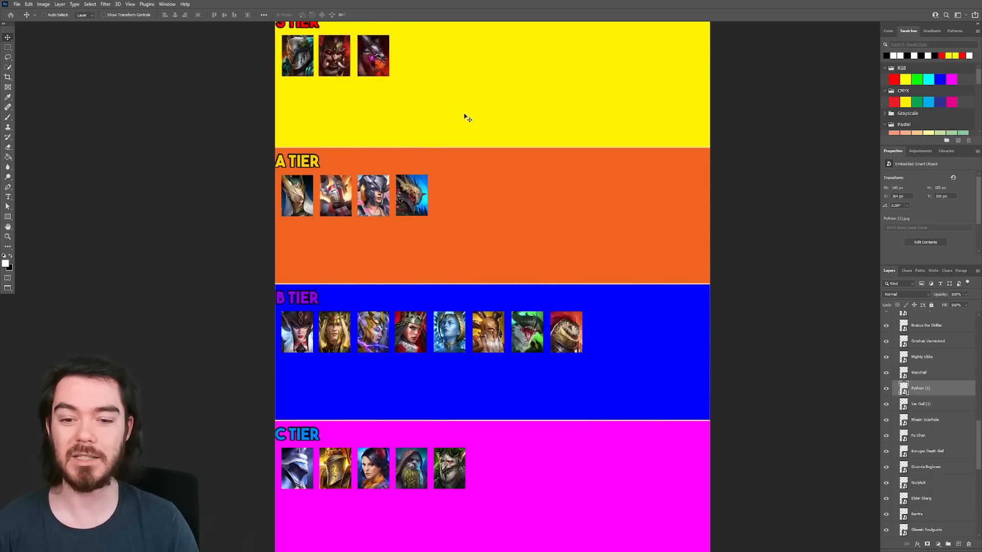
scroll("up", 3)
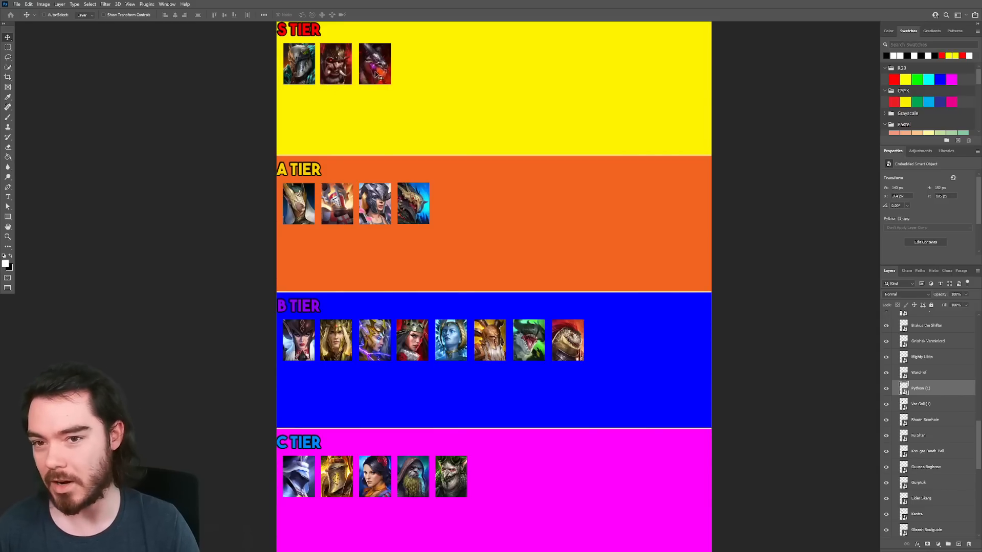
mouse_move(393, 92)
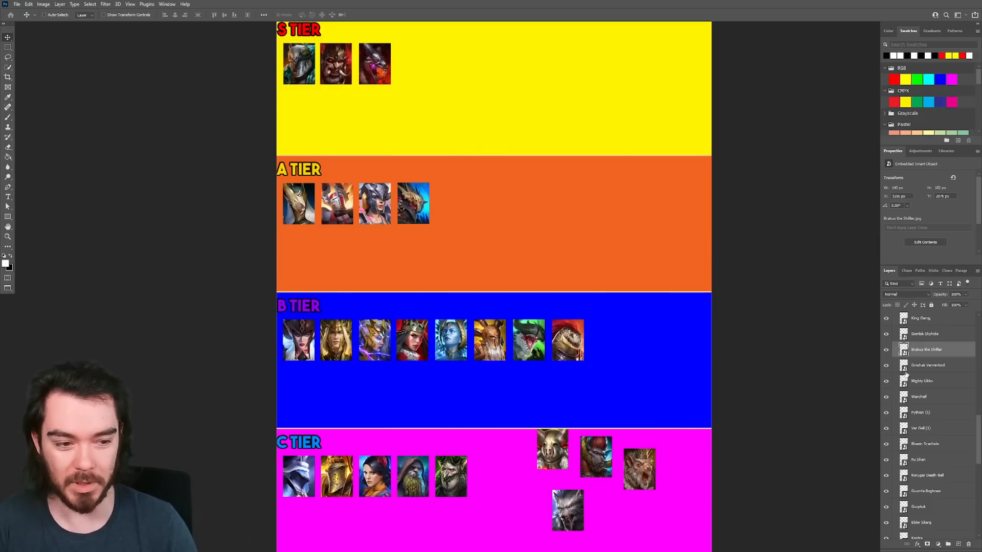
Select loose portraits for C and S tiers, then pick up the stray Brakus portrait from the C band for B tier.
left_click(918, 397)
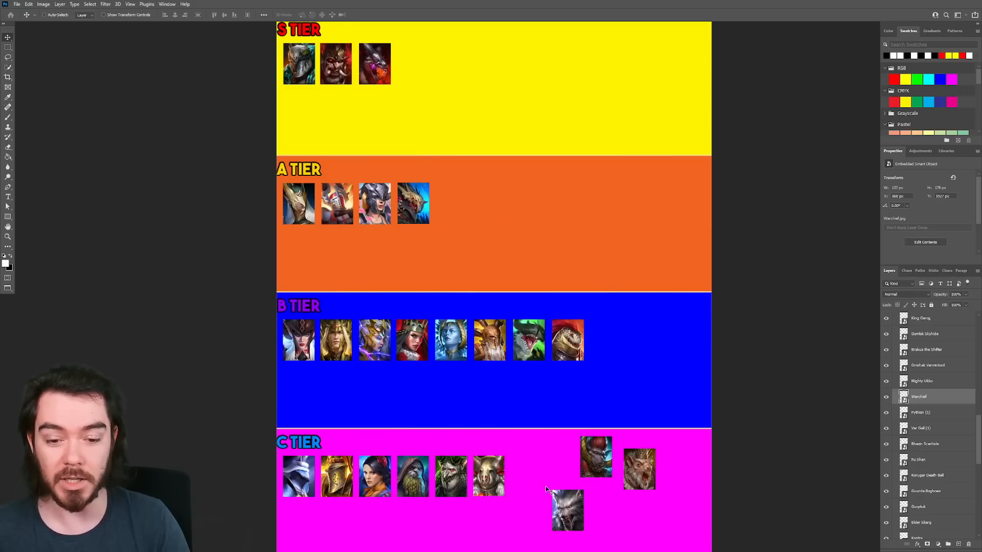
left_click(921, 381)
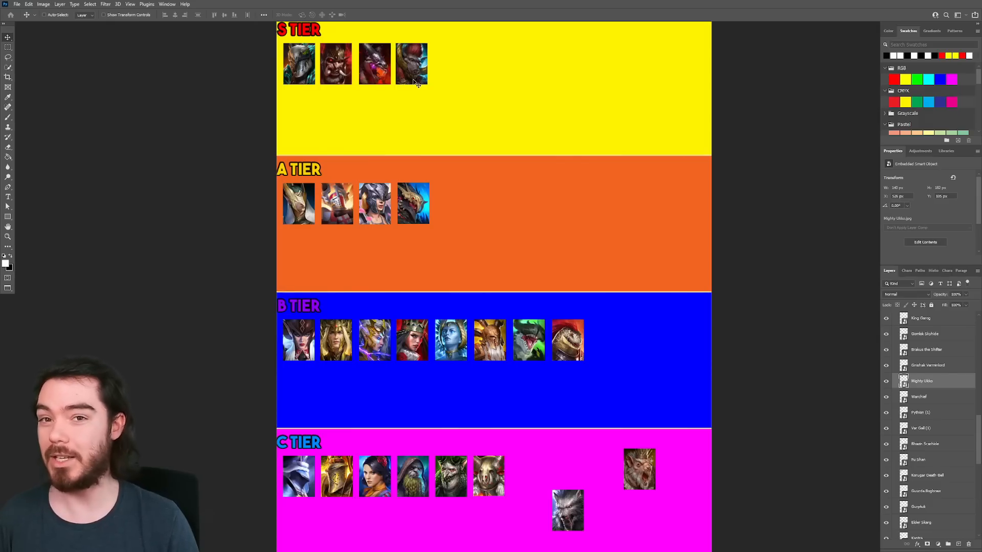
mouse_move(437, 105)
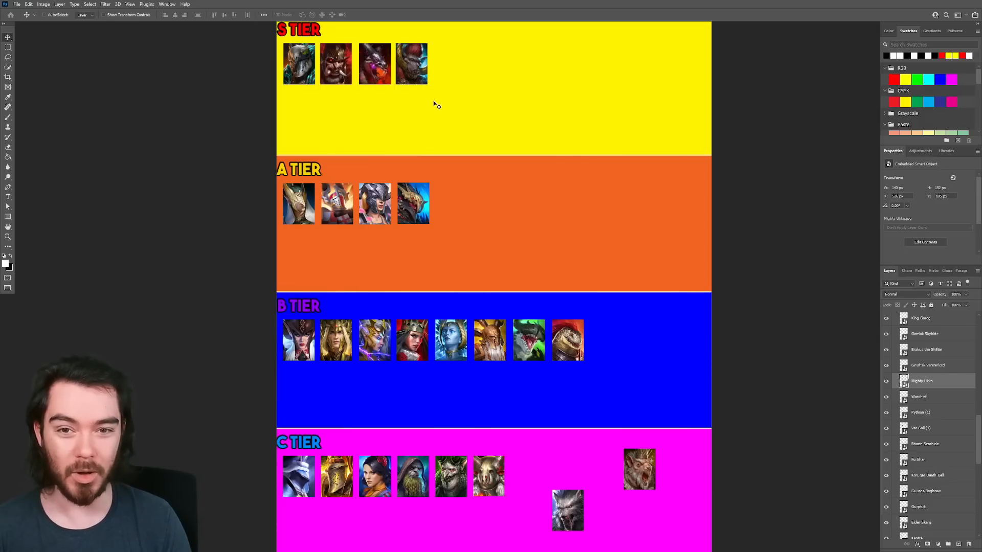
mouse_move(454, 93)
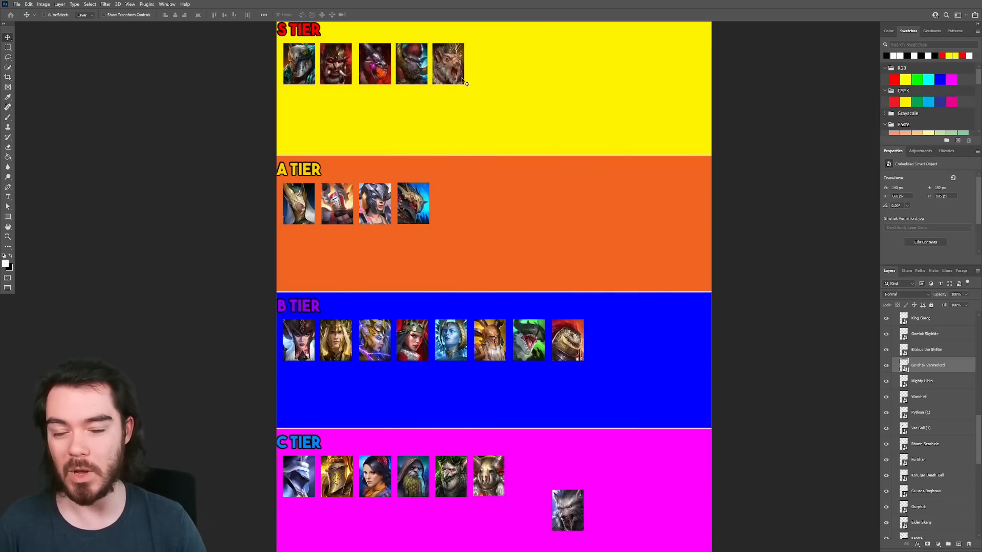
mouse_move(491, 110)
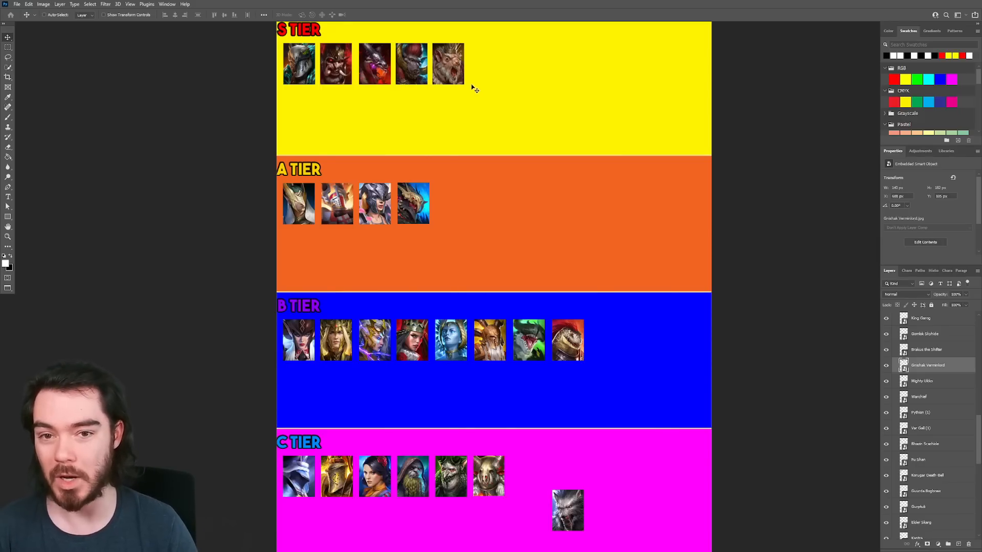
mouse_move(545, 82)
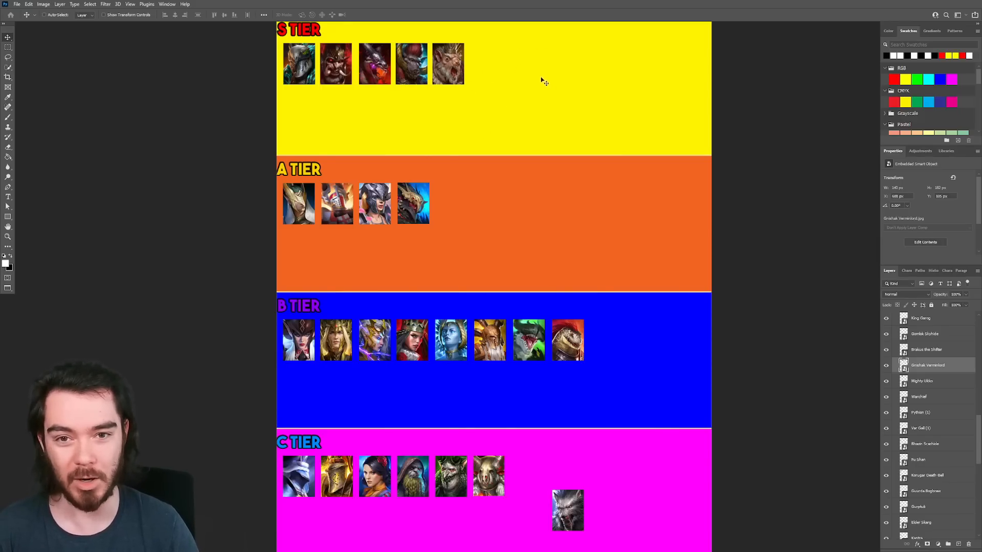
mouse_move(560, 133)
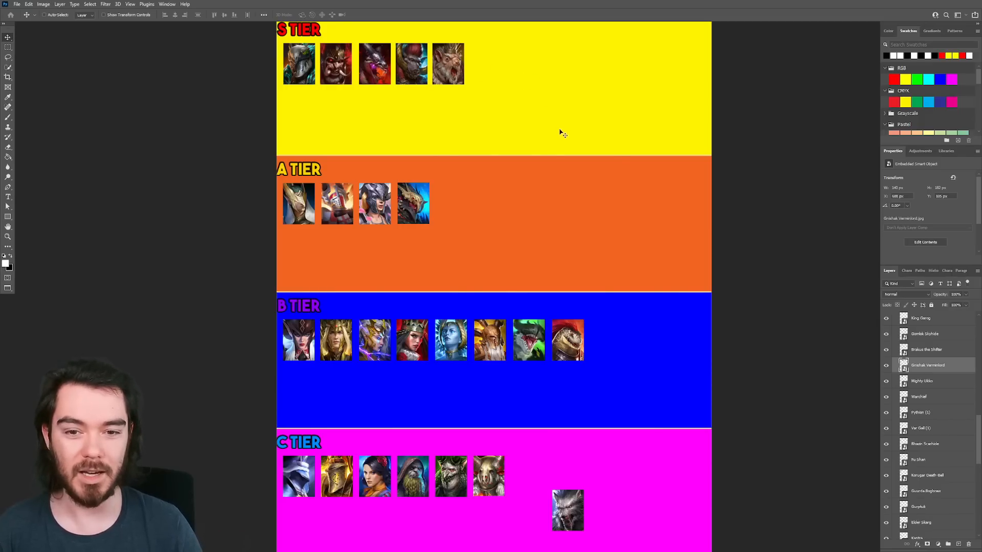
mouse_move(470, 97)
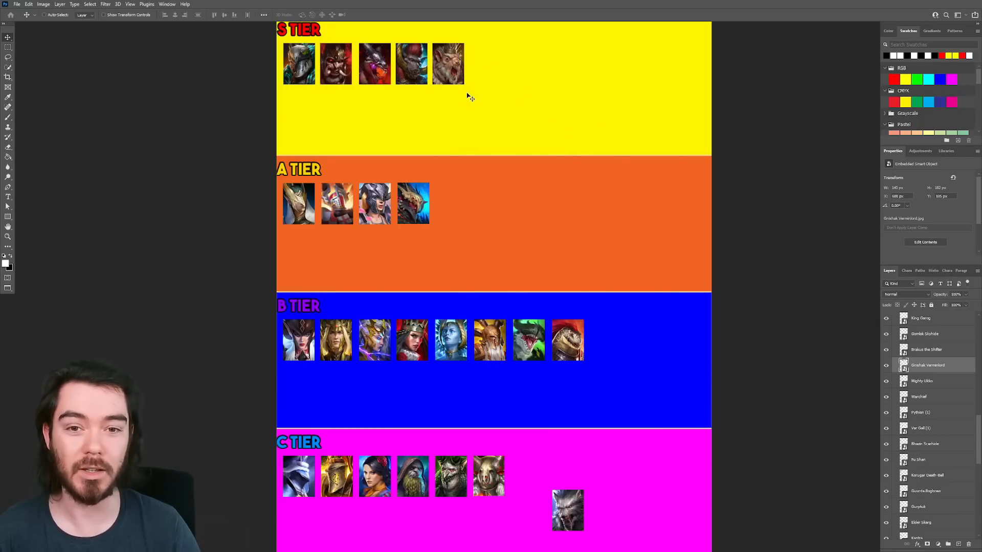
left_click(926, 350)
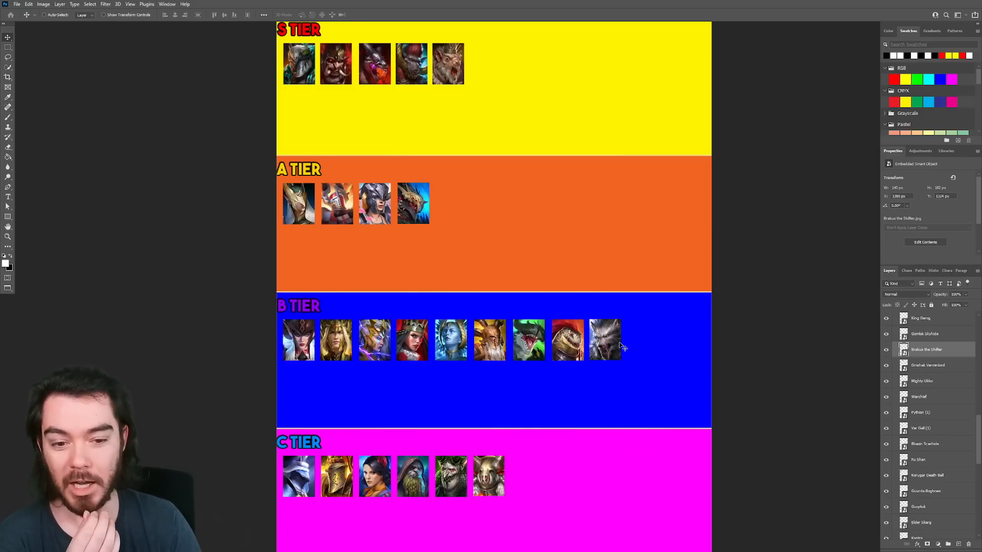
mouse_move(629, 362)
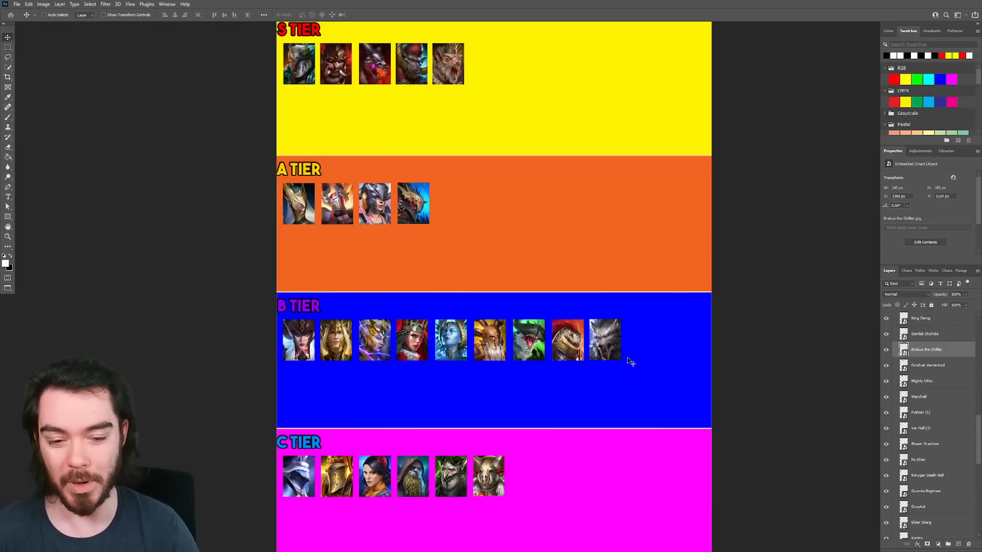
mouse_move(604, 351)
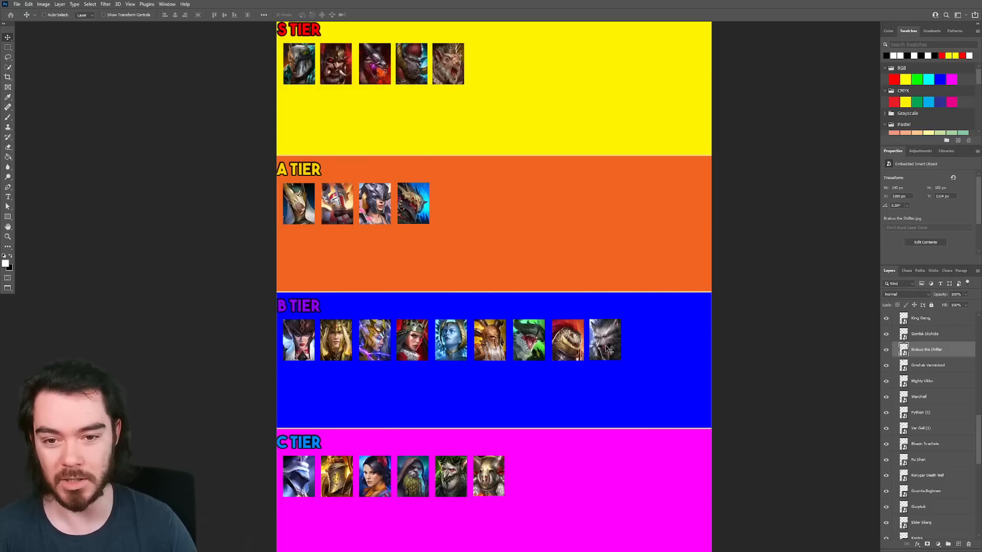
mouse_move(614, 351)
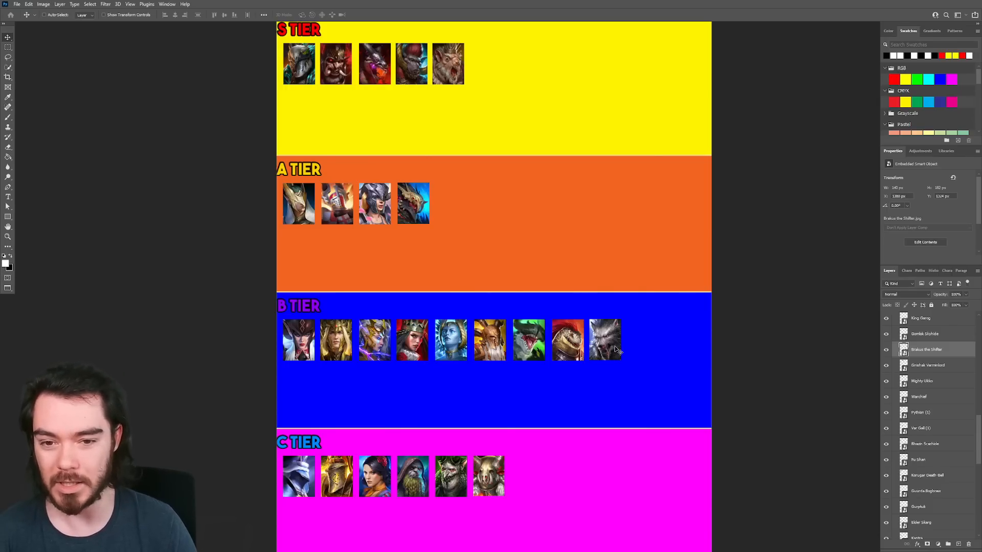
Select the next loose champion portrait for placement in the C and B tier rows.
scroll("up", 3)
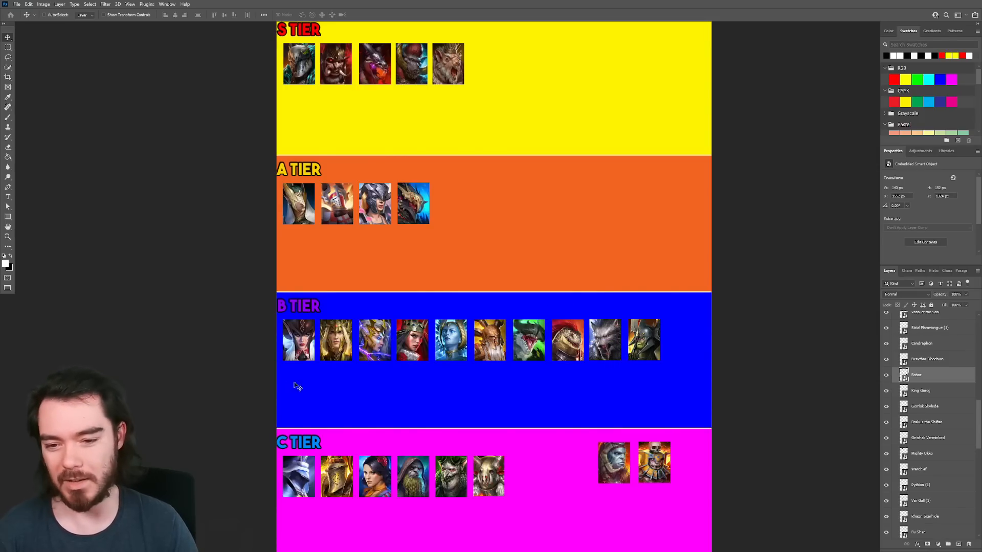
mouse_move(658, 358)
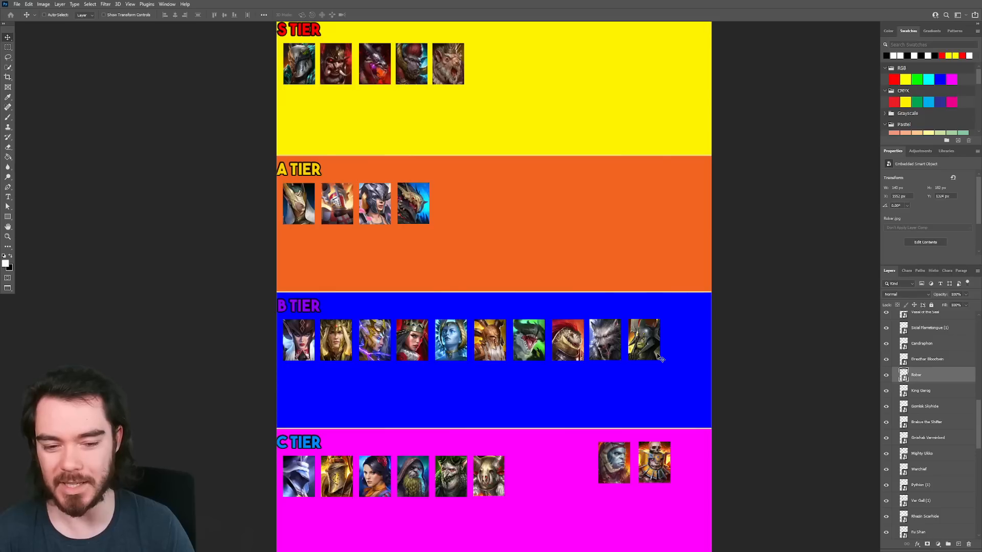
mouse_move(495, 356)
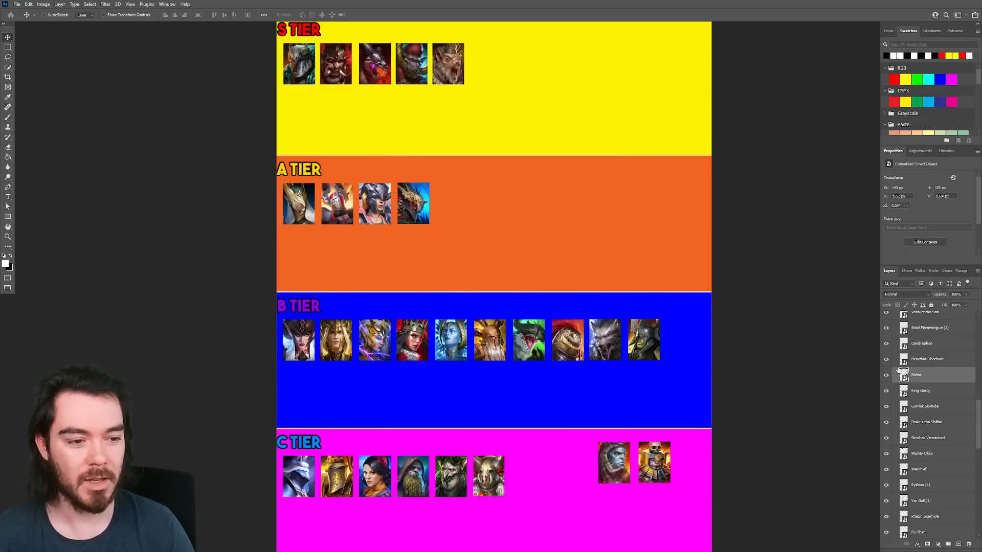
mouse_move(929, 392)
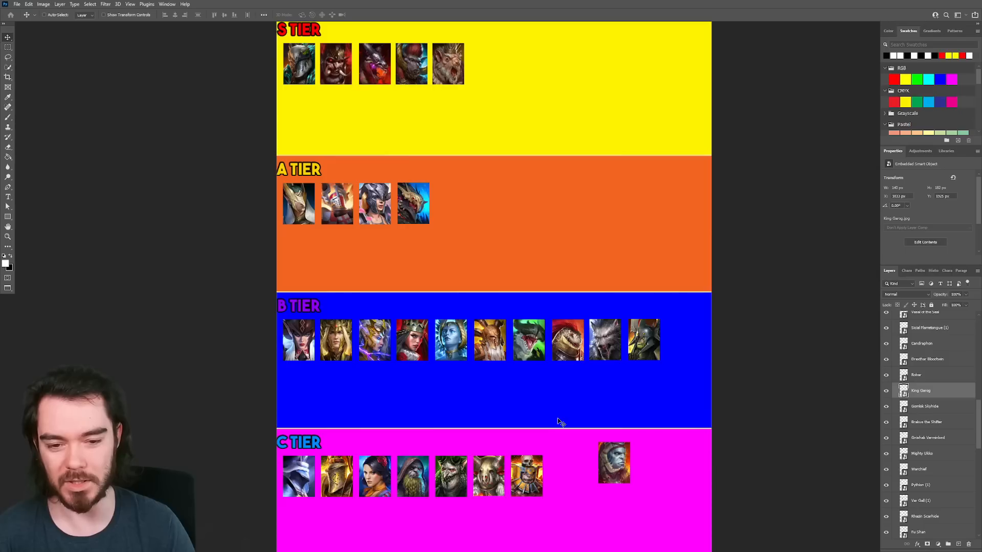
mouse_move(539, 475)
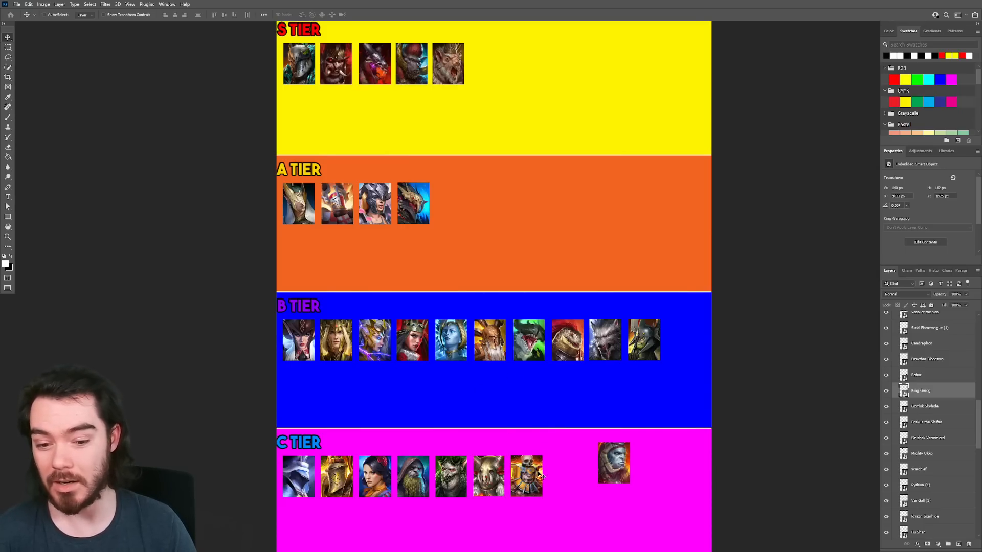
mouse_move(486, 418)
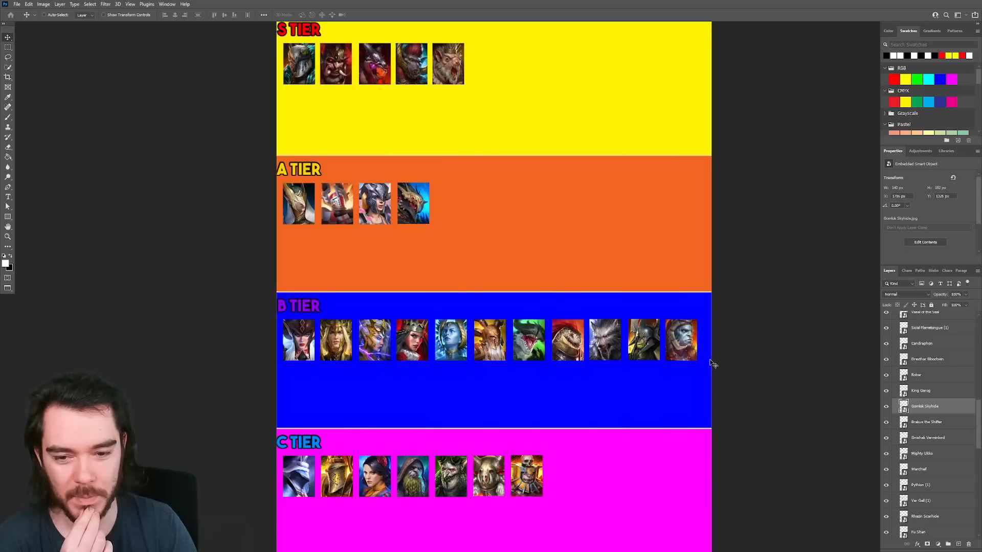
mouse_move(695, 356)
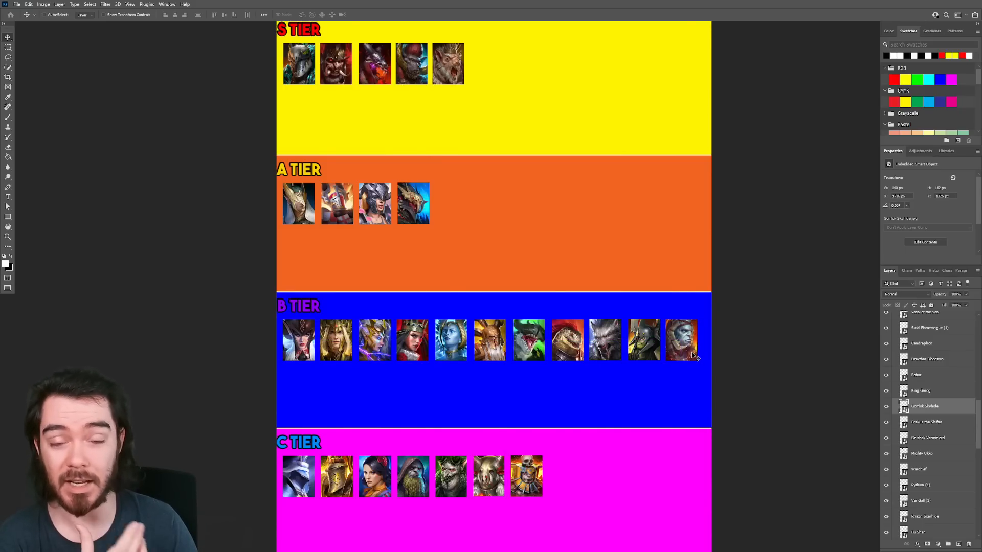
mouse_move(485, 195)
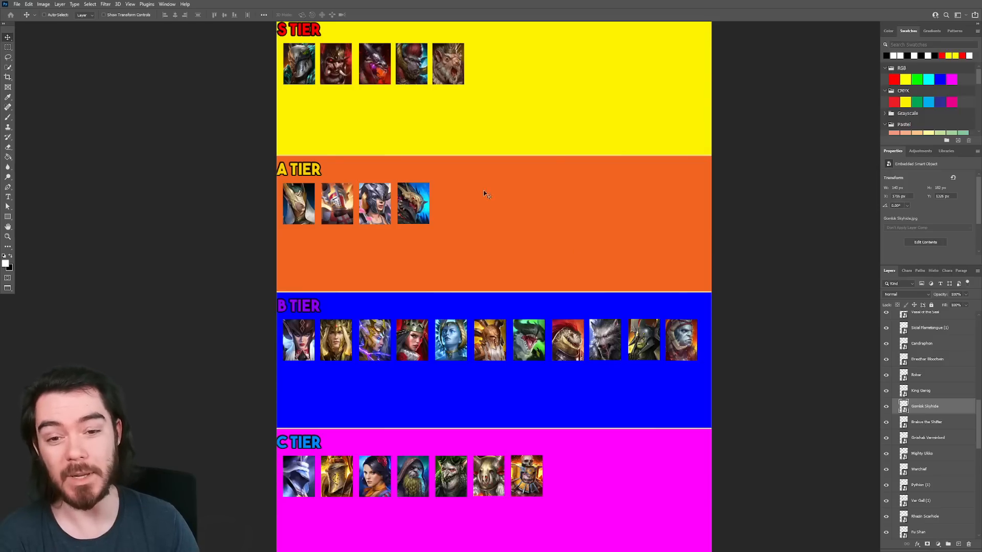
mouse_move(482, 198)
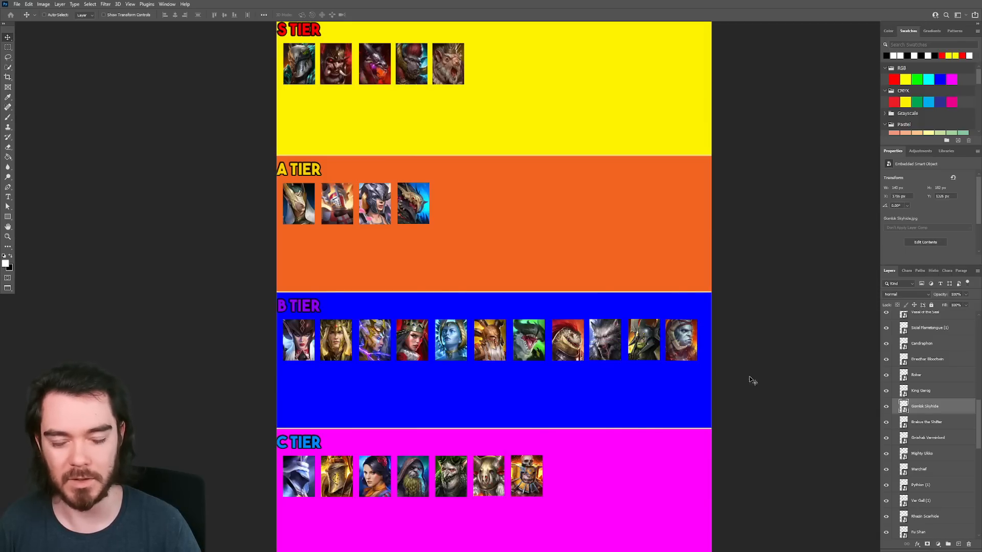
mouse_move(702, 359)
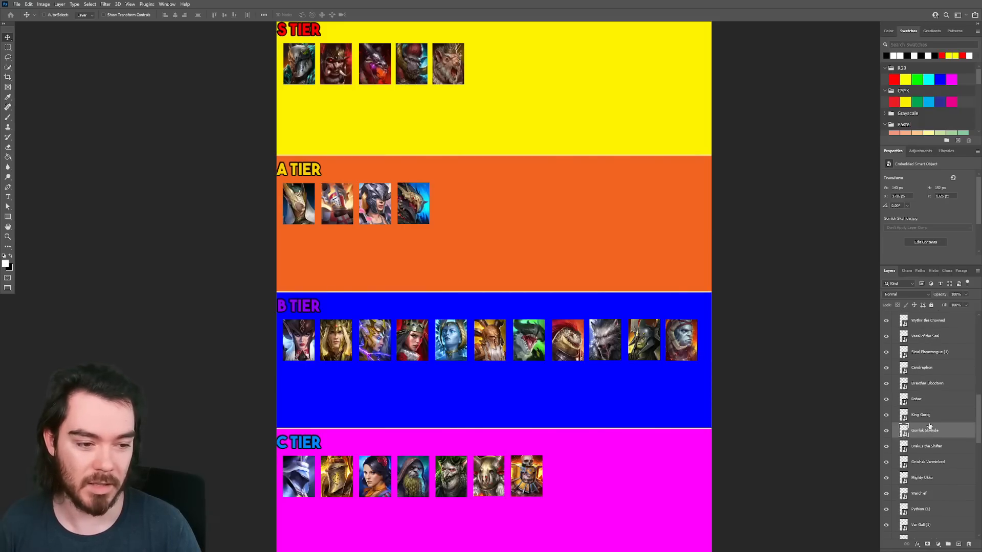
left_click(926, 383)
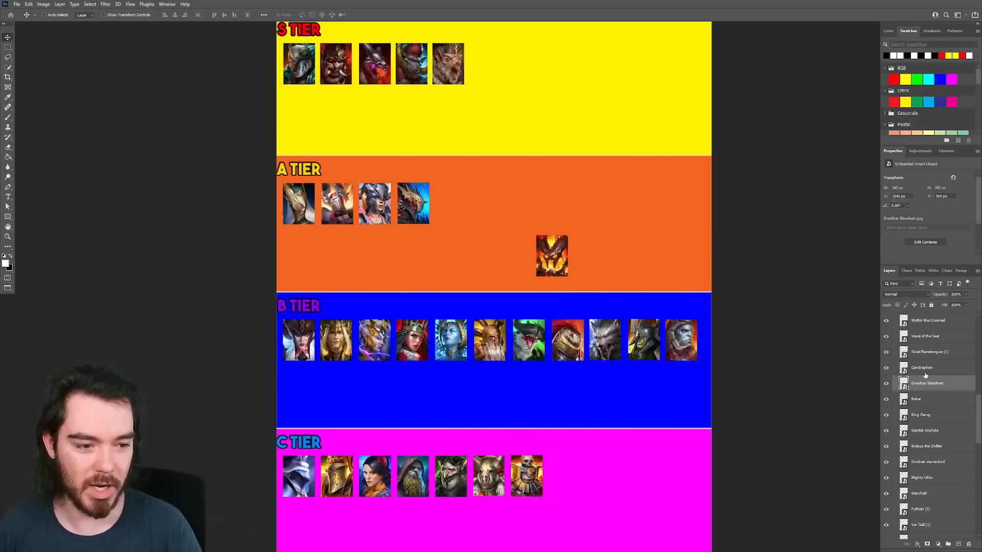
Place the fiery champion portrait into the A tier row.
left_click(922, 367)
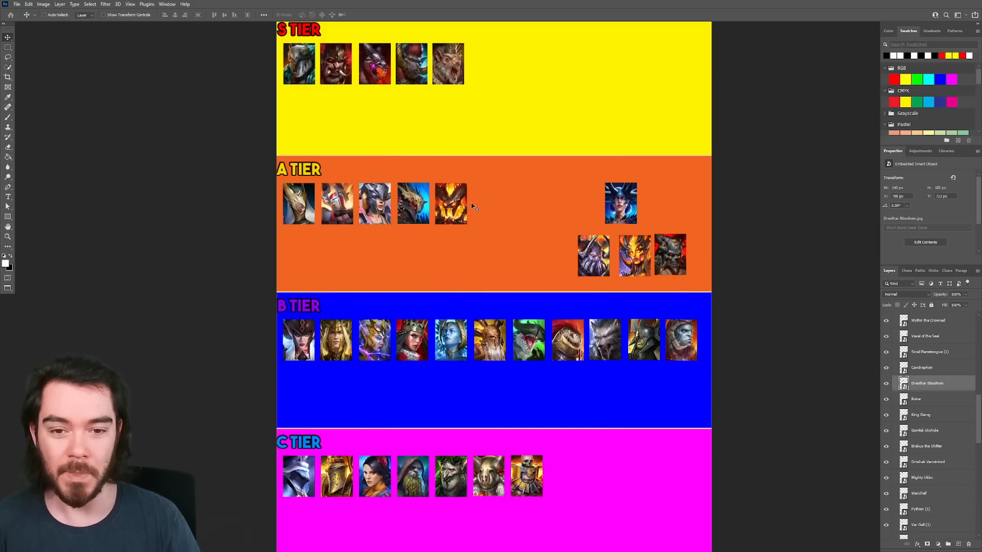
mouse_move(478, 227)
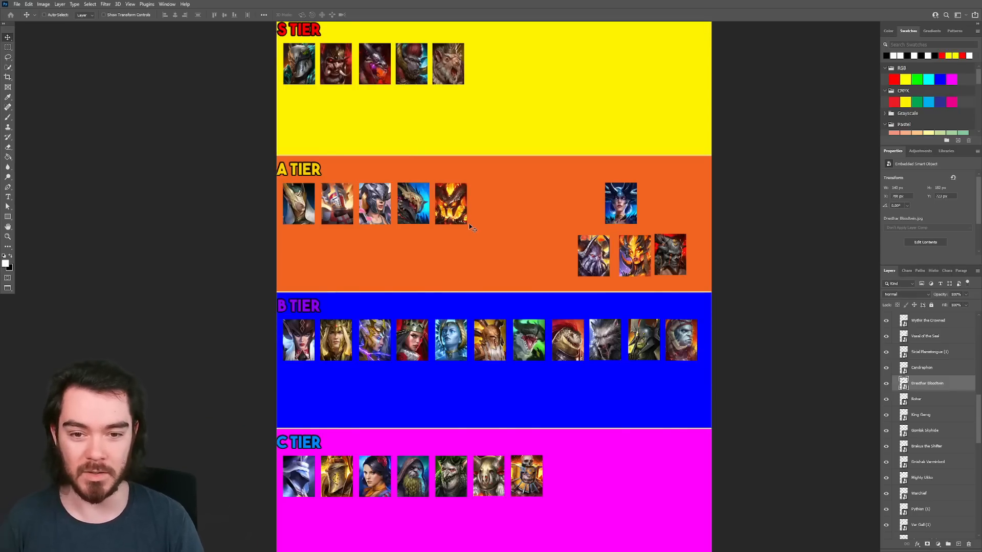
mouse_move(473, 202)
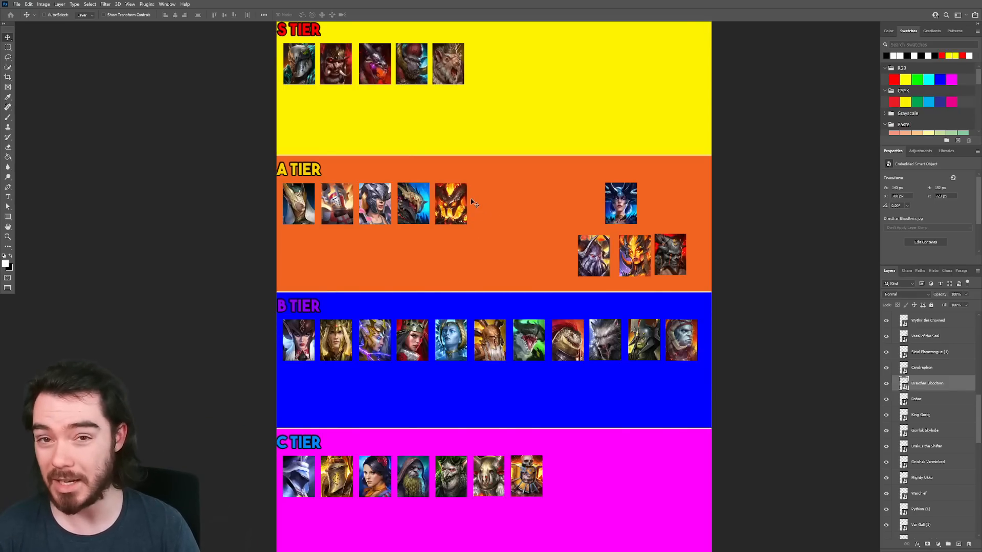
mouse_move(479, 227)
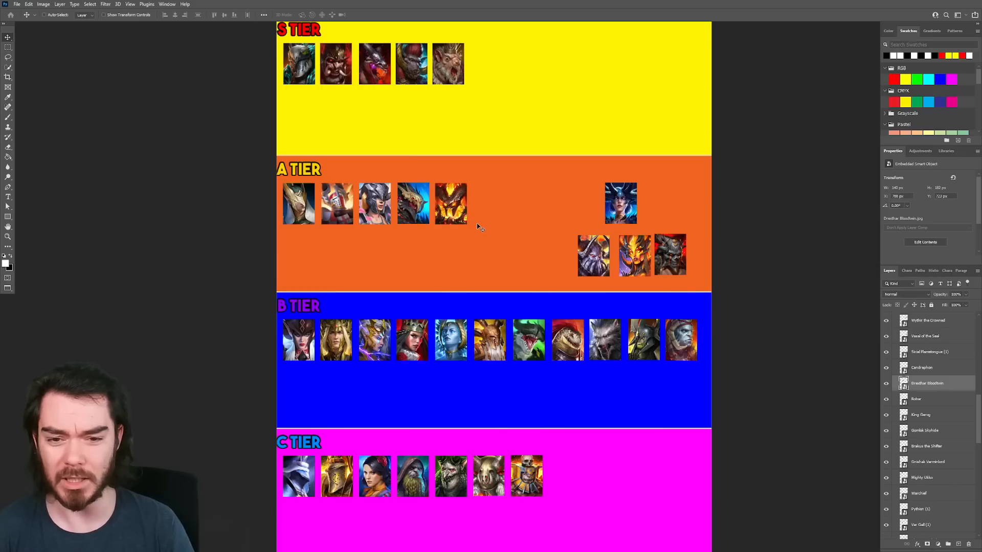
mouse_move(514, 211)
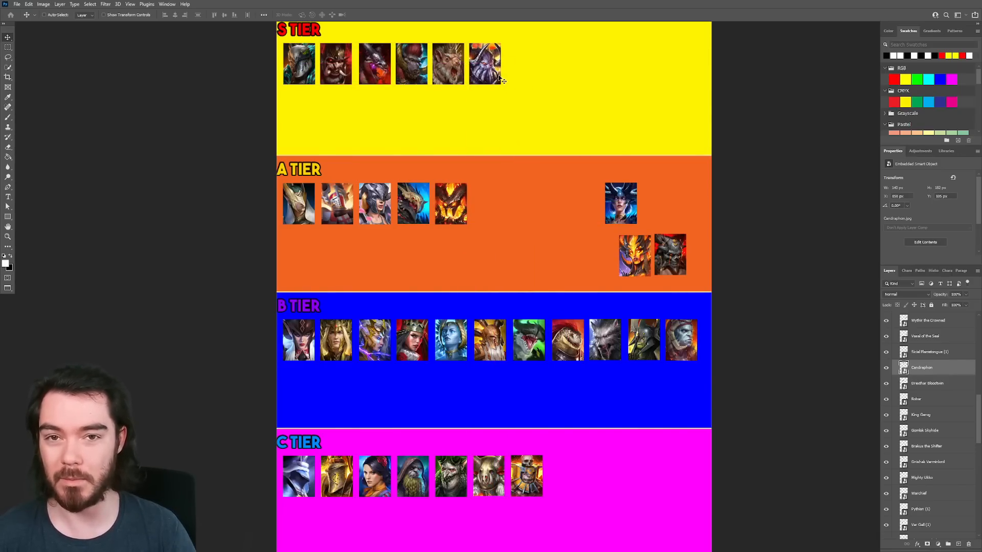
mouse_move(523, 76)
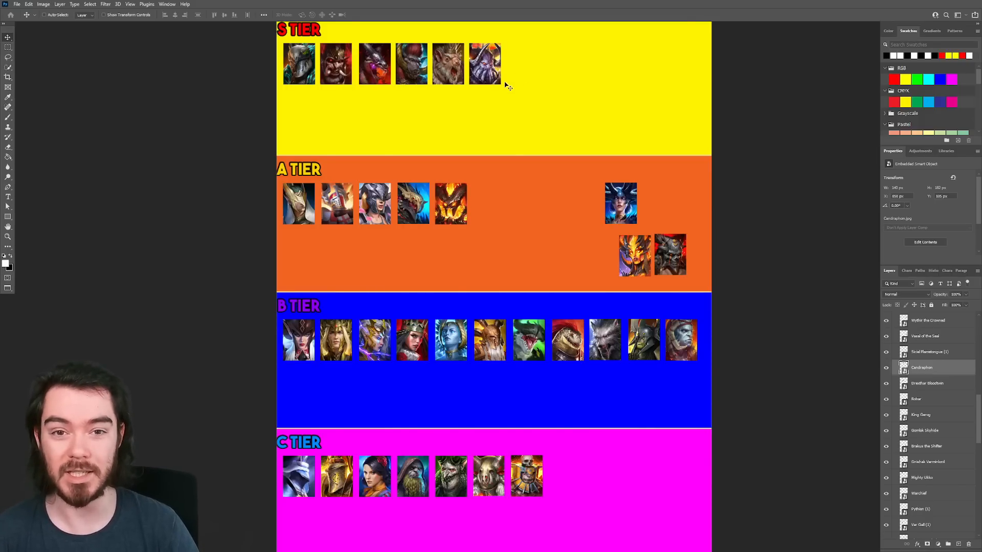
mouse_move(563, 105)
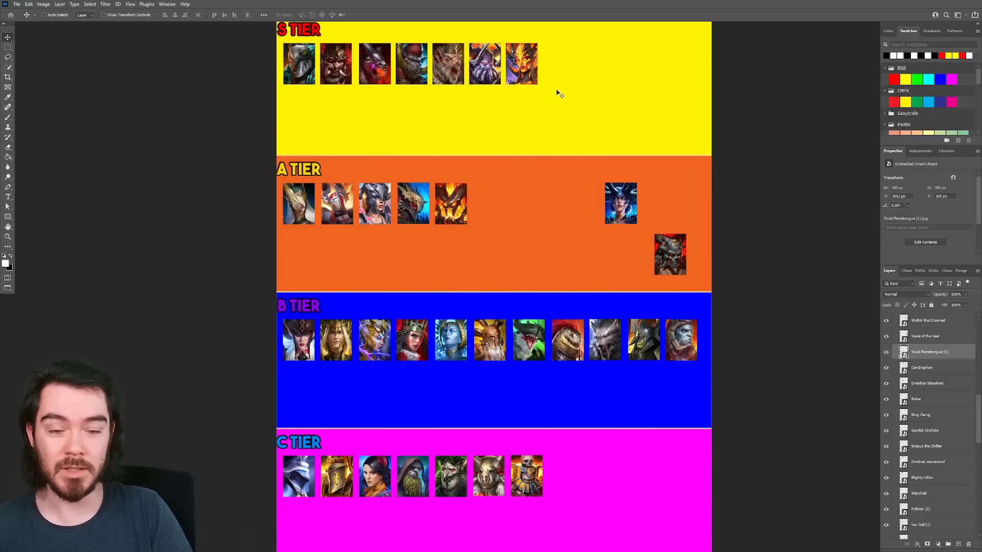
mouse_move(559, 79)
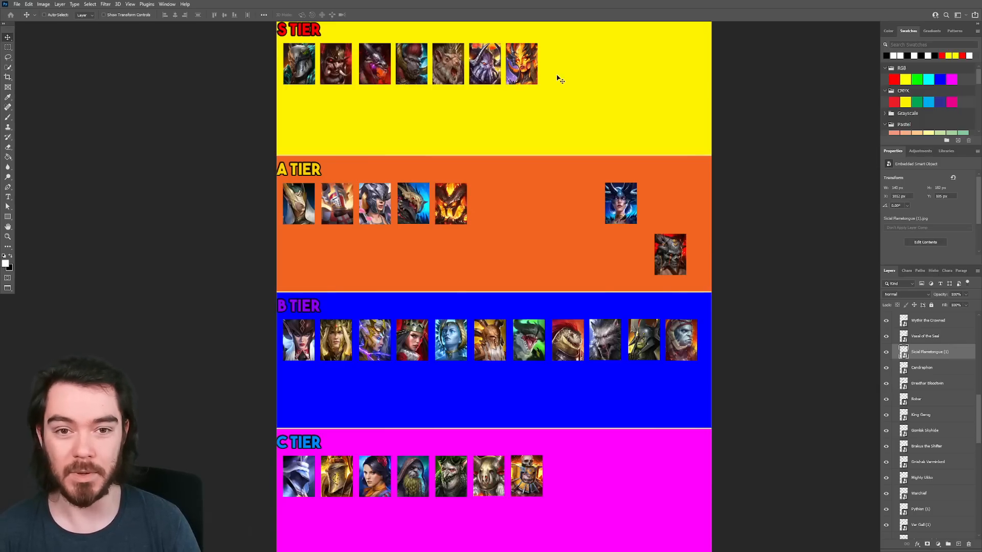
mouse_move(589, 136)
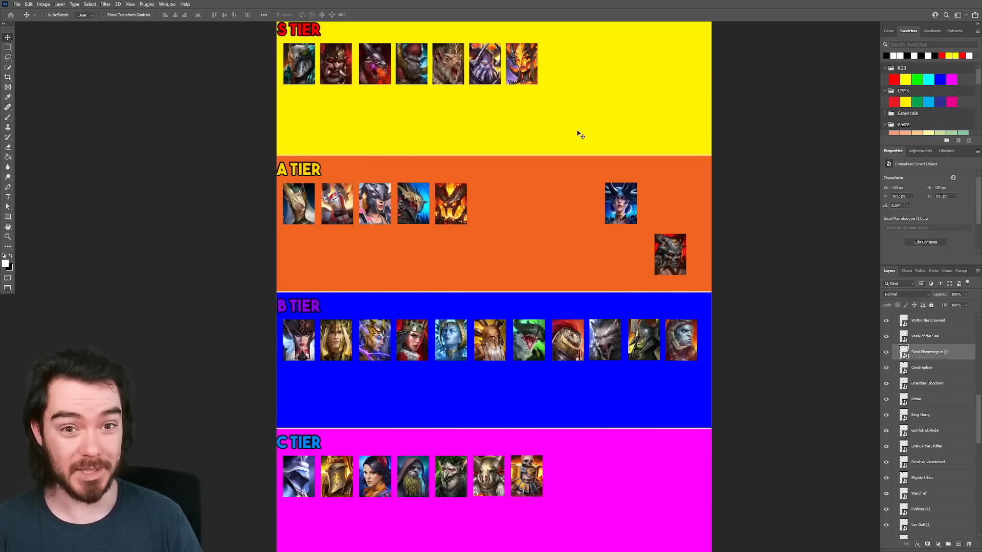
mouse_move(604, 177)
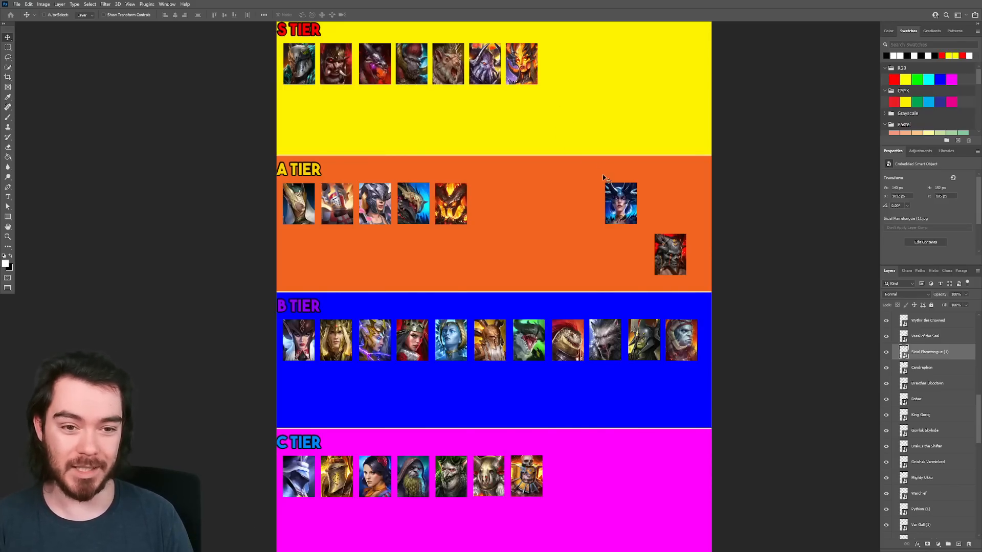
mouse_move(555, 102)
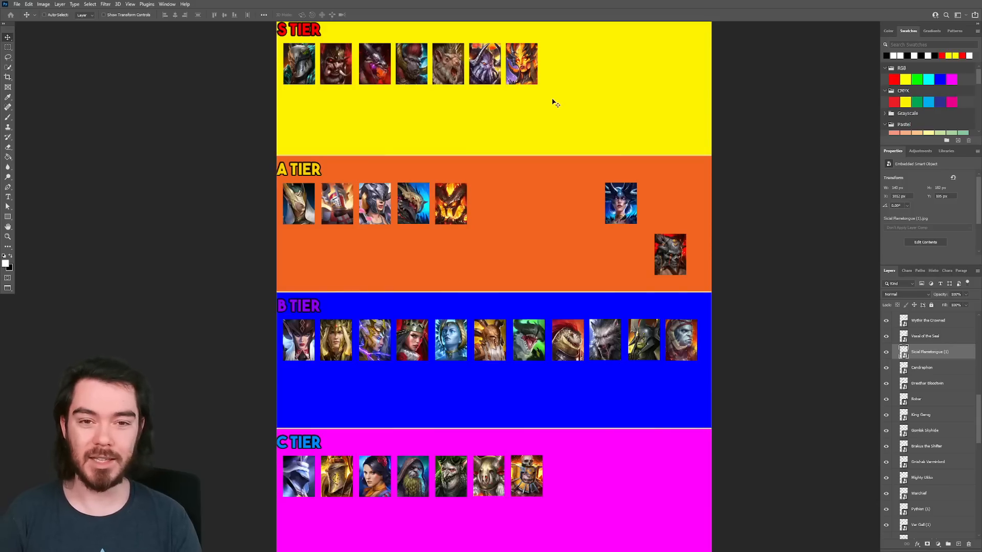
mouse_move(539, 86)
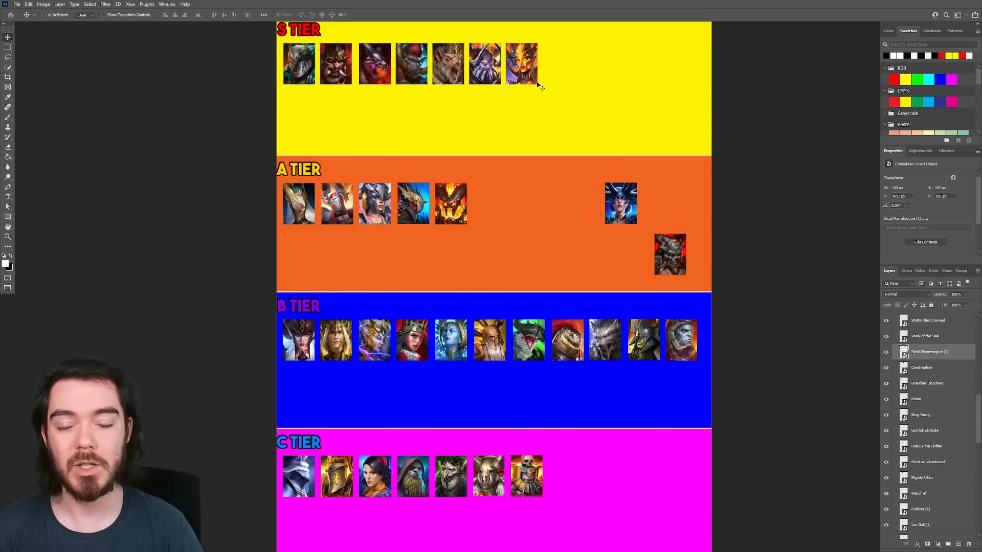
mouse_move(939, 349)
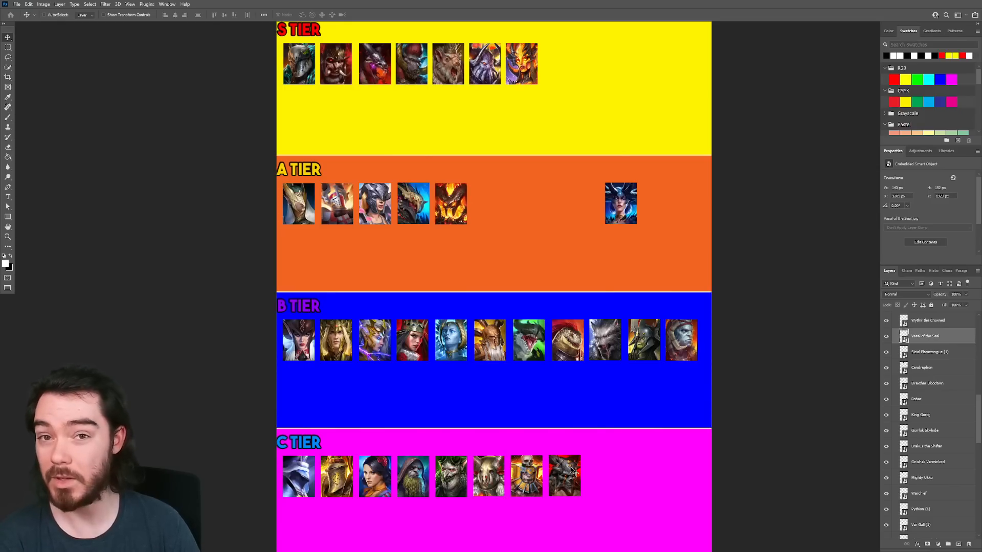
mouse_move(595, 525)
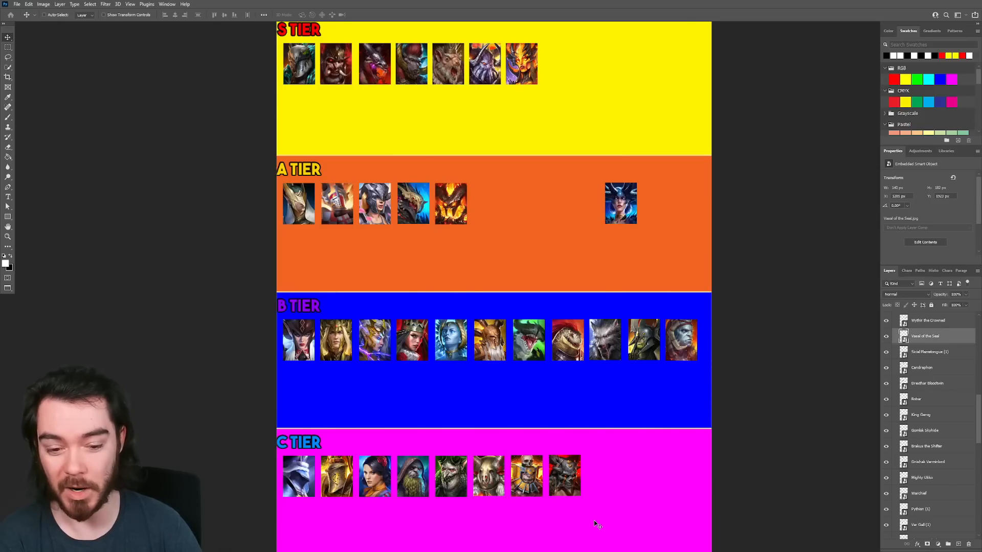
mouse_move(592, 475)
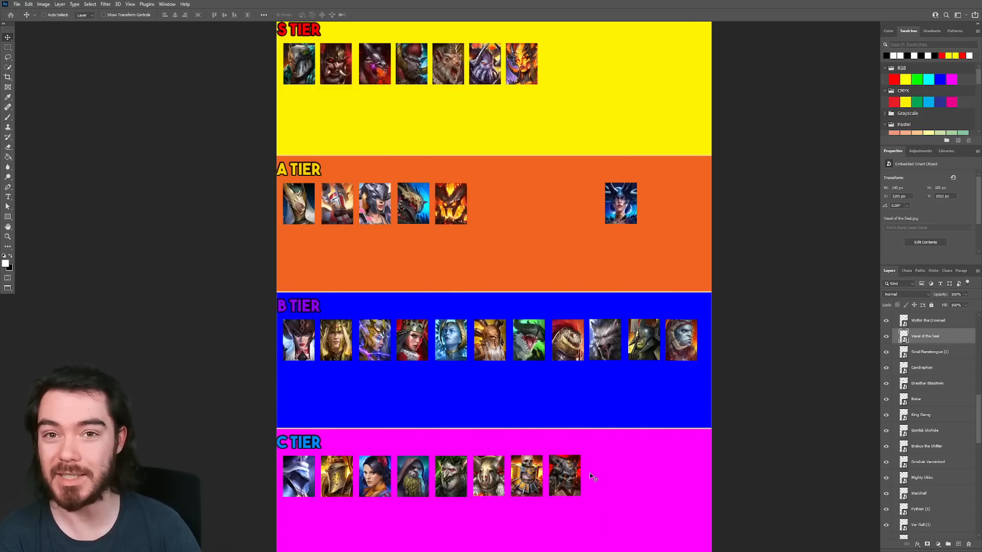
mouse_move(584, 406)
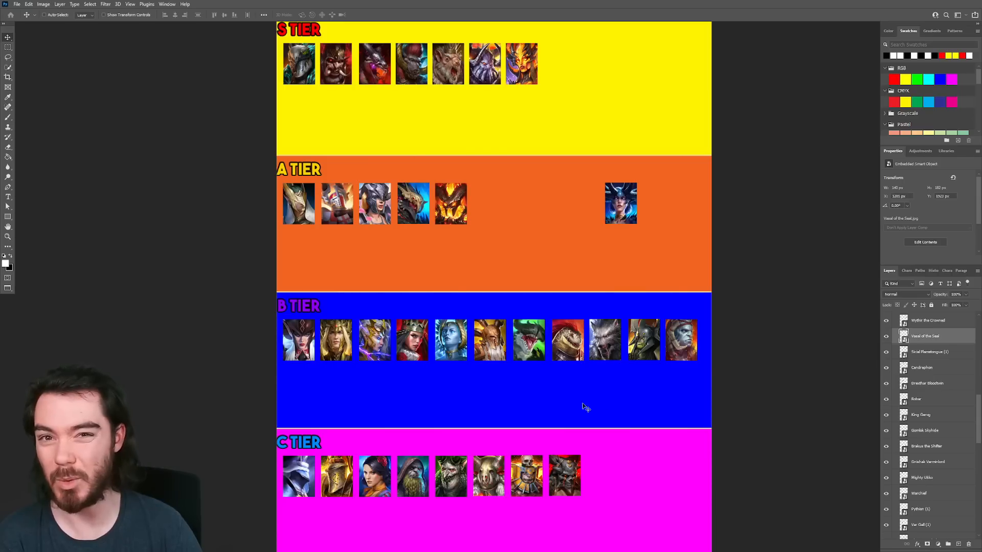
mouse_move(575, 453)
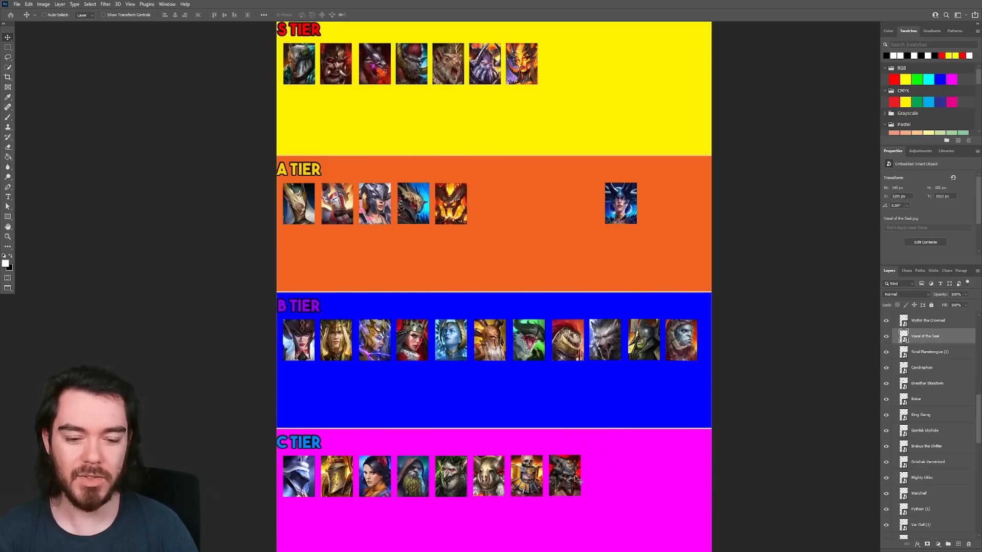
mouse_move(598, 479)
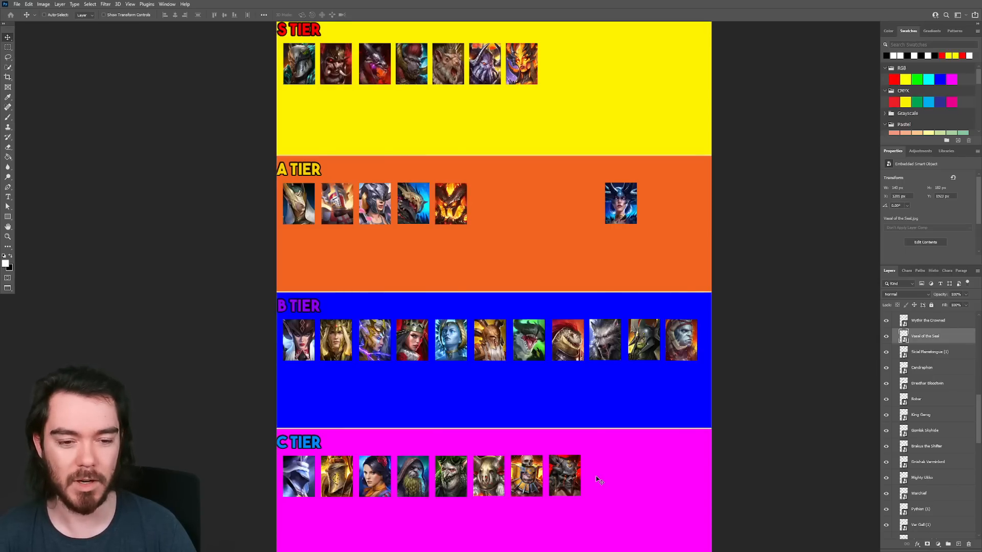
mouse_move(623, 476)
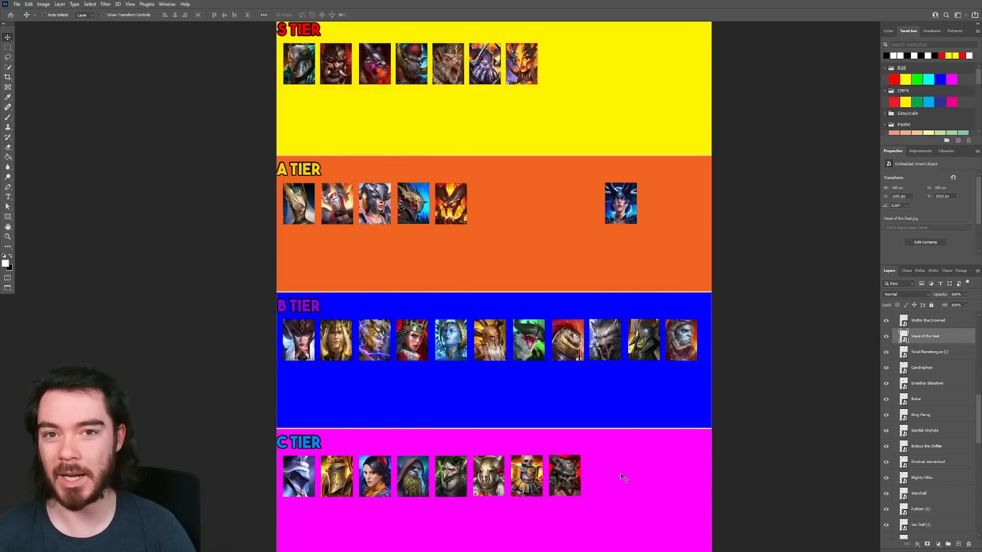
mouse_move(593, 477)
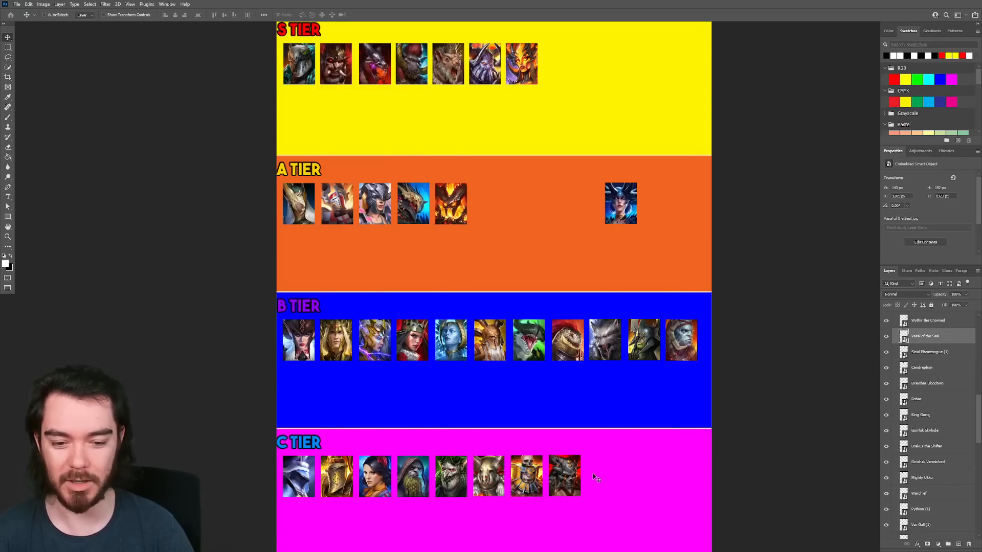
mouse_move(548, 401)
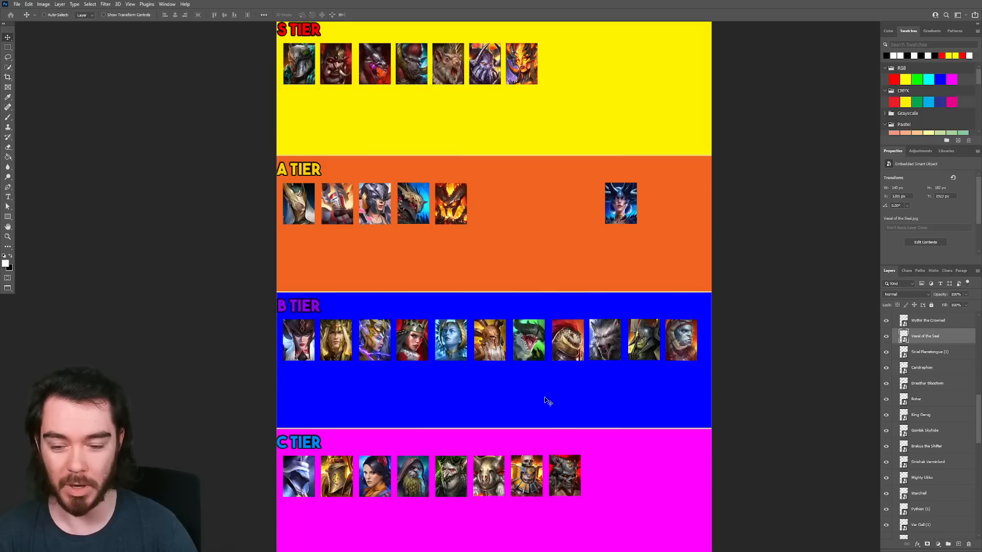
mouse_move(563, 298)
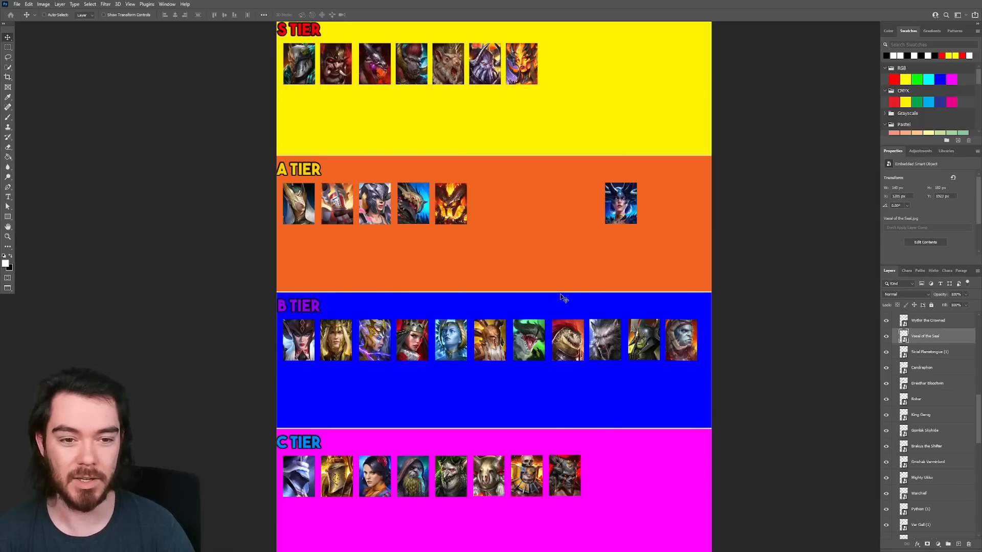
Slide the stray A-tier portrait left to become the sixth in the row.
left_click(929, 320)
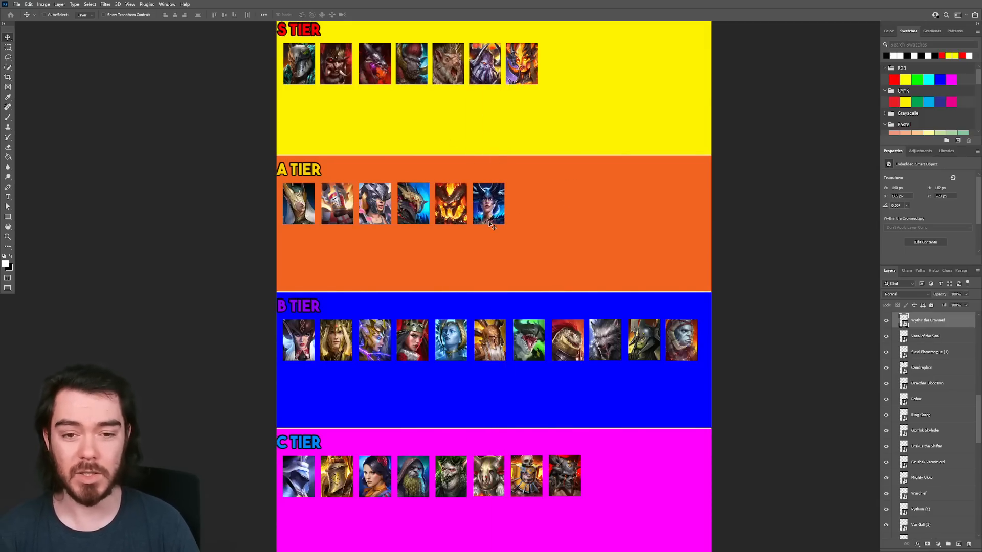
mouse_move(501, 232)
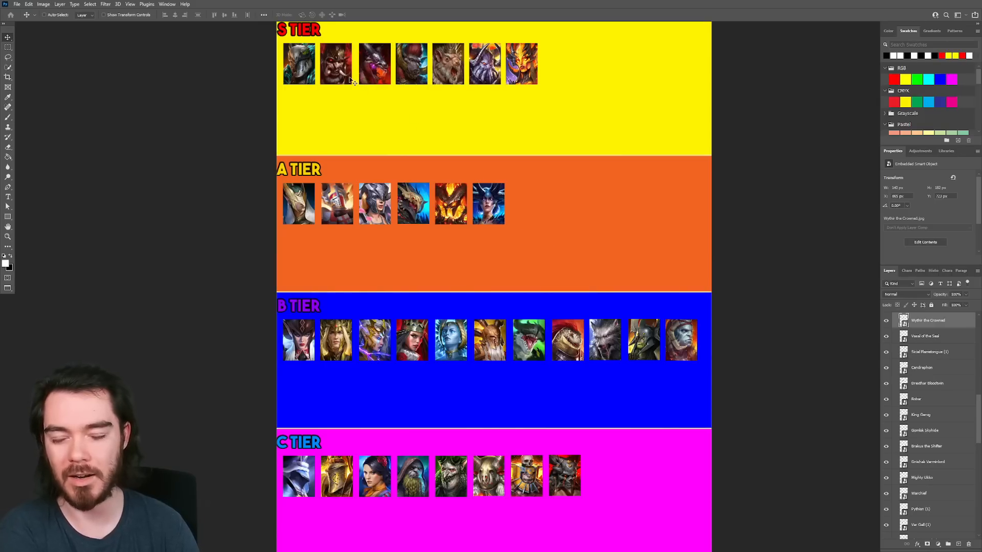
mouse_move(342, 47)
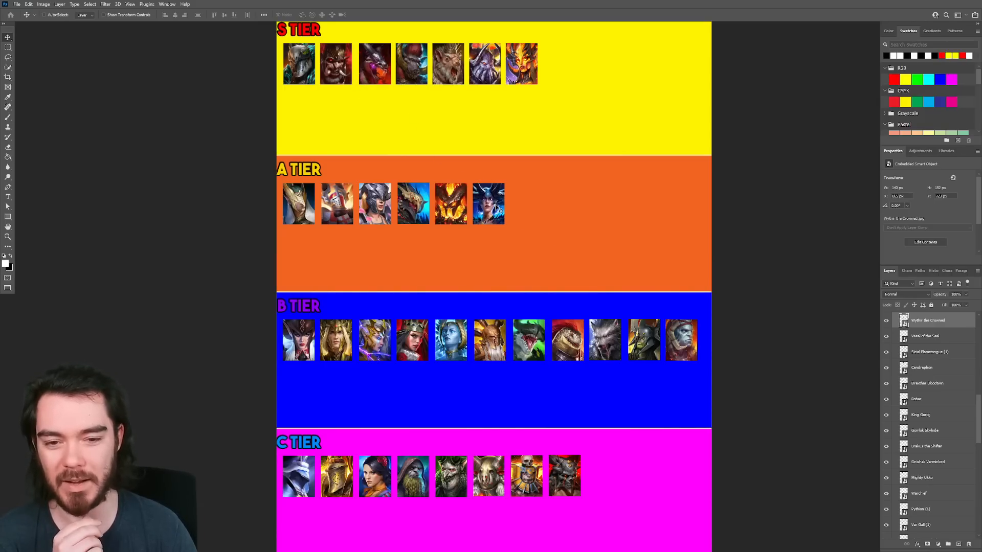
mouse_move(532, 210)
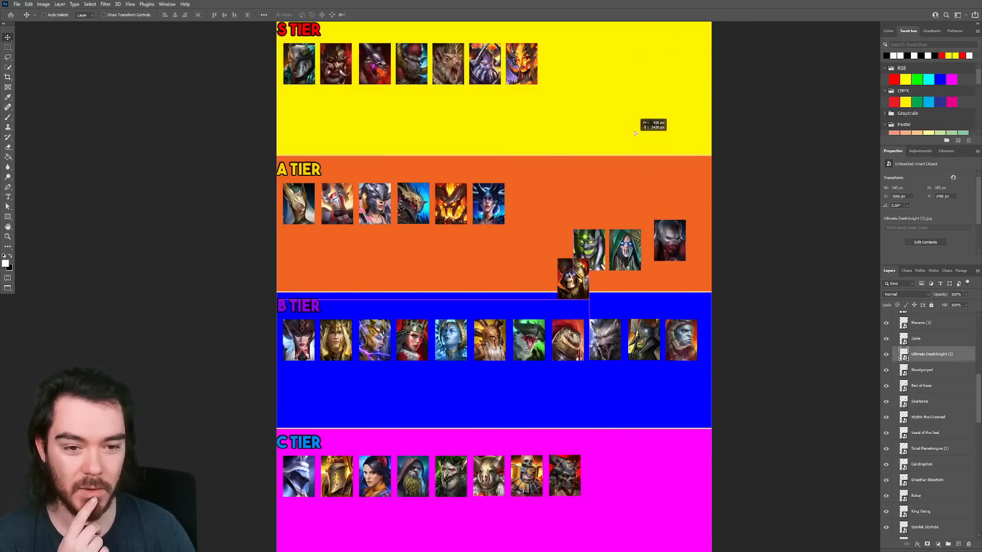
Place the newly added portraits into their rows, the last stray joining S tier.
left_click(920, 401)
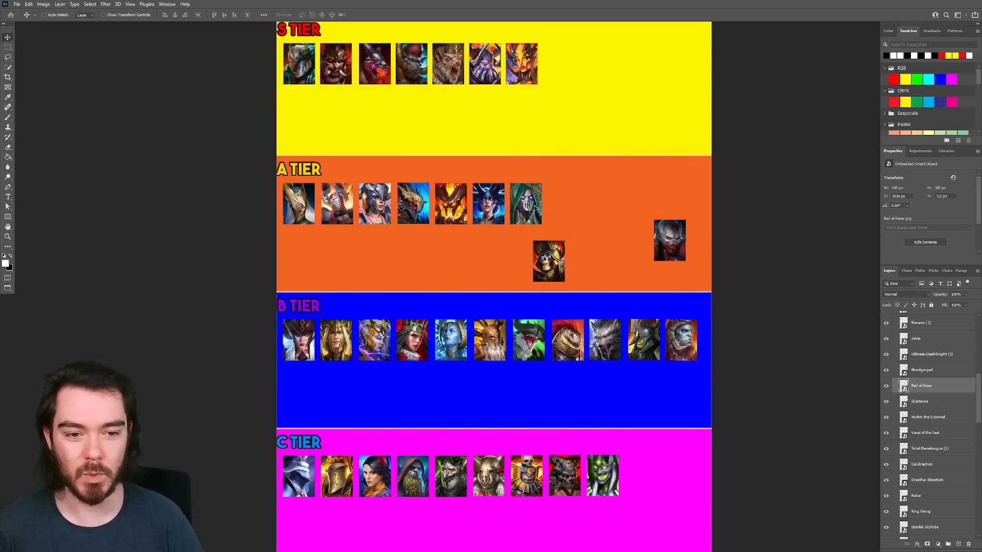
mouse_move(528, 239)
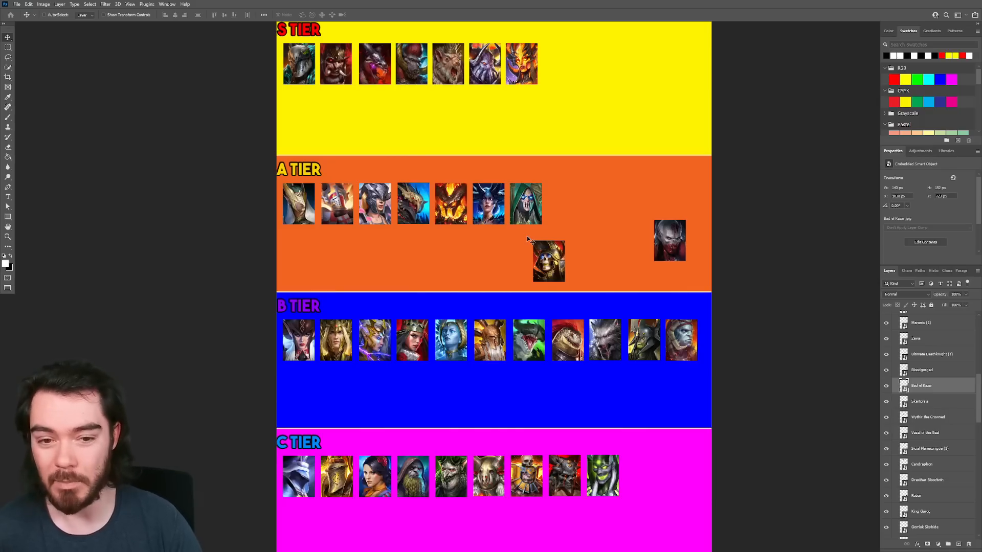
mouse_move(528, 204)
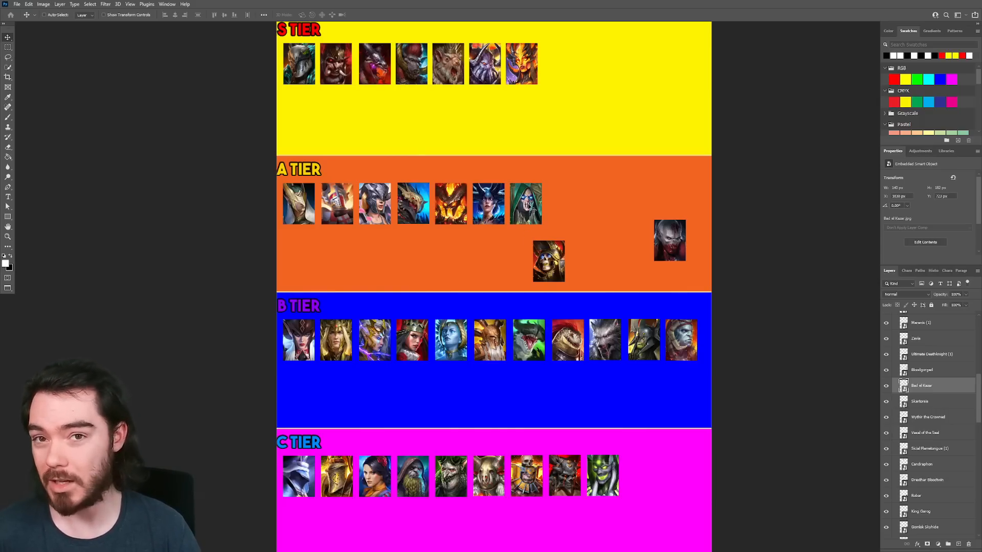
mouse_move(557, 211)
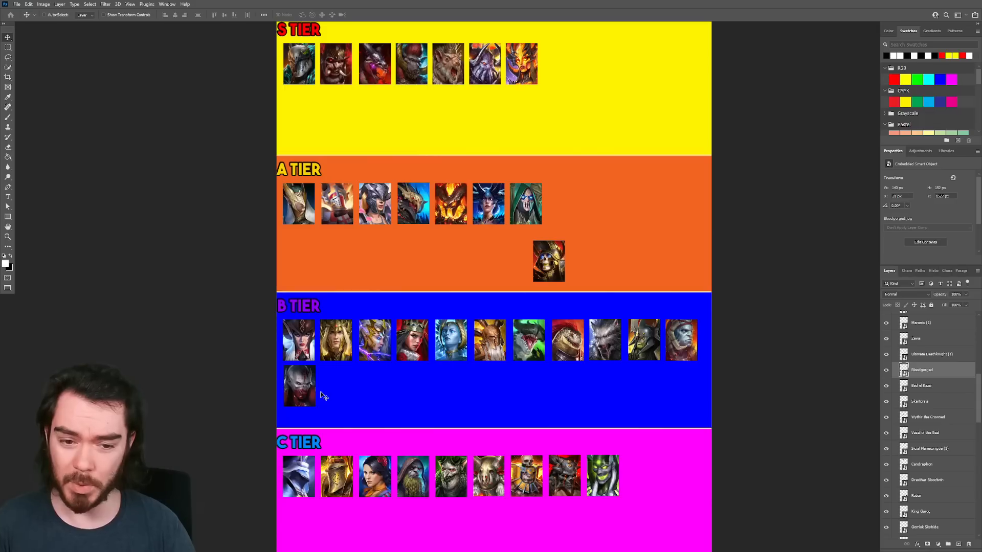
mouse_move(321, 398)
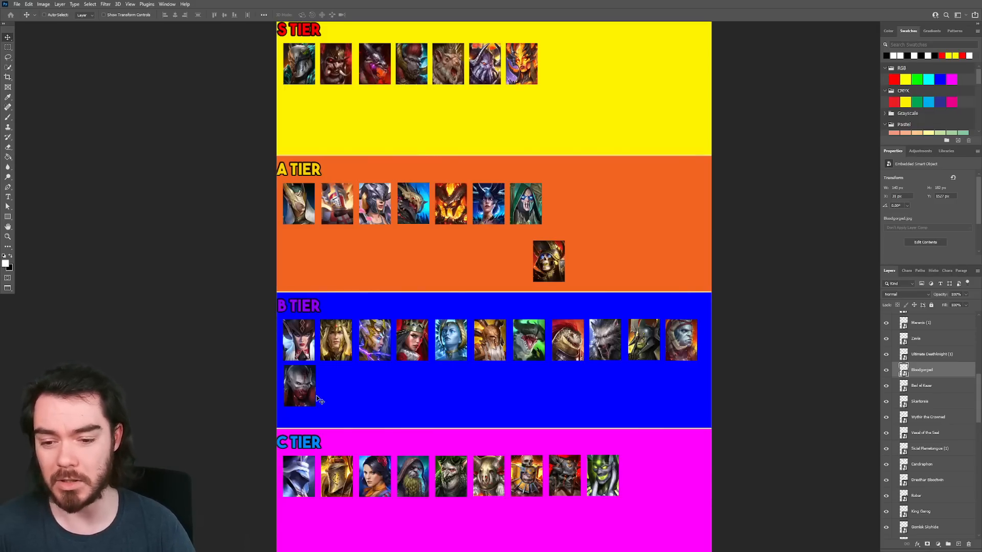
mouse_move(407, 367)
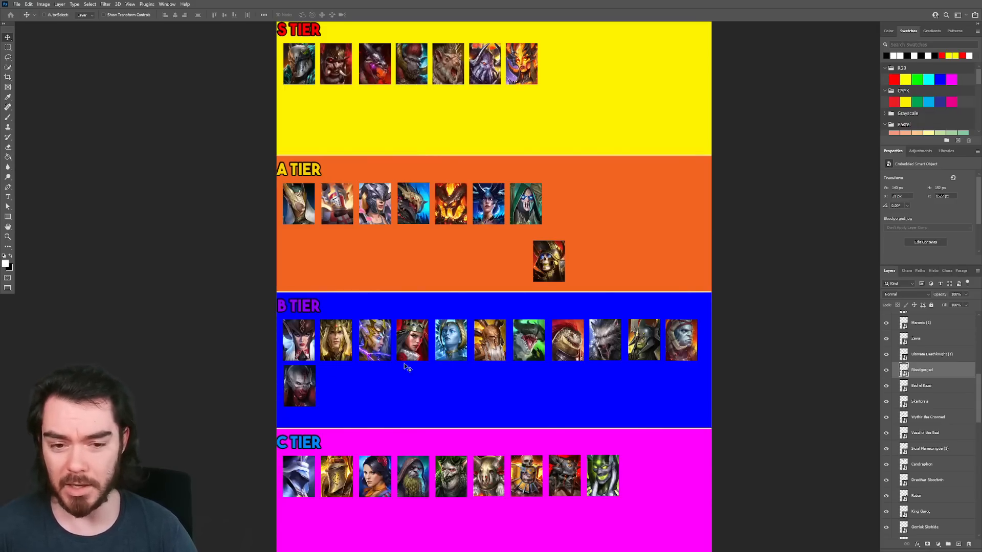
left_click(932, 354)
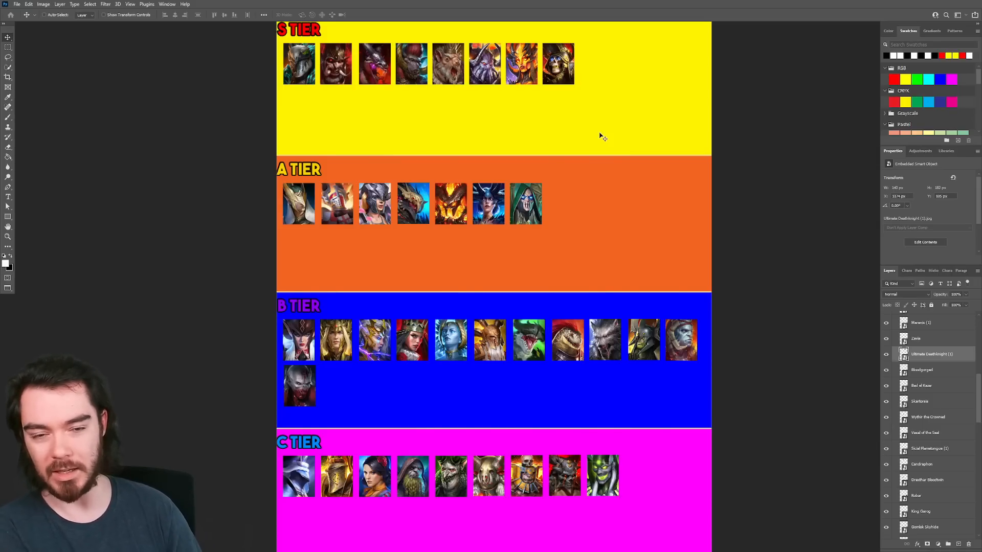
mouse_move(578, 90)
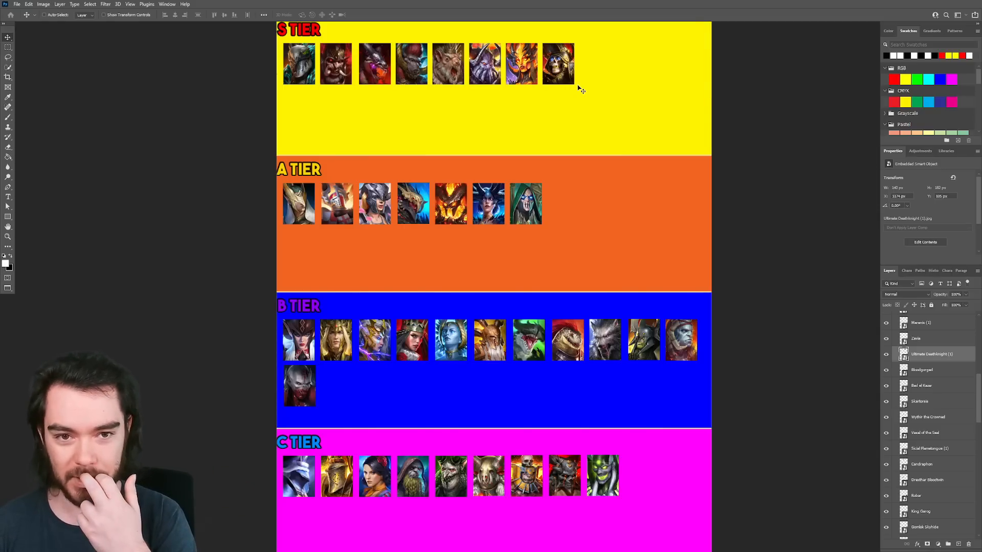
mouse_move(585, 92)
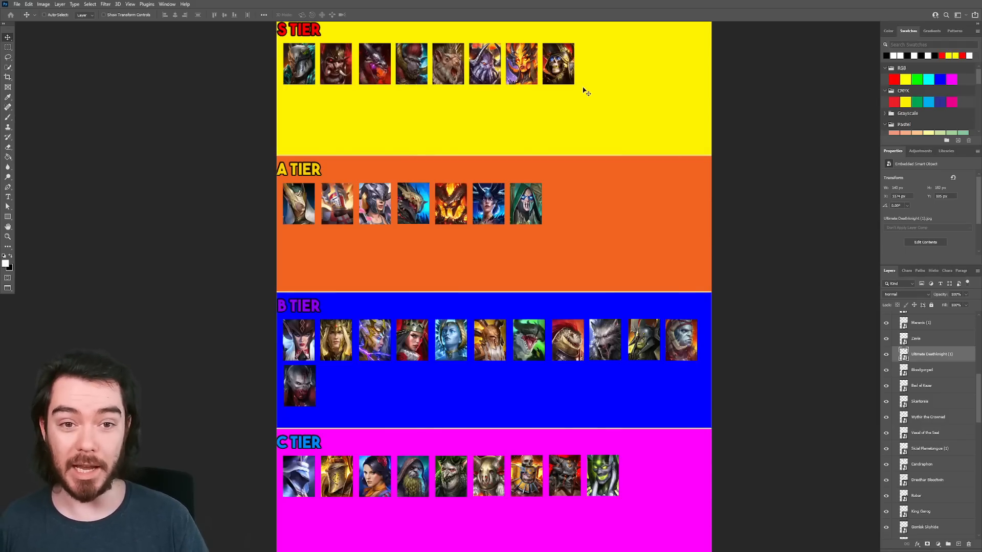
mouse_move(592, 91)
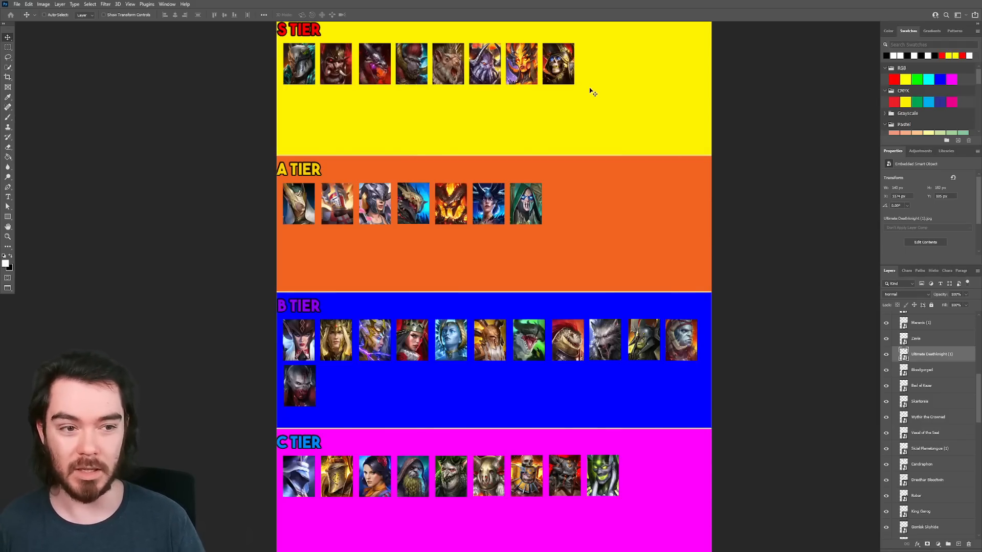
mouse_move(590, 80)
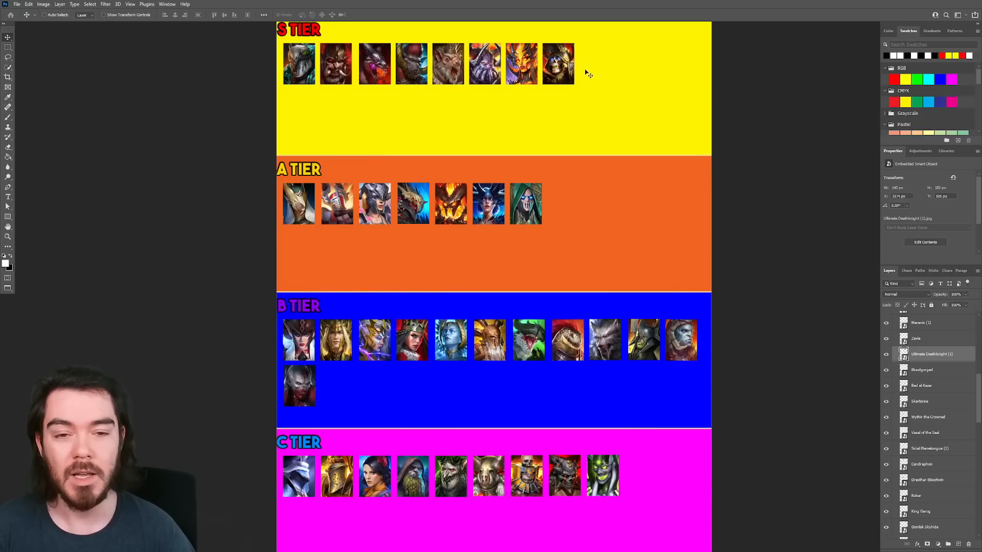
mouse_move(579, 82)
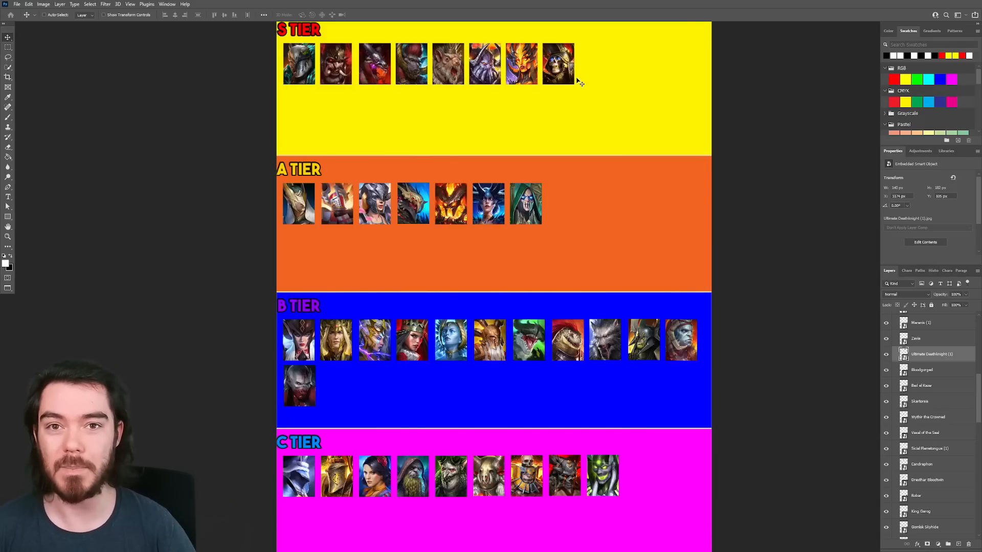
mouse_move(868, 341)
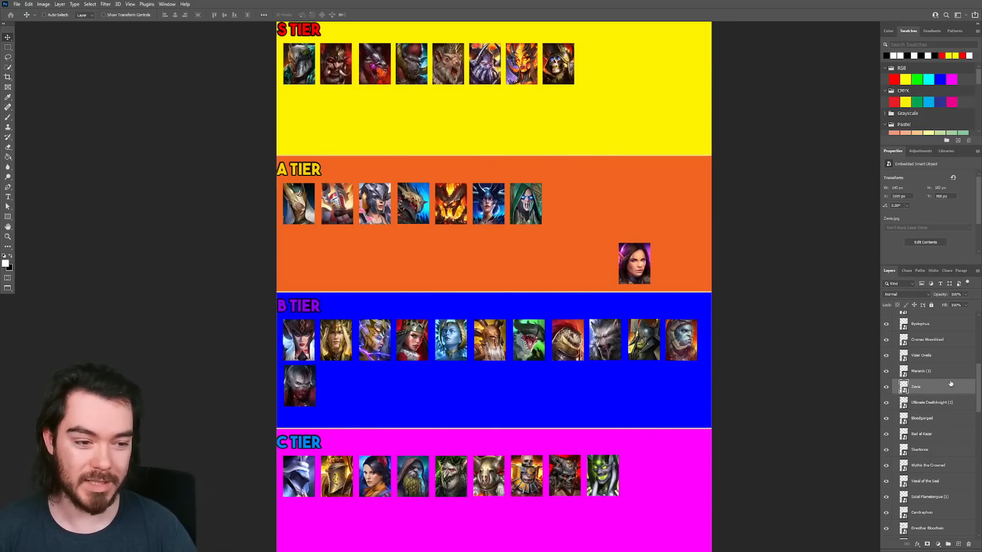
Reveal the hidden portraits and move the purple-haired champion into the A tier row.
left_click(926, 370)
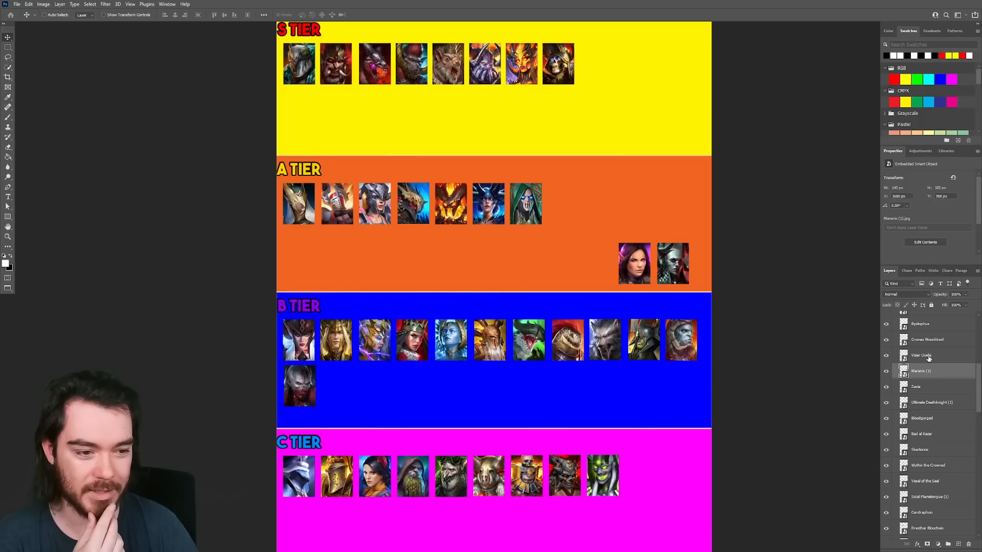
left_click(927, 340)
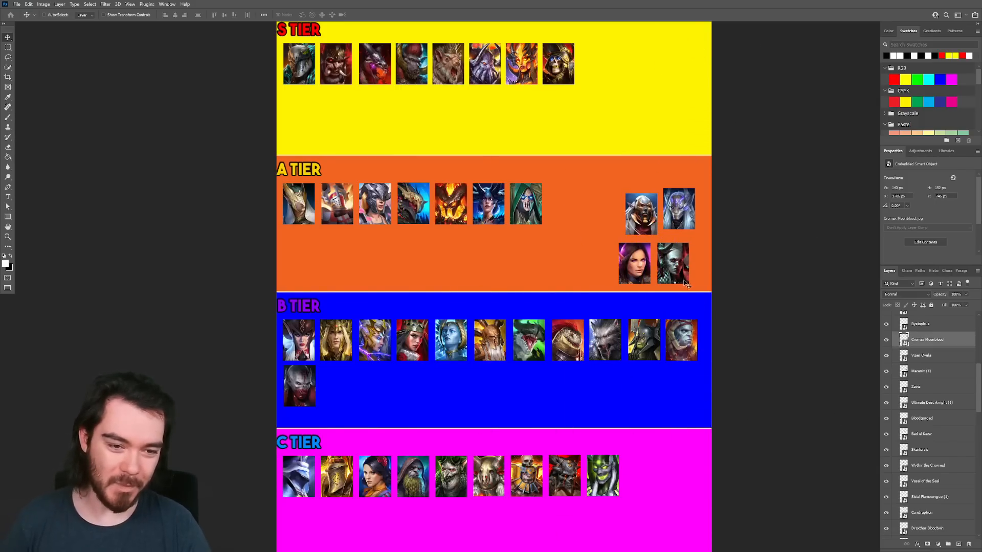
scroll("down", 3)
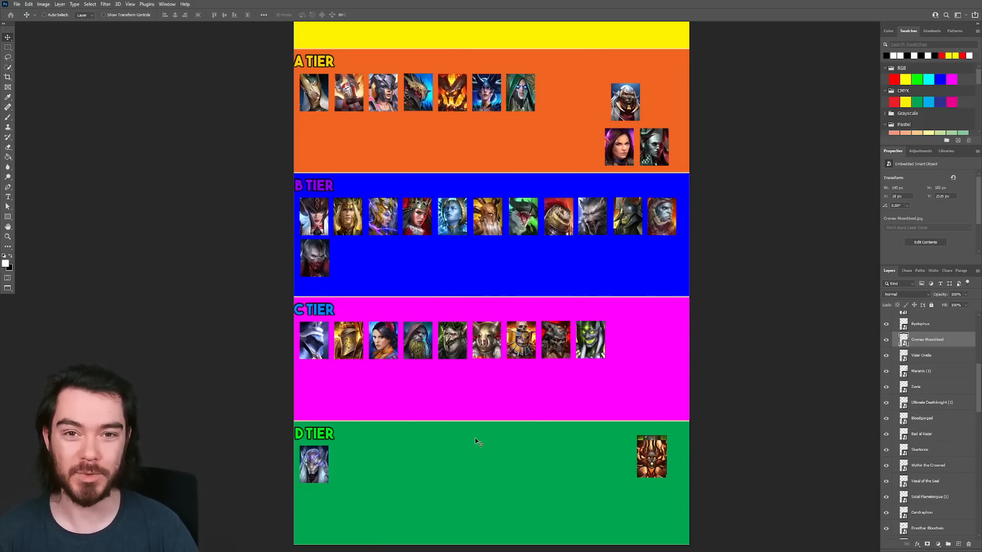
mouse_move(410, 459)
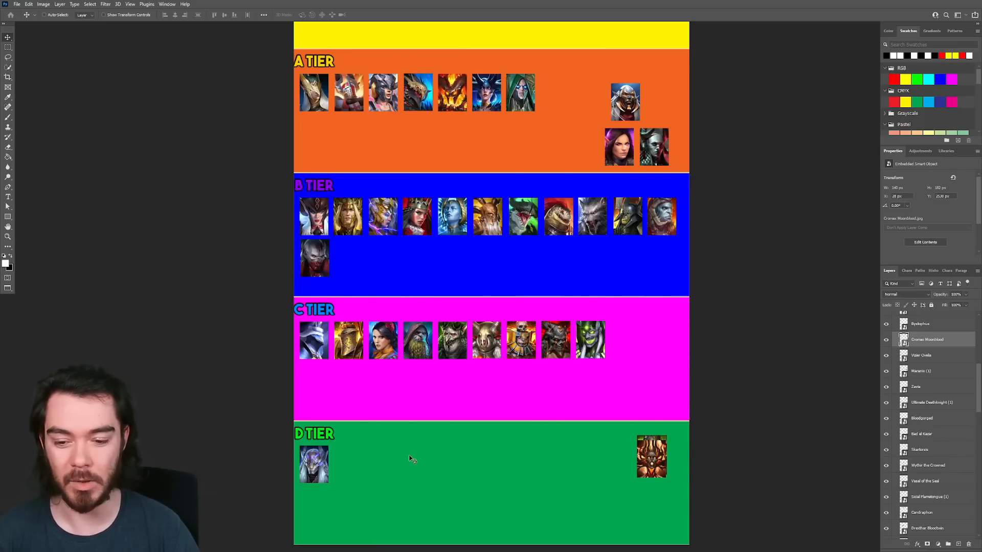
mouse_move(529, 395)
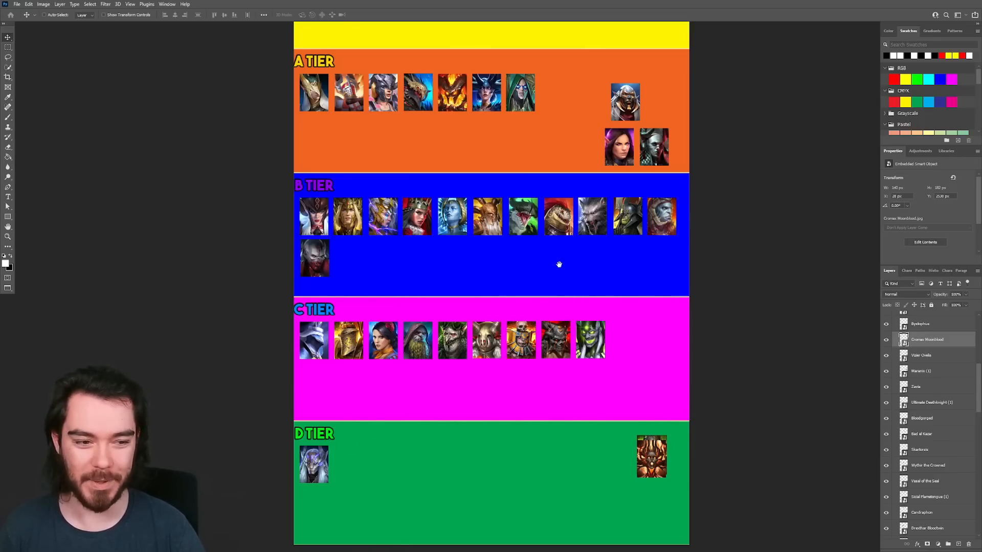
scroll("down", 3)
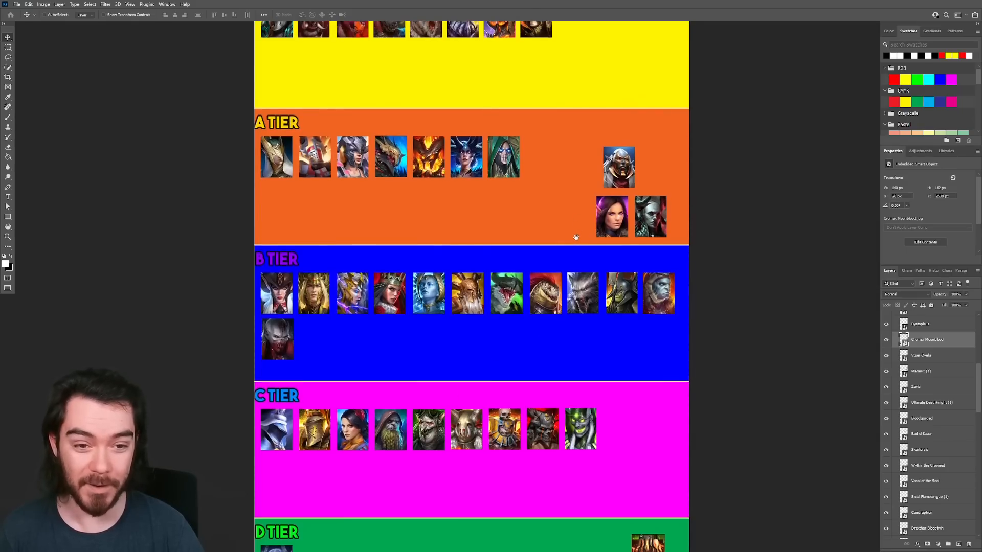
scroll("up", 3)
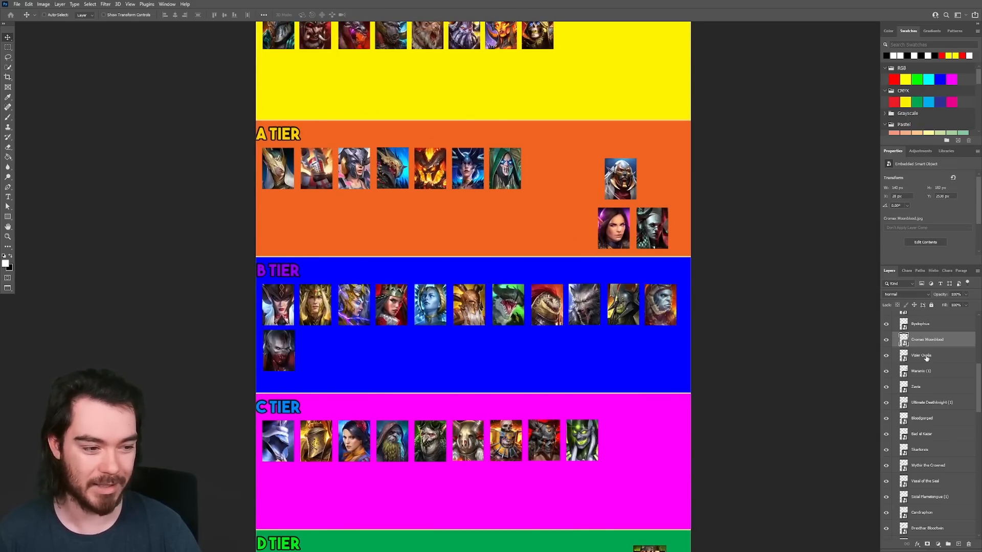
left_click(921, 386)
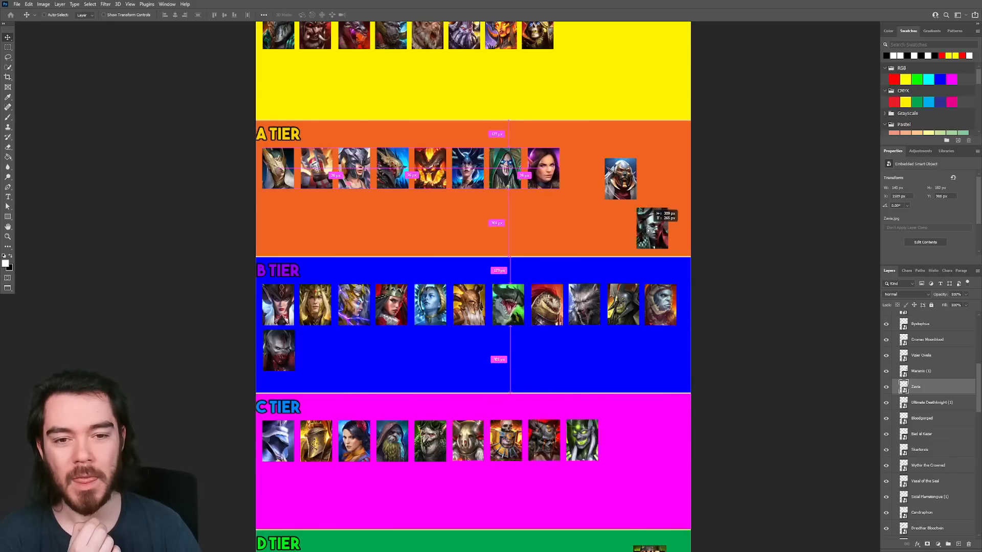
scroll("up", 3)
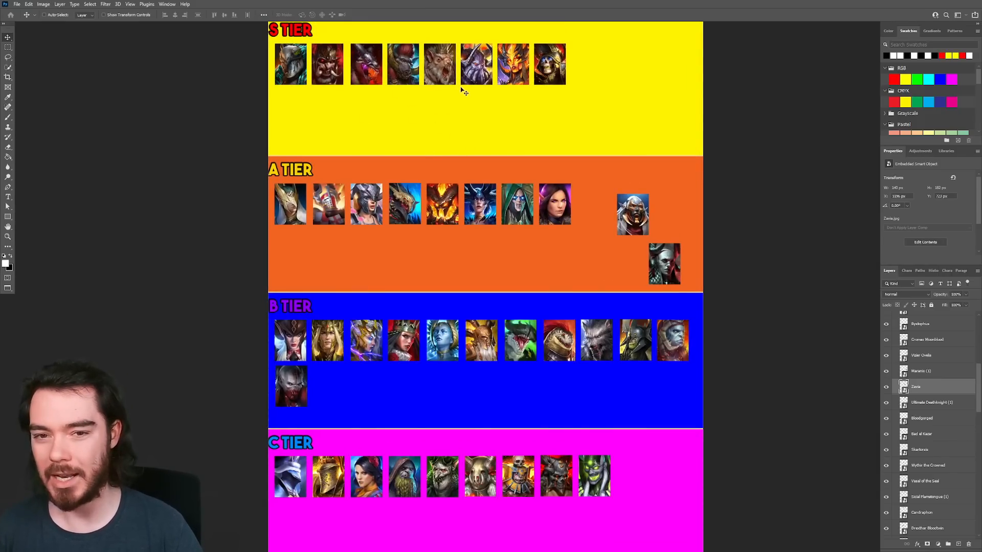
mouse_move(584, 230)
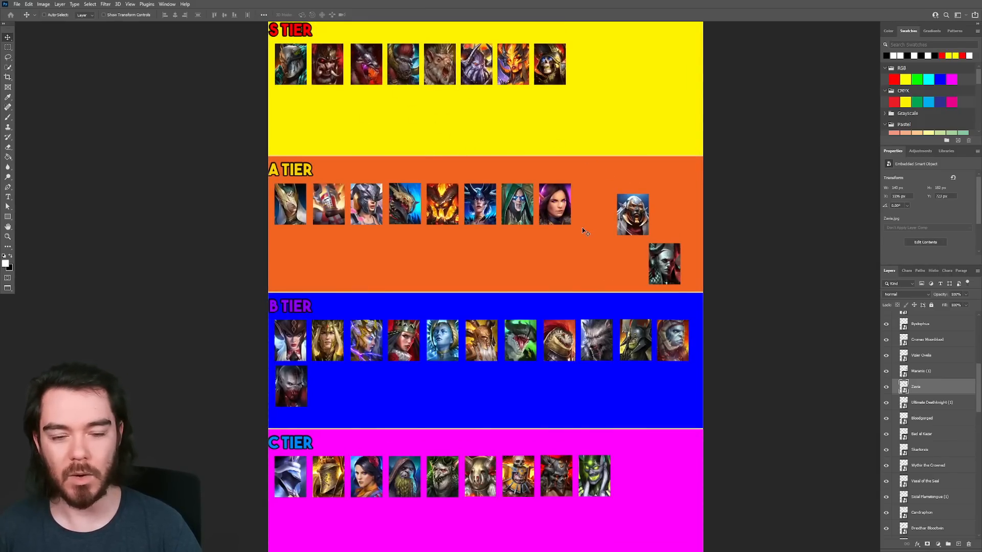
mouse_move(576, 234)
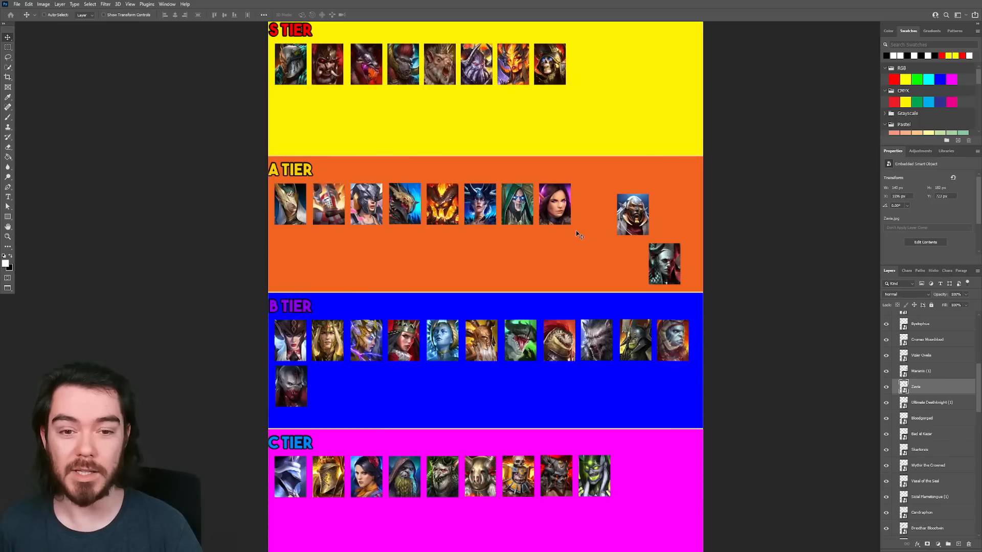
mouse_move(423, 217)
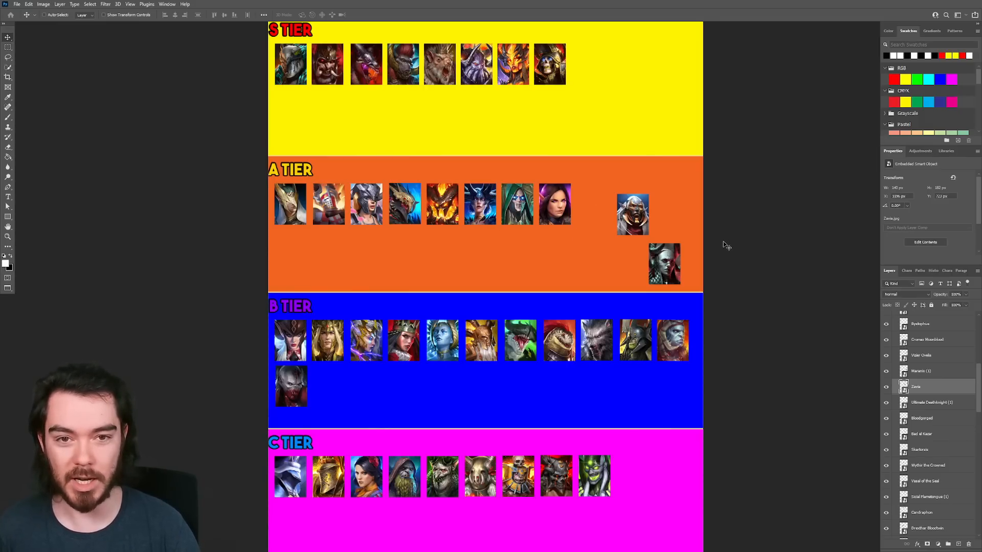
Move the grey-skinned and bald armored portraits into B tier's second row.
left_click(920, 371)
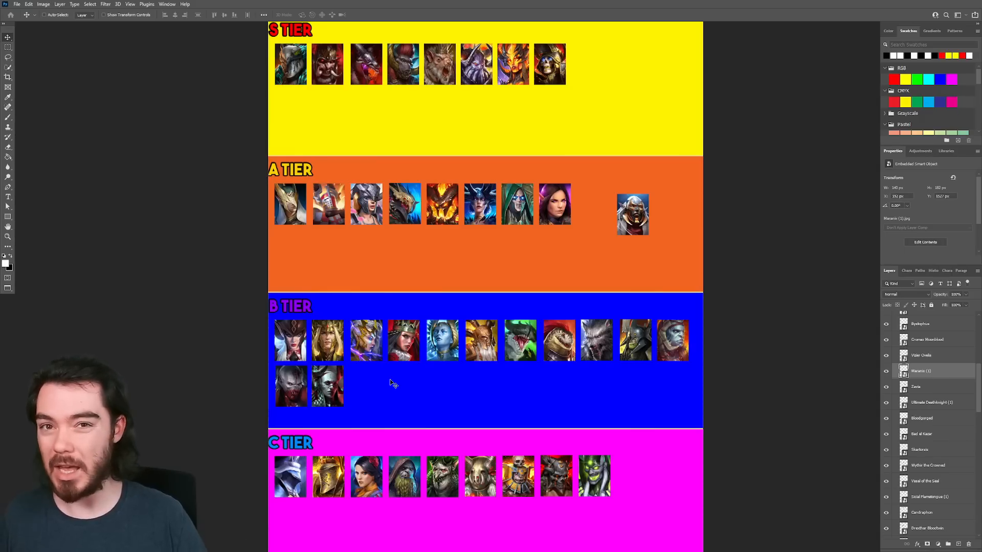
mouse_move(551, 419)
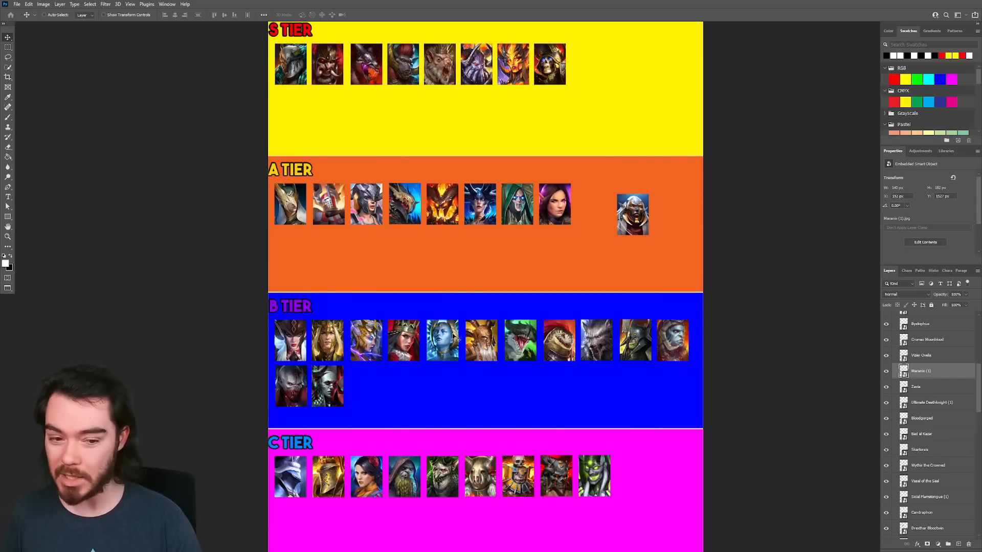
mouse_move(381, 397)
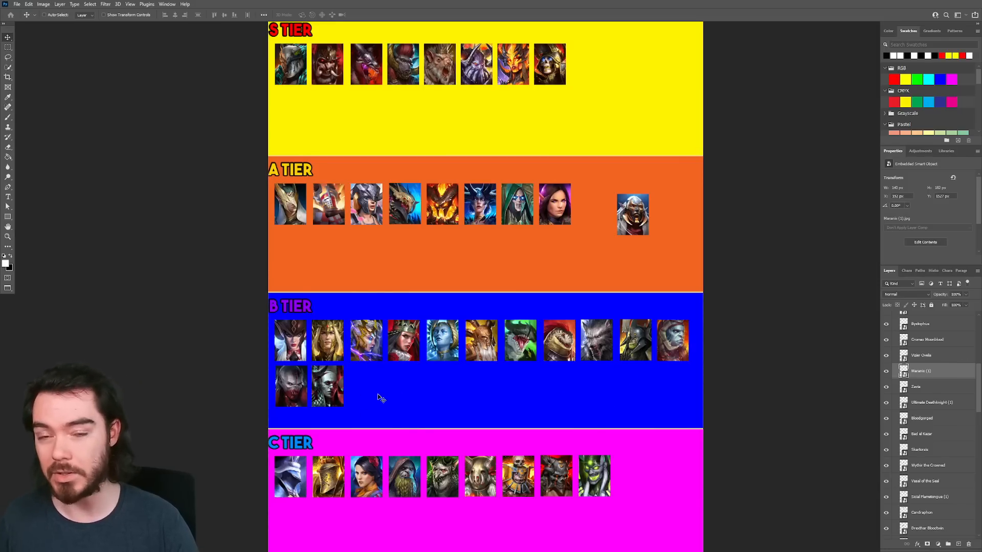
left_click(926, 355)
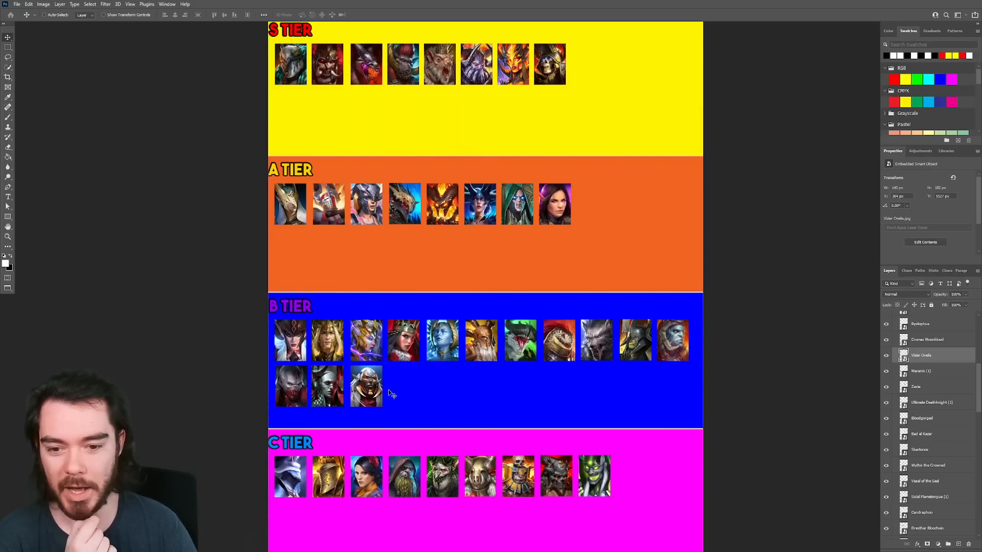
mouse_move(412, 401)
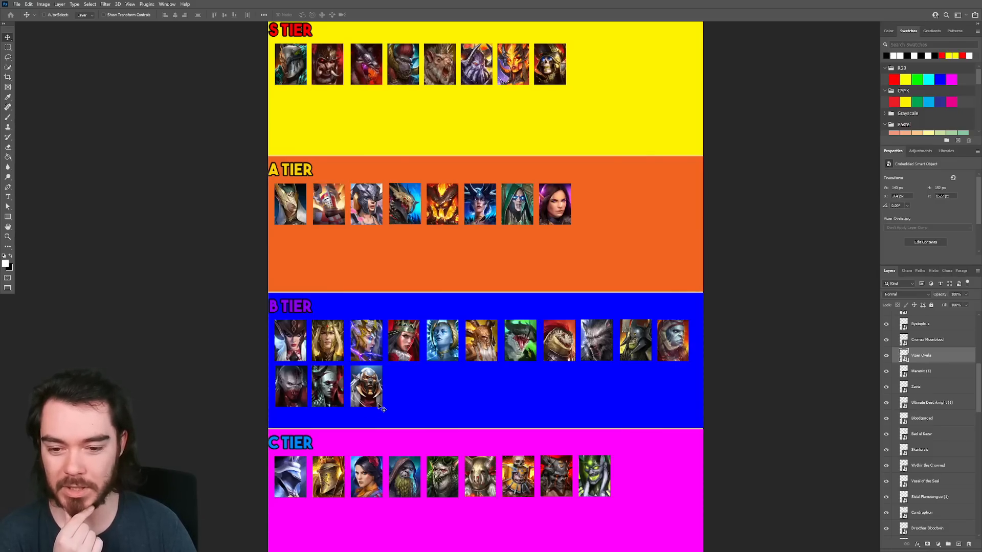
mouse_move(381, 407)
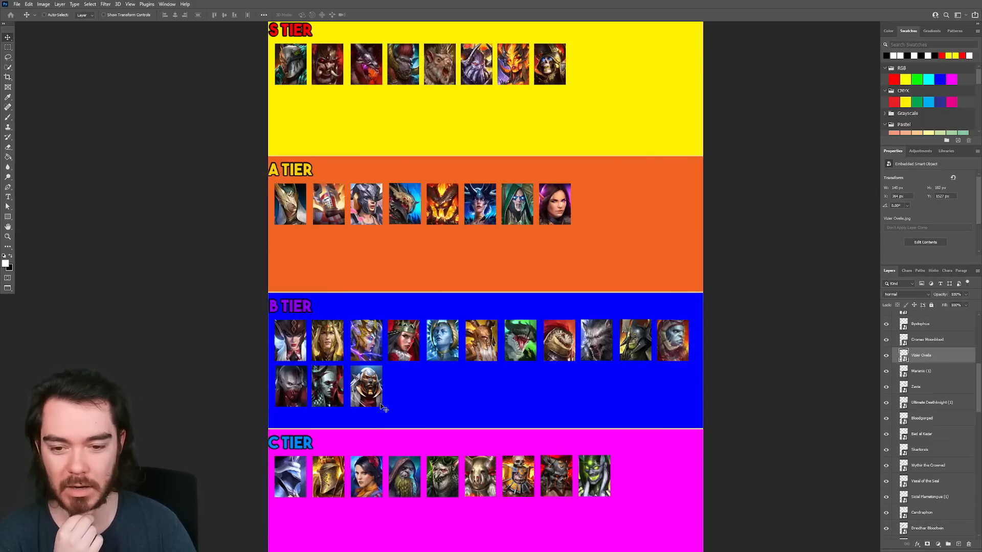
mouse_move(389, 403)
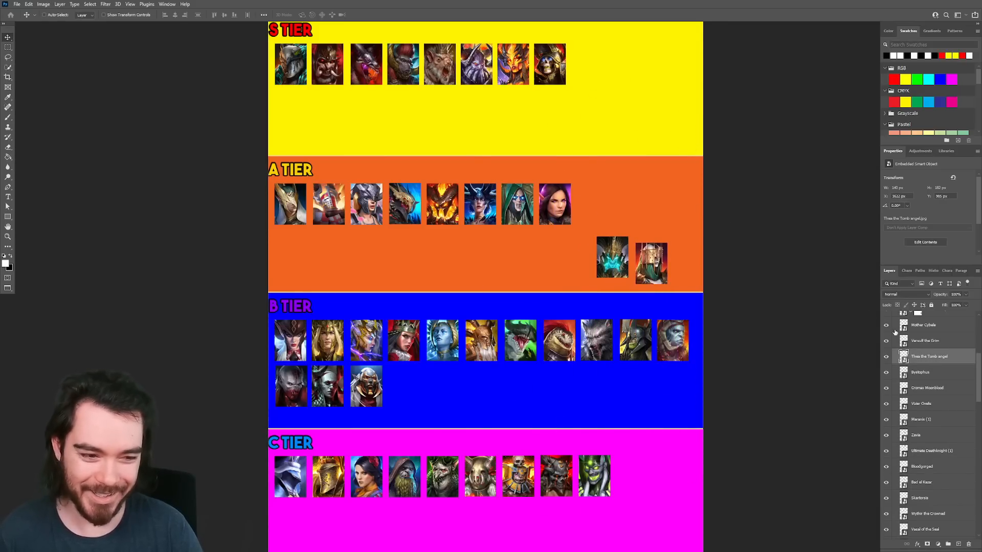
Drop Versulf and Mother Cybele into the A tier band and Bystophus at the end of C tier.
left_click(924, 339)
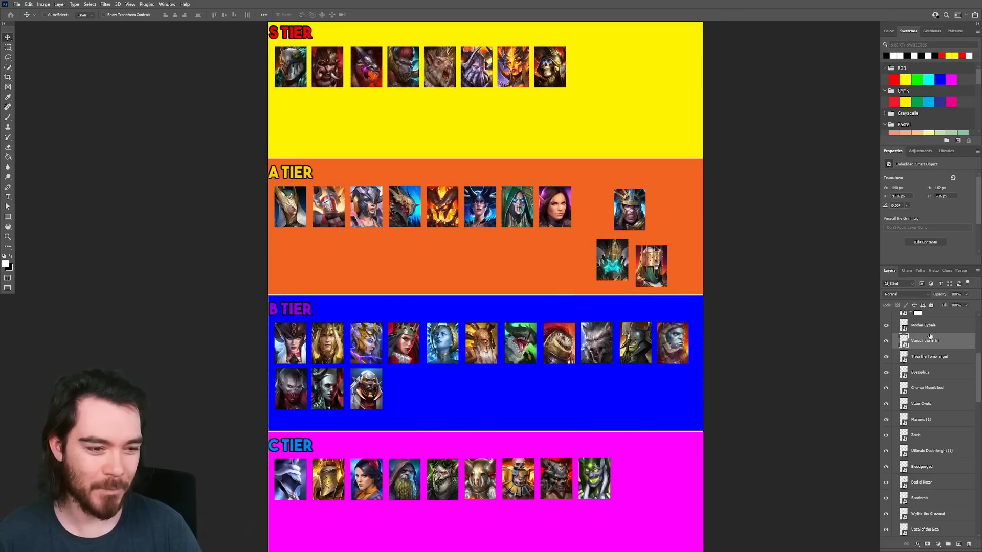
left_click(924, 325)
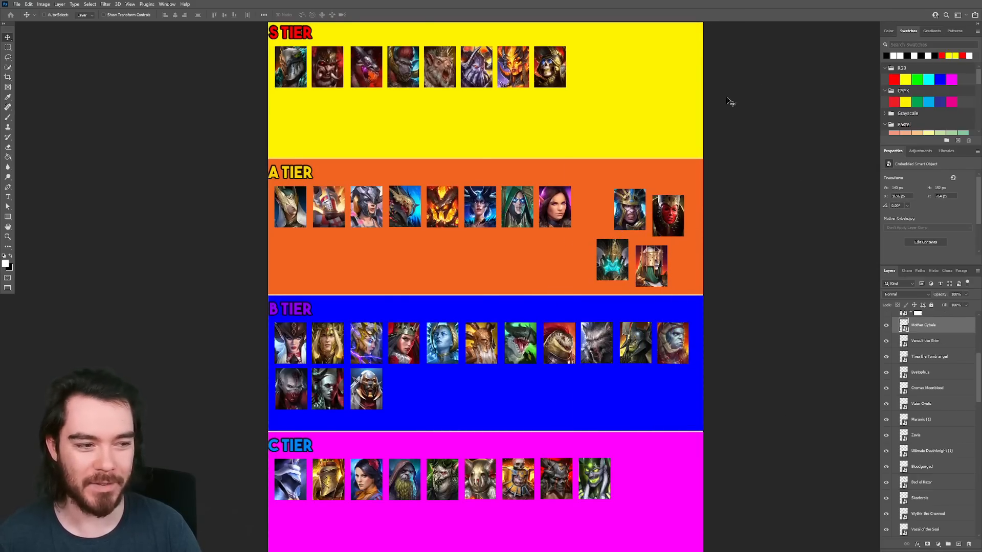
mouse_move(832, 324)
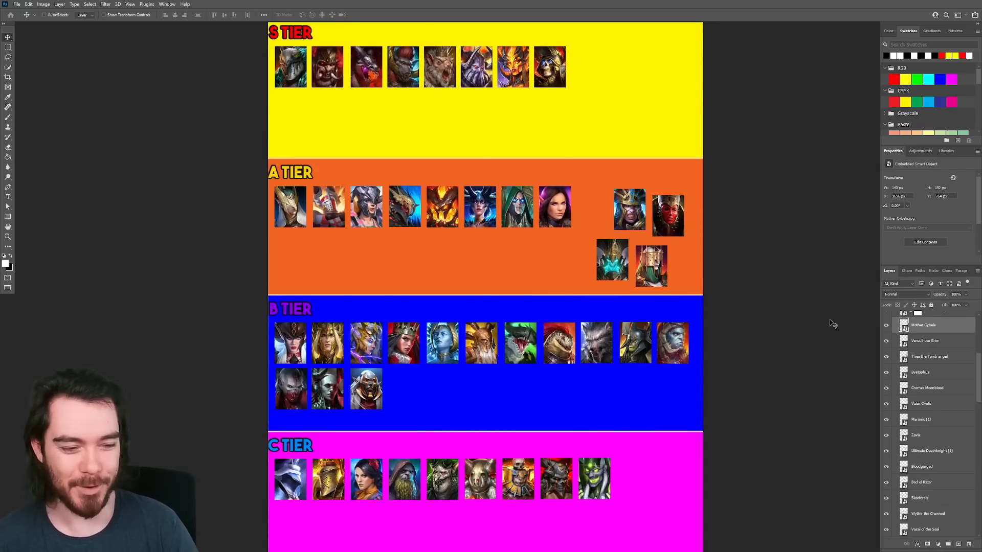
left_click(920, 372)
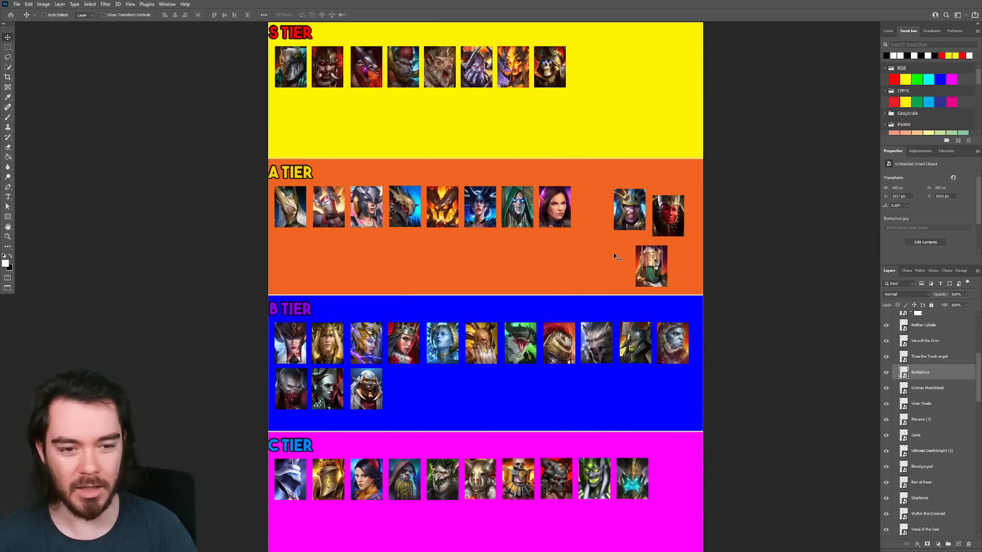
left_click(930, 356)
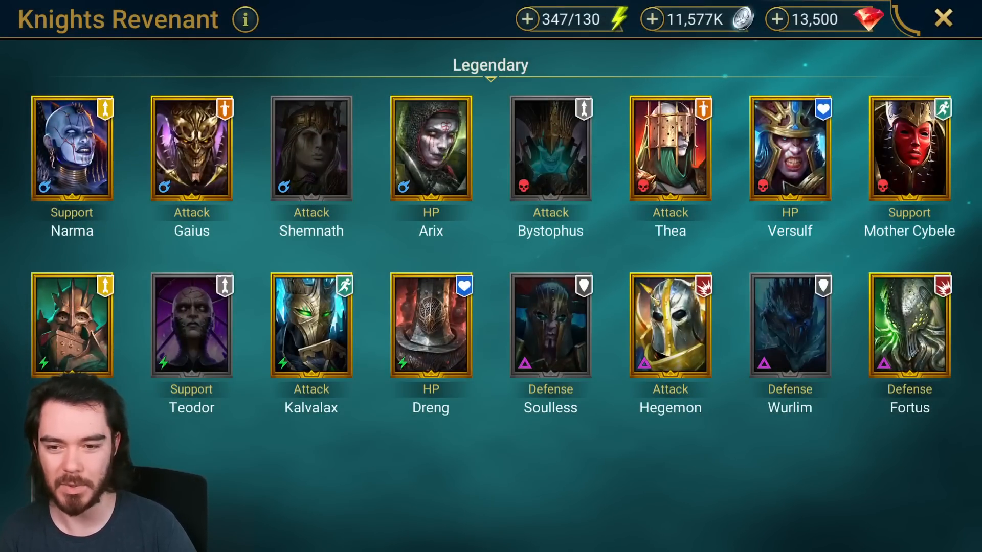
View Bystophus's champion page in Raid and read his Crumble skill description.
left_click(549, 148)
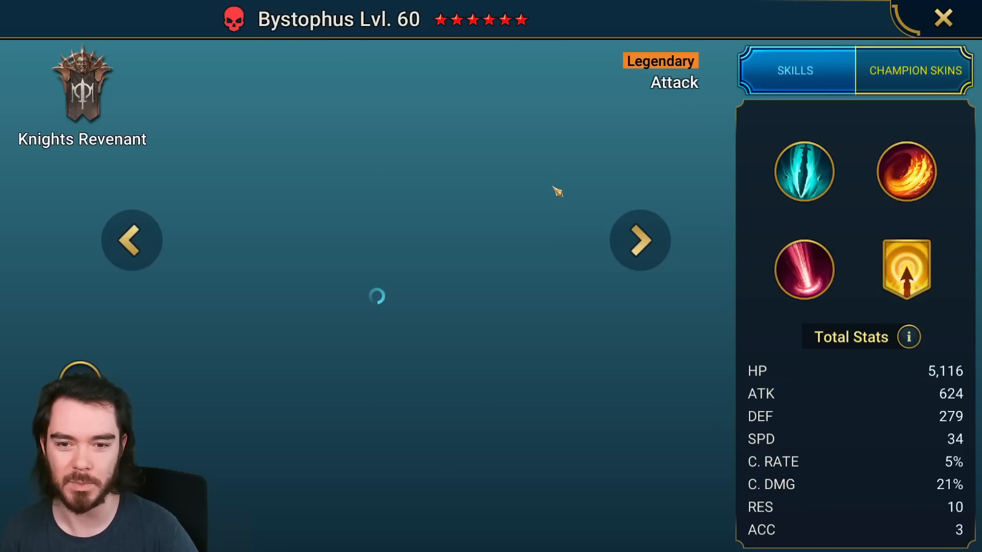
left_click(804, 268)
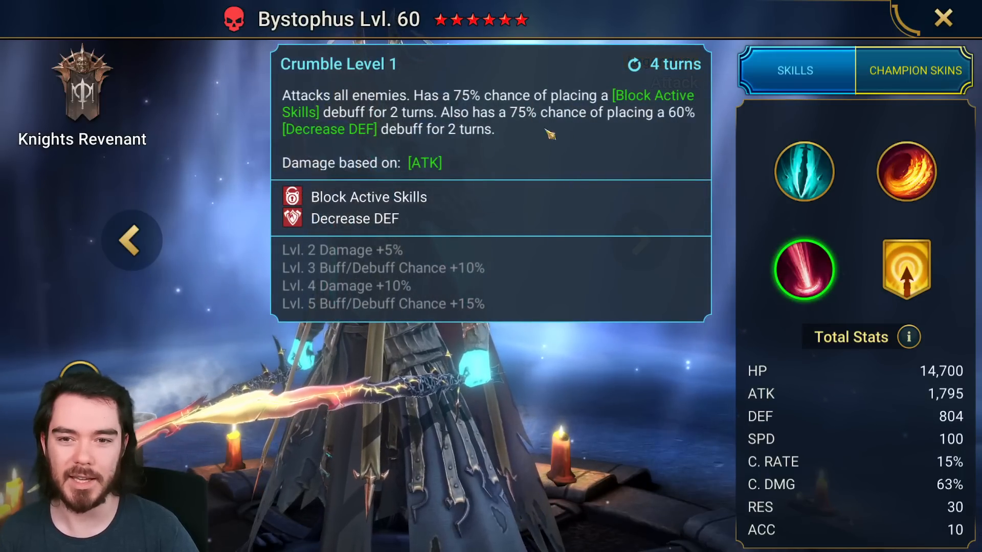
mouse_move(519, 139)
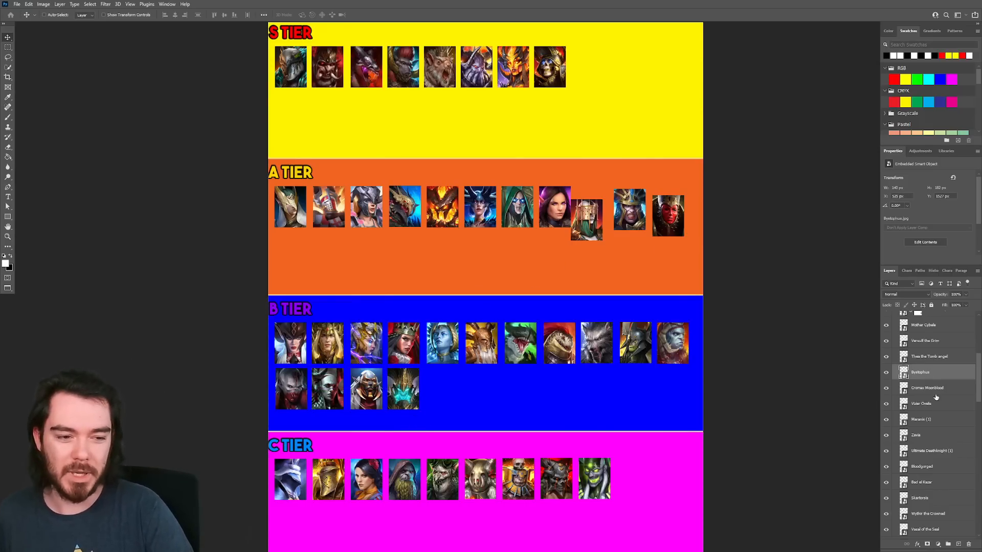
Move Thea to the end of C tier and sort the remaining loose portrait into its row.
left_click(930, 356)
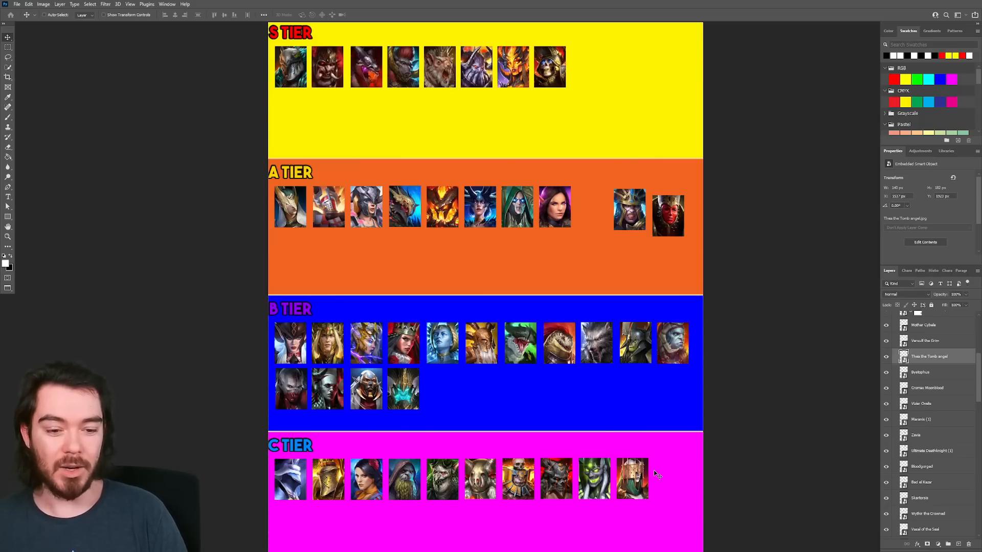
mouse_move(663, 473)
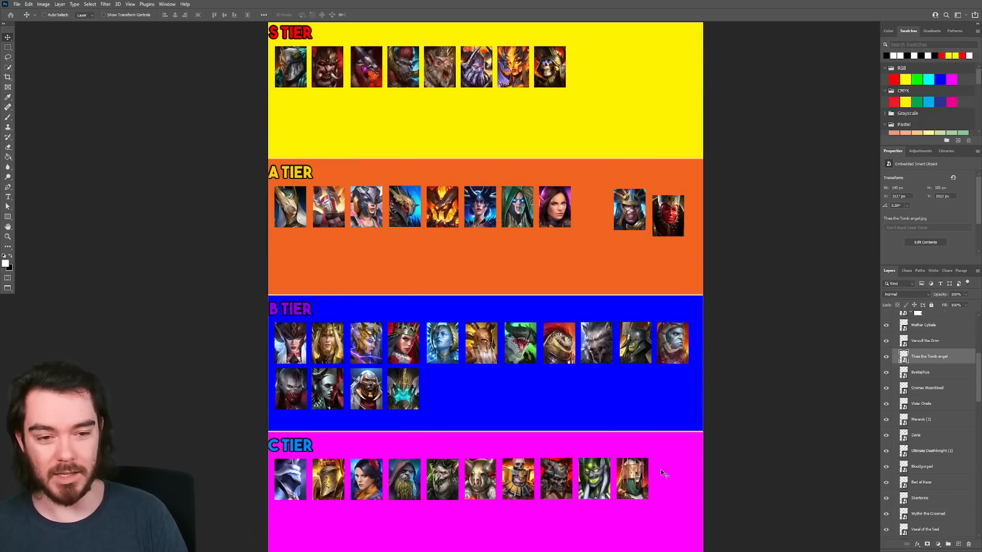
left_click(925, 339)
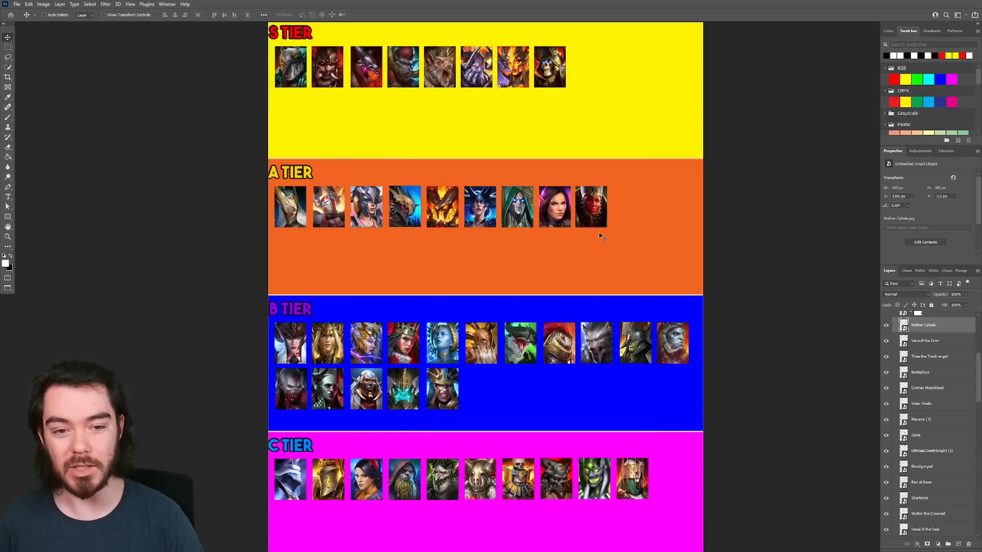
mouse_move(626, 224)
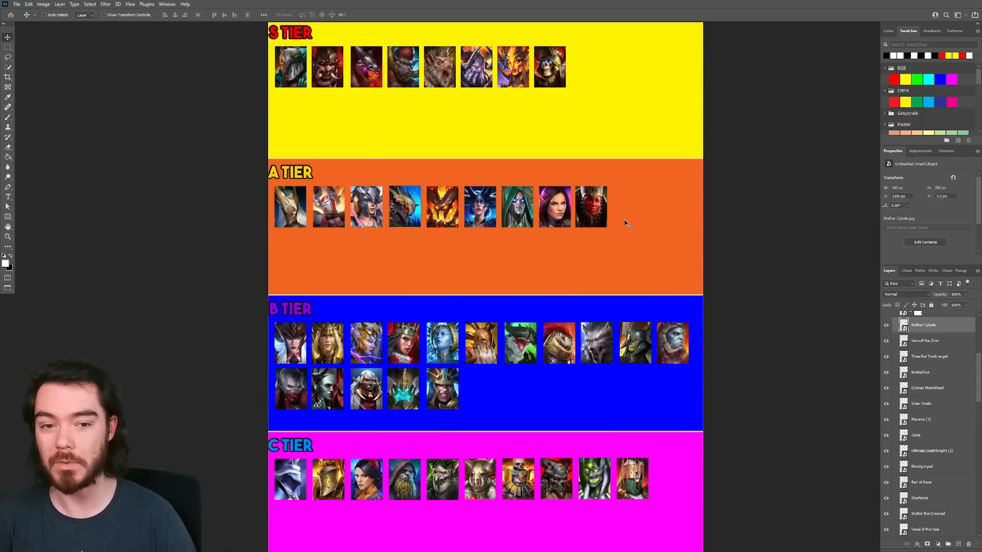
mouse_move(614, 219)
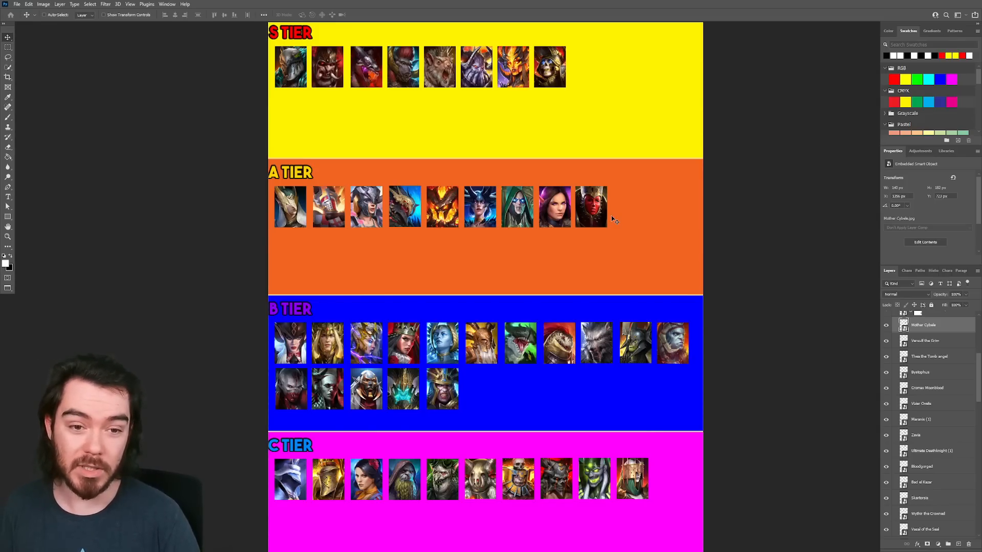
mouse_move(622, 218)
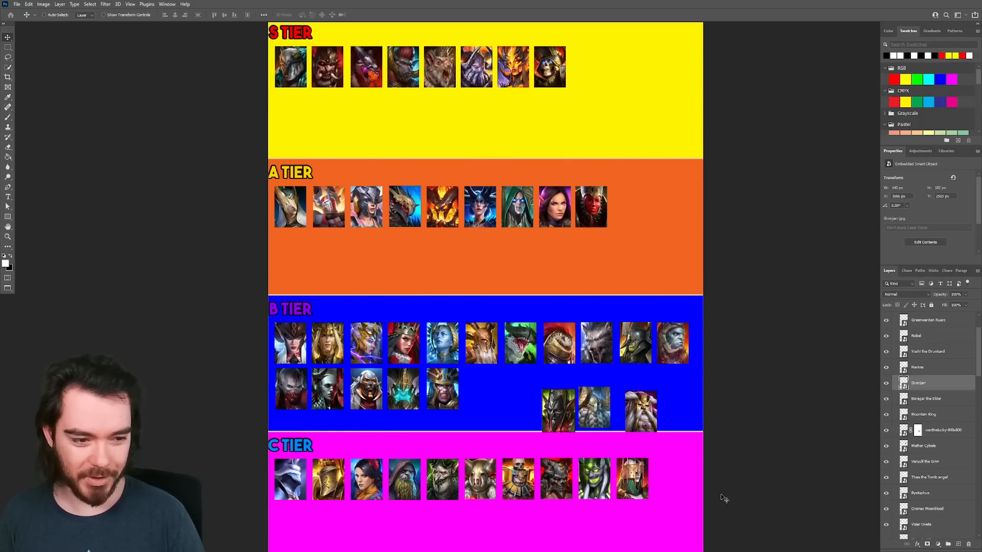
Move the loose portraits below B tier onto the end of its second row.
scroll("down", 3)
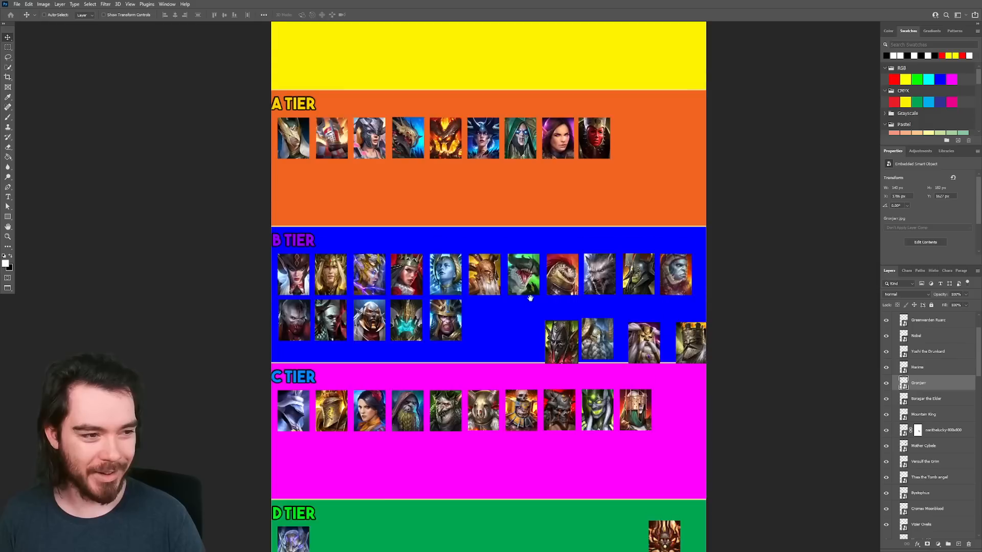
scroll("down", 3)
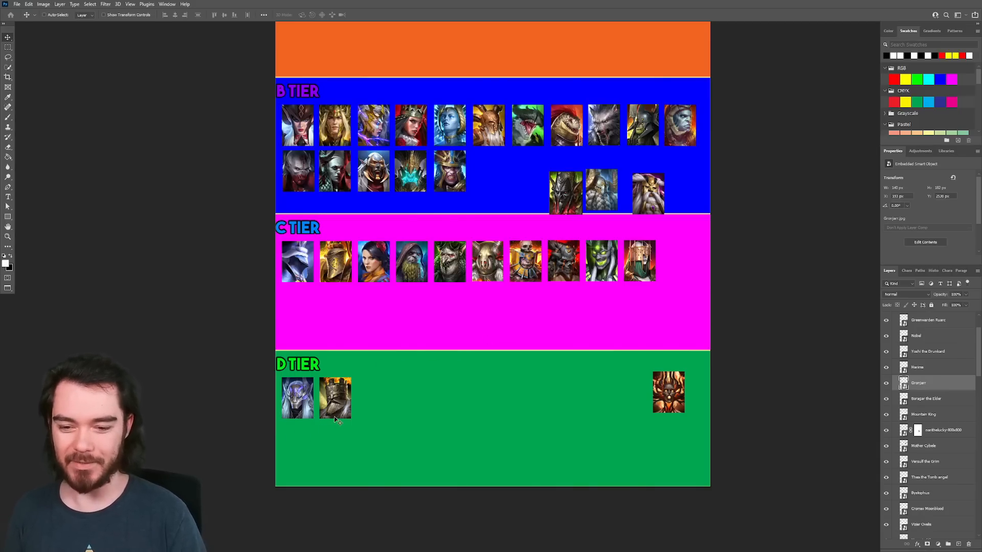
mouse_move(330, 420)
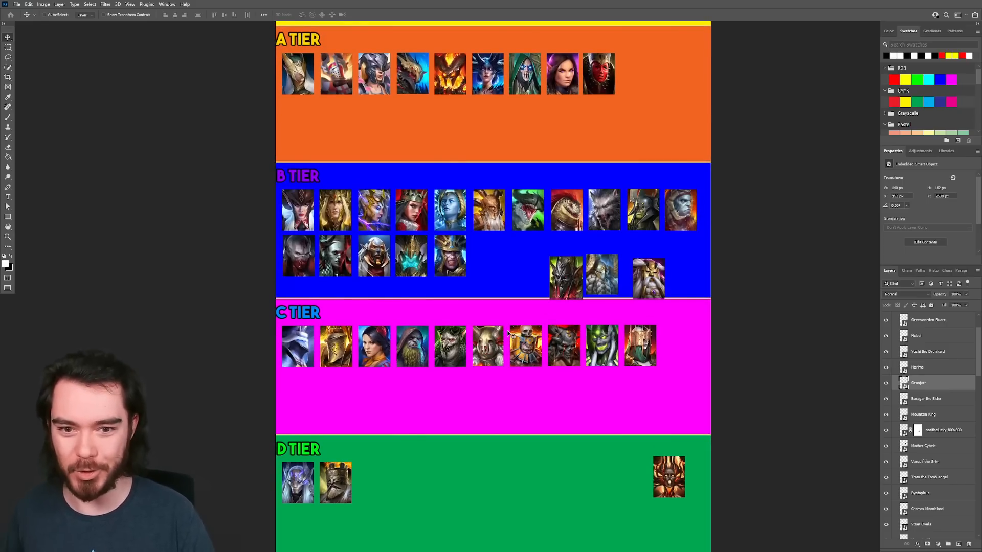
mouse_move(507, 309)
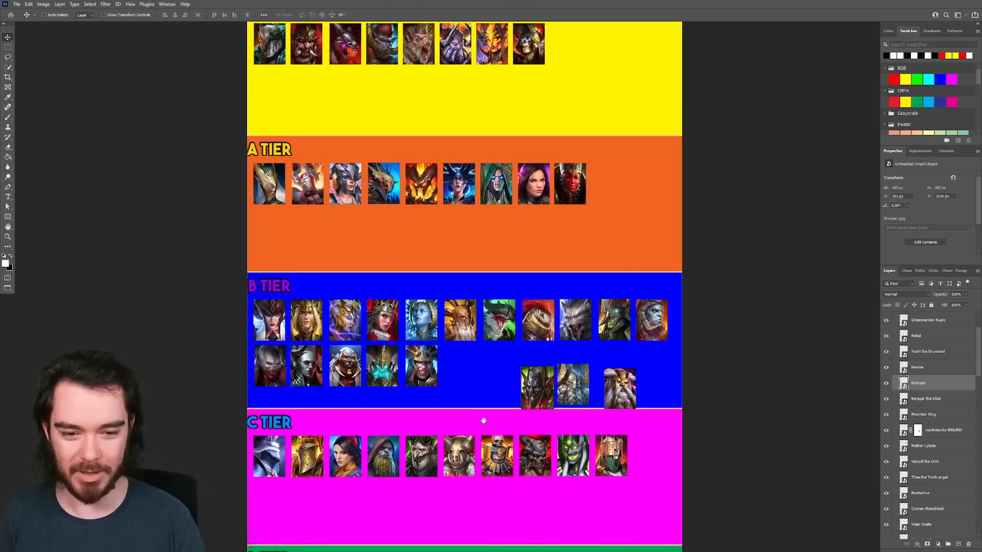
scroll("up", 3)
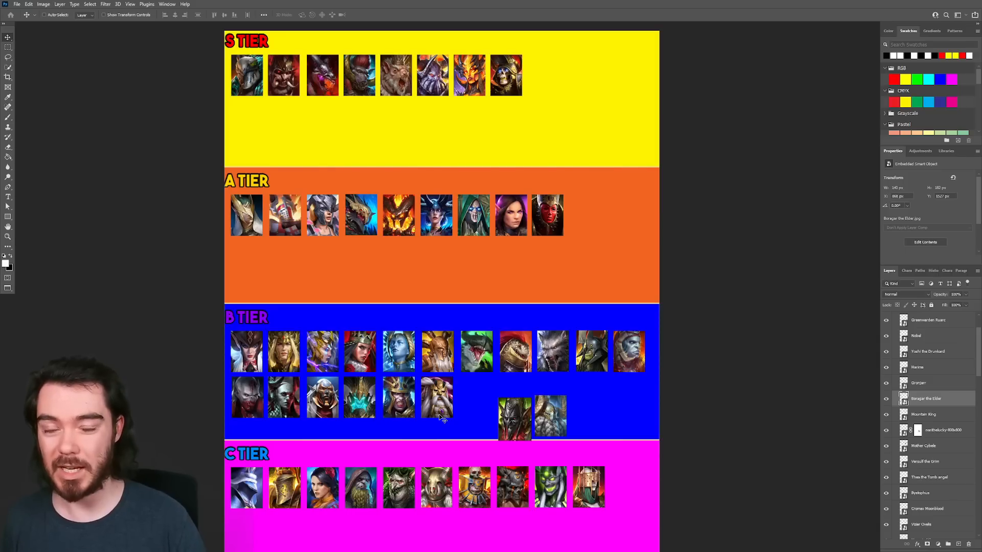
mouse_move(456, 406)
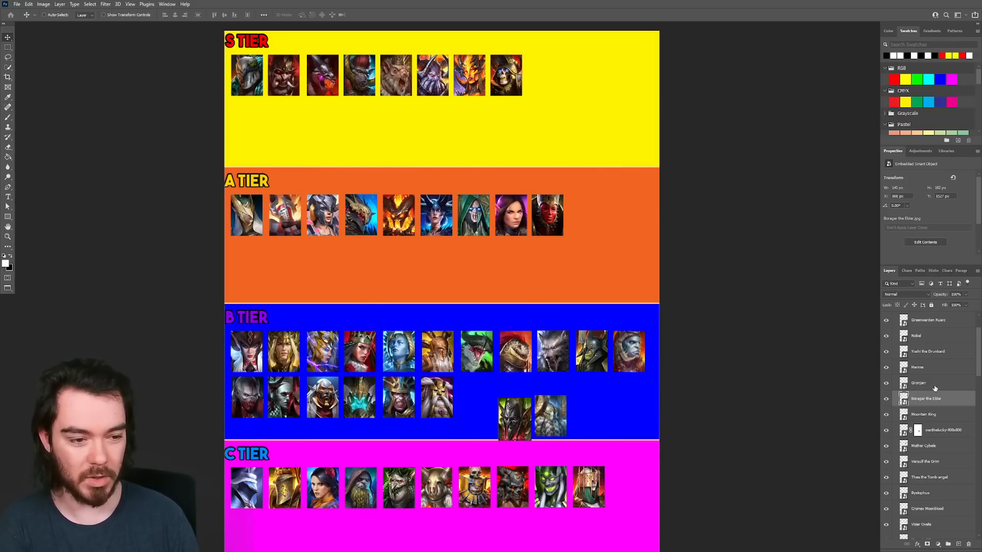
left_click(923, 414)
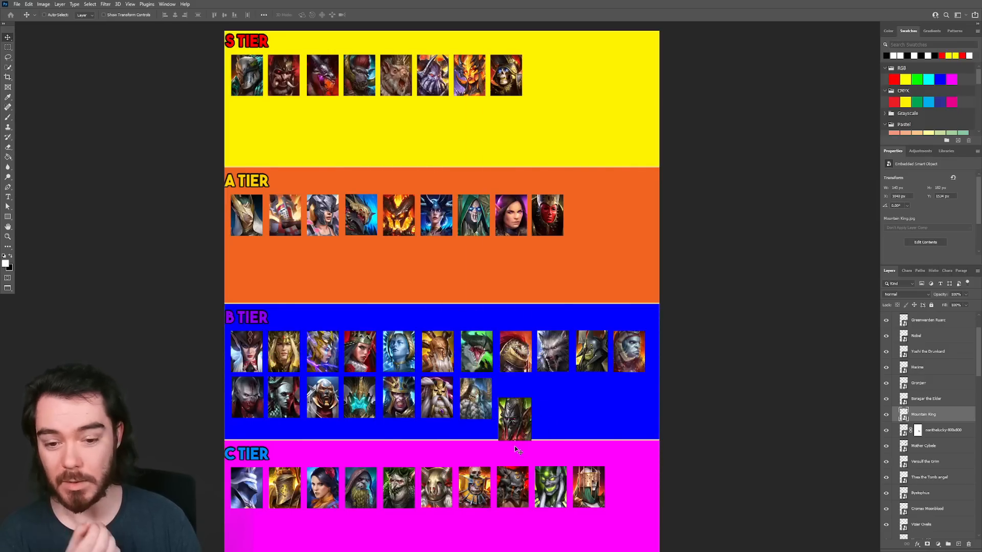
mouse_move(527, 397)
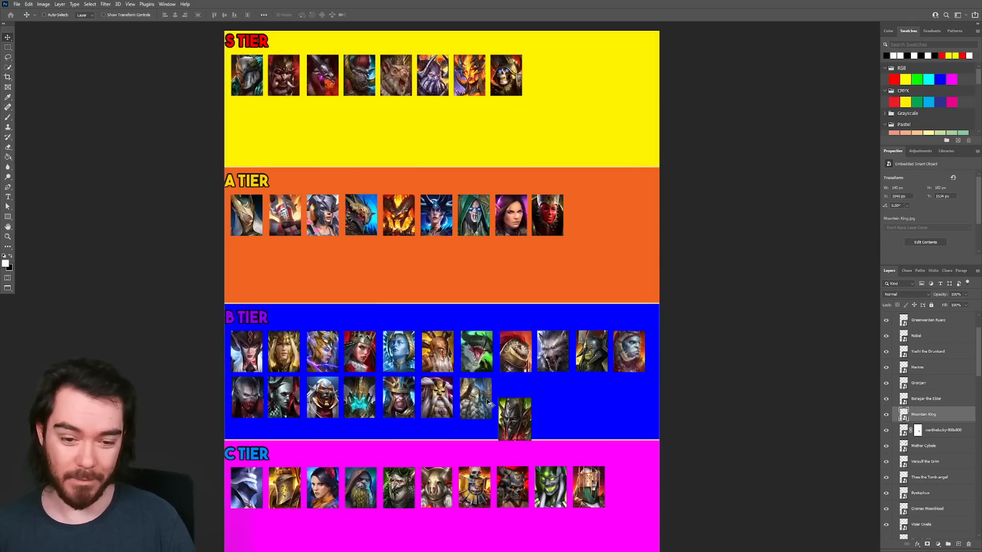
mouse_move(494, 404)
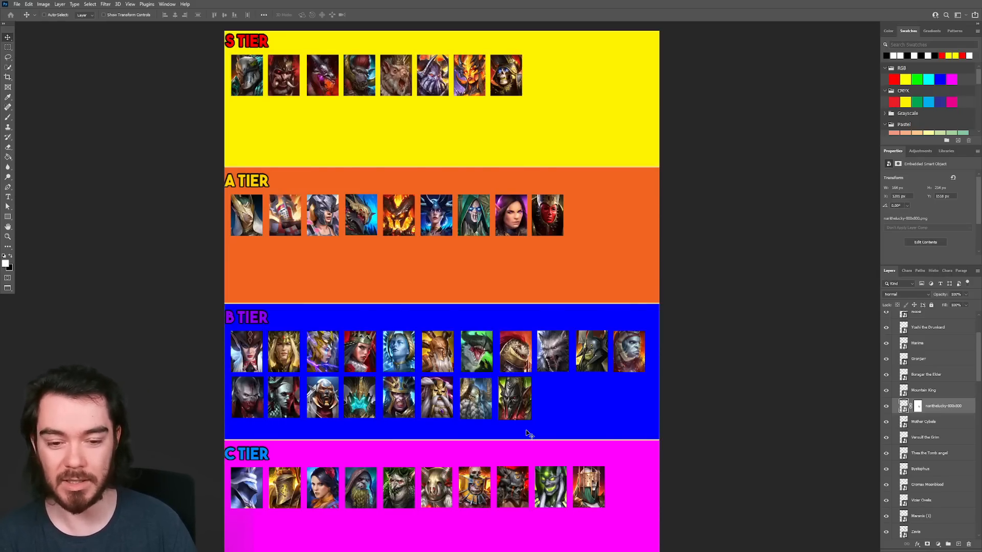
mouse_move(539, 411)
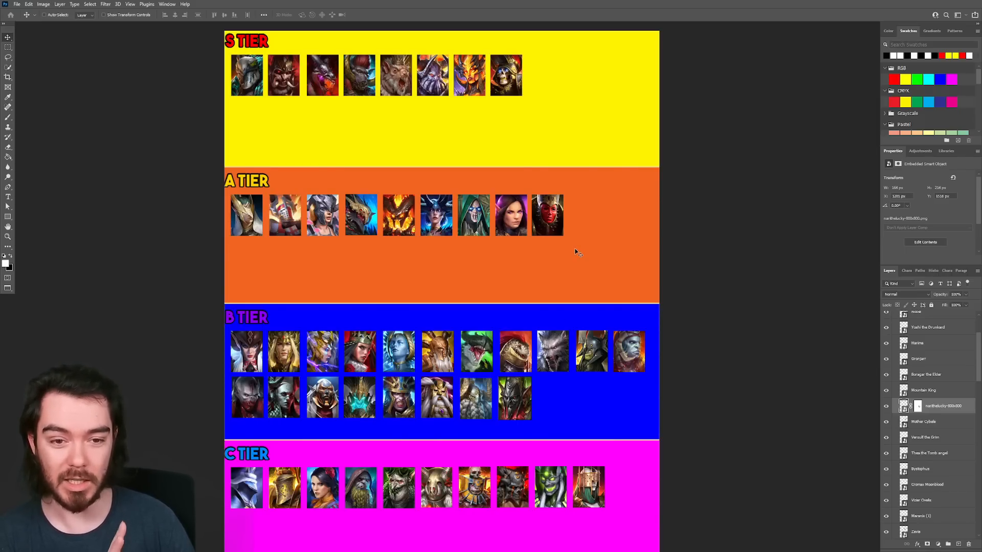
mouse_move(535, 404)
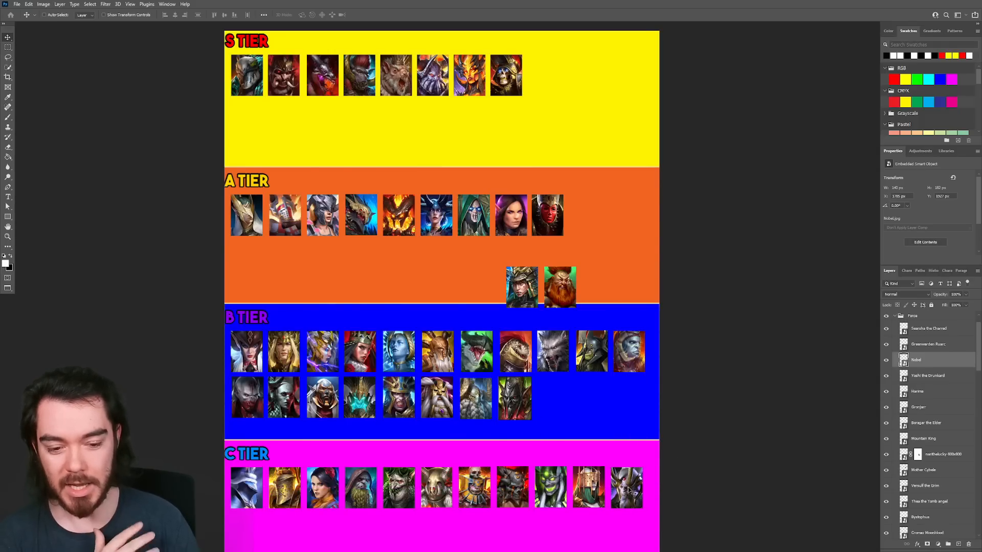
mouse_move(567, 407)
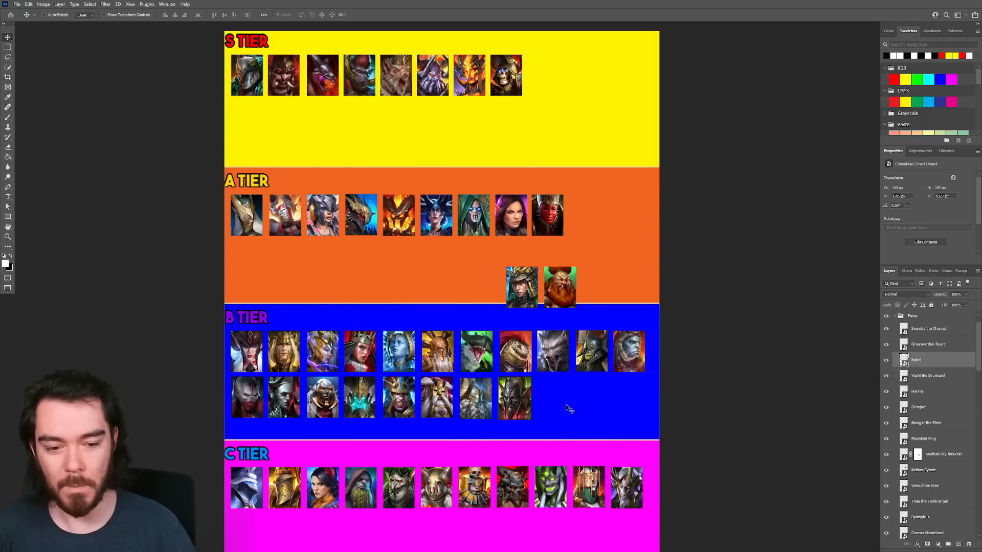
mouse_move(632, 495)
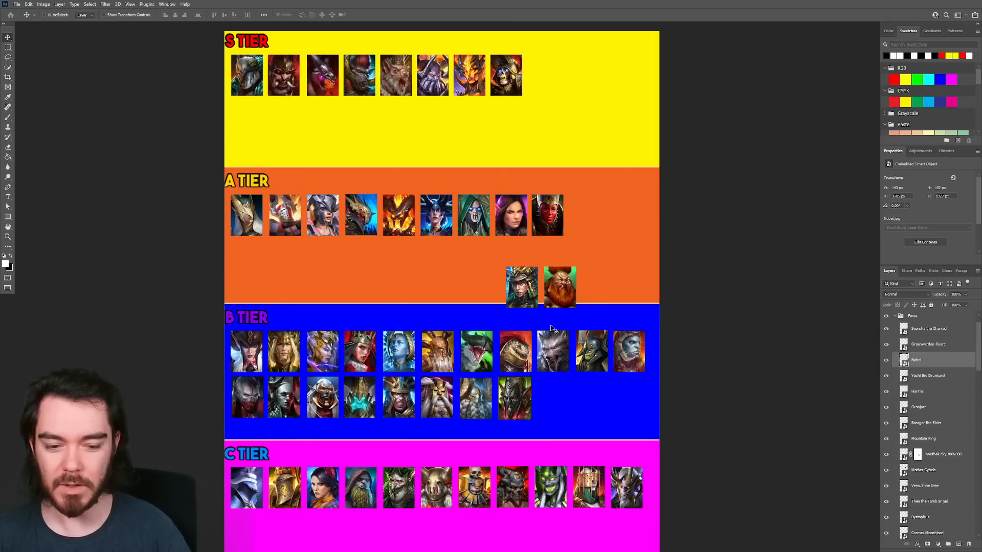
mouse_move(635, 508)
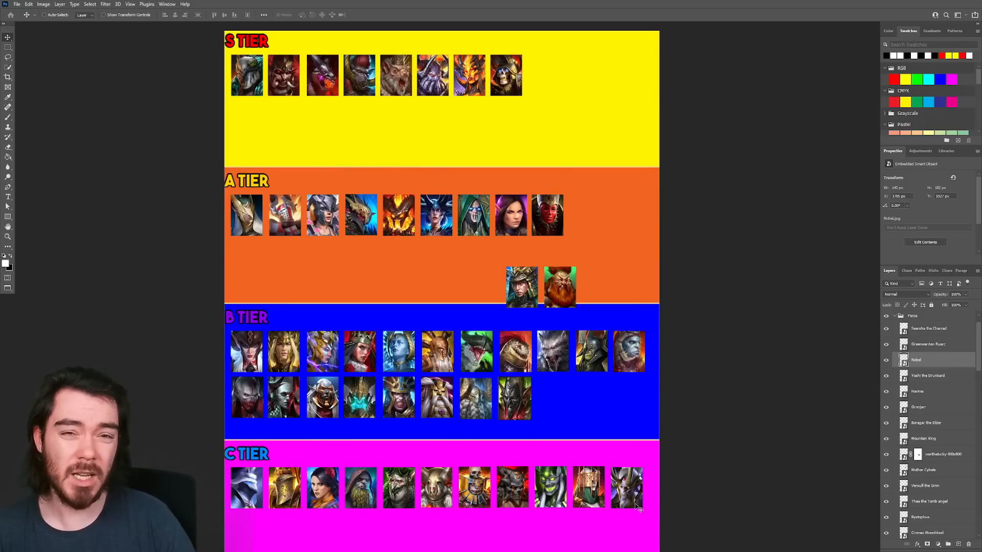
mouse_move(734, 446)
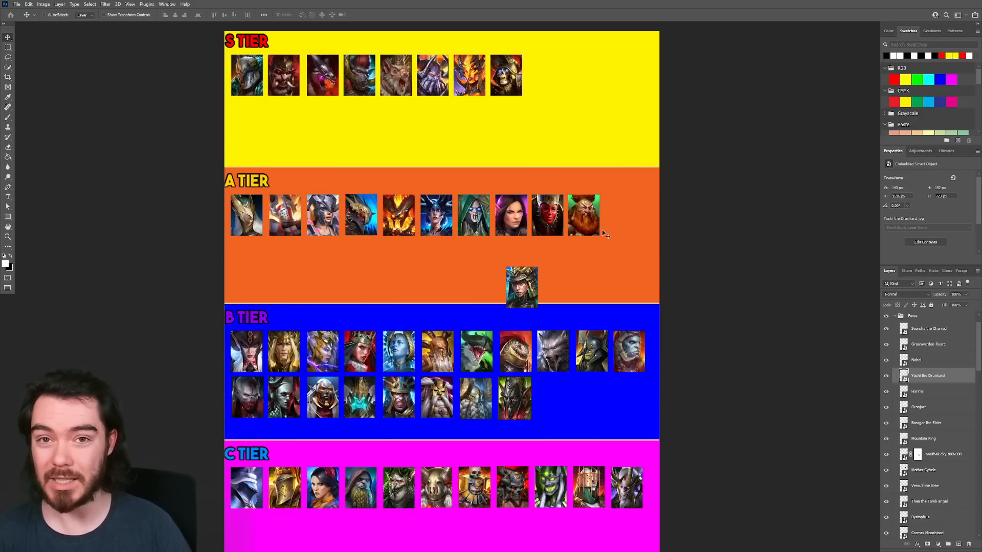
mouse_move(537, 211)
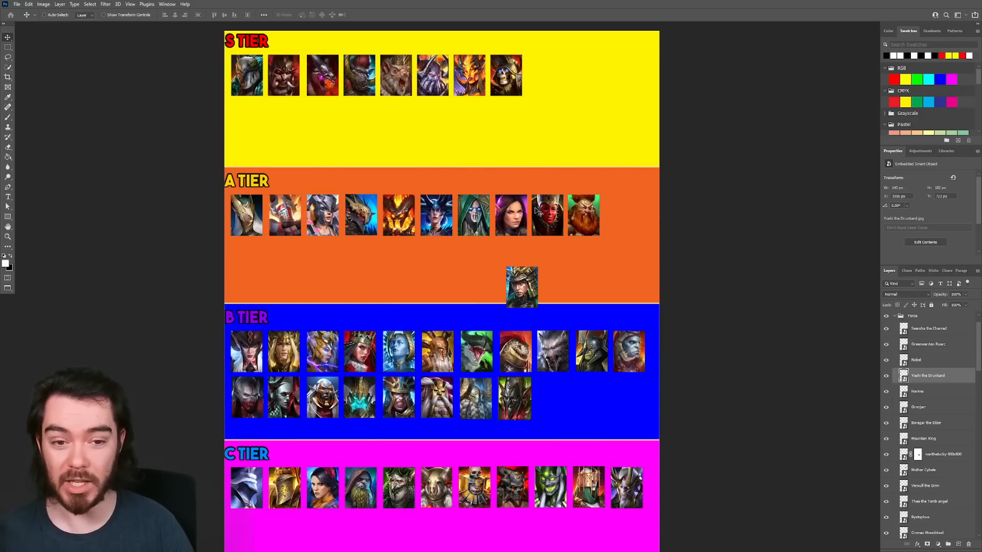
mouse_move(601, 232)
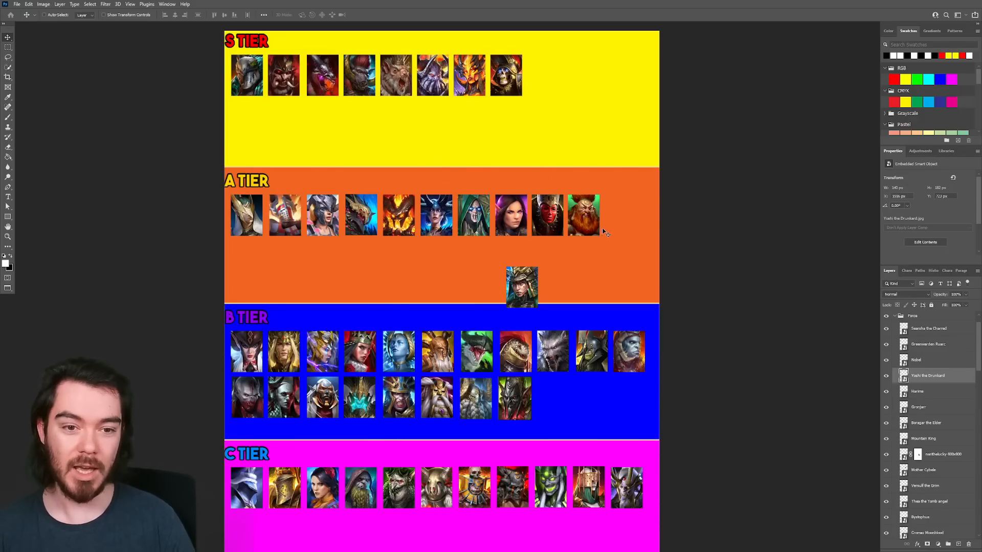
mouse_move(614, 234)
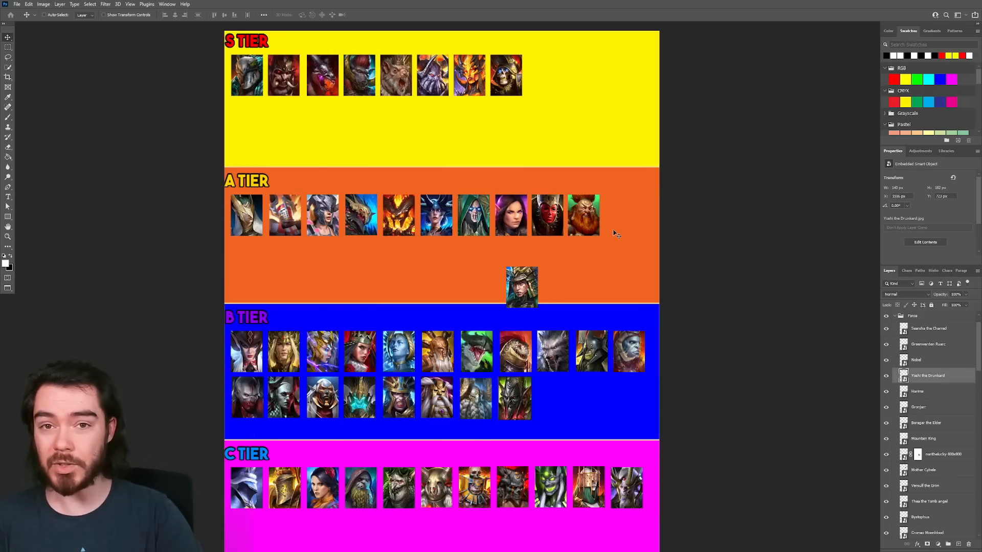
mouse_move(545, 160)
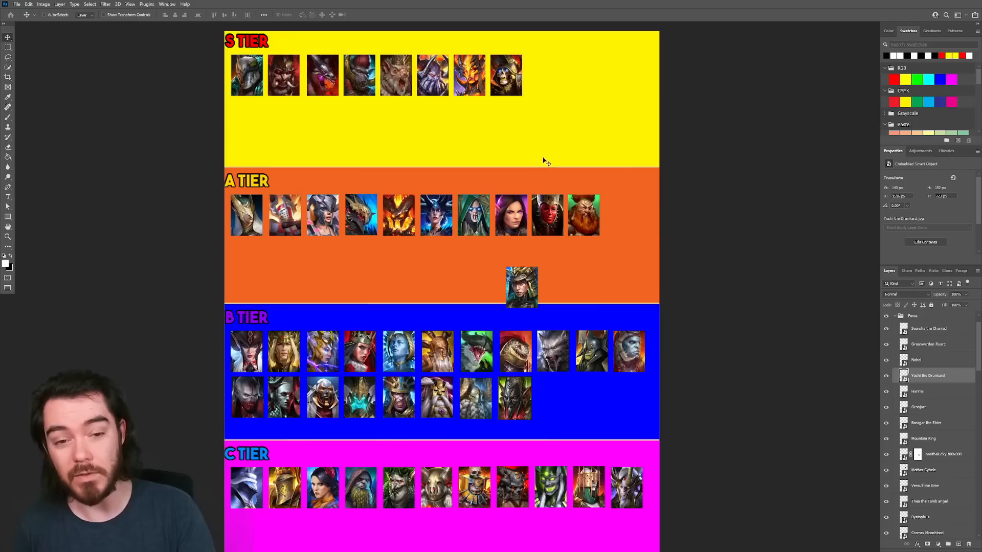
mouse_move(571, 172)
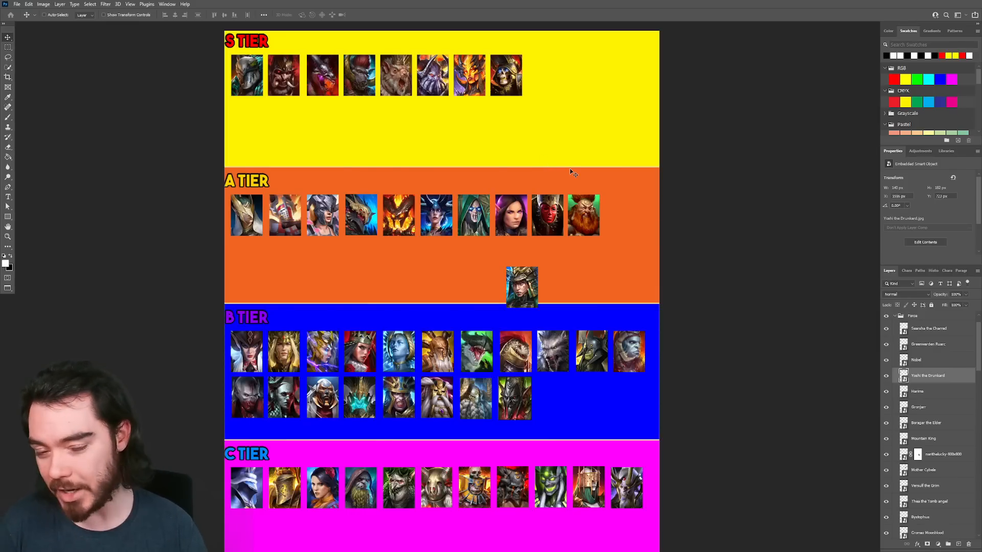
mouse_move(562, 102)
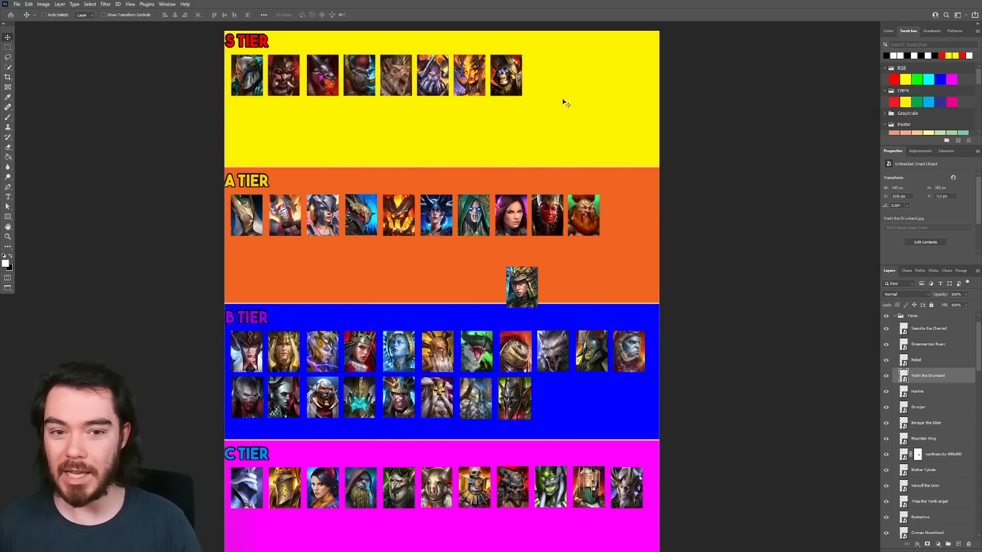
mouse_move(617, 219)
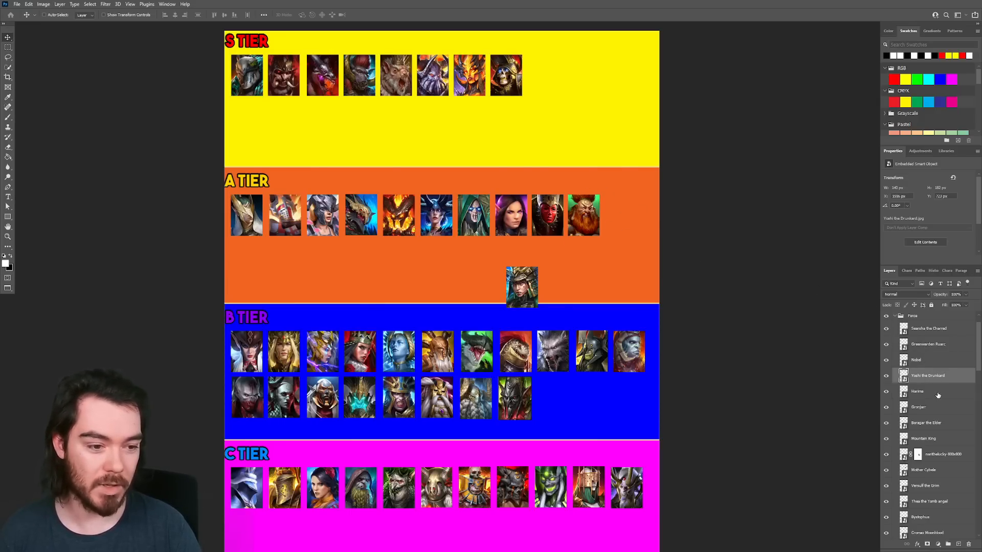
Place the remaining loose portrait ninth in the S tier row.
left_click(917, 392)
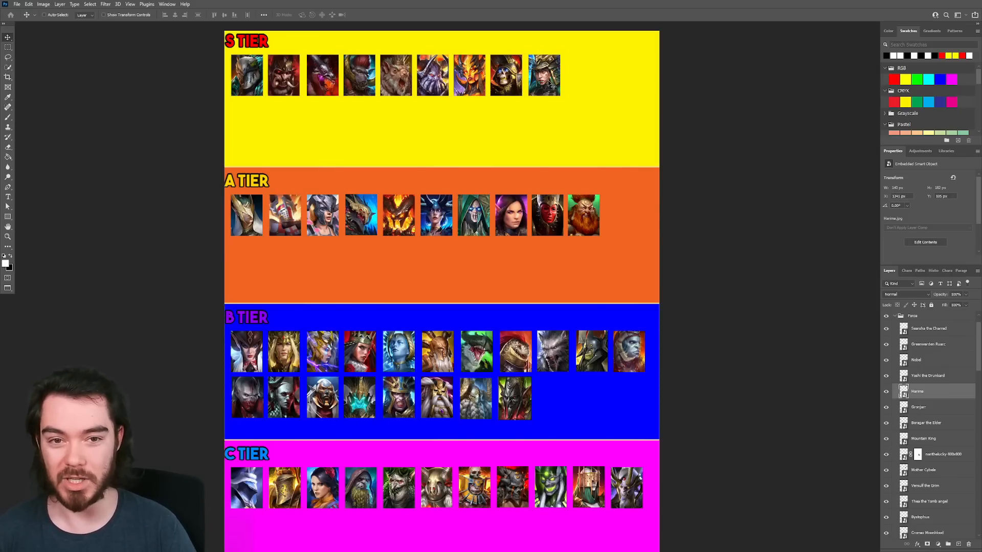
mouse_move(611, 100)
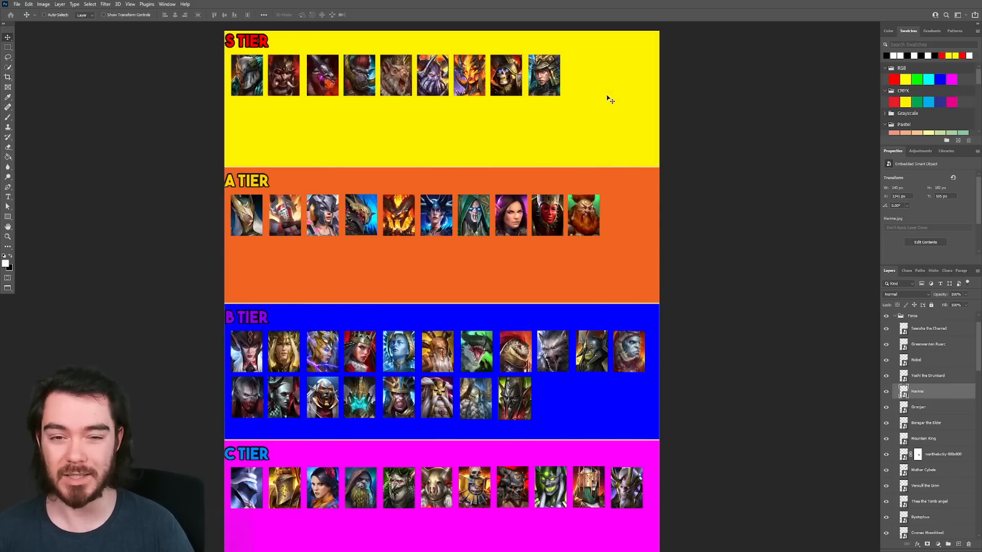
mouse_move(593, 80)
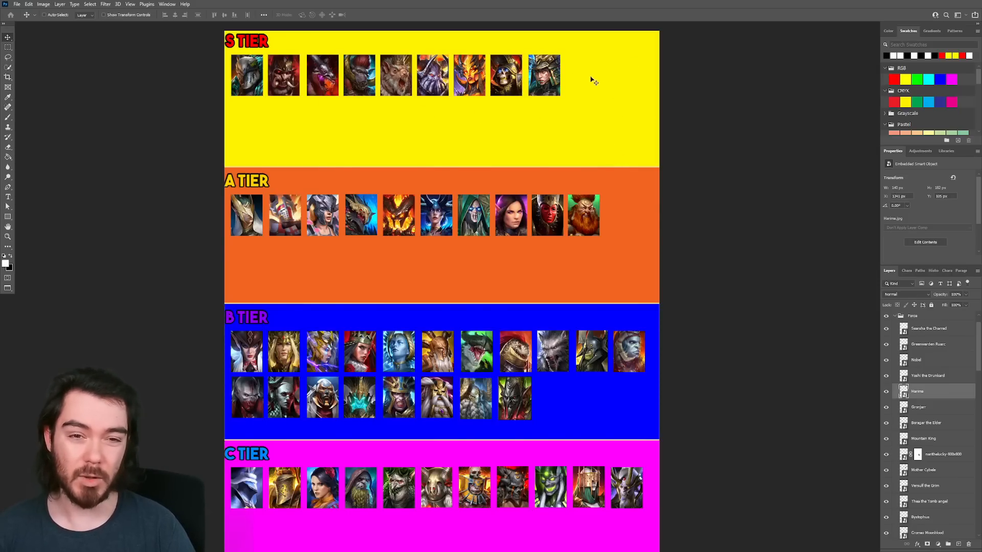
mouse_move(632, 71)
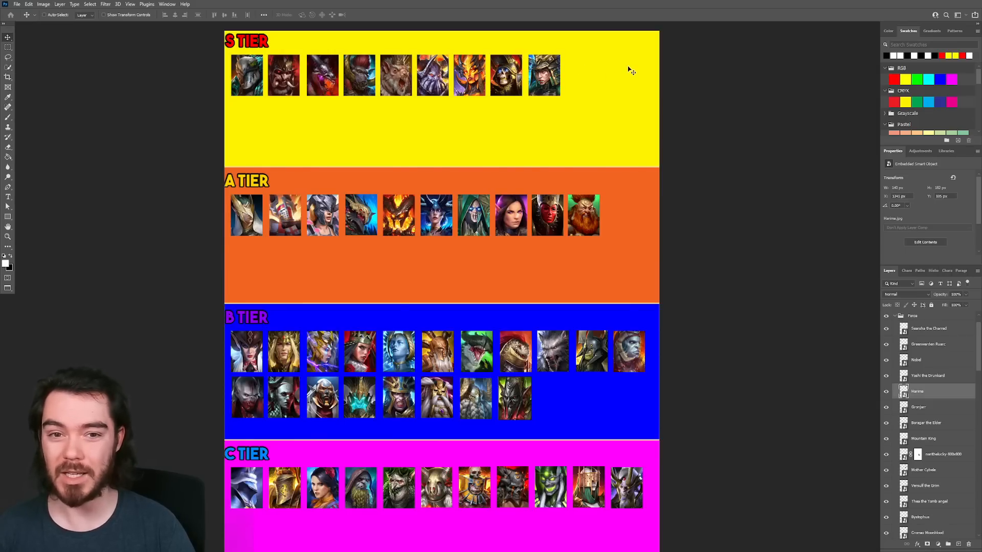
mouse_move(587, 82)
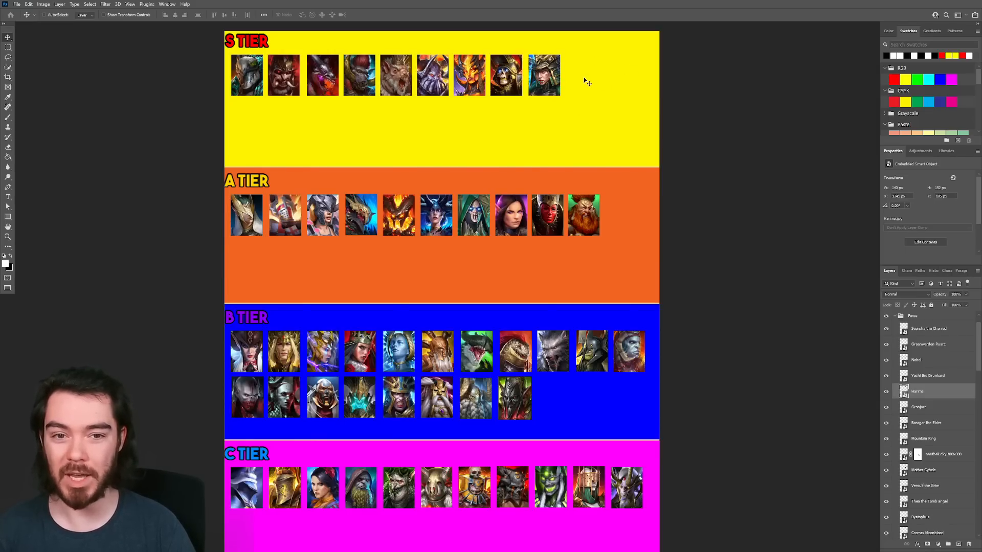
mouse_move(593, 91)
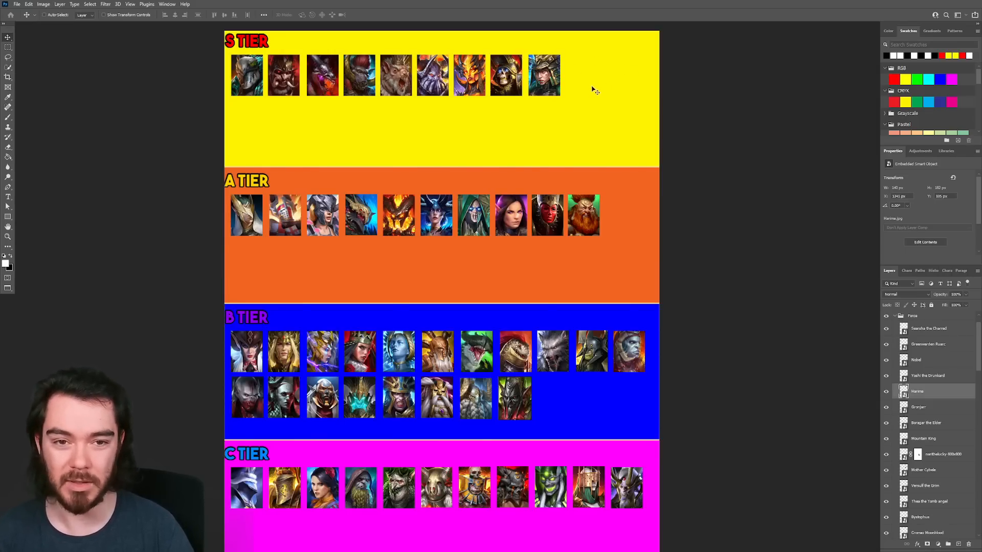
mouse_move(632, 98)
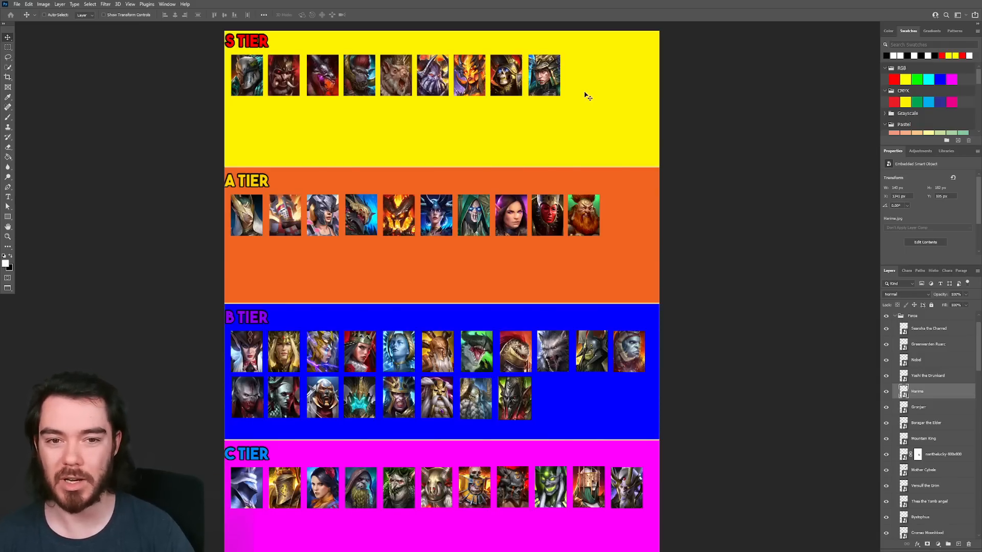
mouse_move(929, 355)
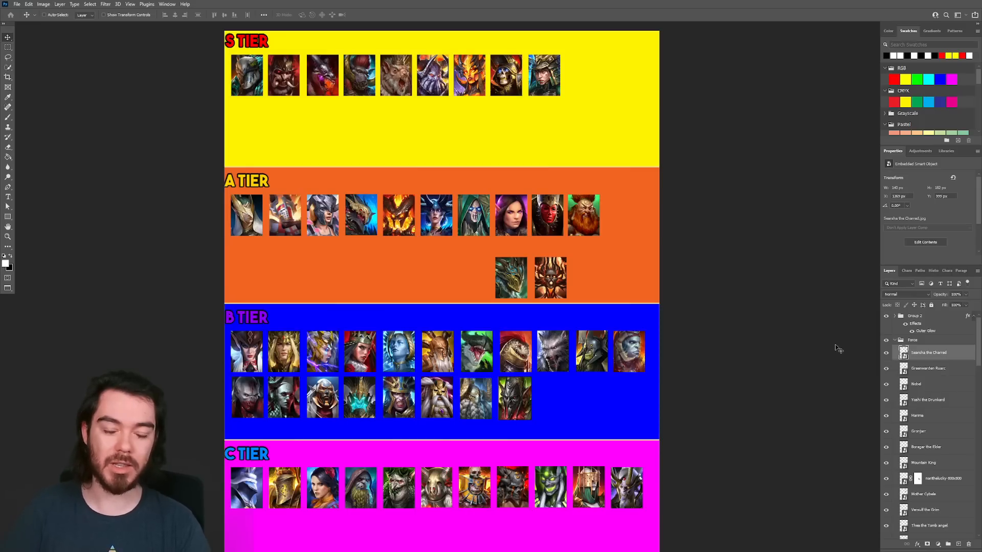
mouse_move(954, 375)
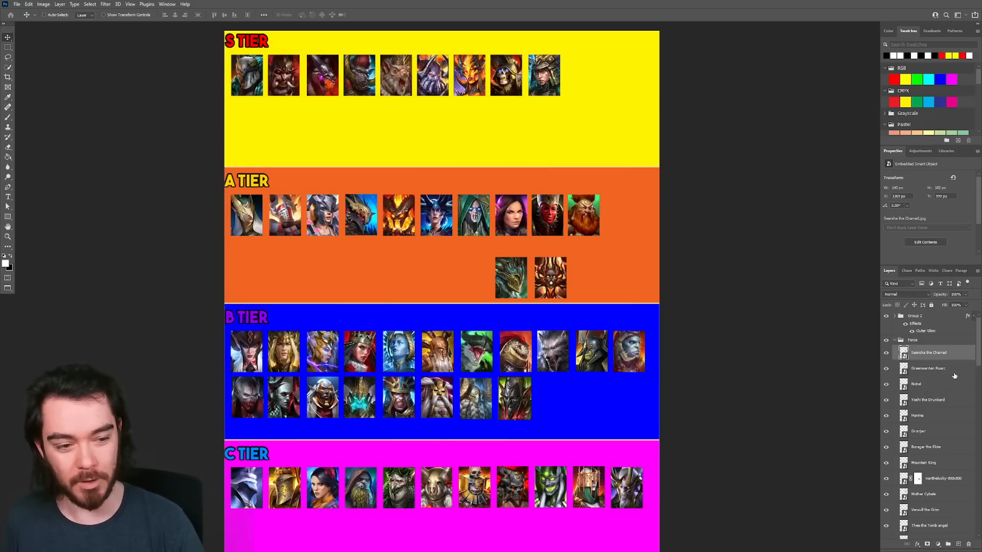
left_click(930, 368)
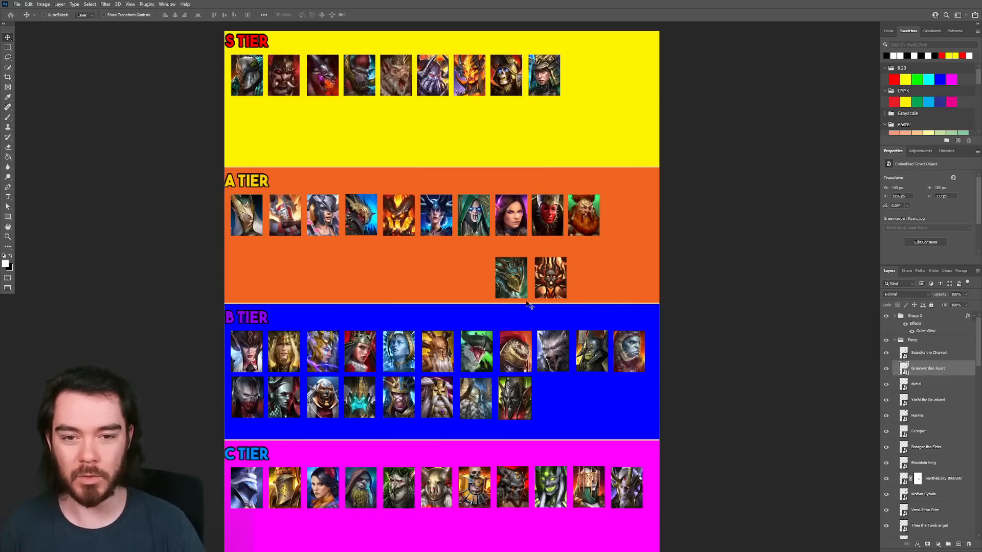
scroll("down", 3)
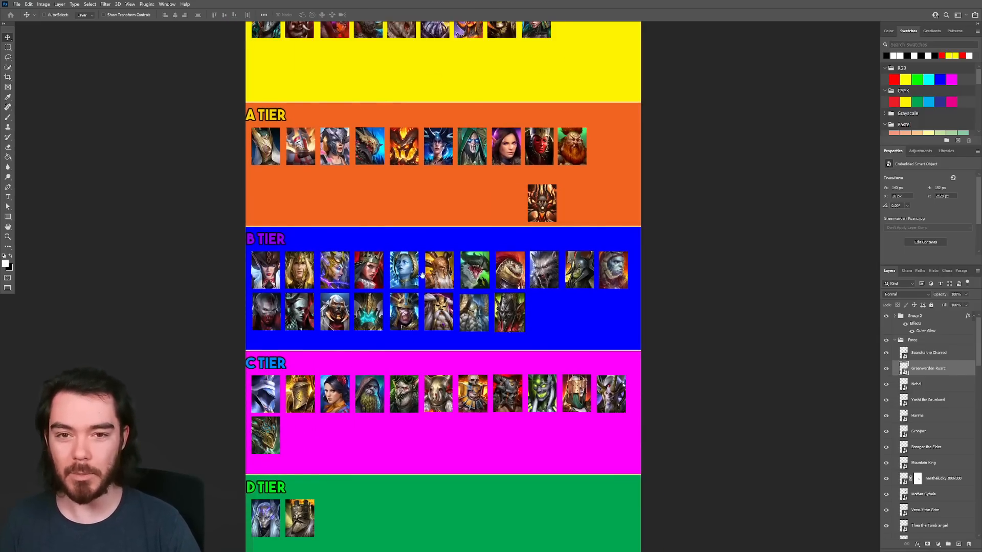
scroll("up", 3)
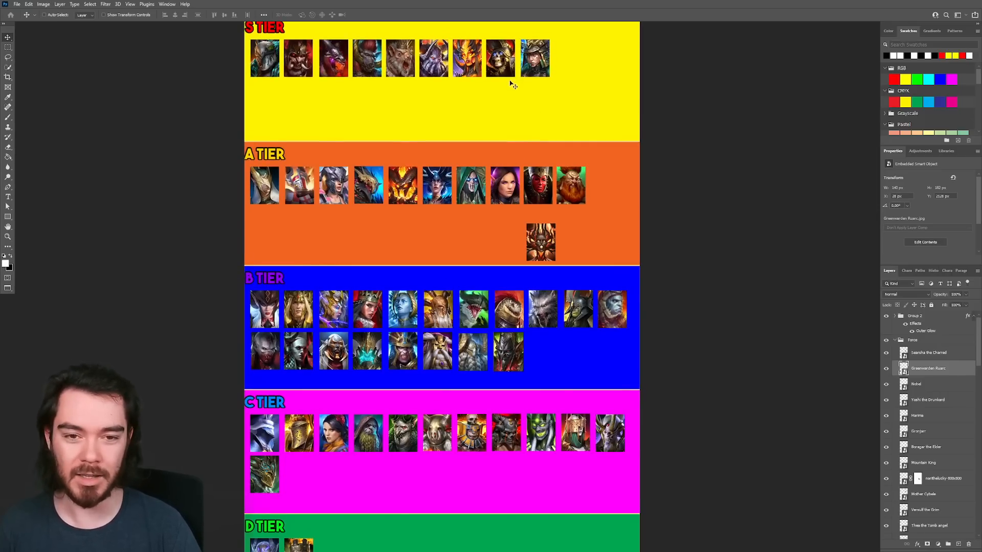
mouse_move(477, 205)
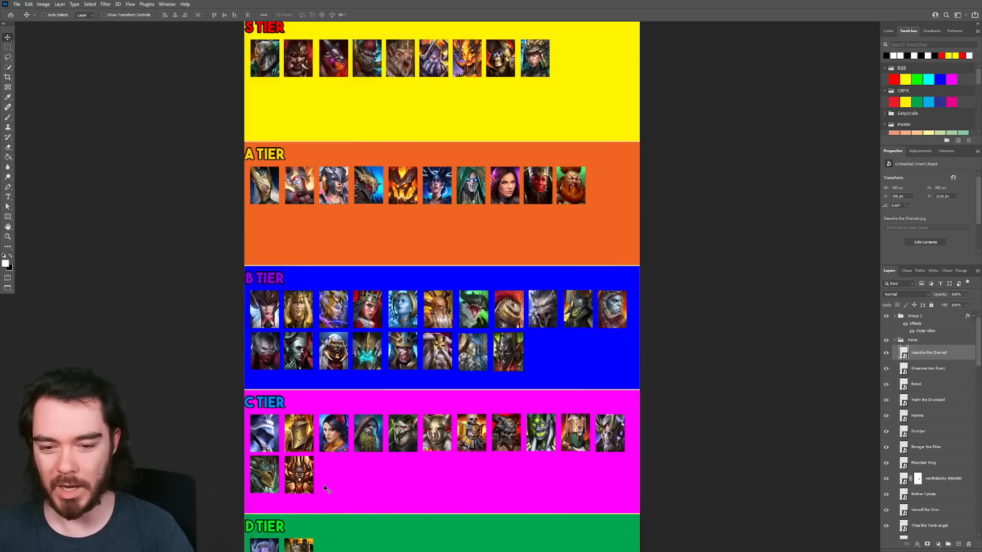
mouse_move(354, 370)
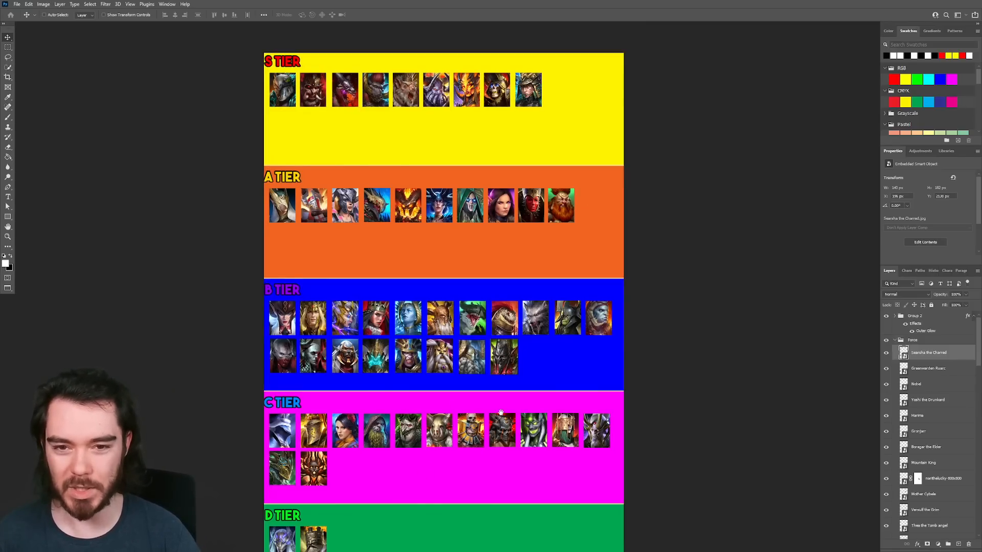
scroll("up", 3)
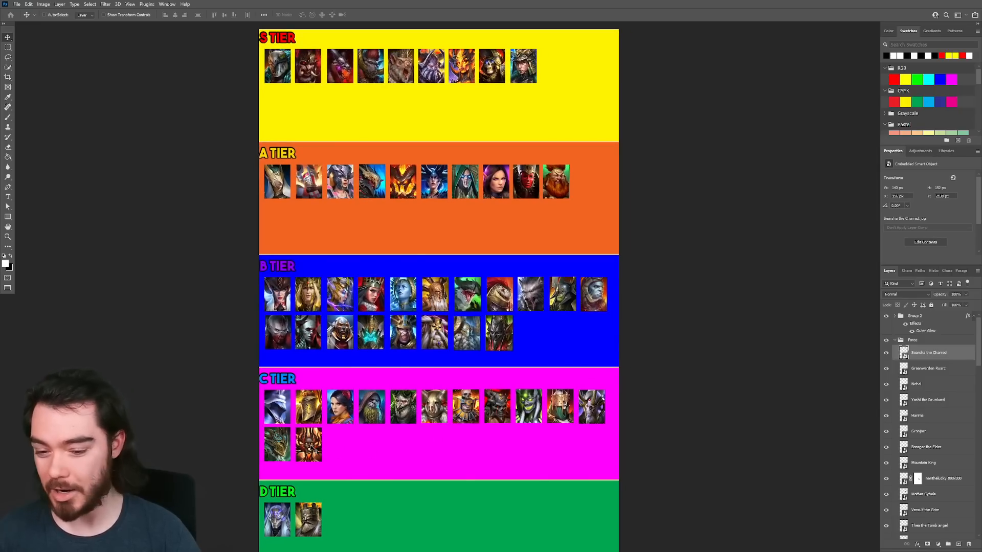
mouse_move(367, 510)
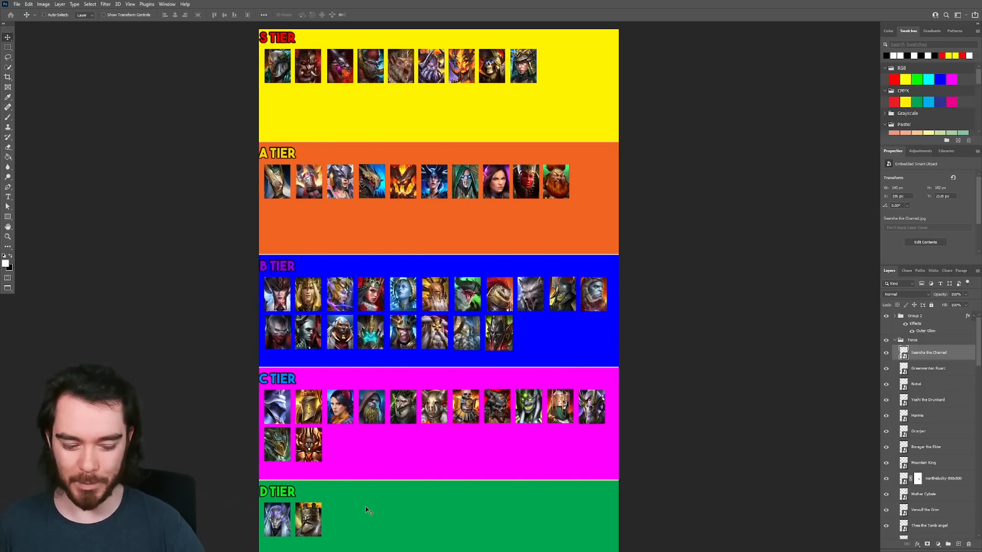
mouse_move(419, 438)
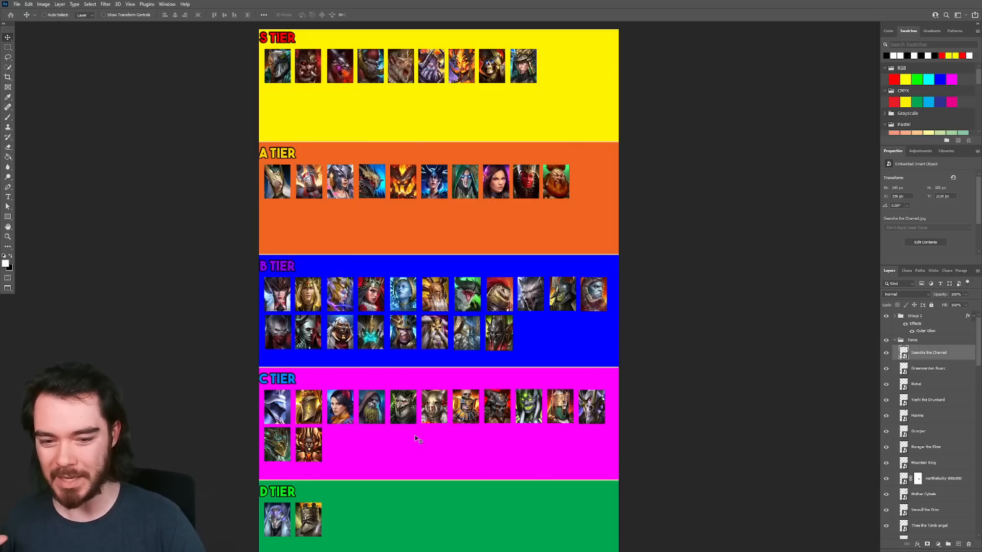
mouse_move(389, 470)
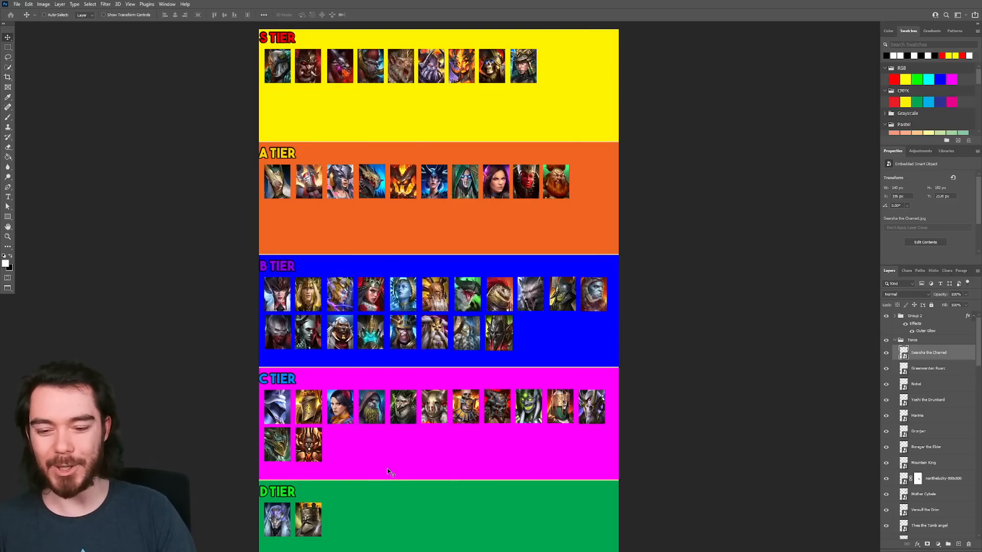
mouse_move(395, 503)
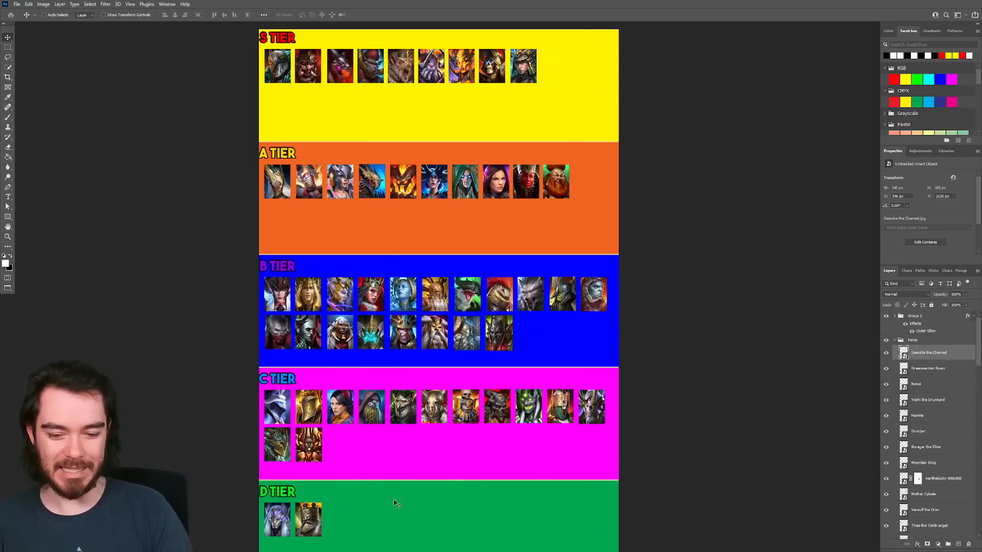
mouse_move(497, 372)
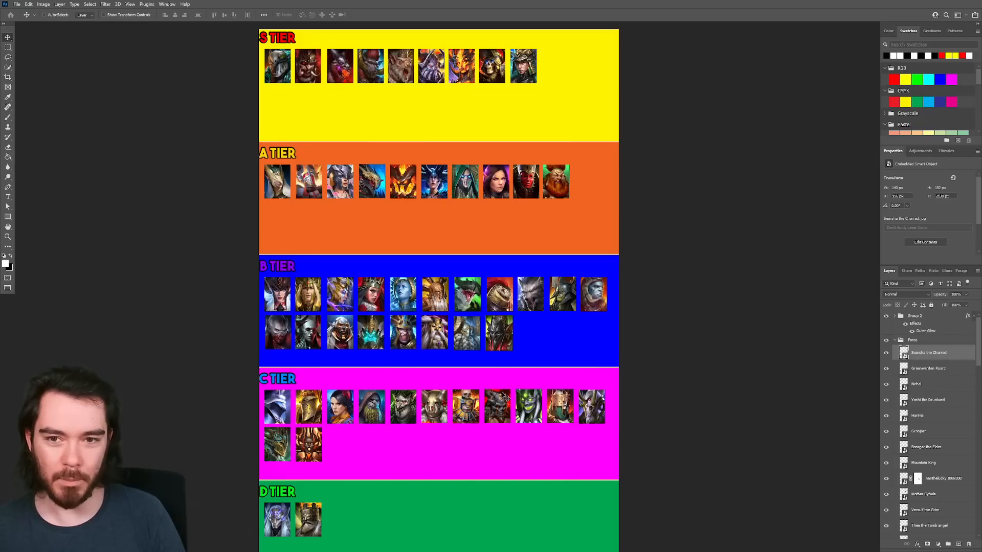
mouse_move(337, 150)
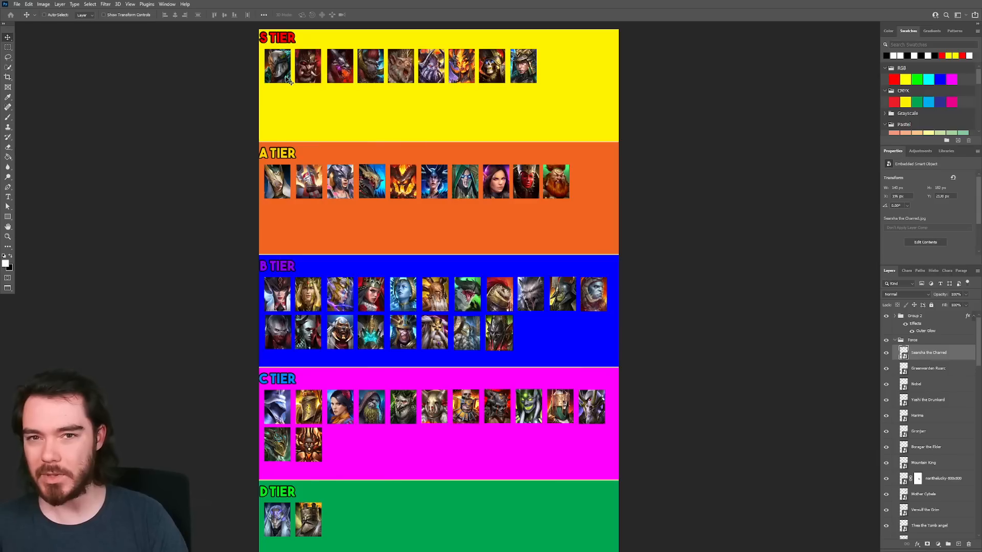
mouse_move(479, 96)
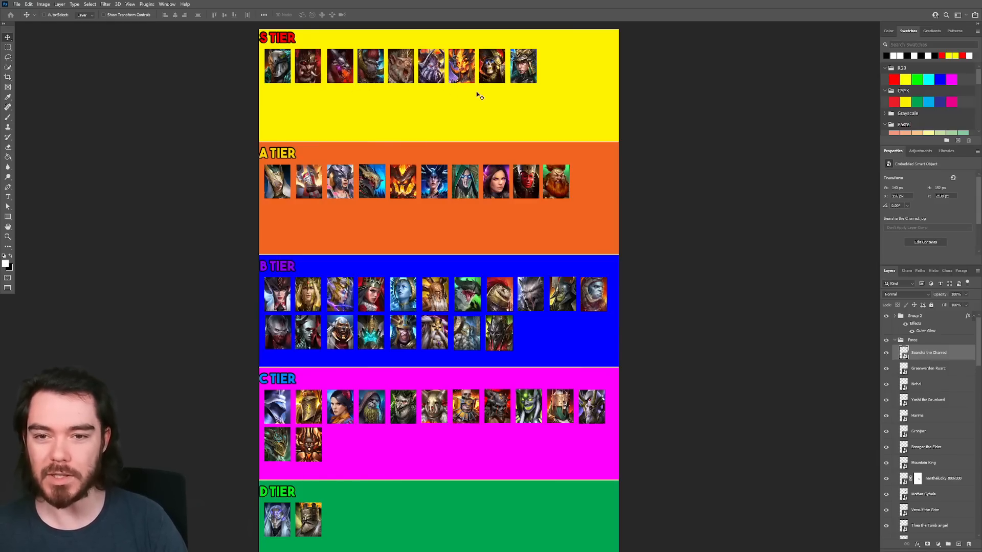
mouse_move(315, 79)
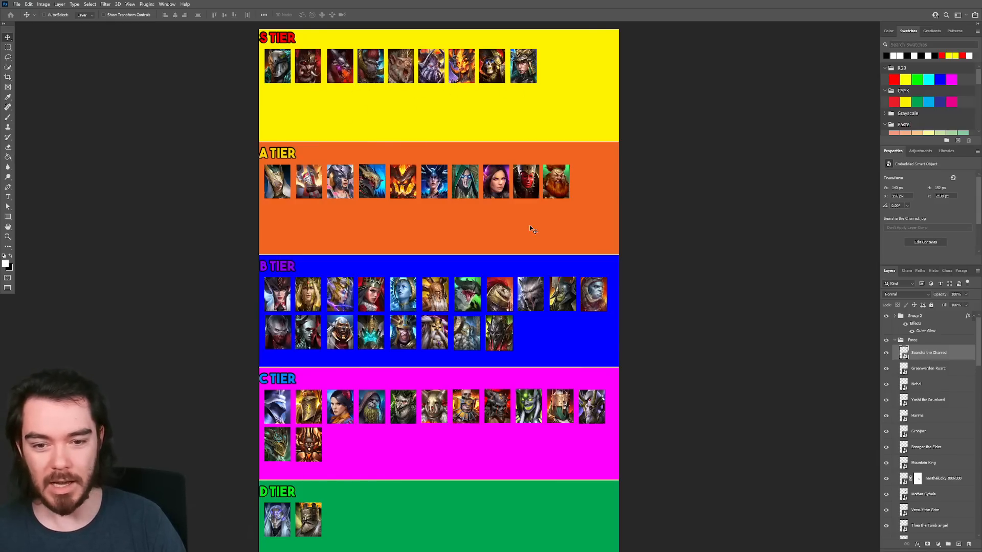
mouse_move(532, 299)
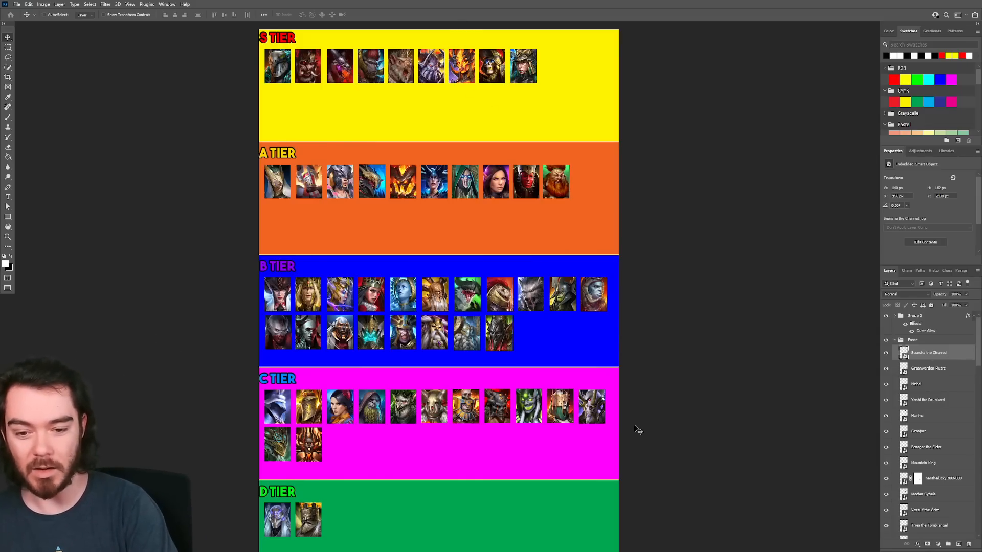
mouse_move(540, 340)
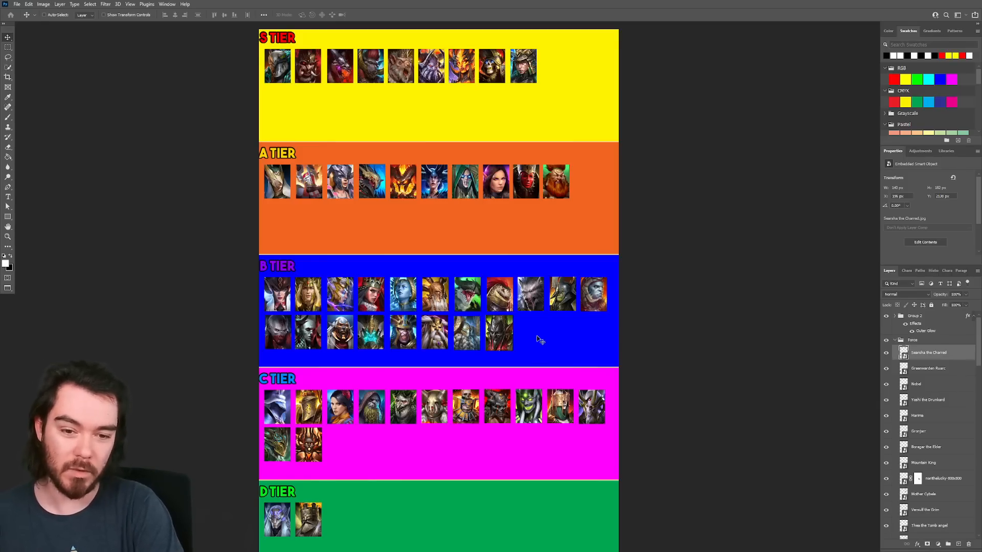
mouse_move(503, 314)
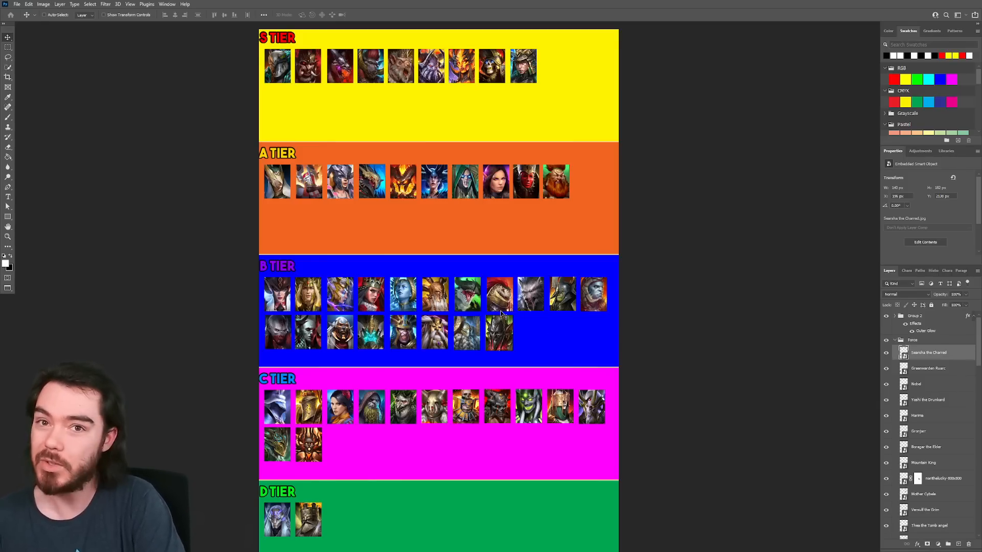
mouse_move(543, 325)
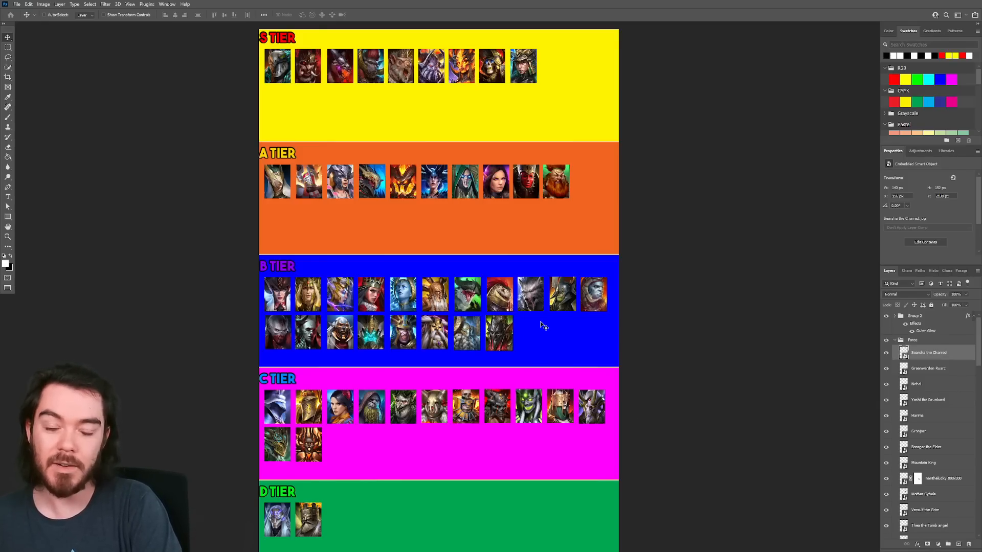
mouse_move(524, 325)
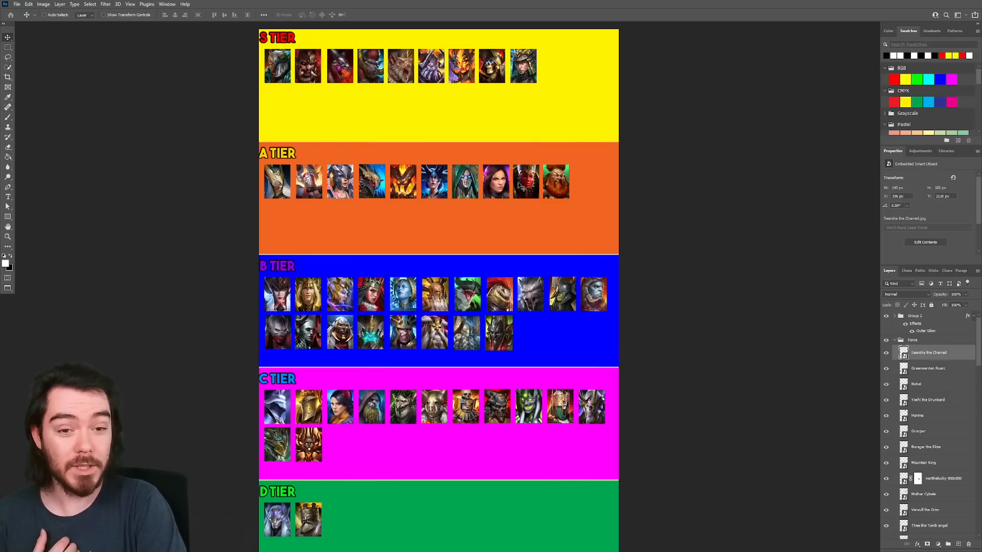
mouse_move(782, 225)
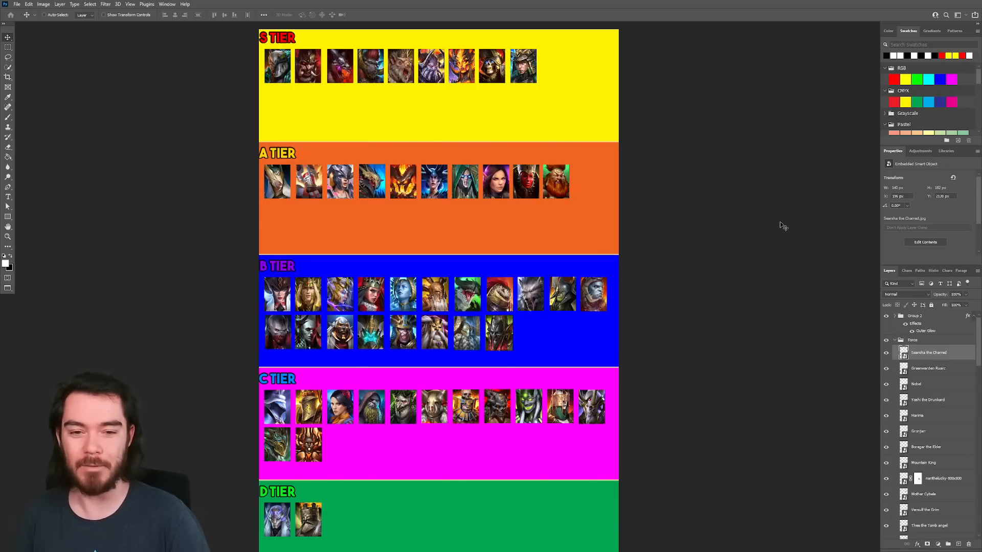
mouse_move(451, 230)
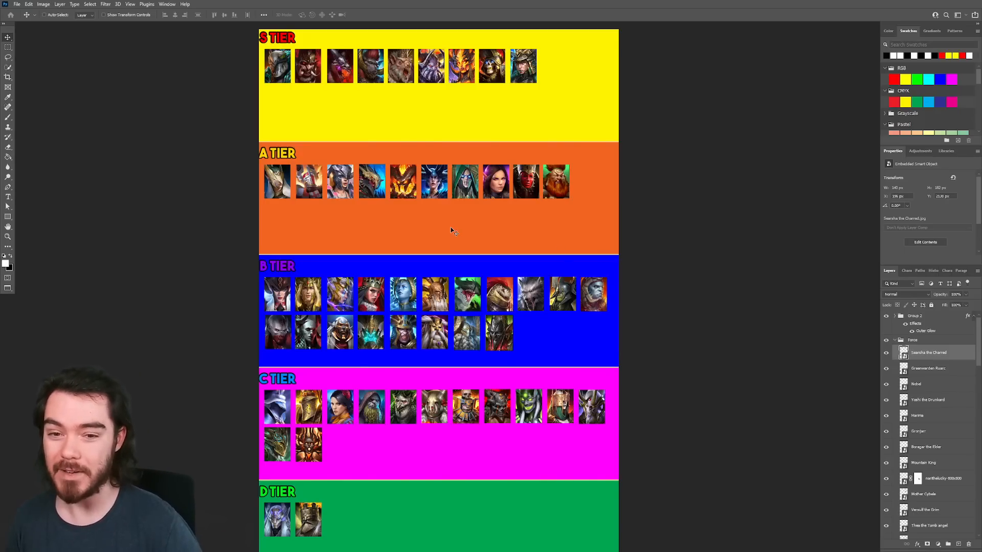
mouse_move(501, 210)
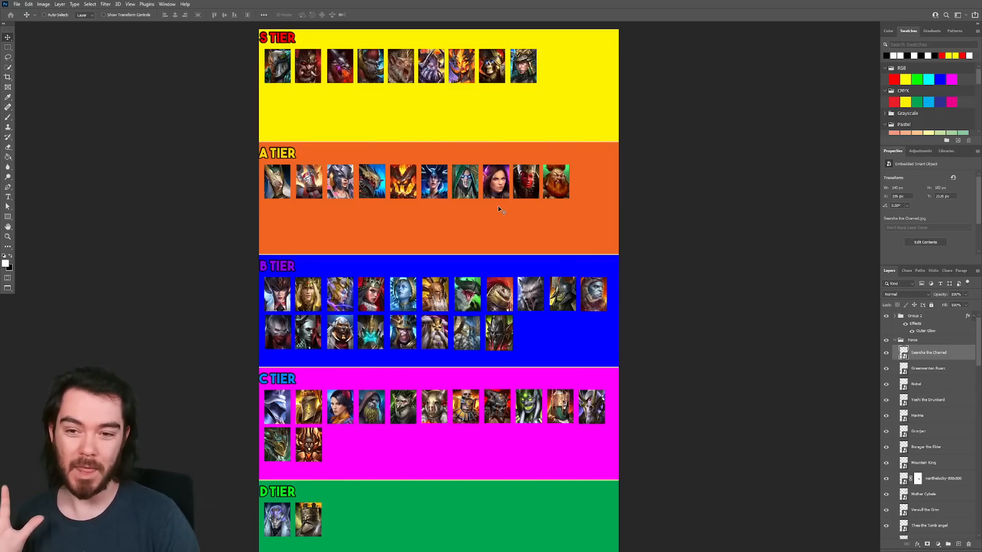
mouse_move(667, 187)
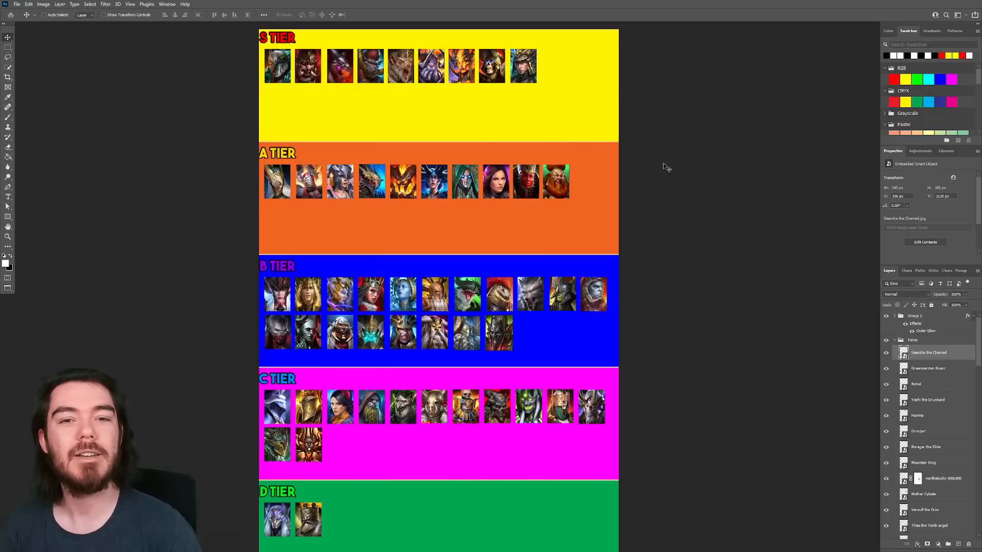
mouse_move(658, 209)
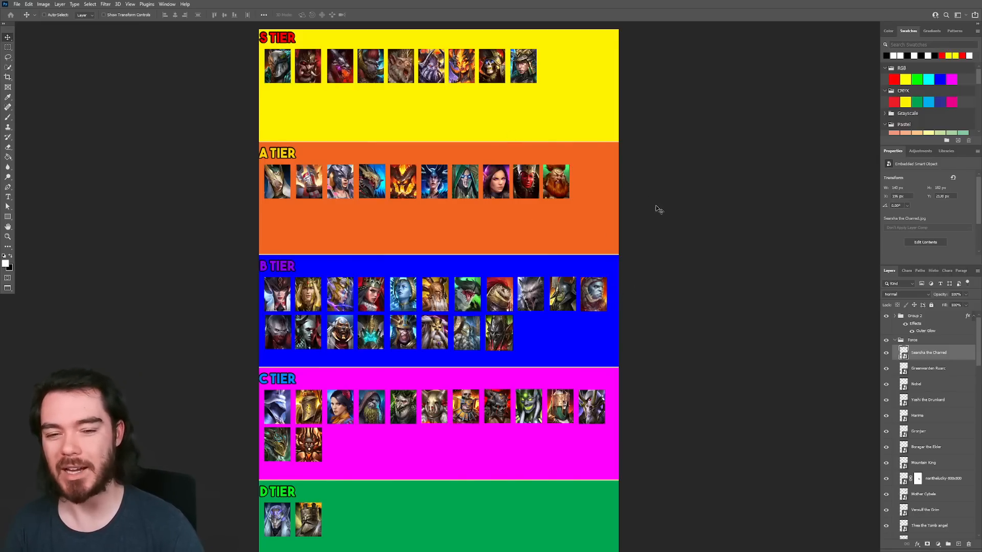
mouse_move(578, 194)
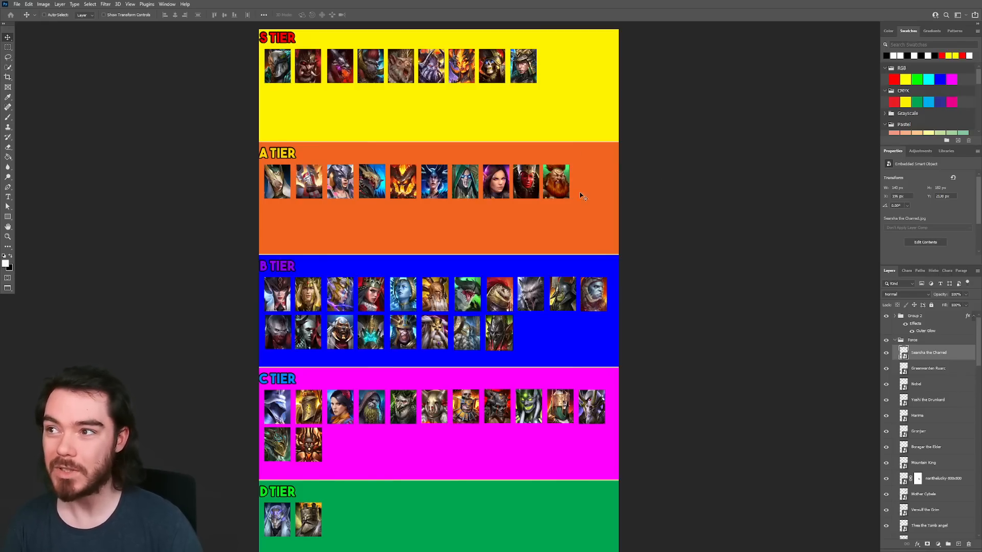
mouse_move(631, 144)
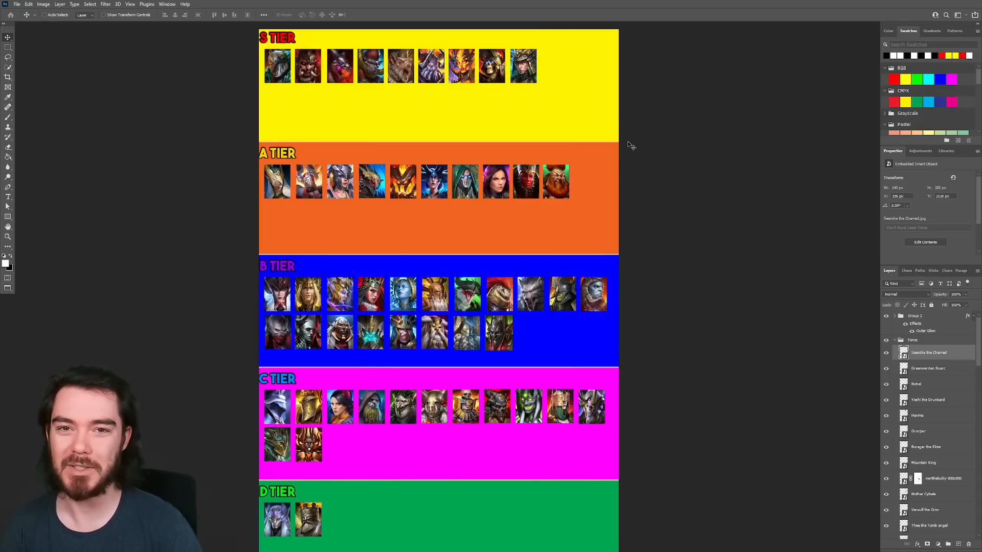
mouse_move(658, 175)
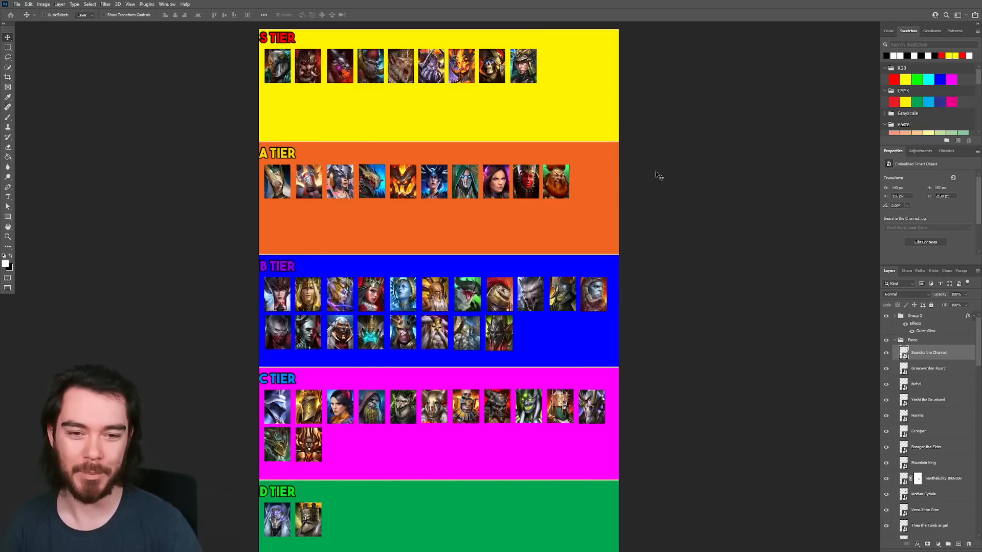
mouse_move(668, 210)
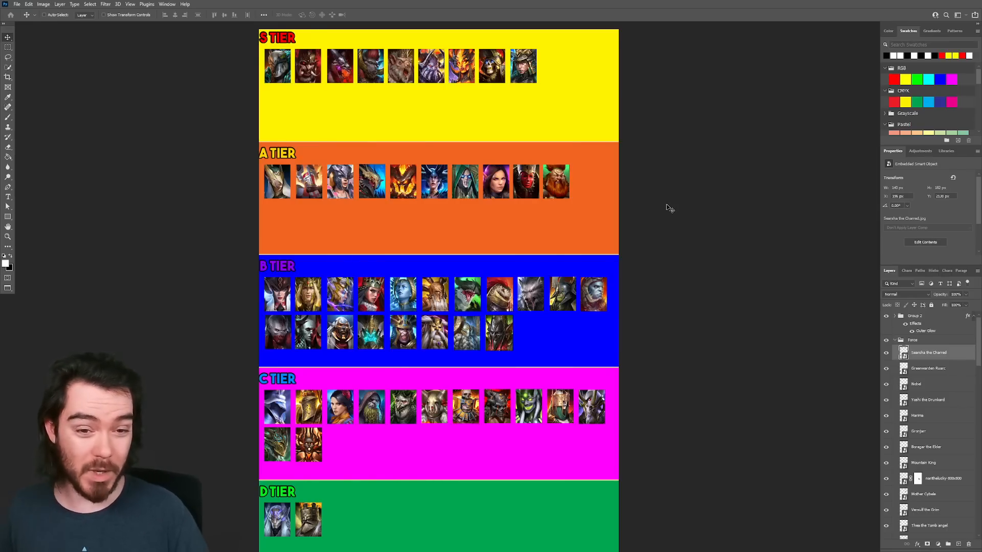
mouse_move(715, 242)
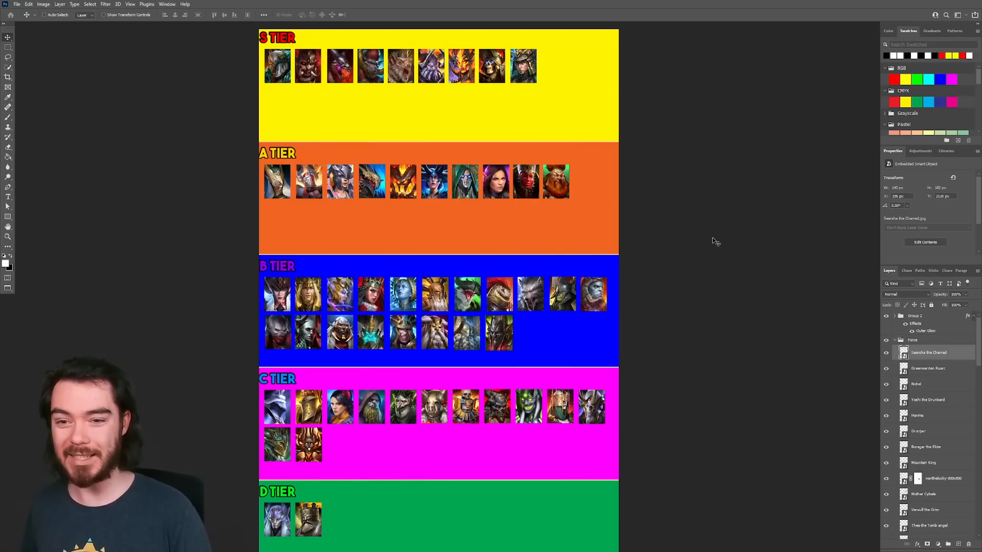